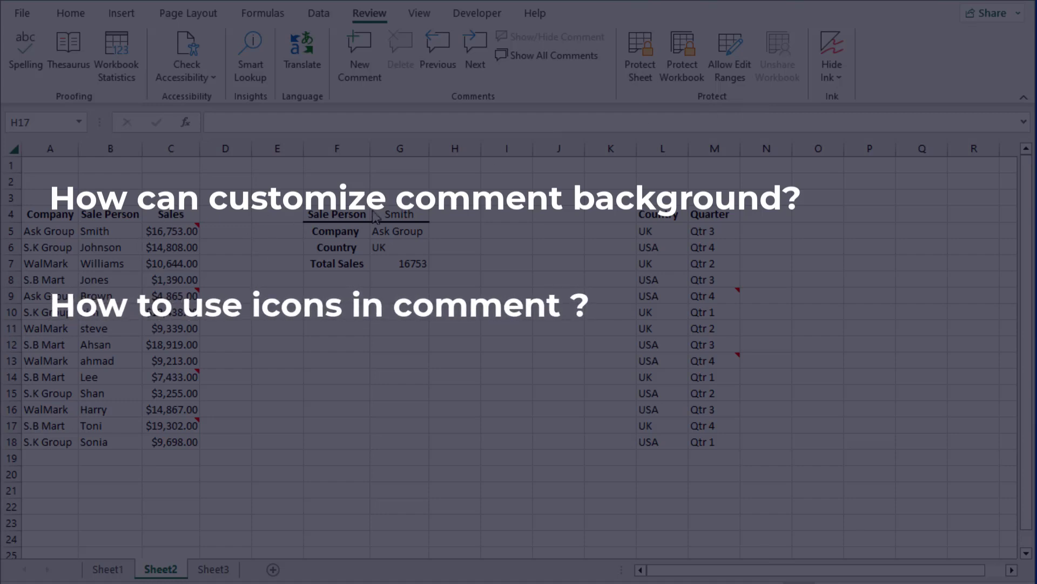
Hide the empty column I between the salesperson summary and the Country/Quarter table.
left_click(455, 424)
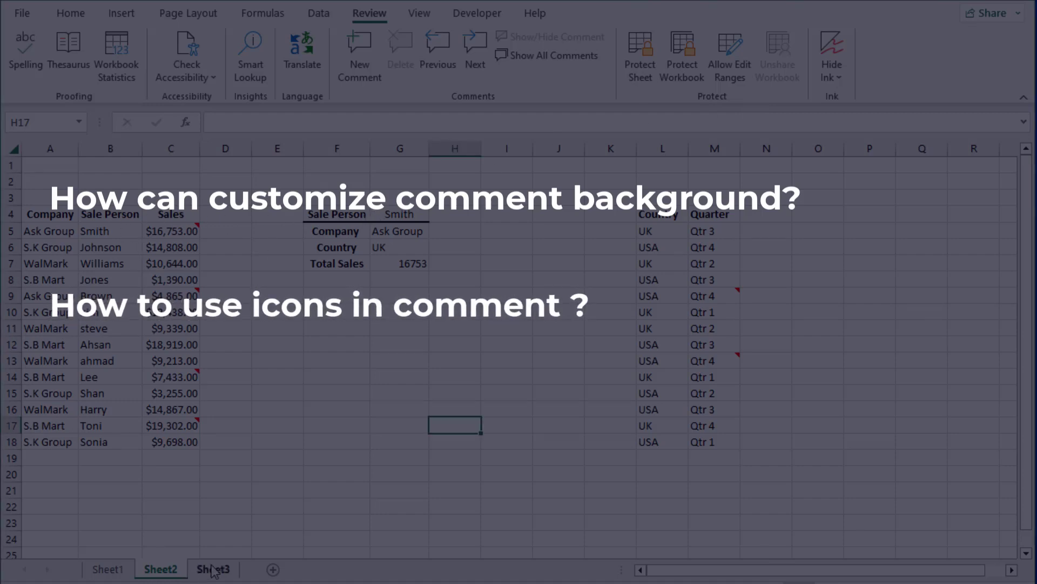
left_click(108, 569)
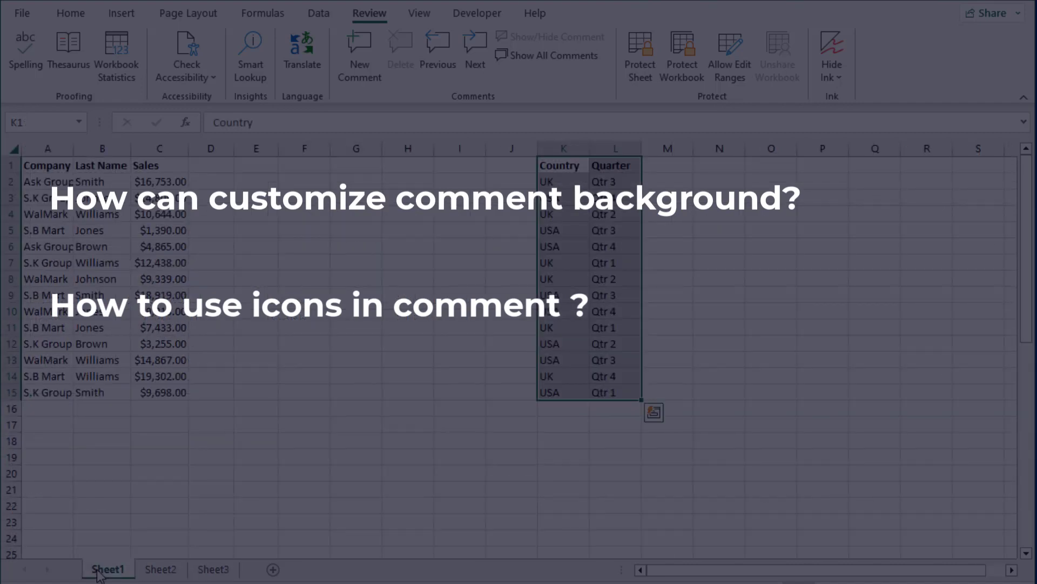
left_click(160, 569)
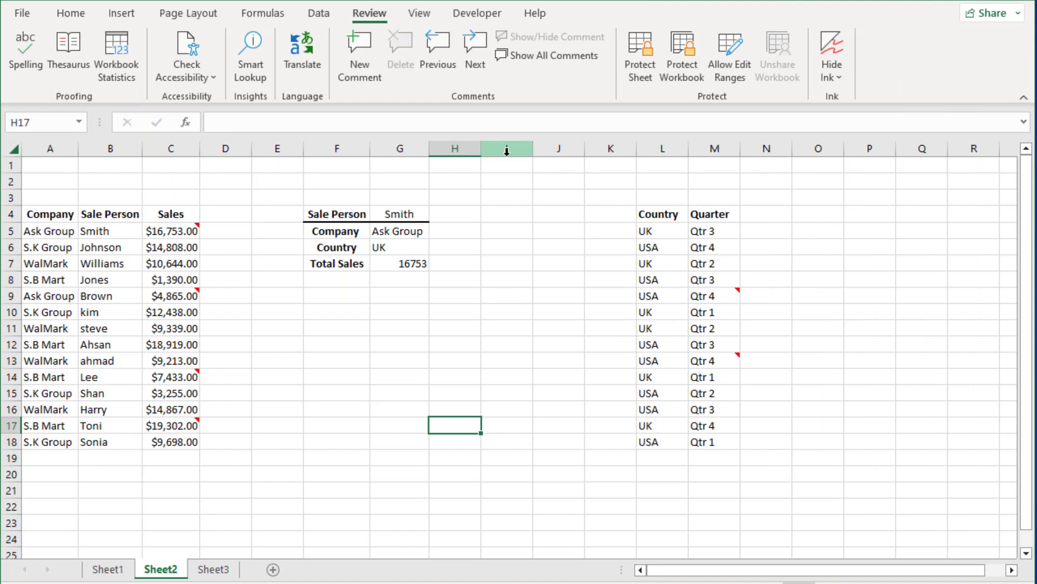
right_click(506, 148)
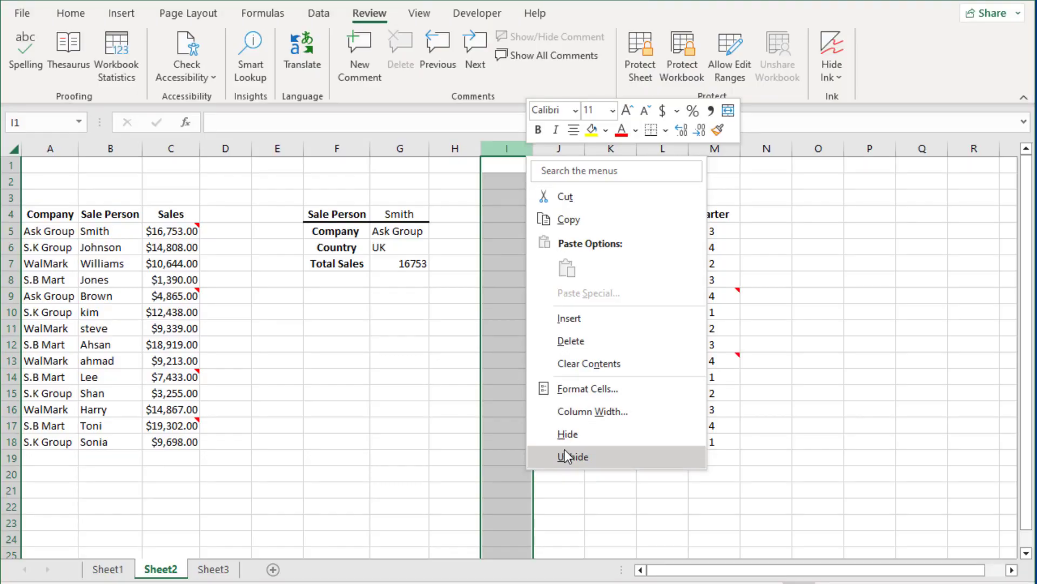
left_click(573, 456)
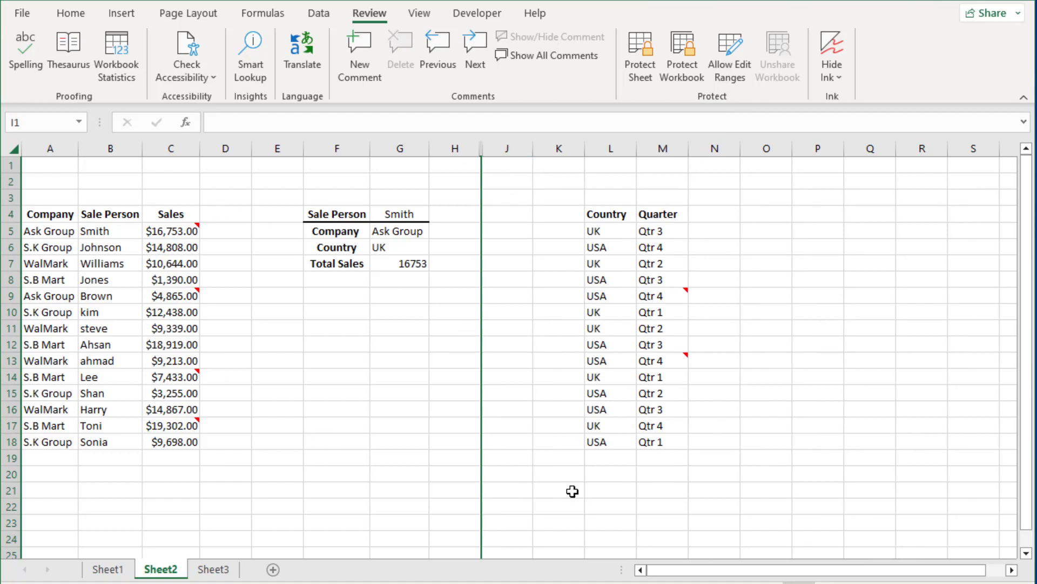
left_click(558, 489)
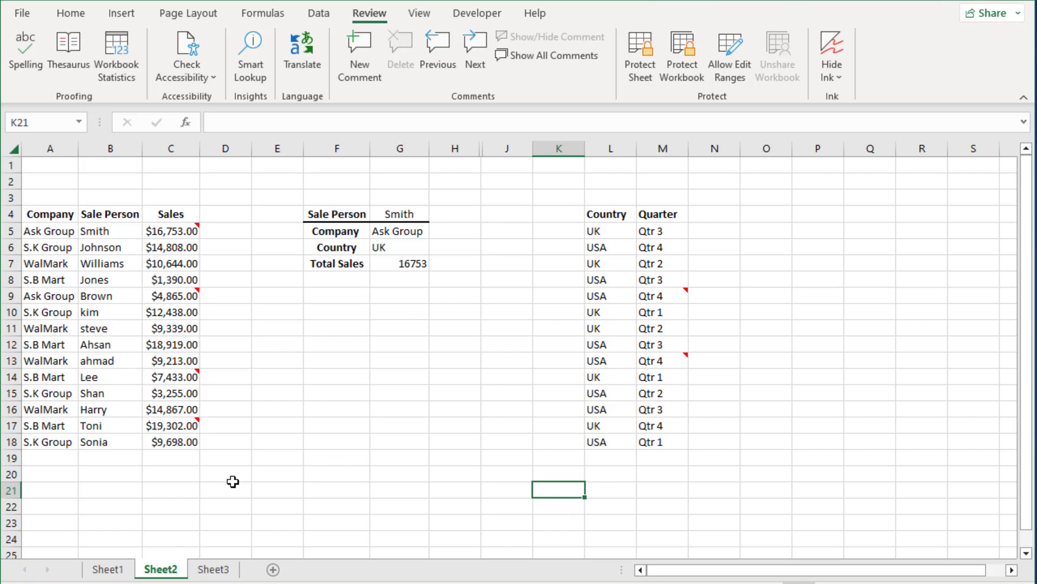
Select Smith's $16,753 sales cell and start editing its comment with Shift+F2.
left_click(171, 230)
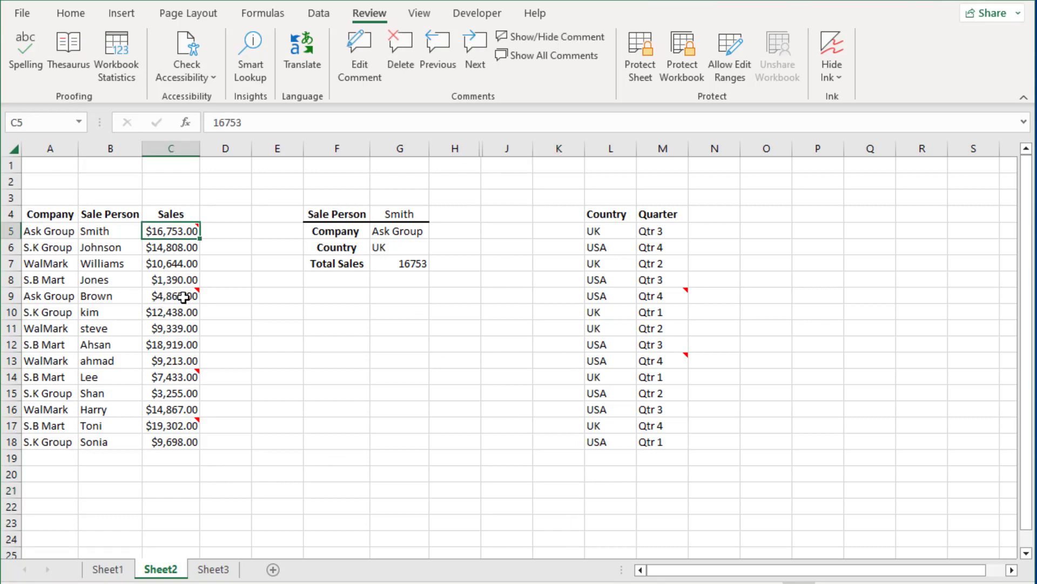
mouse_move(209, 415)
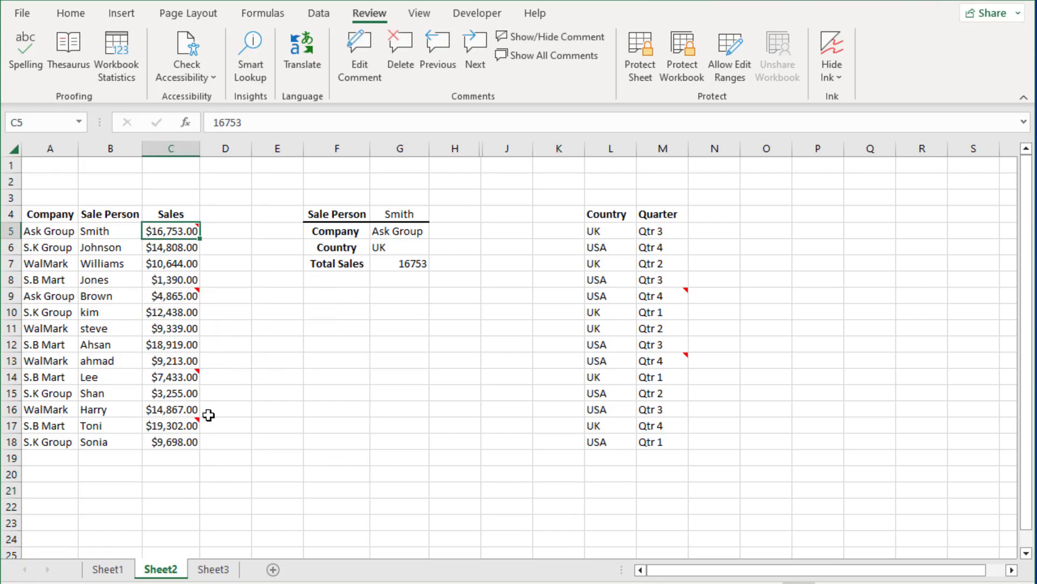
mouse_move(697, 354)
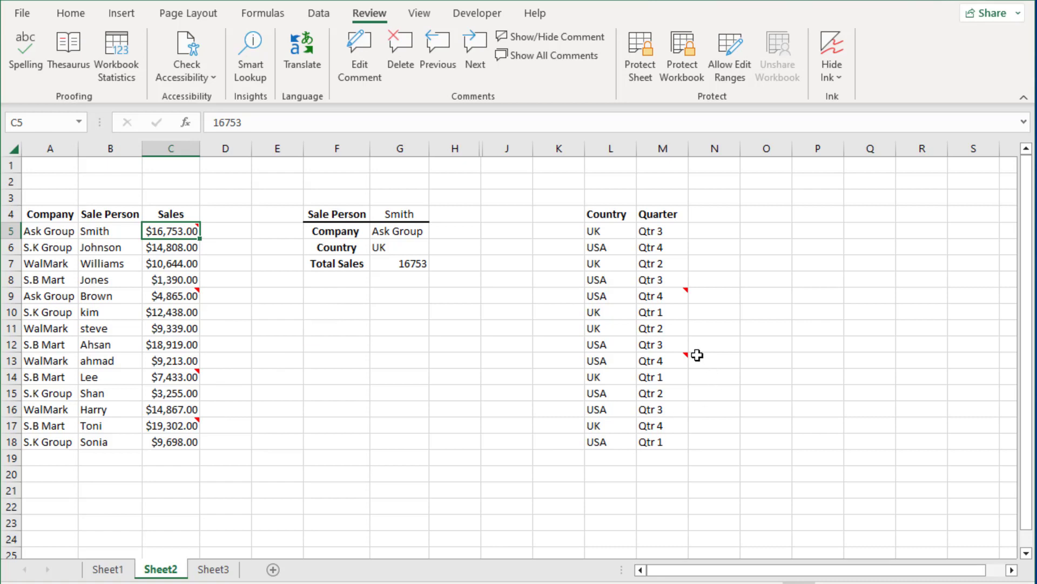
mouse_move(273, 303)
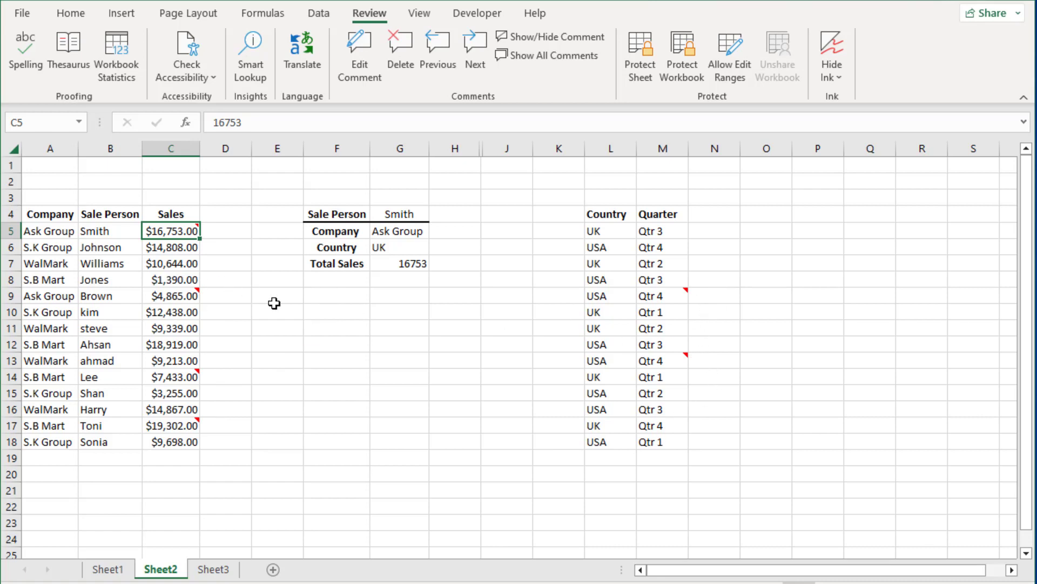
mouse_move(260, 314)
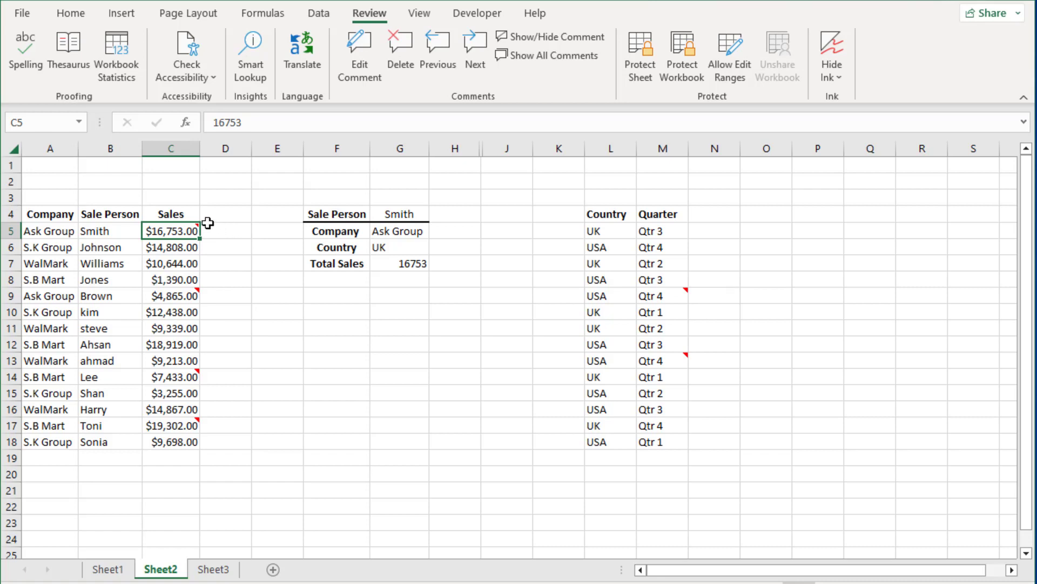
mouse_move(224, 284)
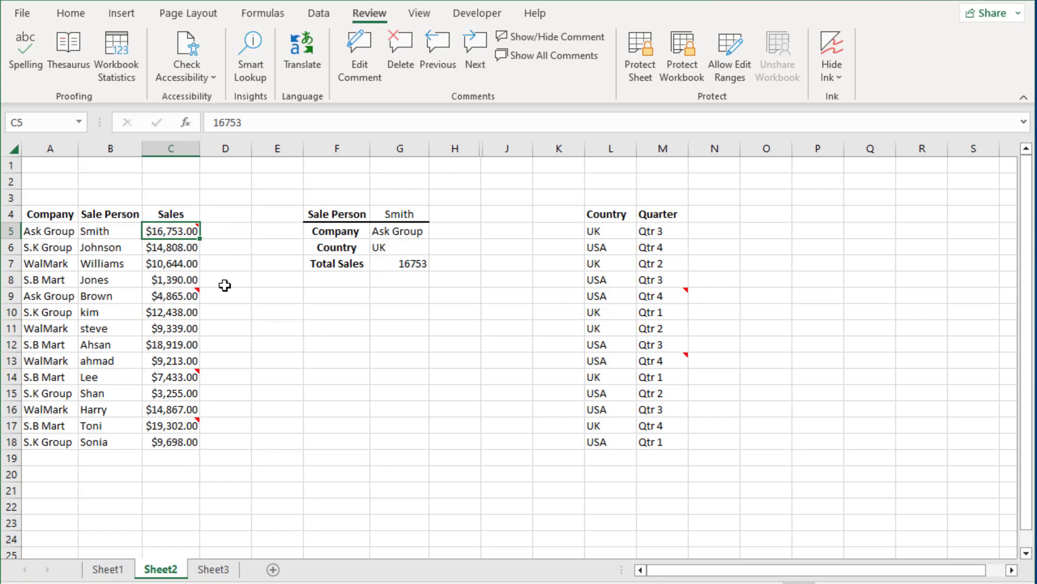
mouse_move(206, 290)
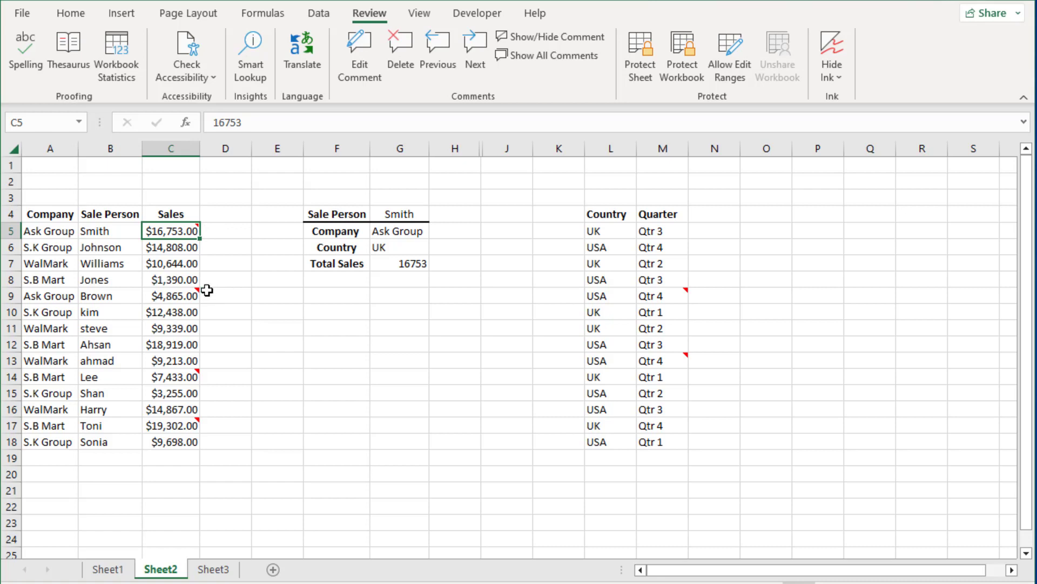
key("shift+f2")
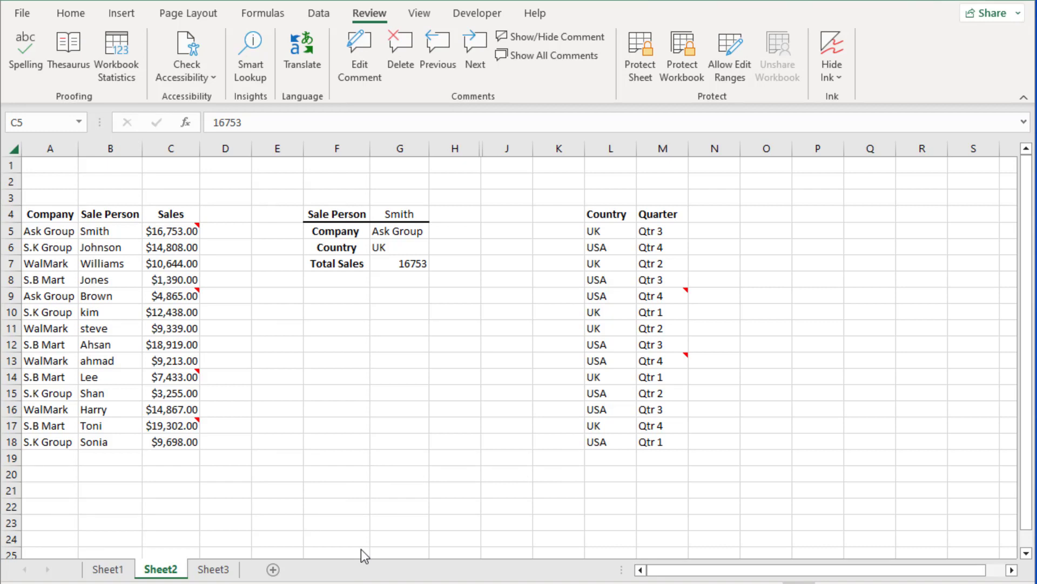
Add a second line reading 'shift+f2' to the comment on Smith's $16,753 sales cell.
left_click(399, 344)
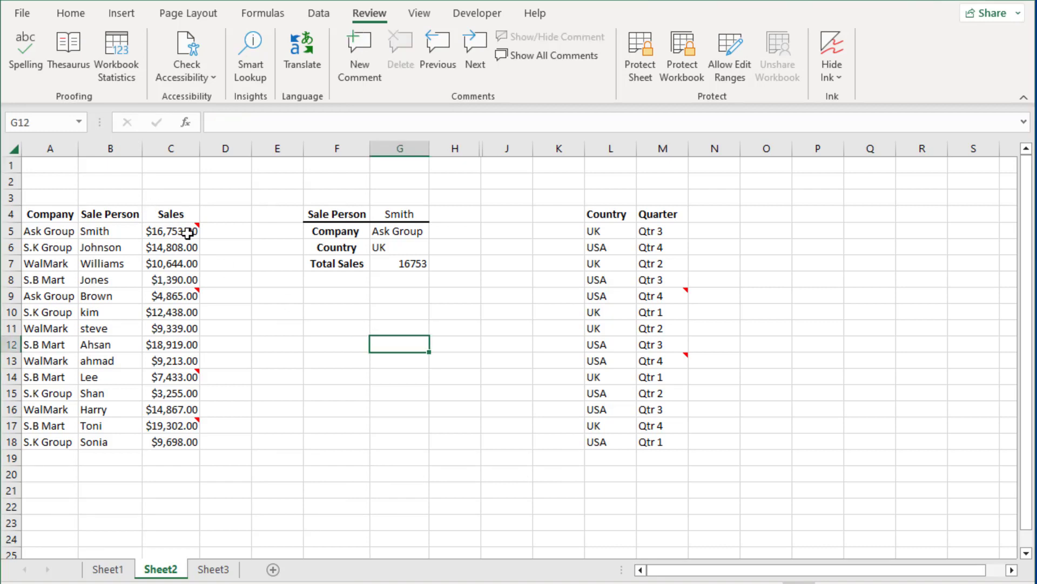
left_click(171, 230)
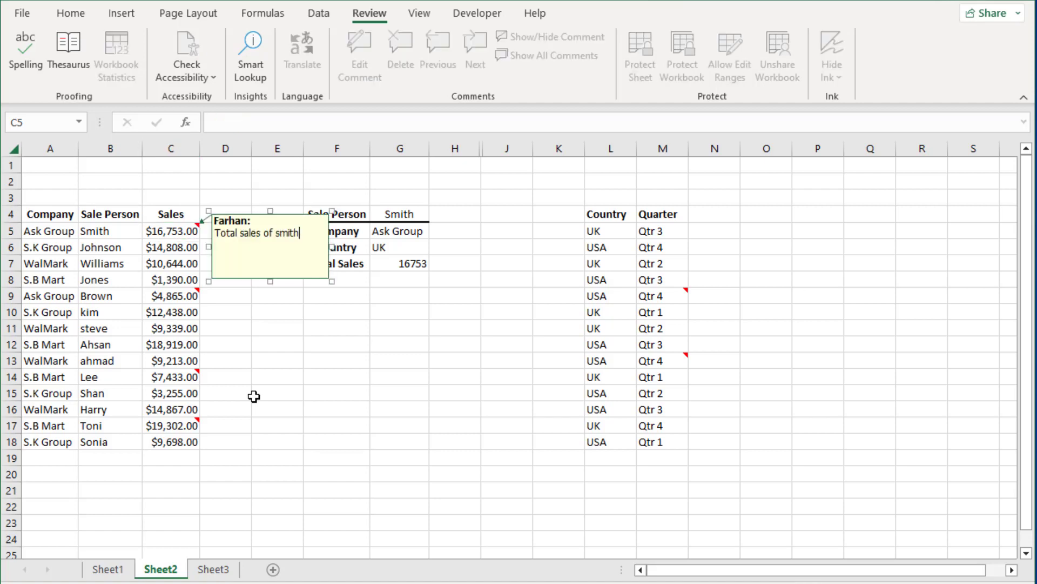
mouse_move(279, 333)
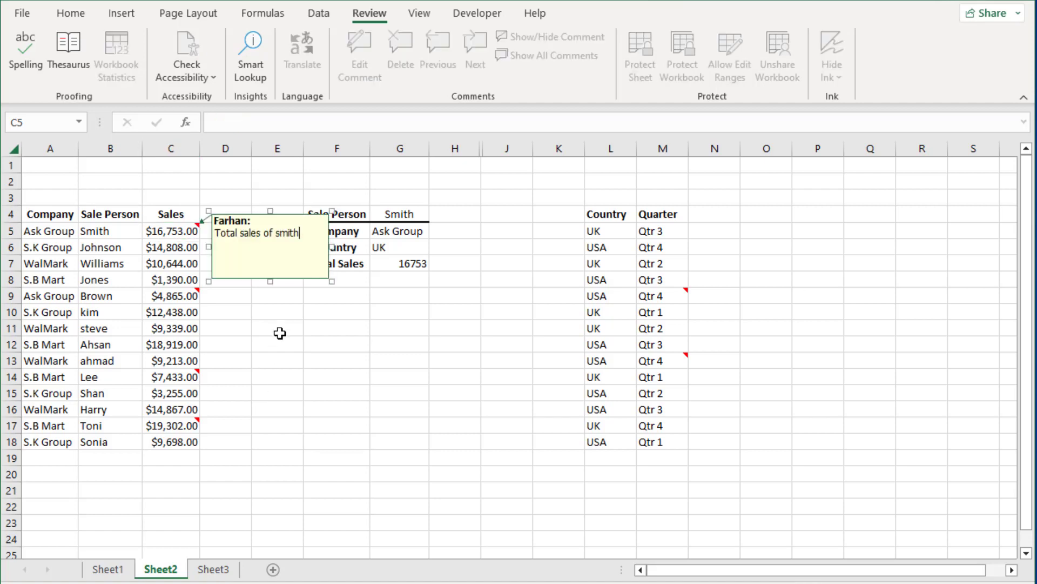
left_click(277, 328)
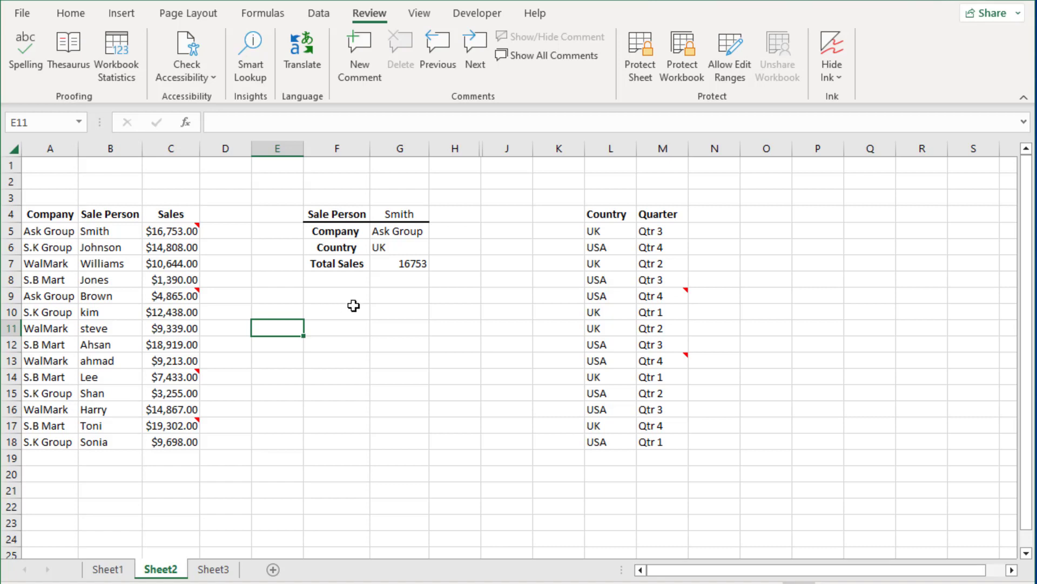
mouse_move(345, 311)
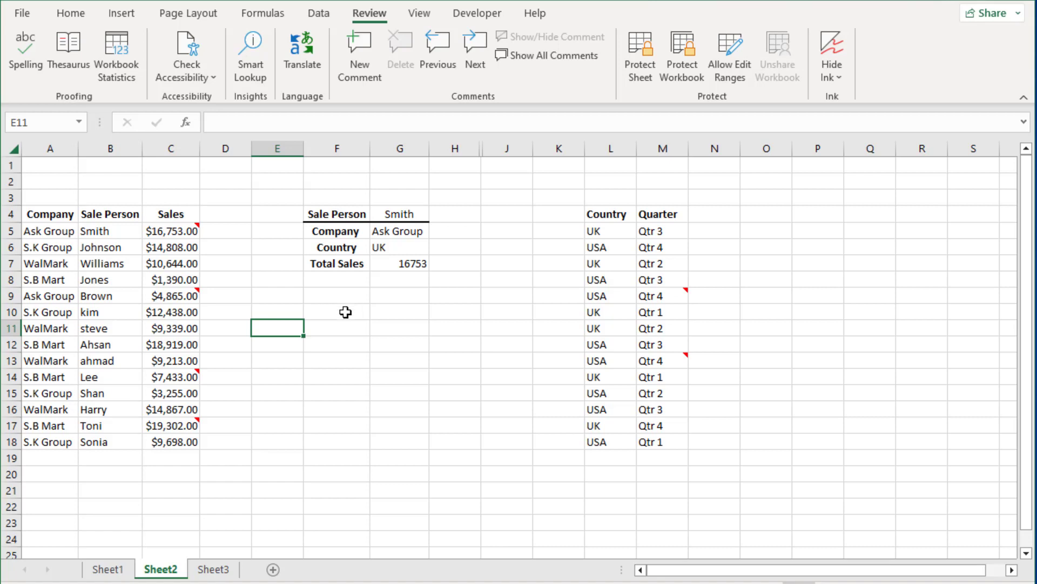
mouse_move(278, 306)
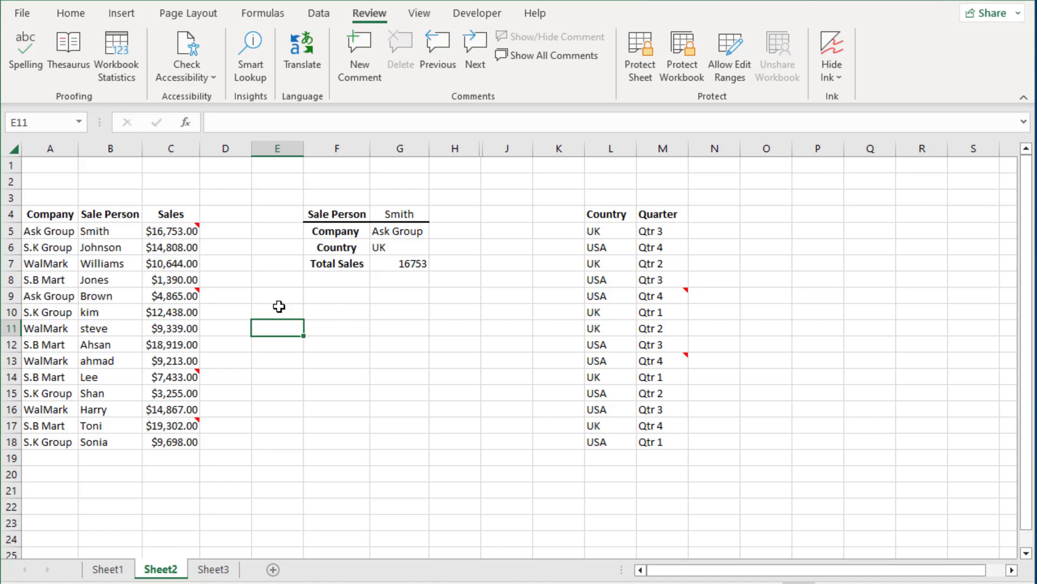
left_click(170, 231)
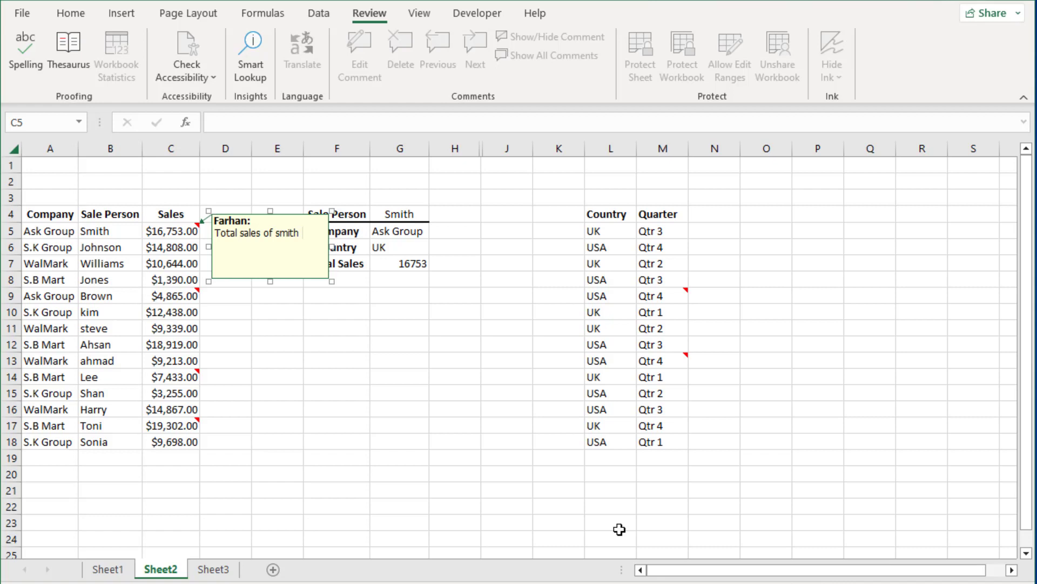
type("shift")
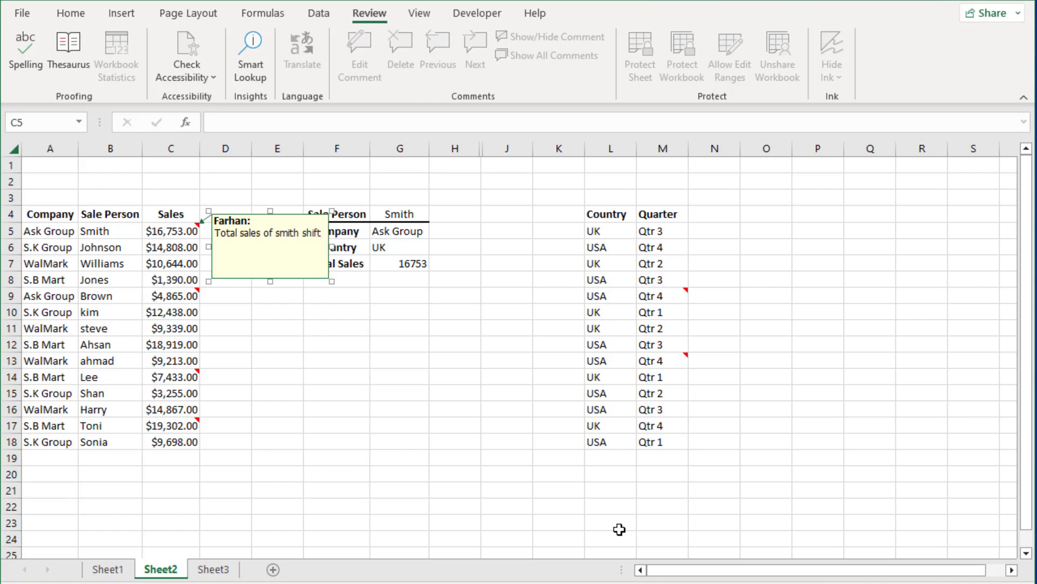
type("shift+f")
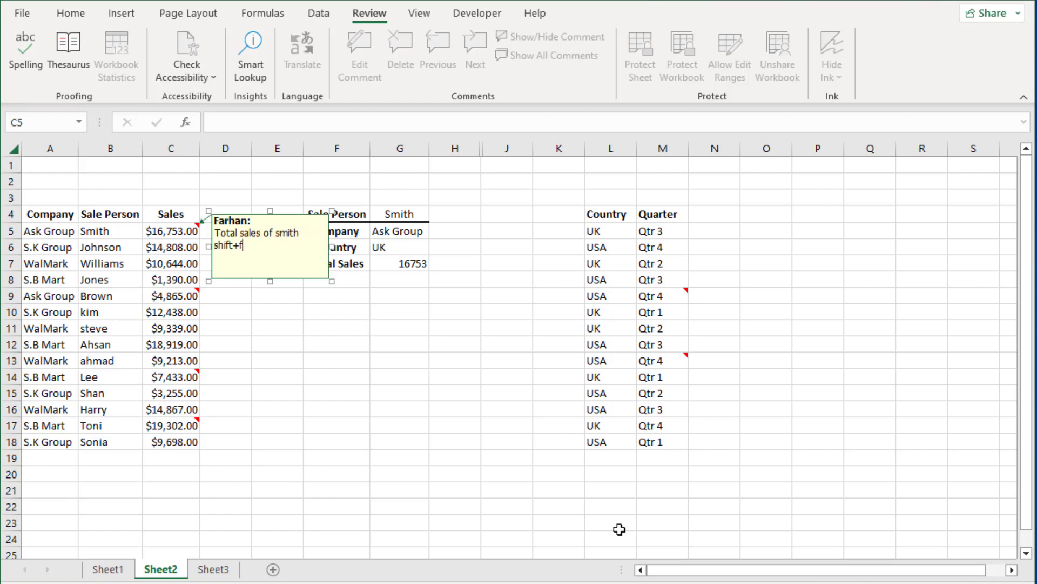
type("2")
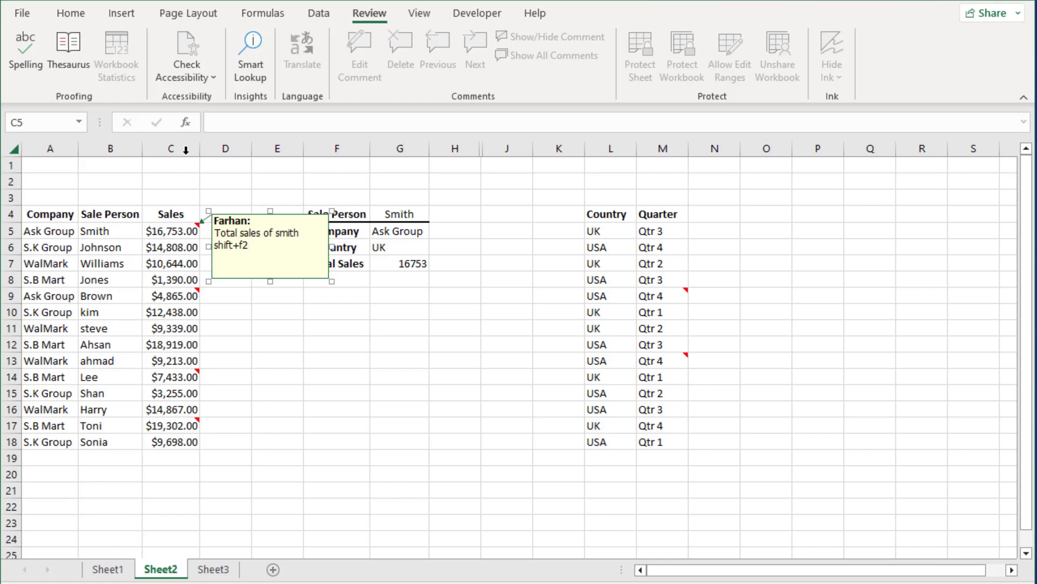
left_click(171, 246)
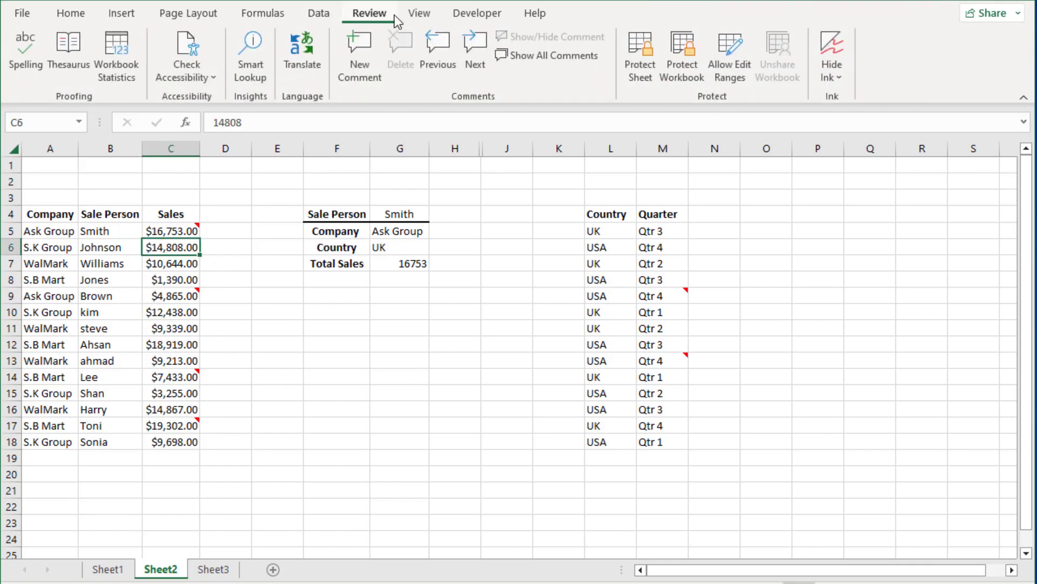
left_click(359, 56)
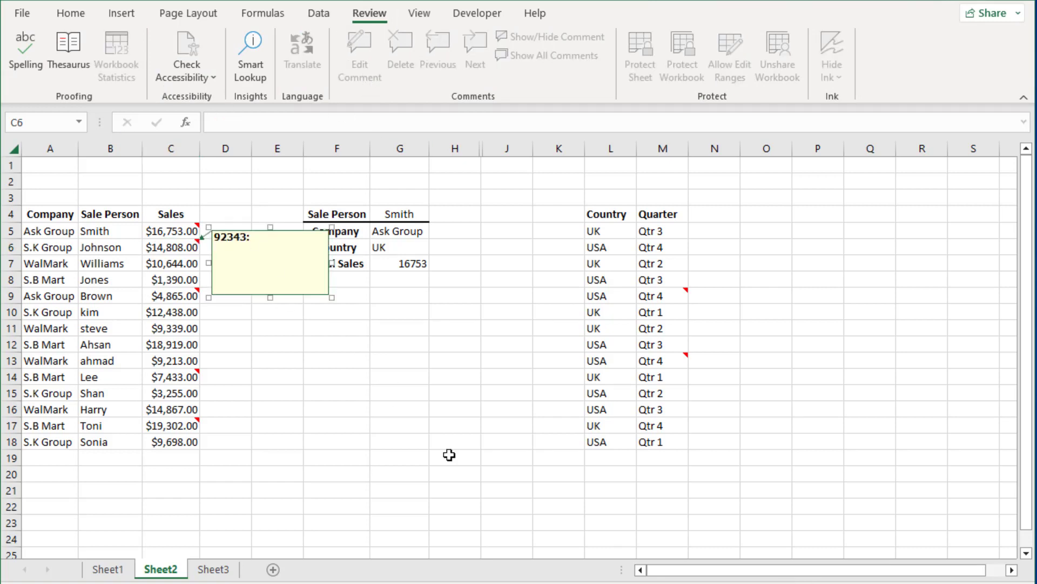
type("hello to the world")
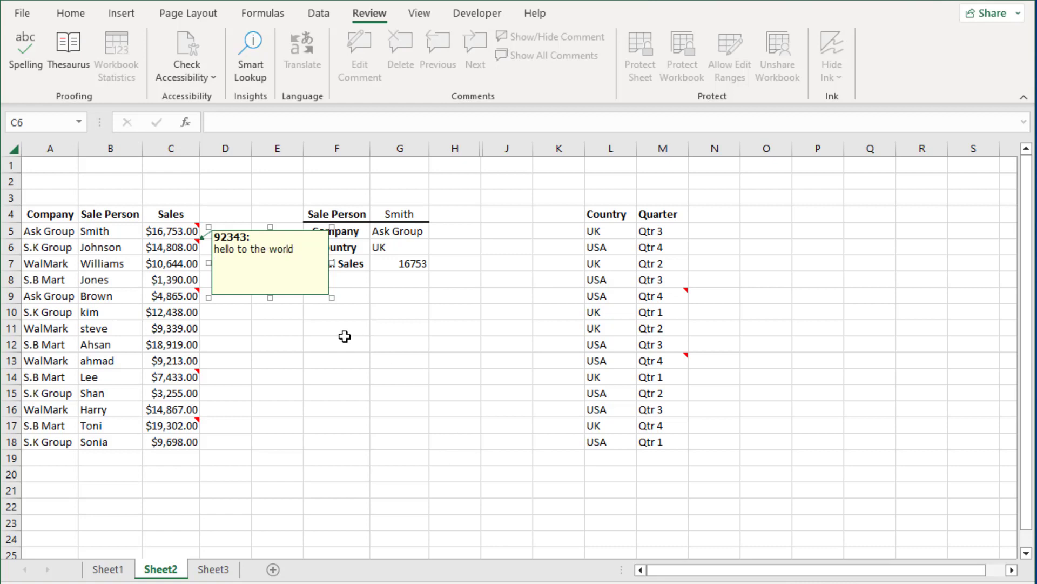
left_click(171, 231)
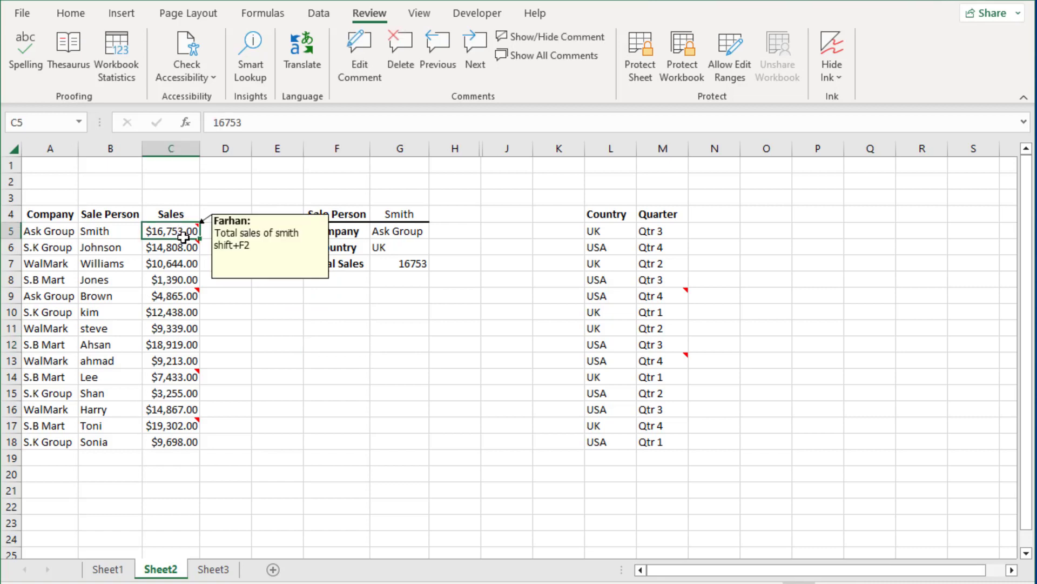
left_click(438, 54)
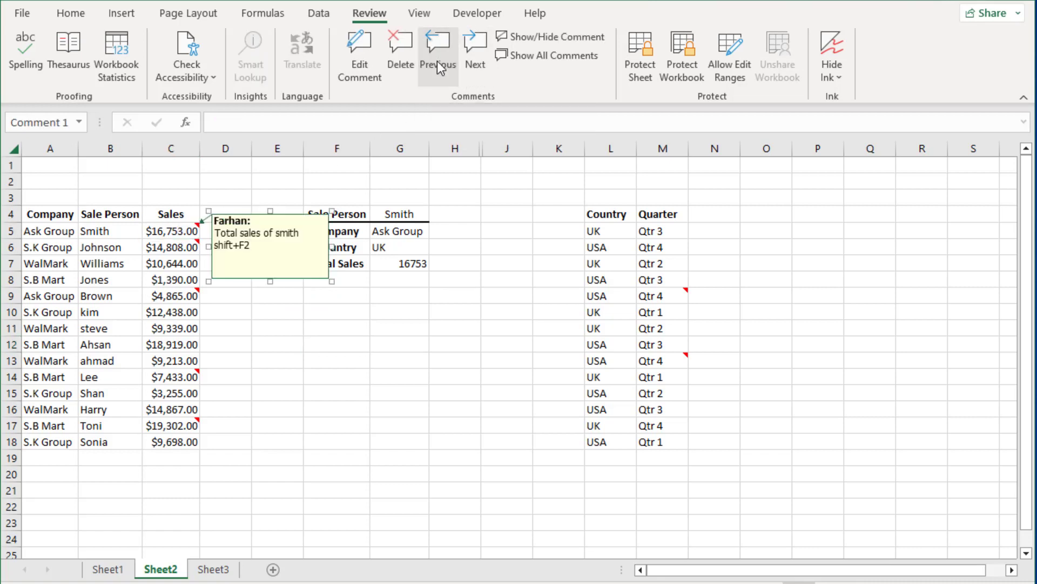
left_click(476, 53)
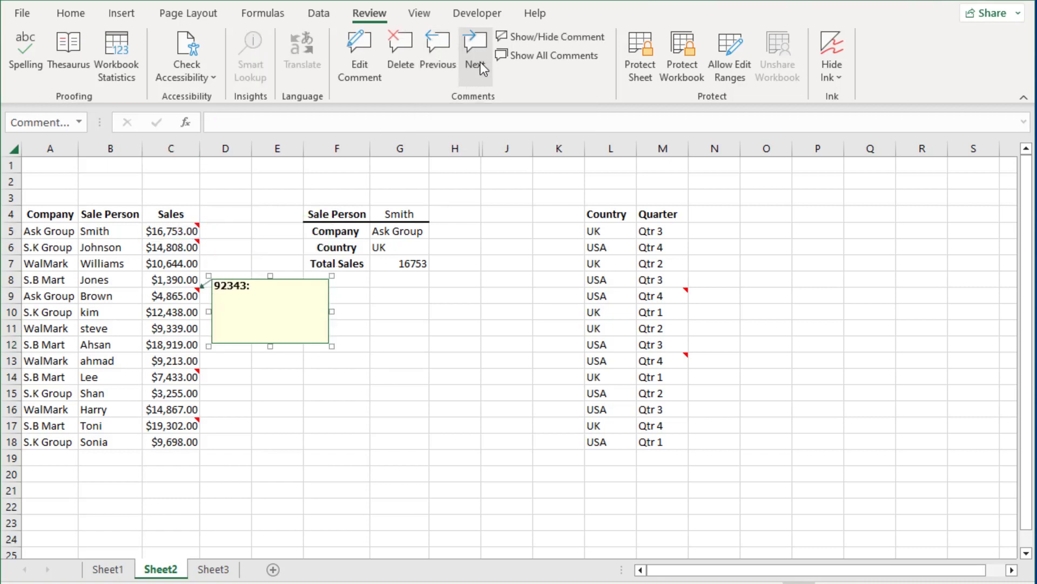
left_click(436, 53)
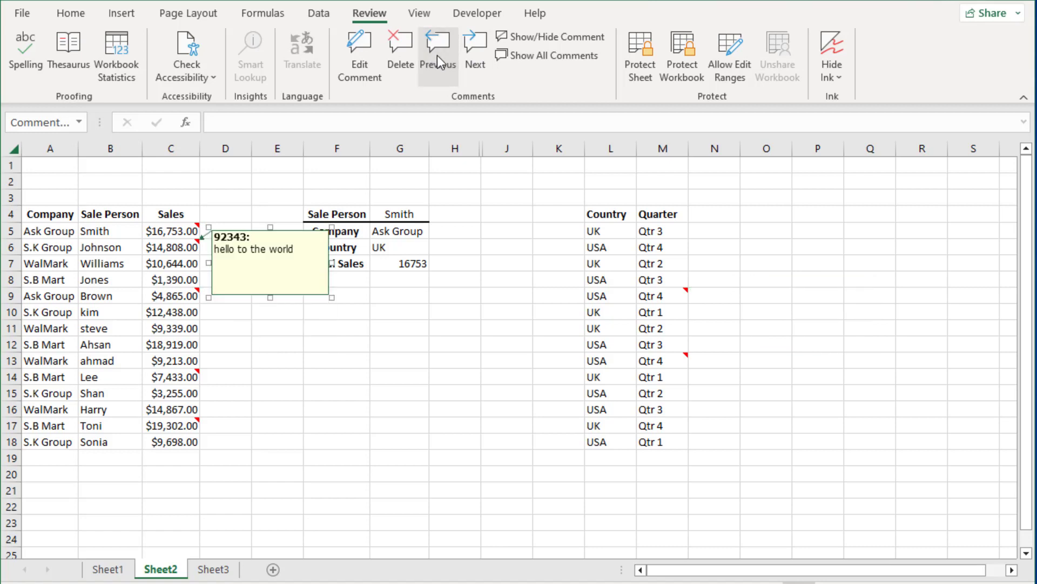
left_click(399, 361)
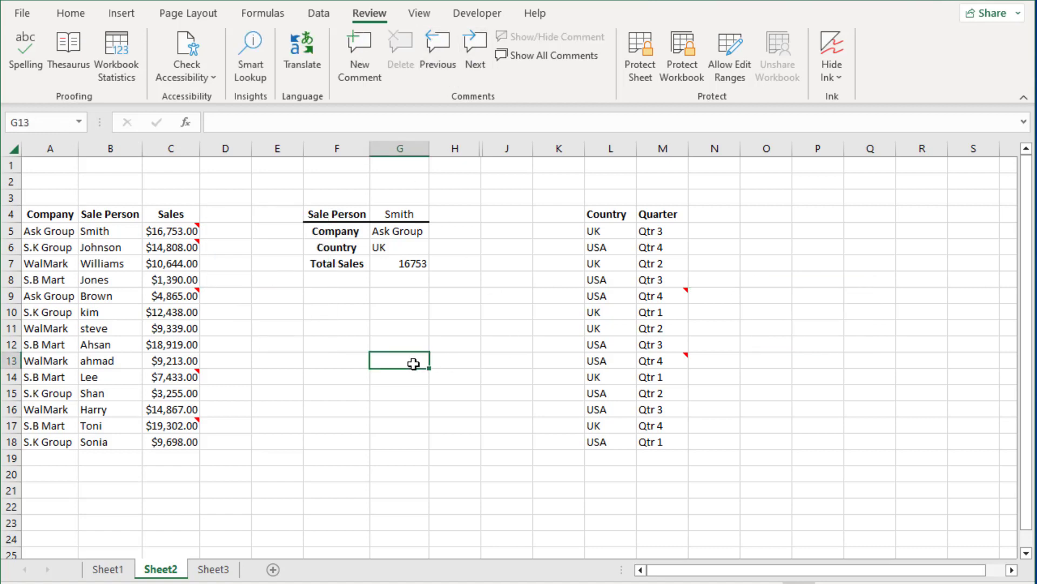
Attach a new empty comment to Smith's name cell B5.
right_click(171, 327)
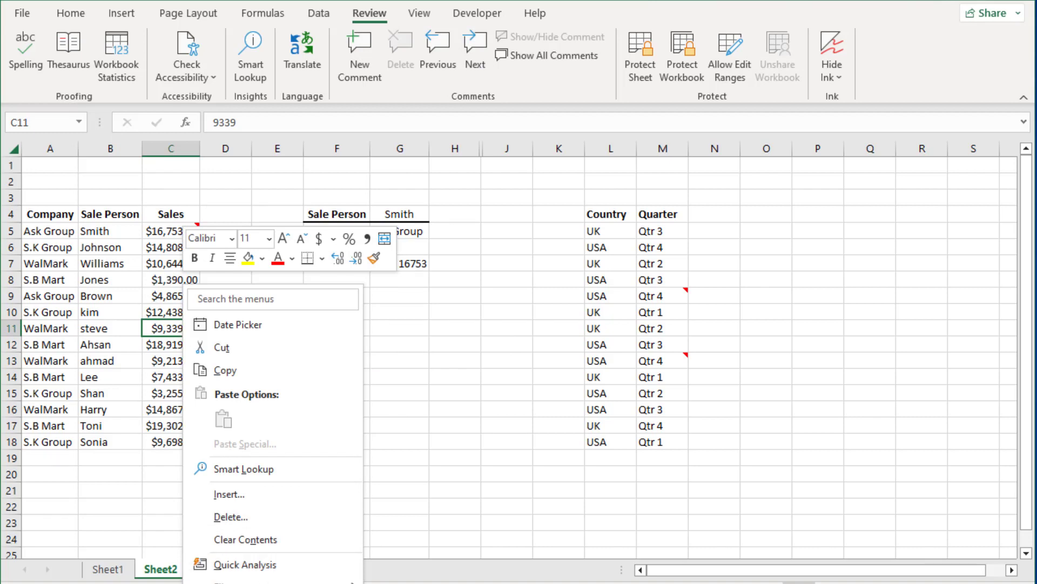
right_click(99, 232)
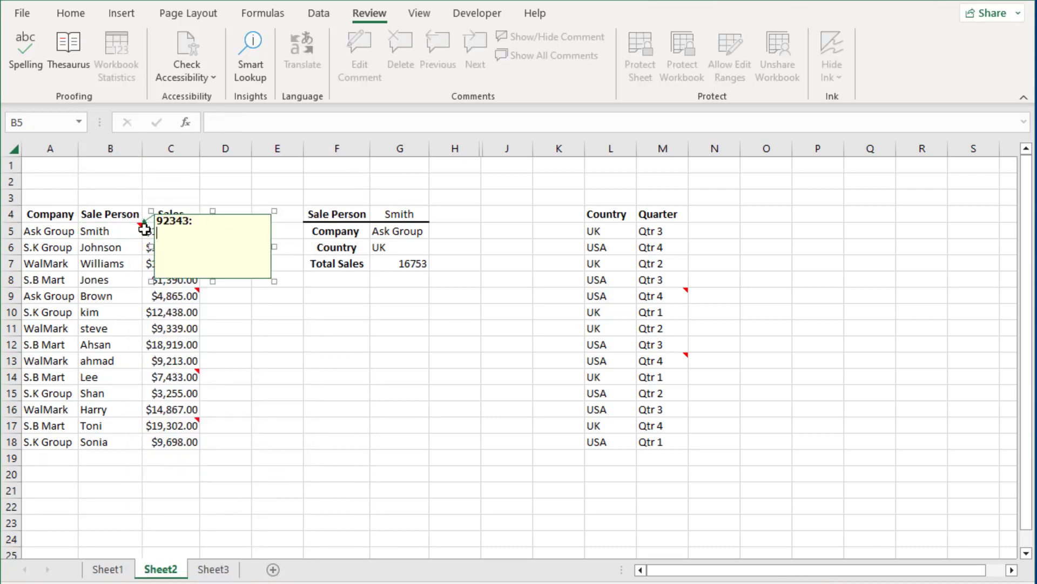
left_click(277, 328)
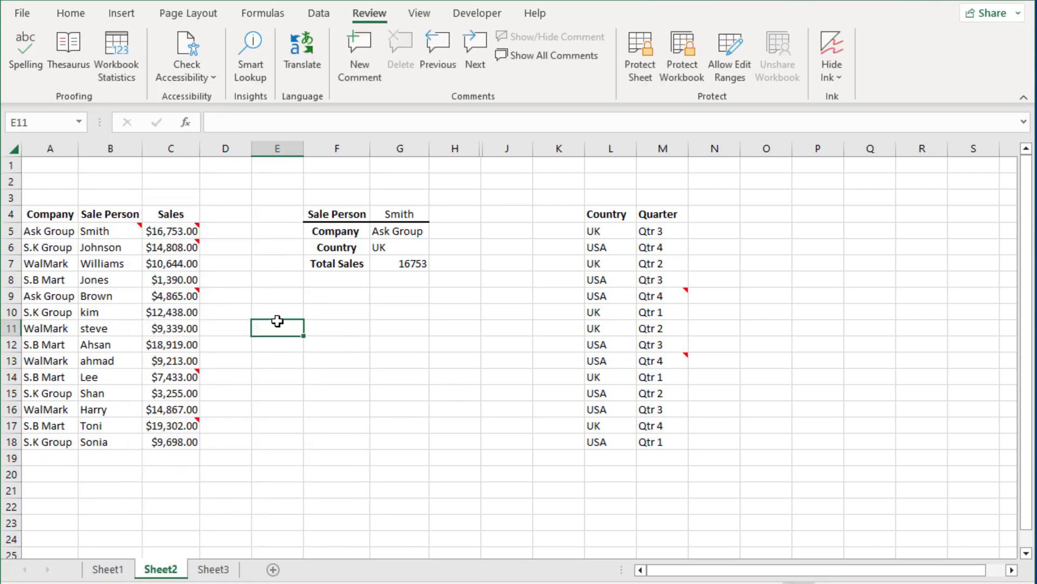
mouse_move(441, 119)
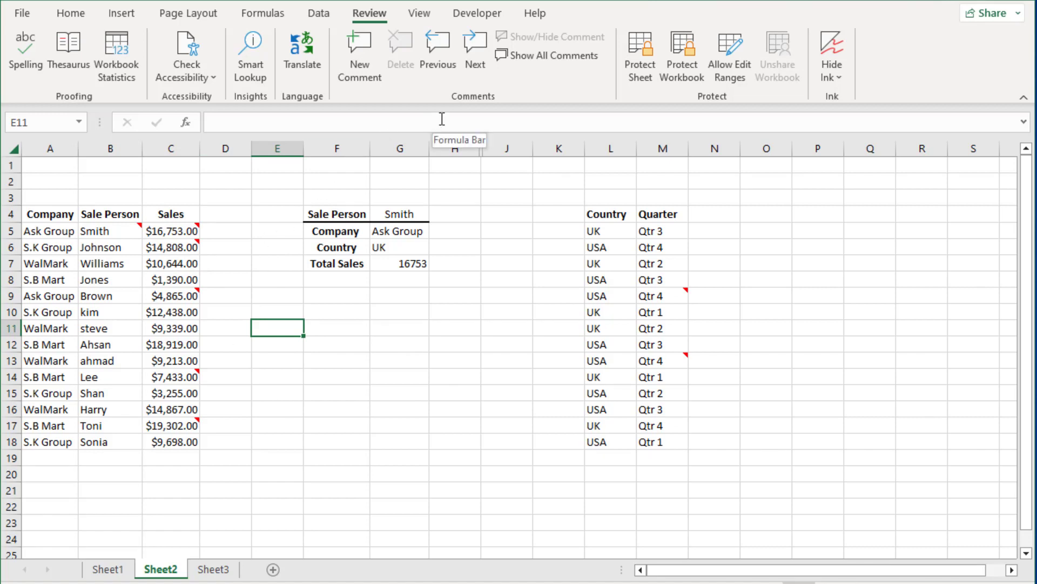
mouse_move(281, 305)
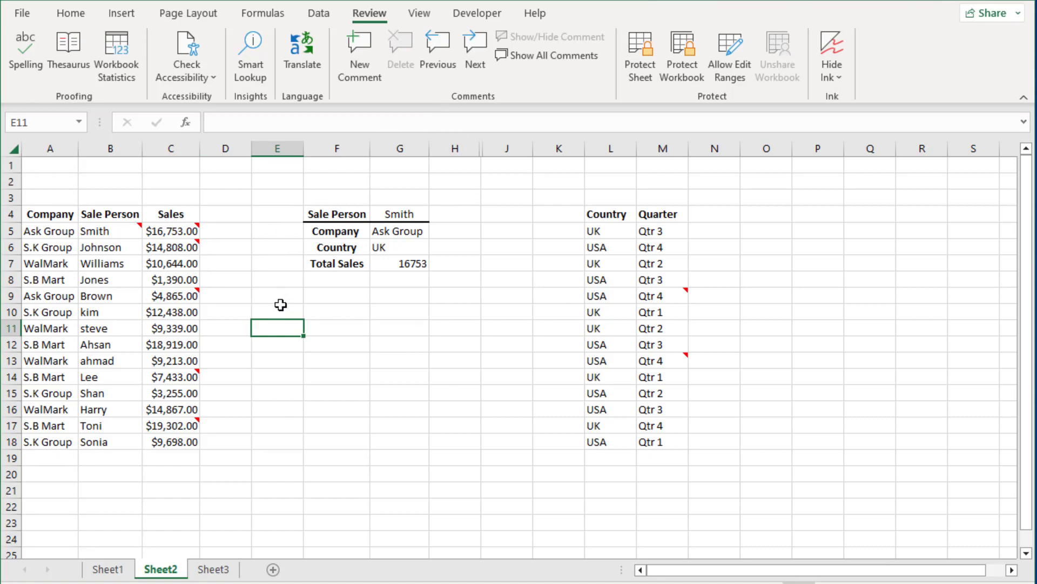
mouse_move(250, 202)
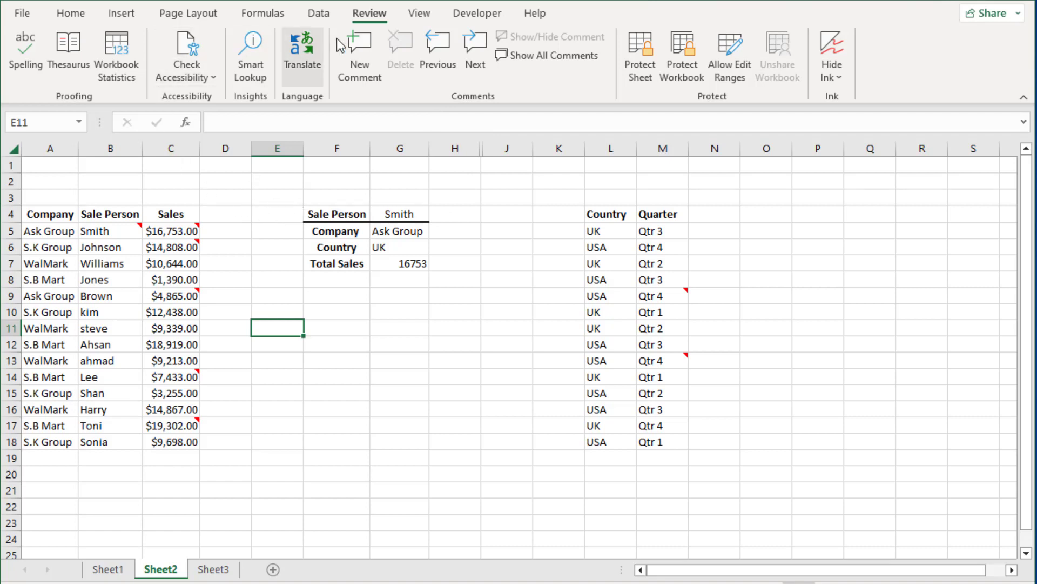
mouse_move(369, 13)
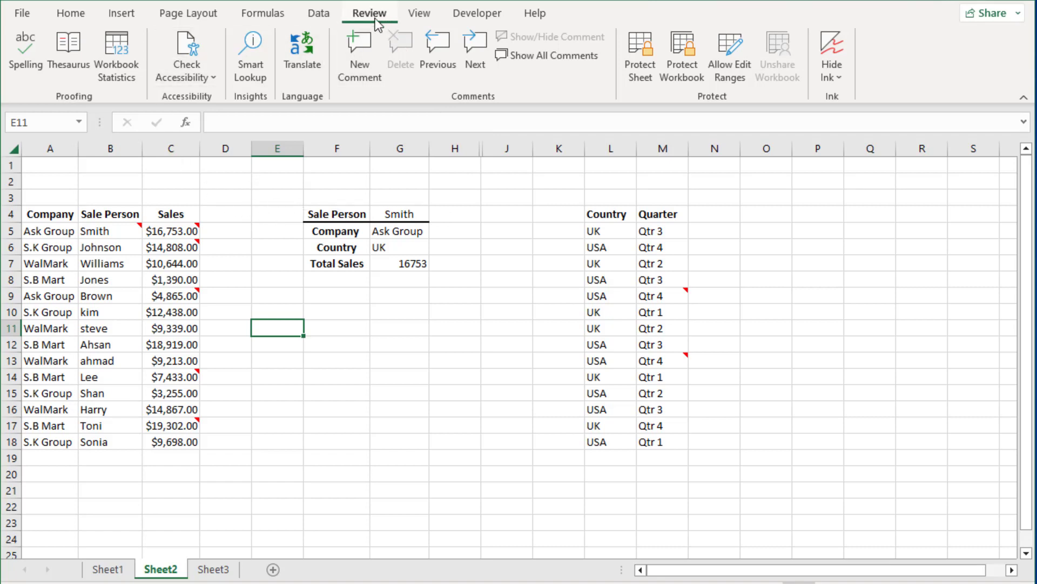
mouse_move(553, 89)
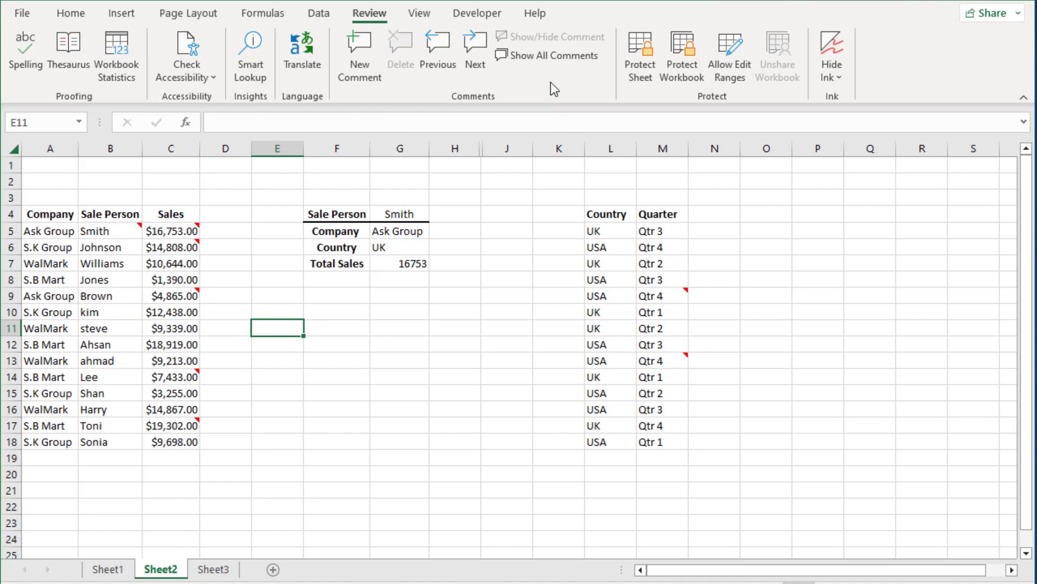
mouse_move(547, 55)
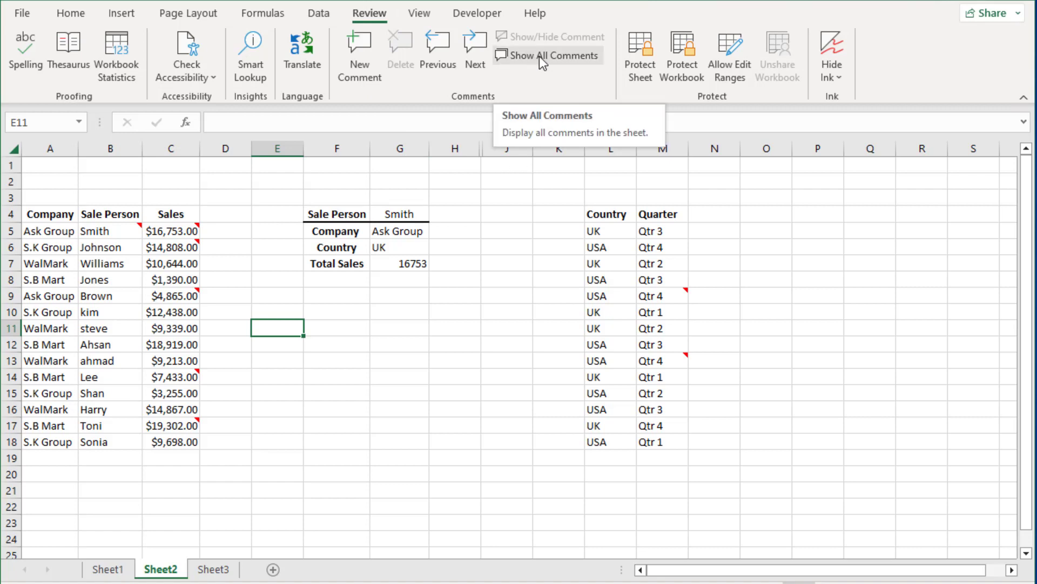
left_click(547, 55)
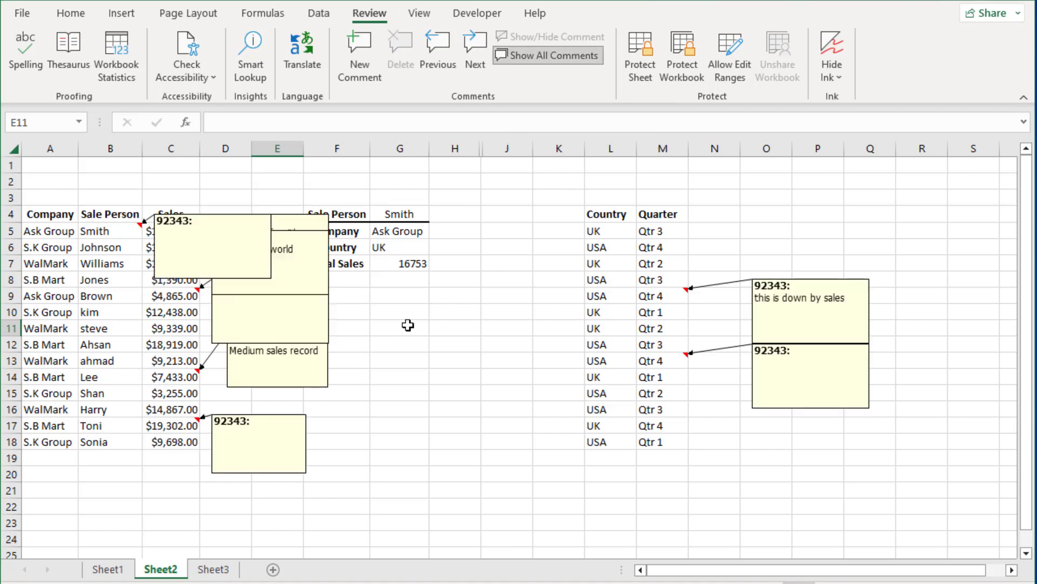
left_click(212, 245)
type("Total sales of smith shift+F2")
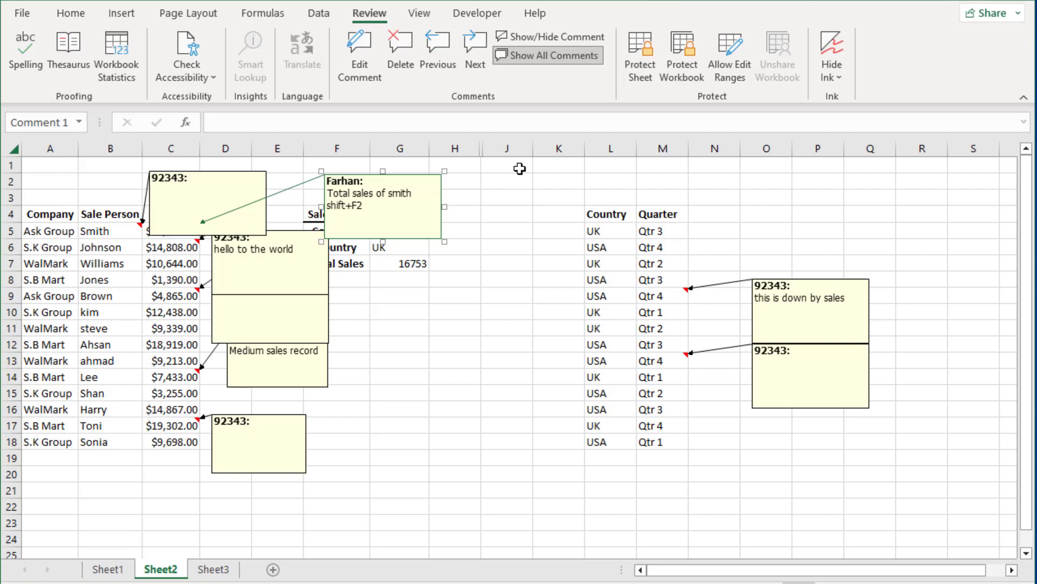
left_click(547, 55)
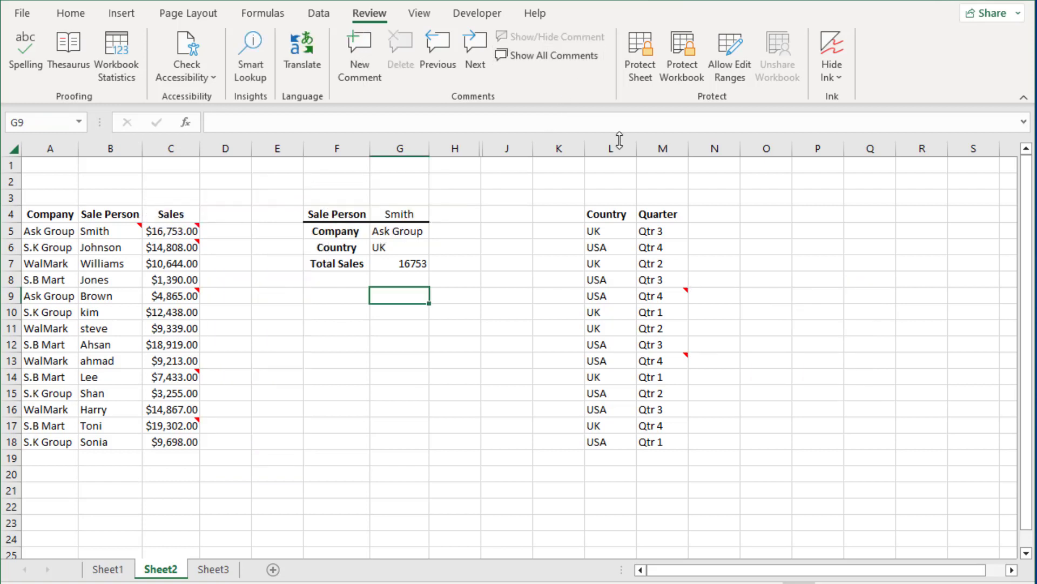
mouse_move(546, 71)
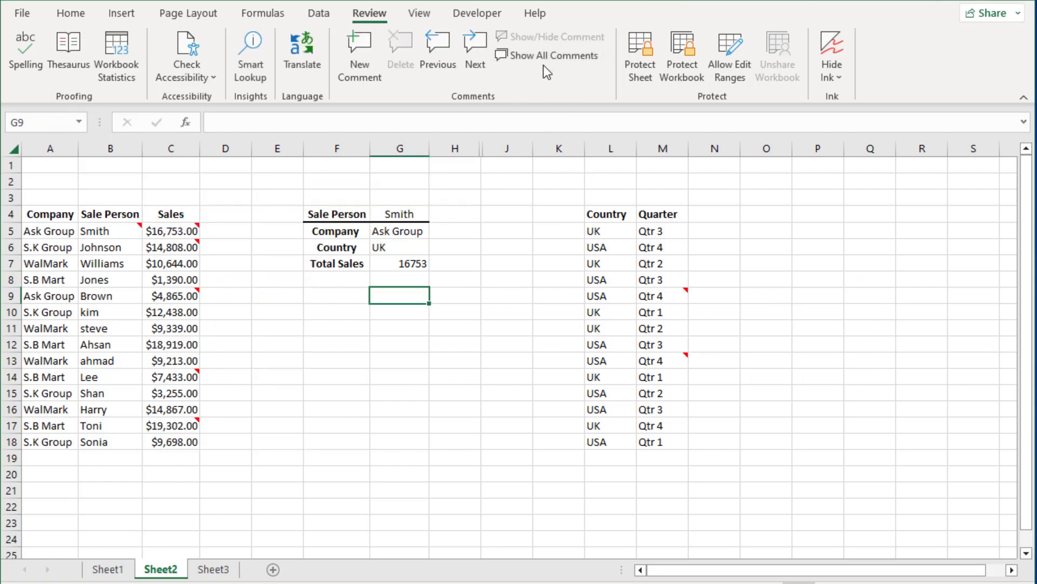
mouse_move(173, 296)
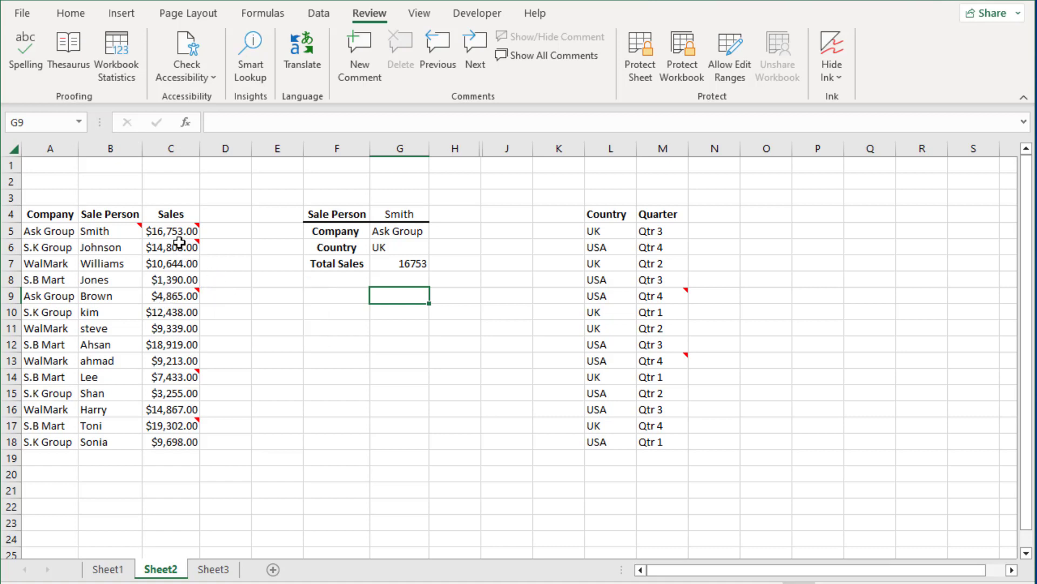
left_click(171, 246)
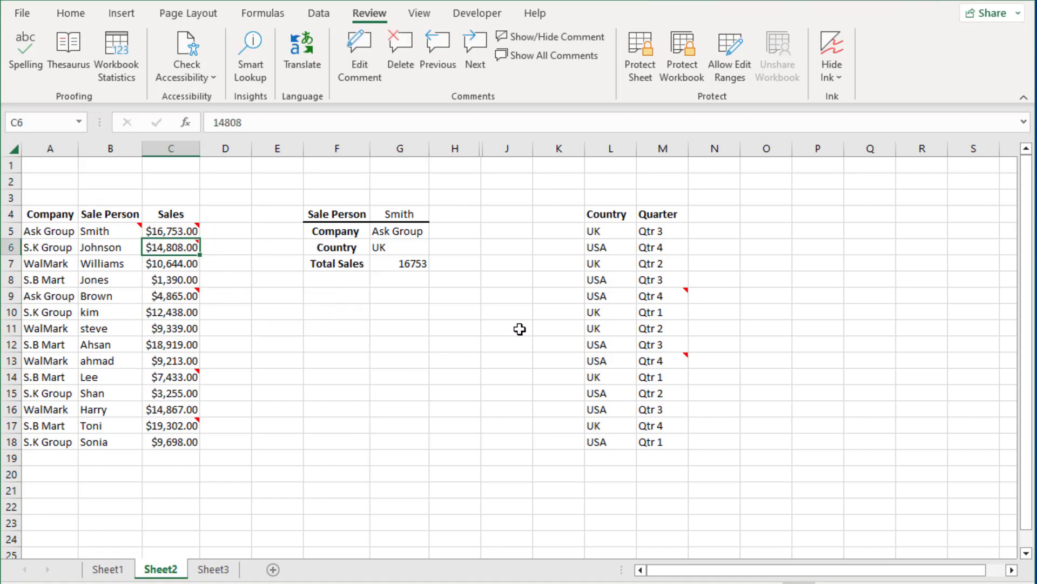
mouse_move(159, 263)
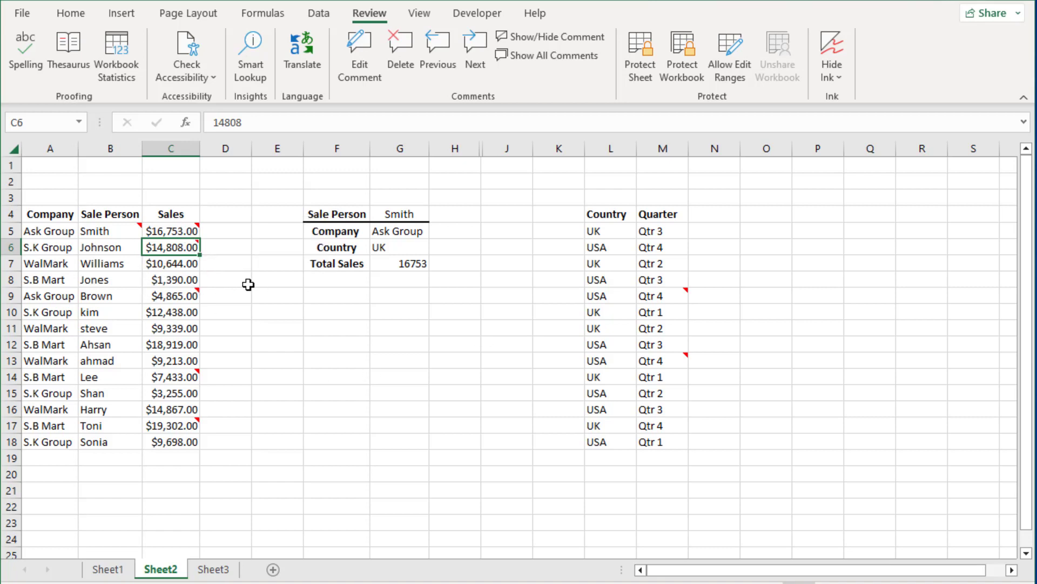
left_click(171, 376)
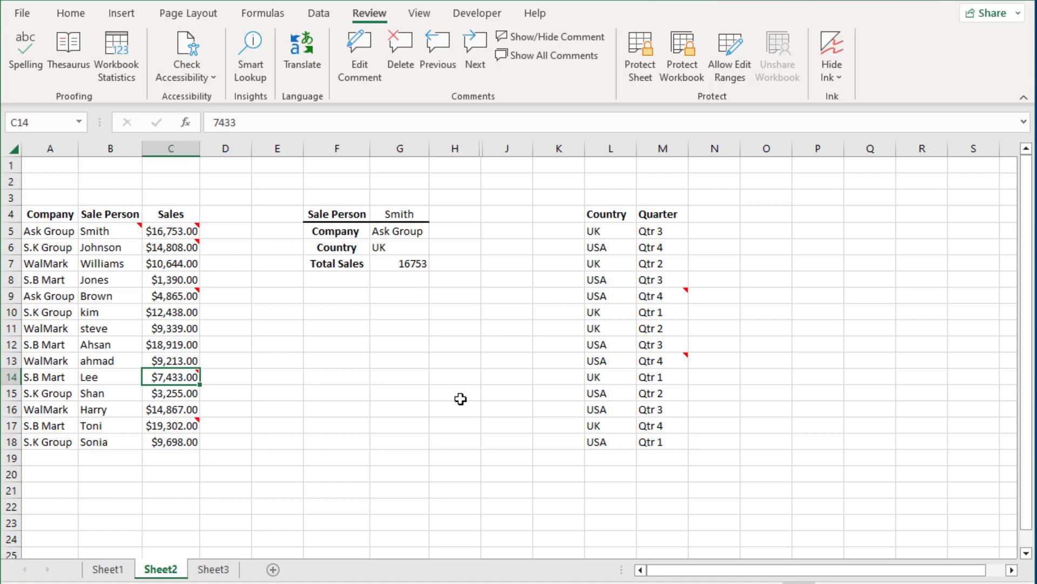
mouse_move(546, 106)
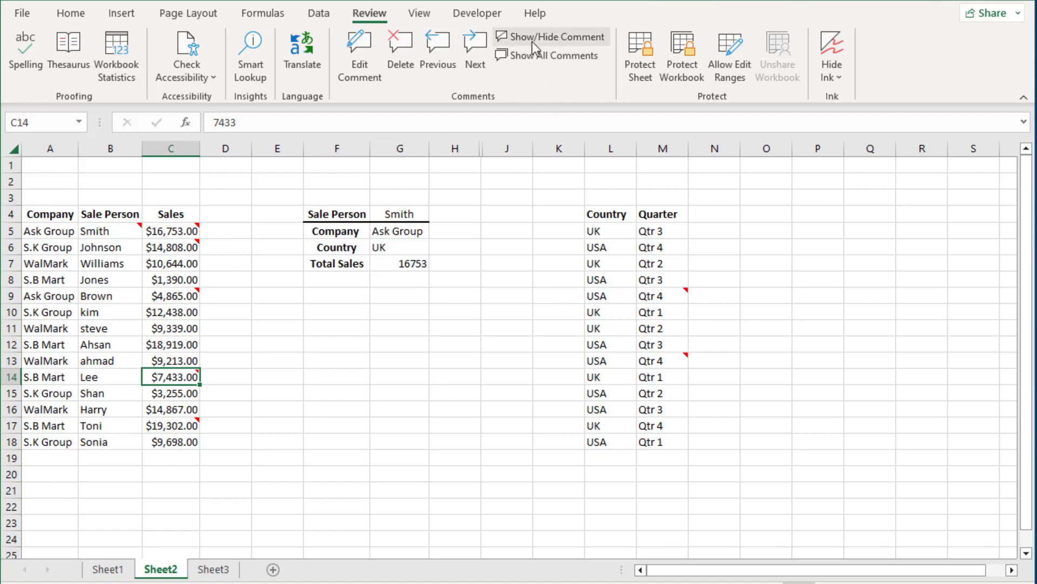
mouse_move(533, 37)
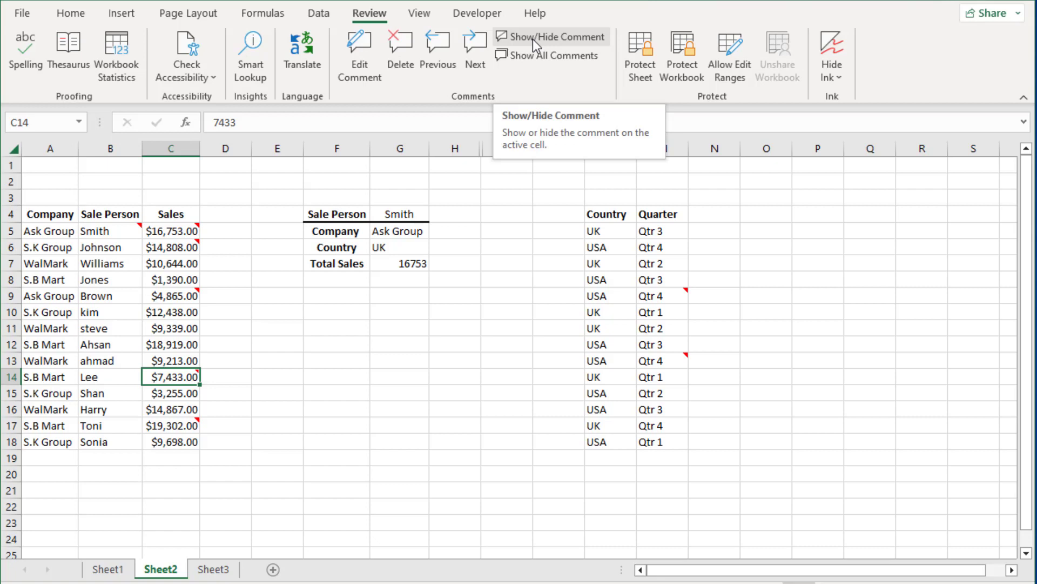
mouse_move(552, 42)
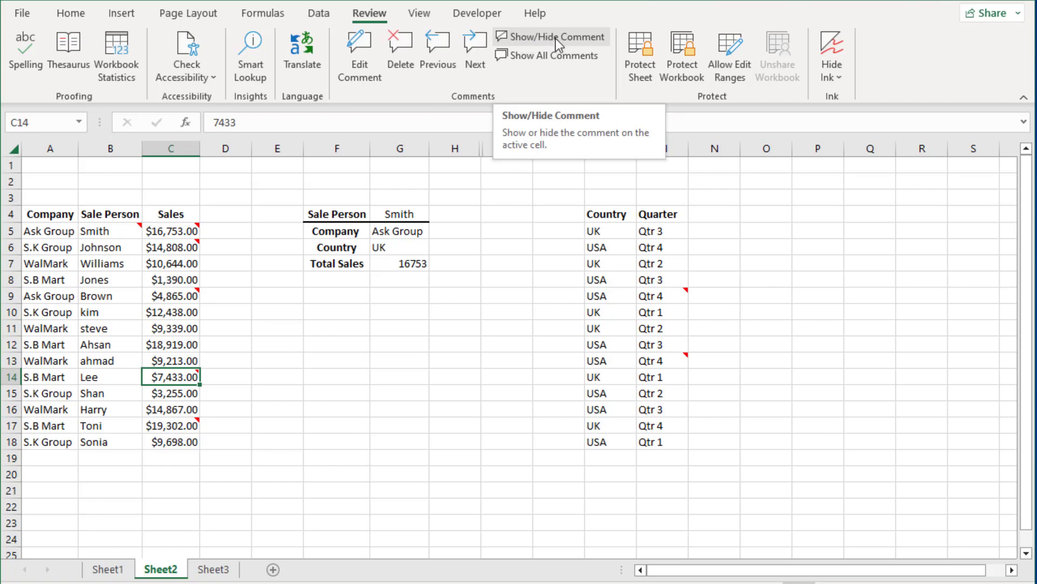
left_click(556, 37)
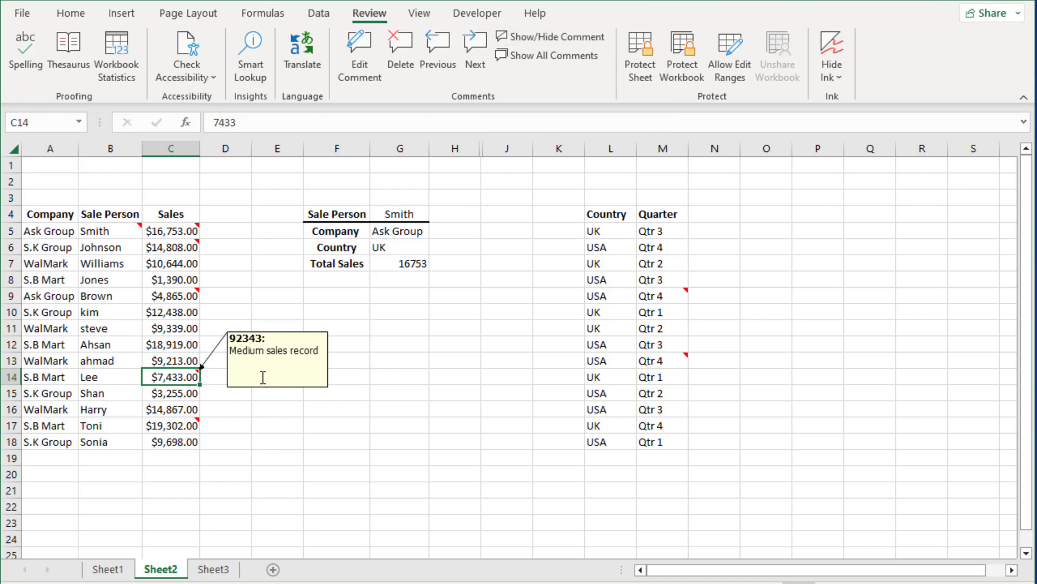
mouse_move(301, 395)
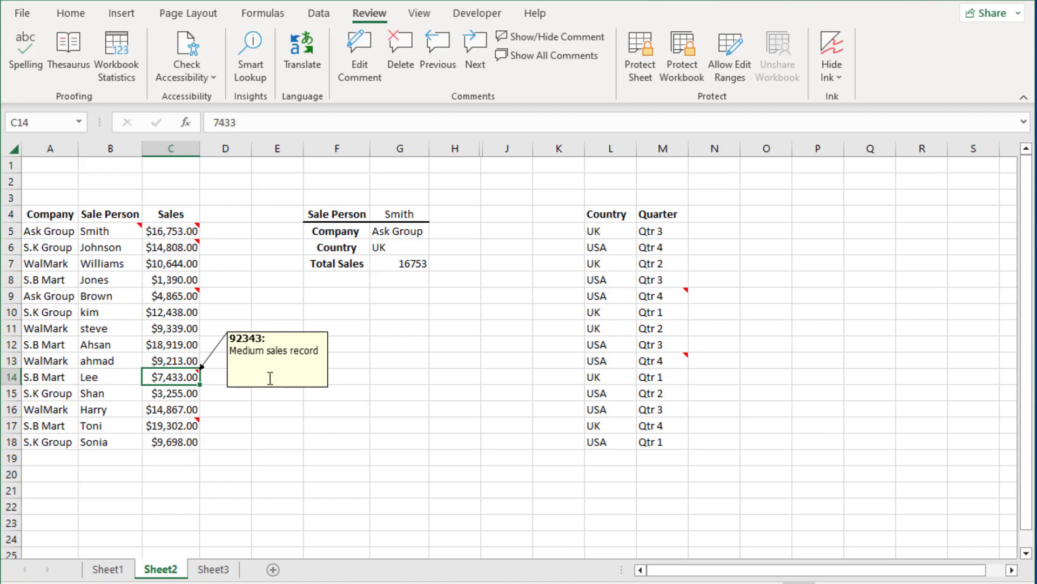
mouse_move(545, 86)
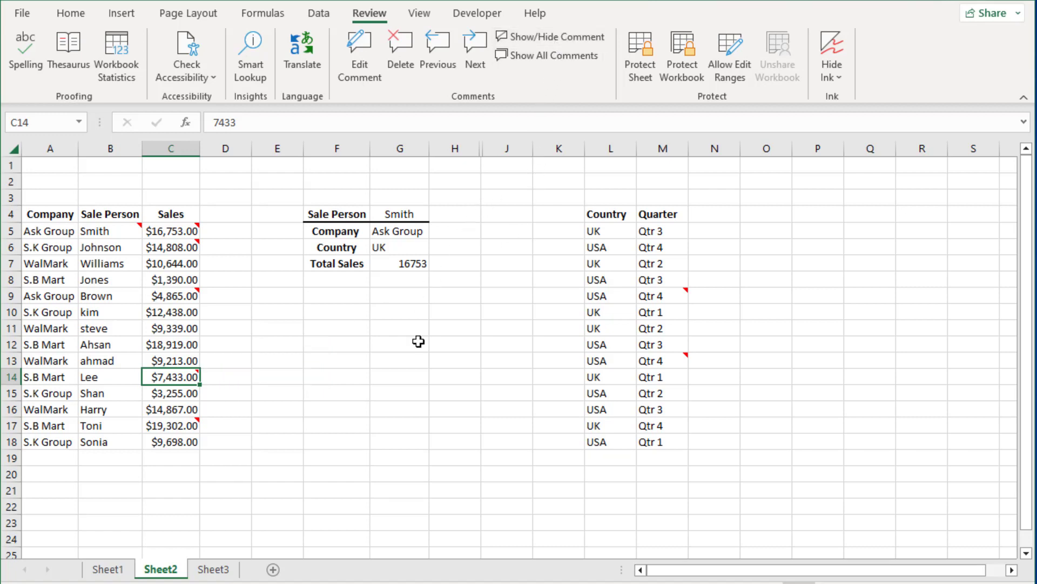
mouse_move(385, 482)
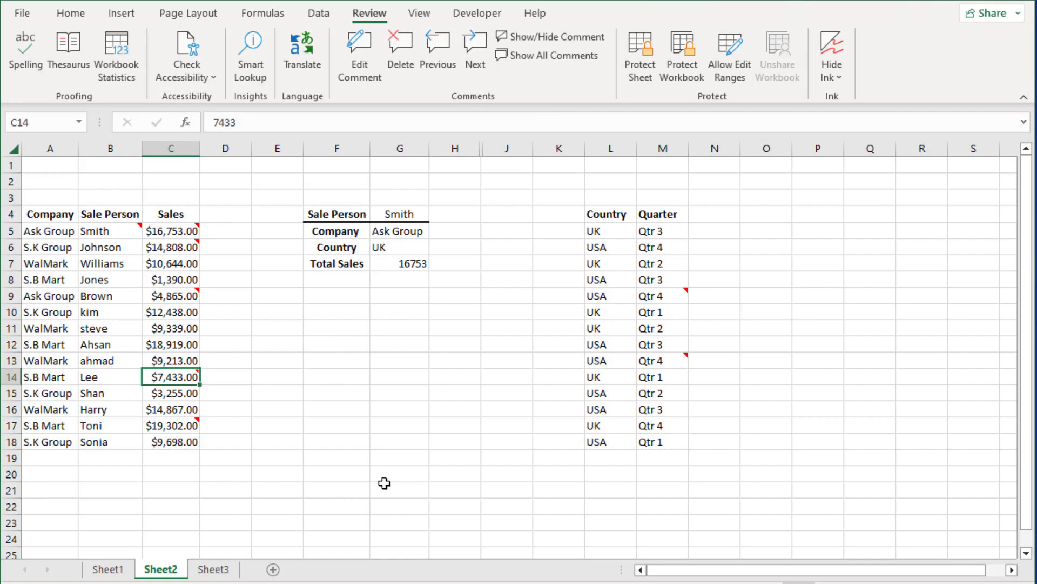
key("ctrl+p")
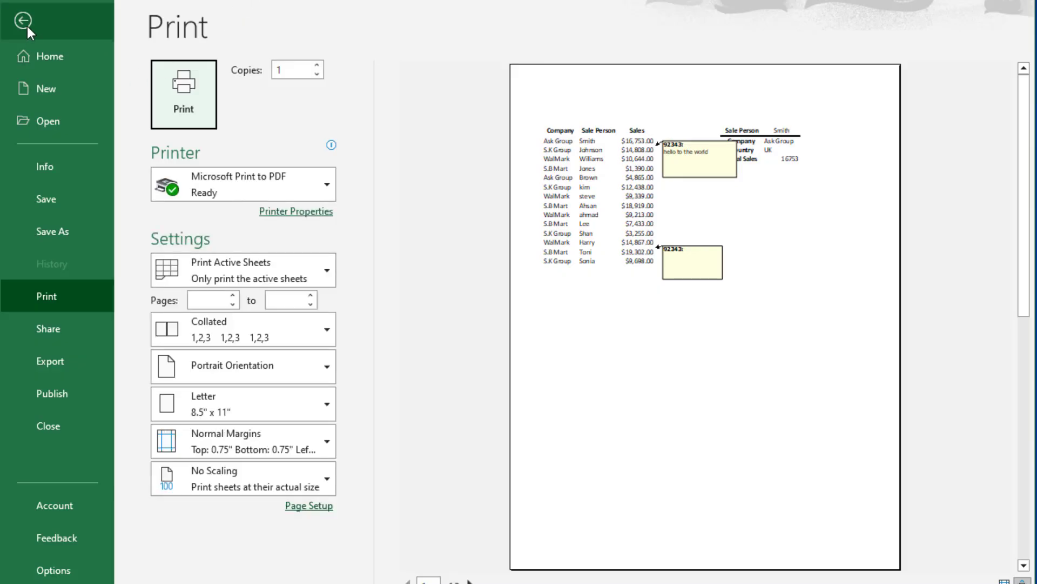
left_click(25, 21)
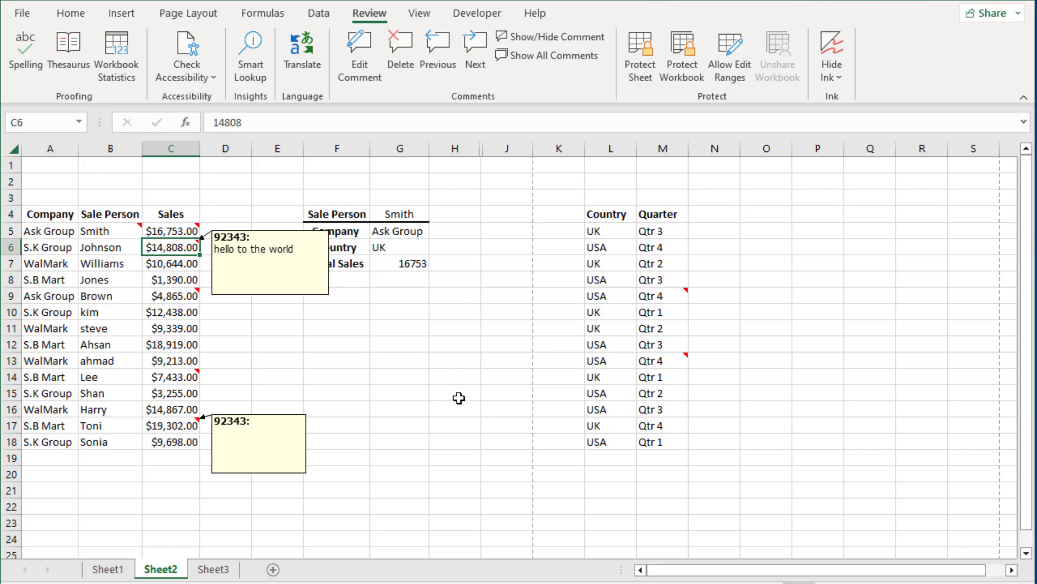
mouse_move(304, 423)
type("print")
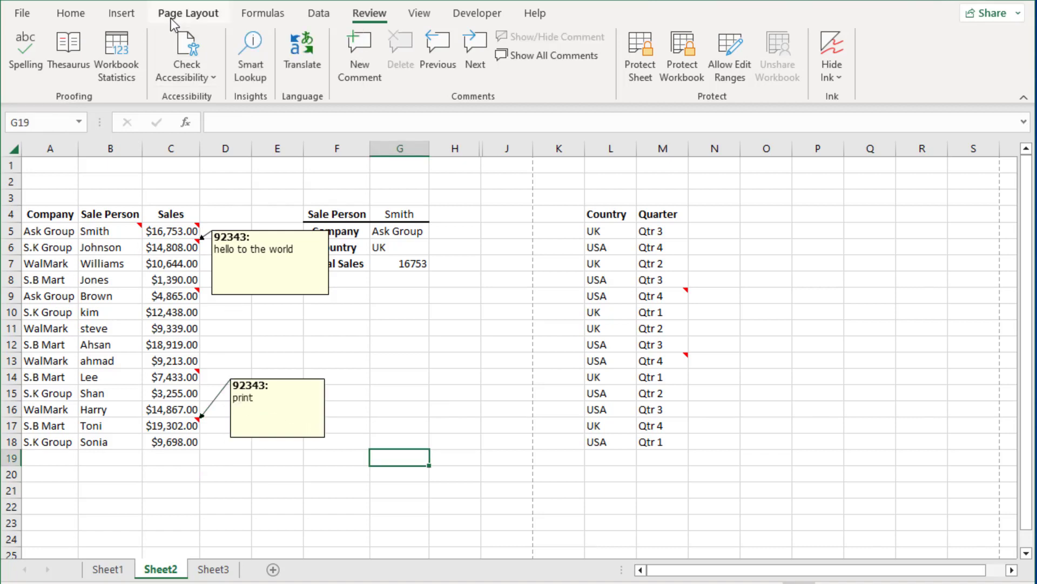
left_click(188, 13)
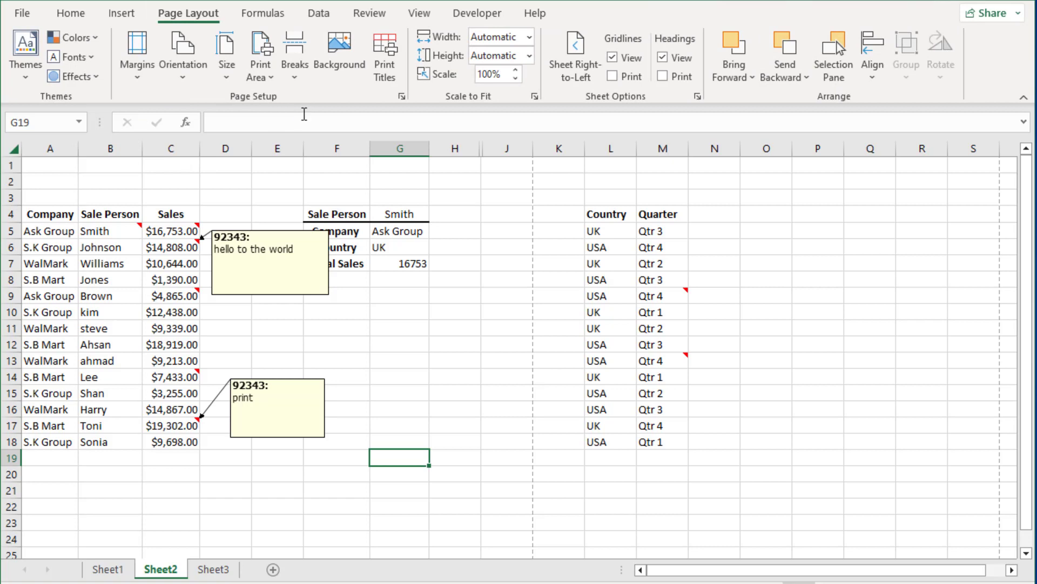
mouse_move(629, 102)
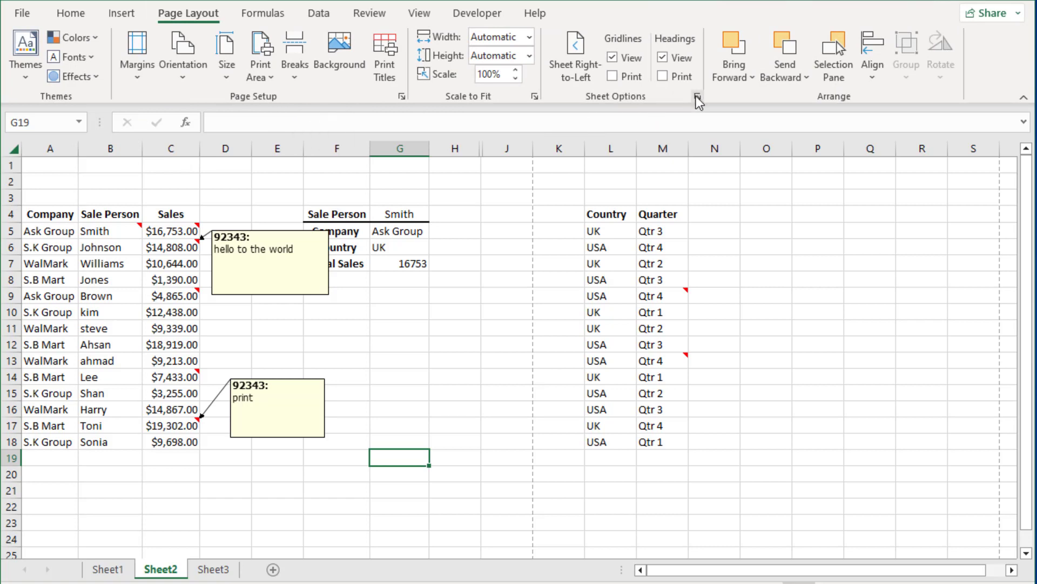
mouse_move(402, 100)
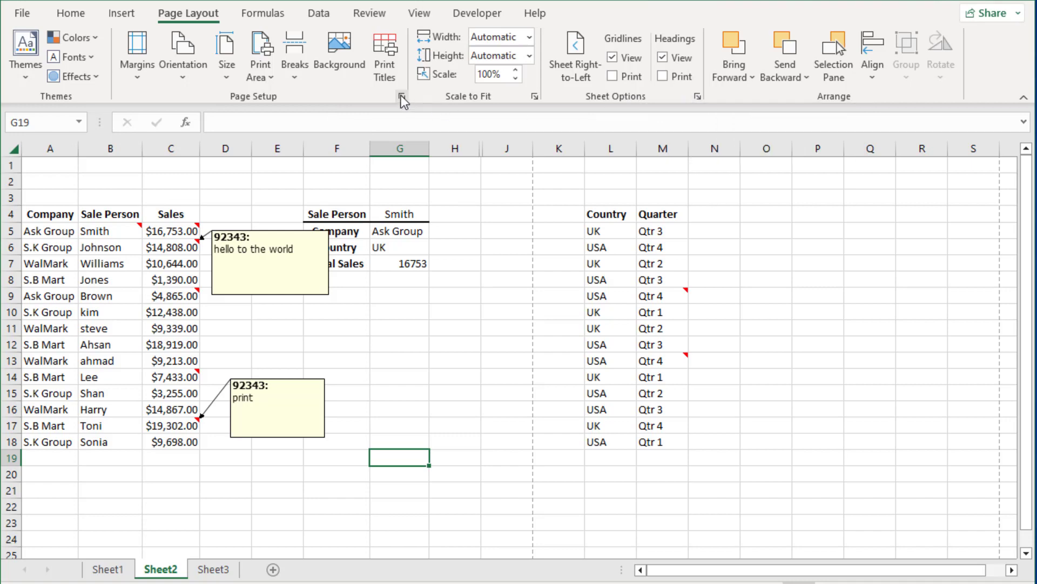
In Page Setup's Sheet settings, keep comments printing 'As displayed on sheet'.
left_click(403, 98)
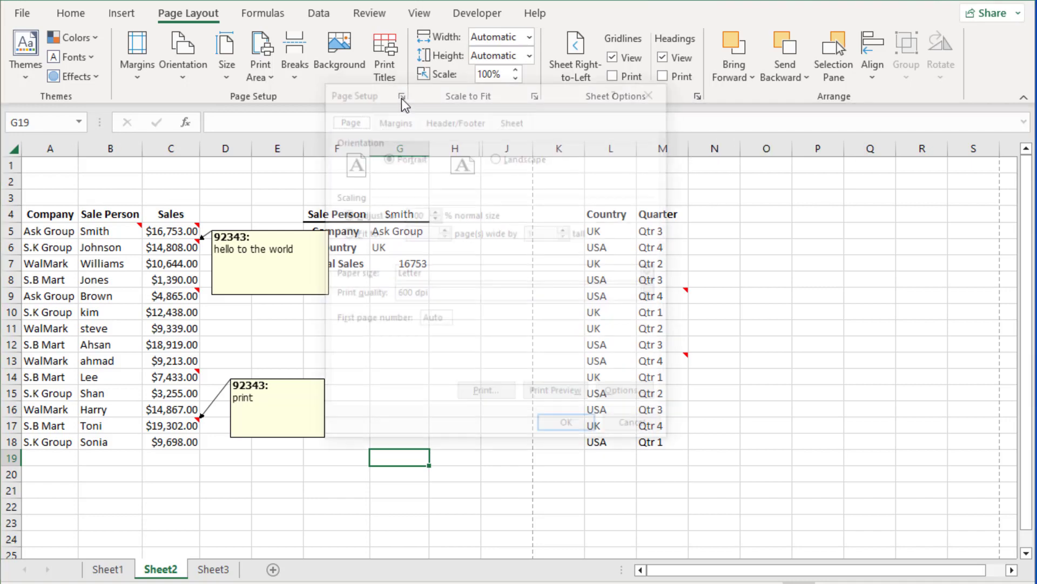
left_click(402, 96)
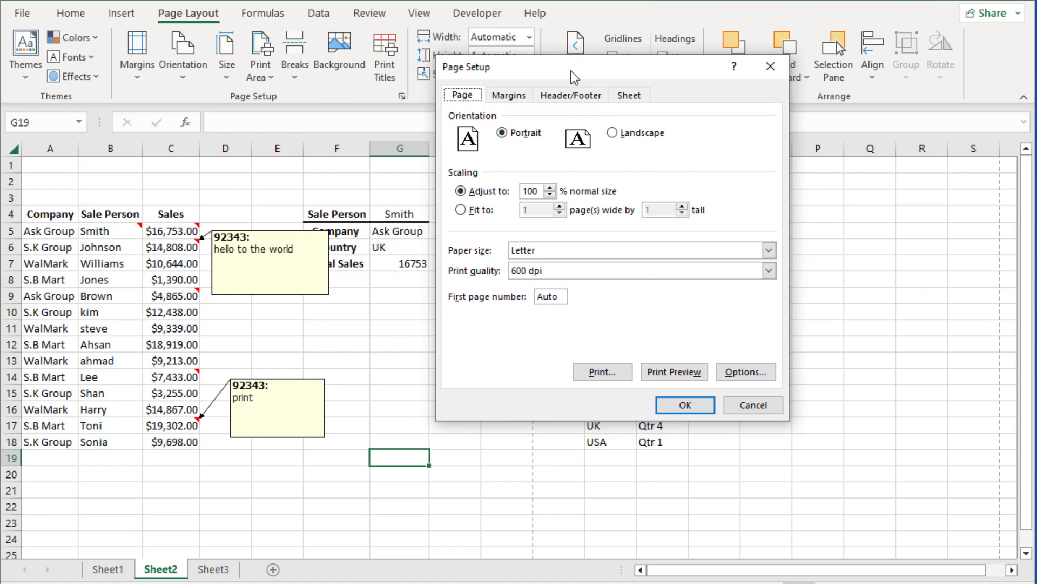
left_click_drag(573, 74, 581, 96)
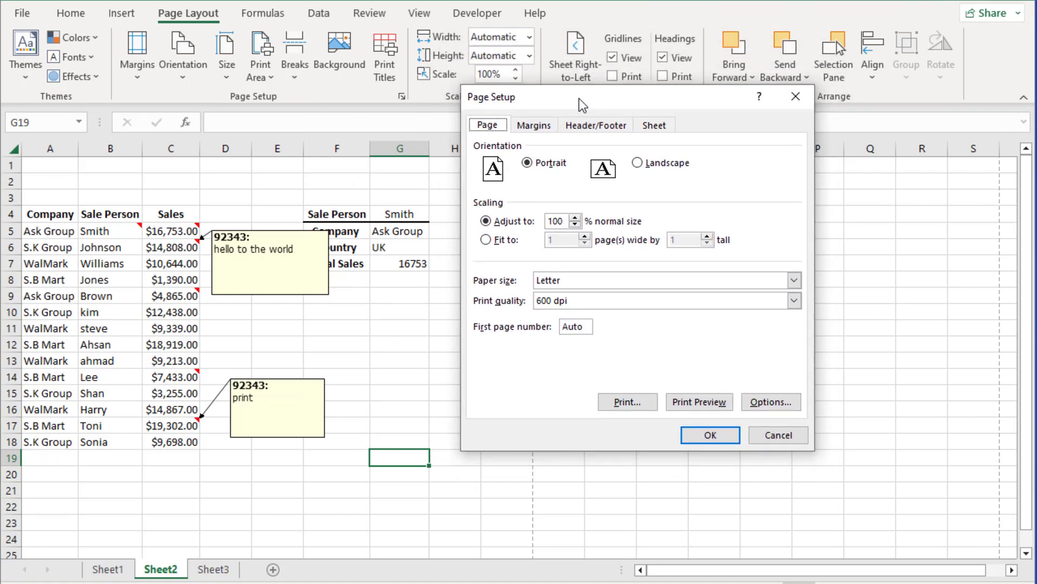
mouse_move(760, 375)
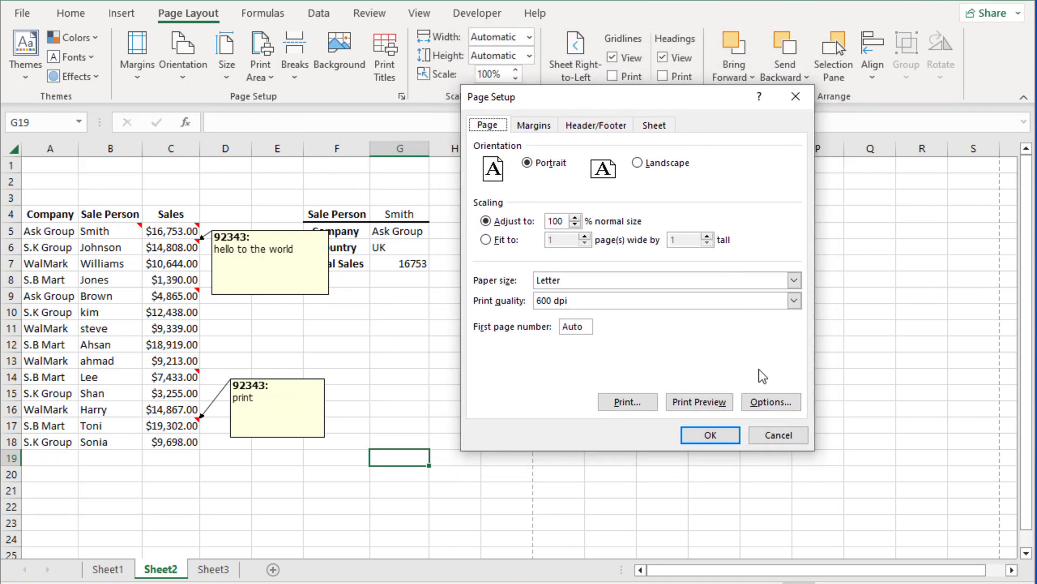
mouse_move(540, 115)
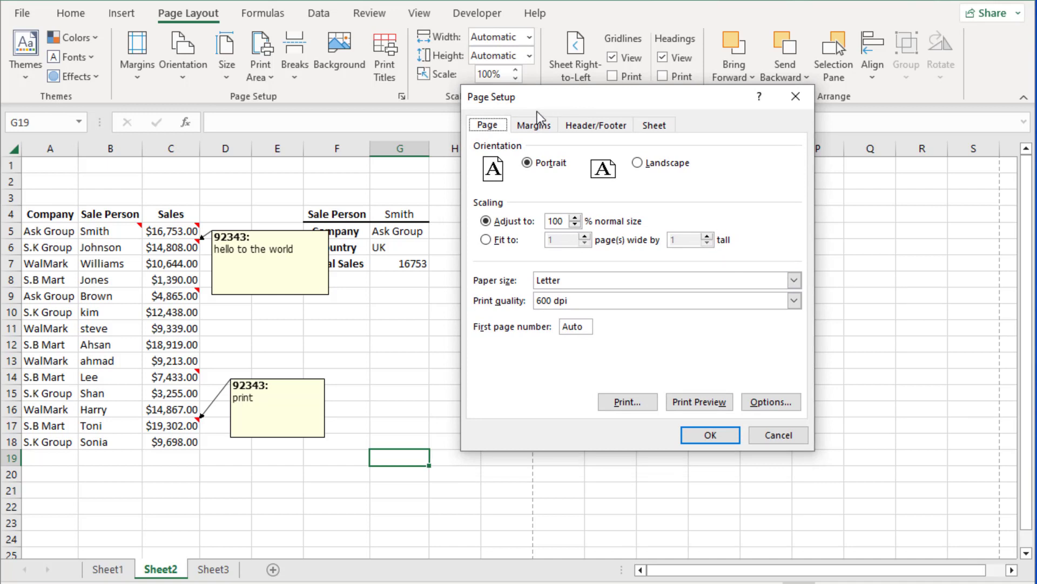
mouse_move(695, 372)
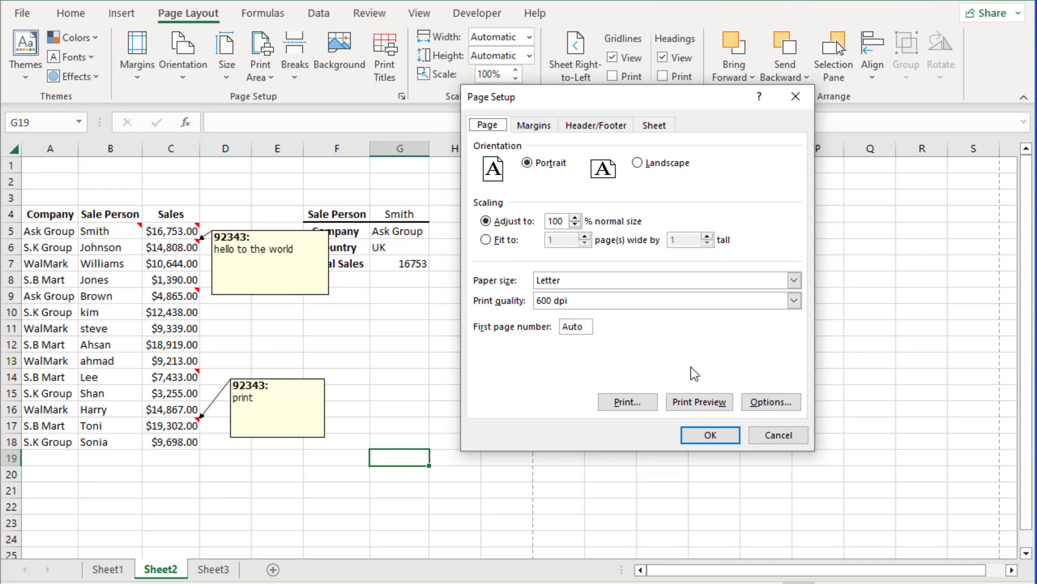
left_click(653, 124)
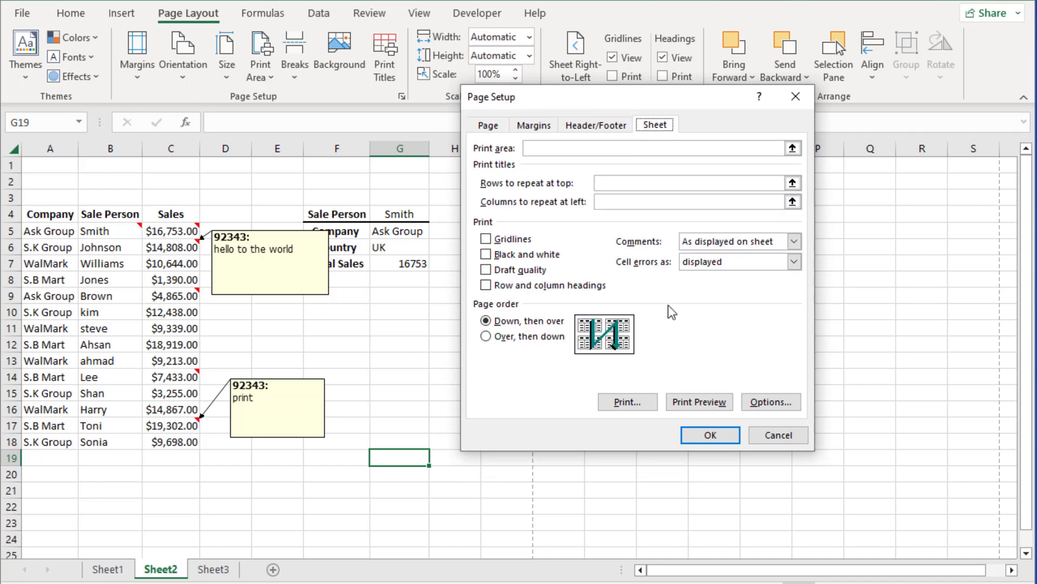
mouse_move(645, 250)
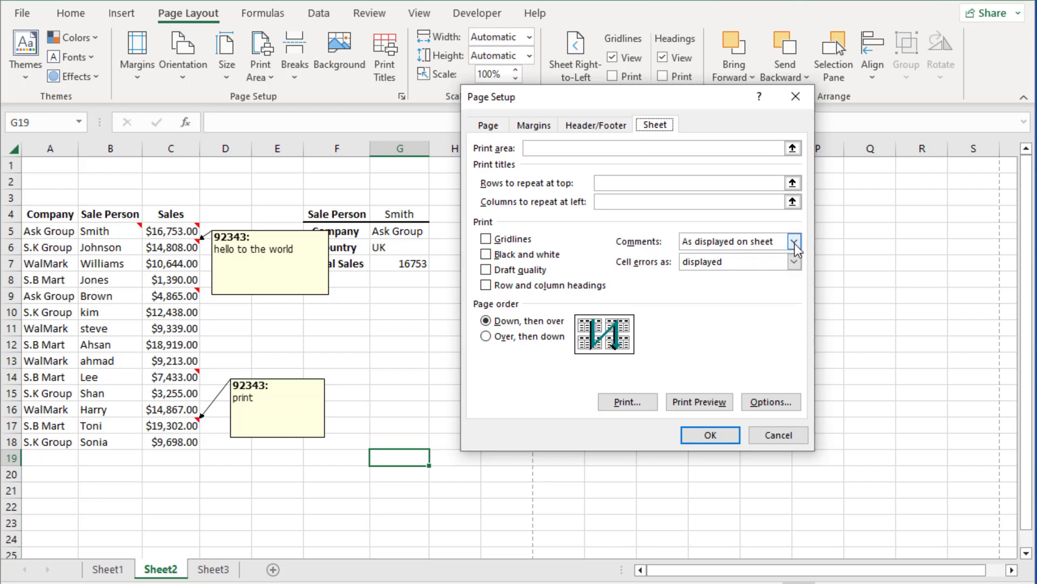
left_click(794, 241)
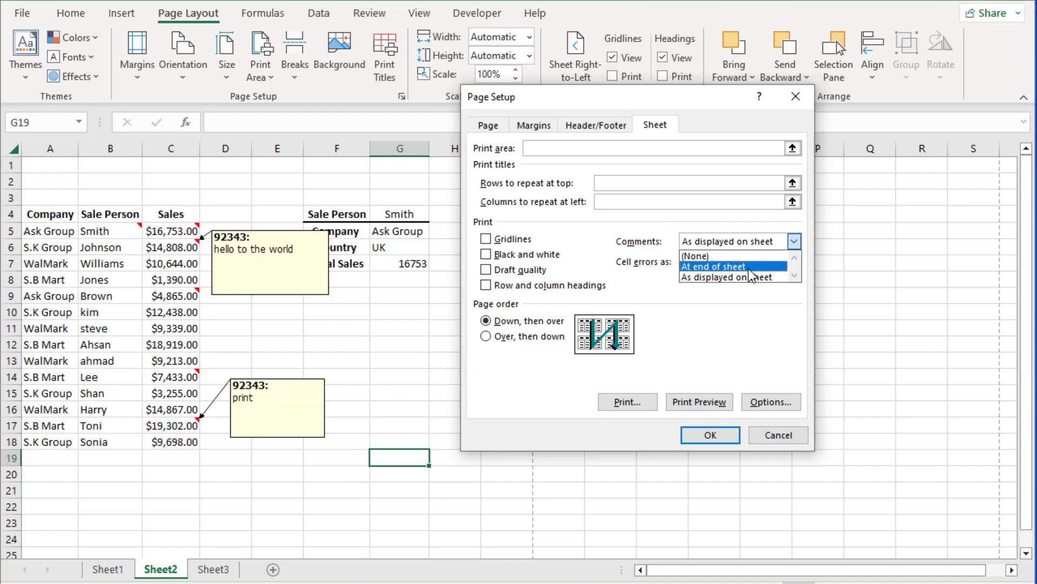
mouse_move(688, 278)
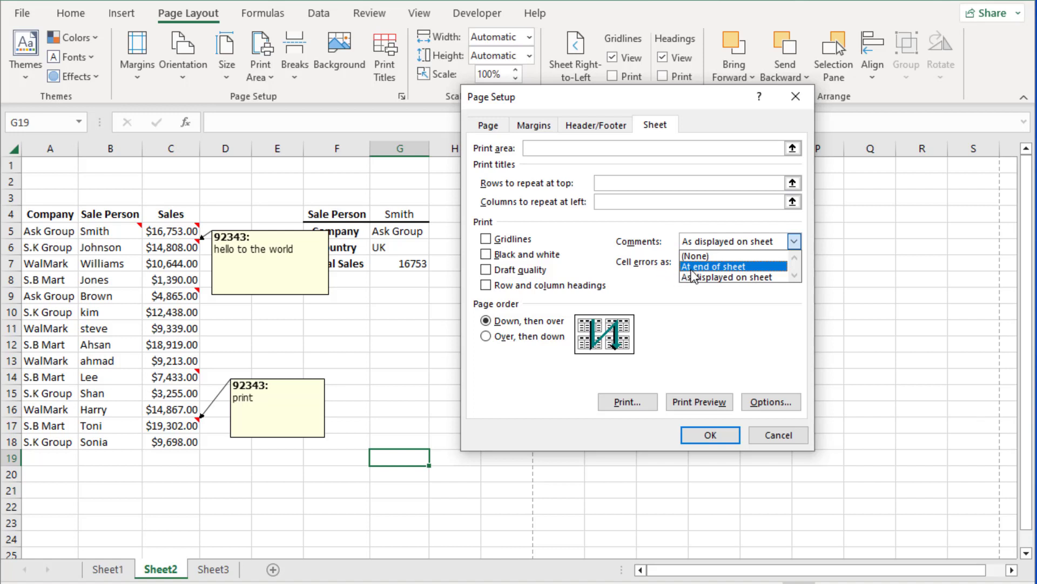
mouse_move(716, 277)
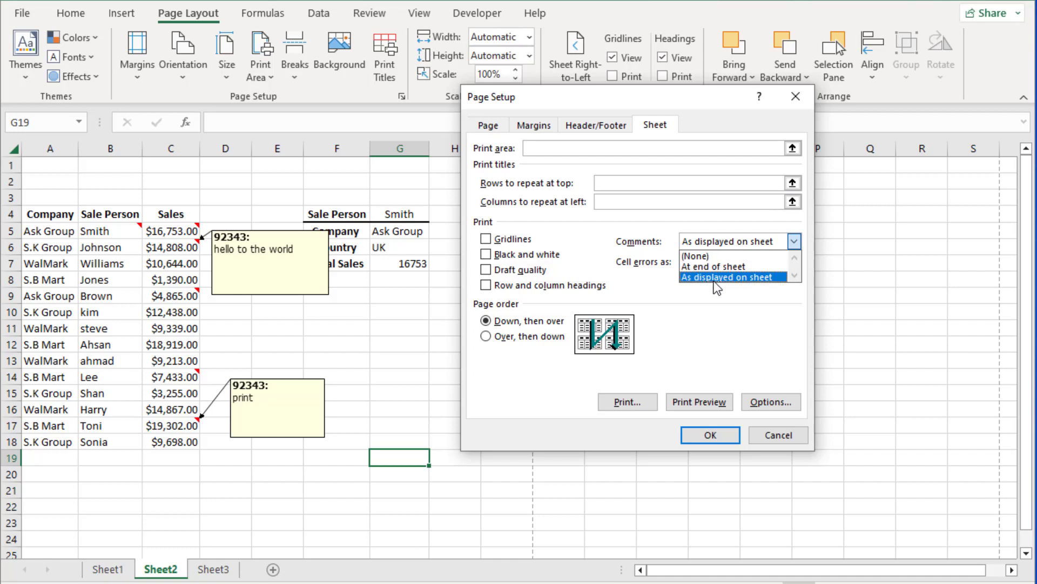
mouse_move(761, 286)
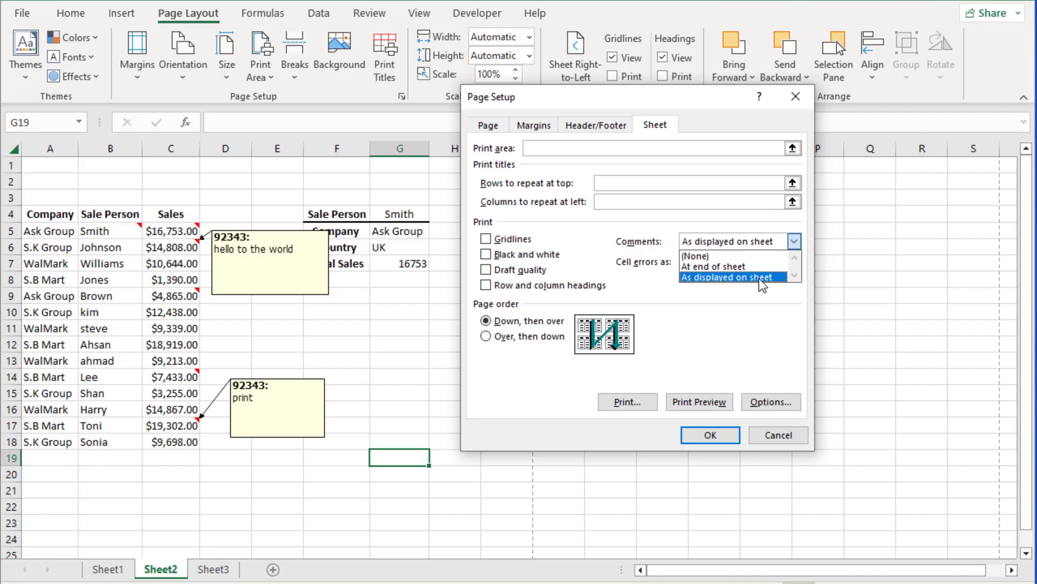
left_click(735, 277)
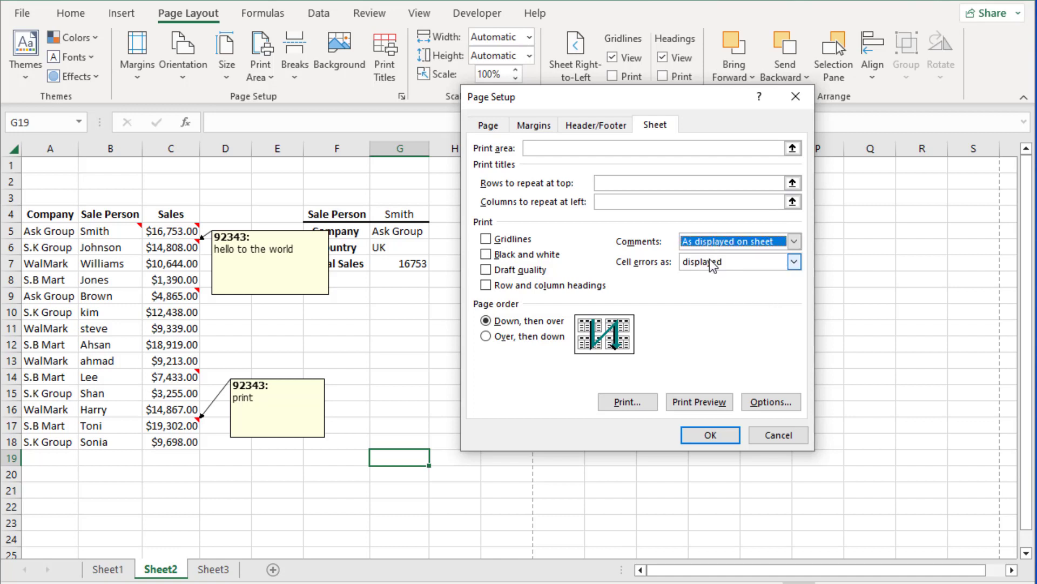
mouse_move(627, 402)
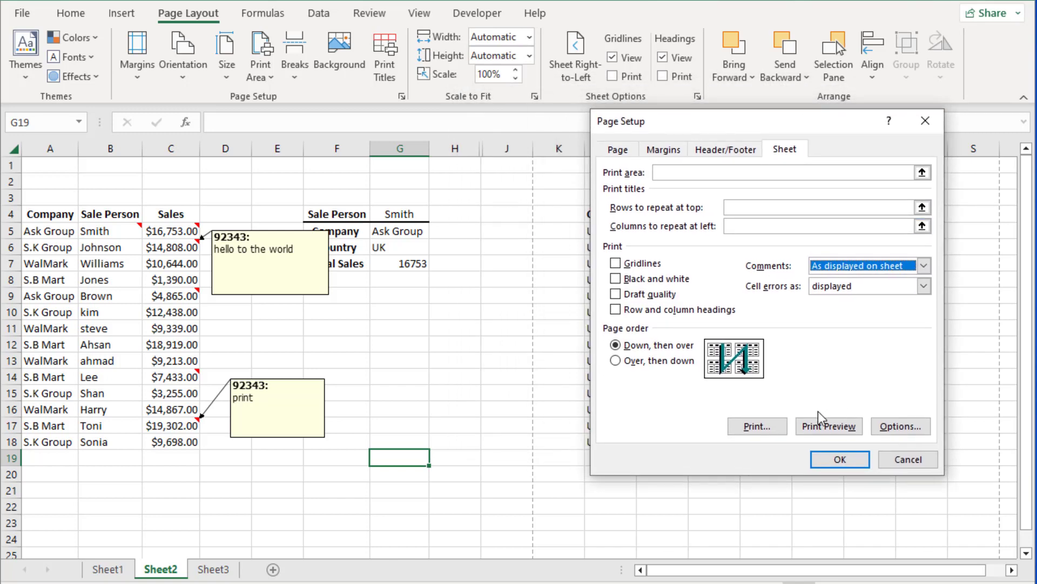
Preview the printout, return to the sheet, and preview again with only Johnson's comment shown.
left_click(828, 426)
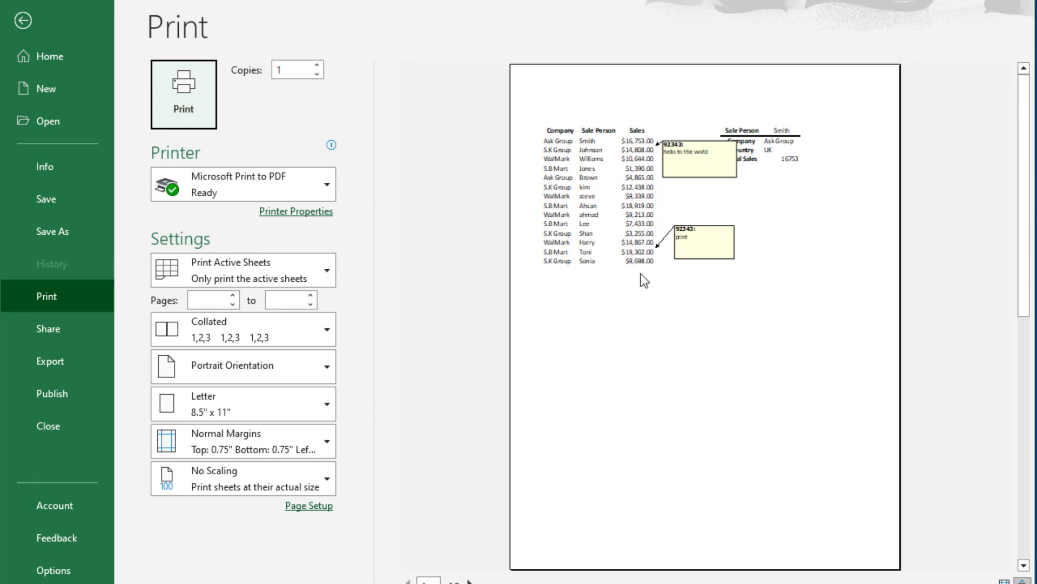
mouse_move(23, 19)
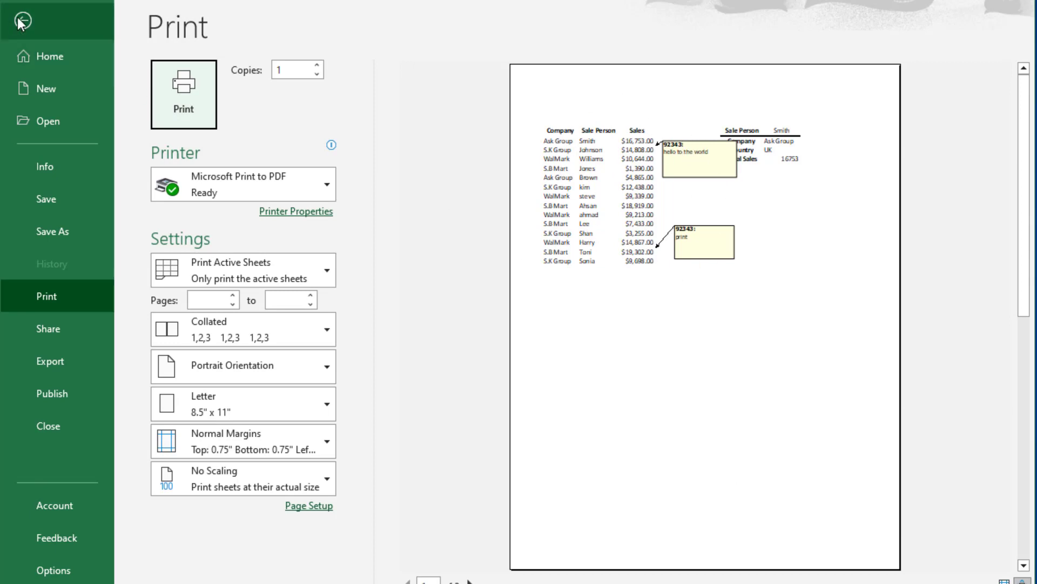
left_click(13, 19)
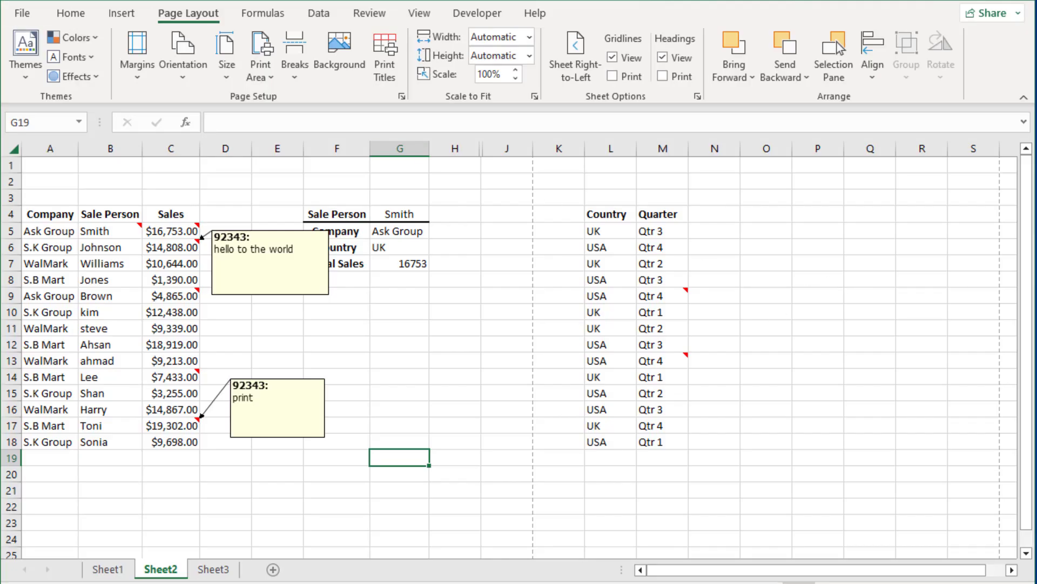
left_click(402, 96)
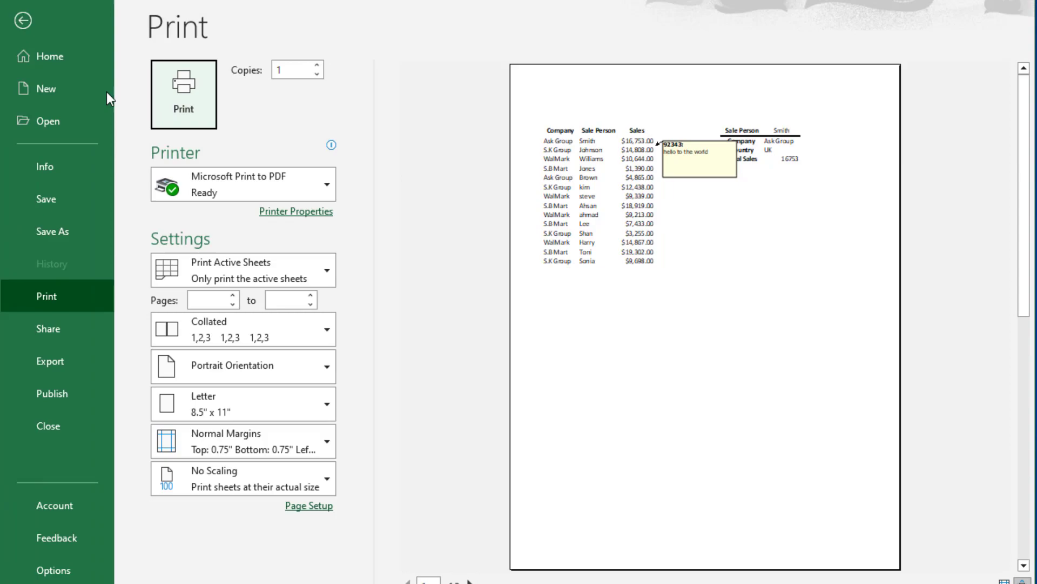
left_click(22, 19)
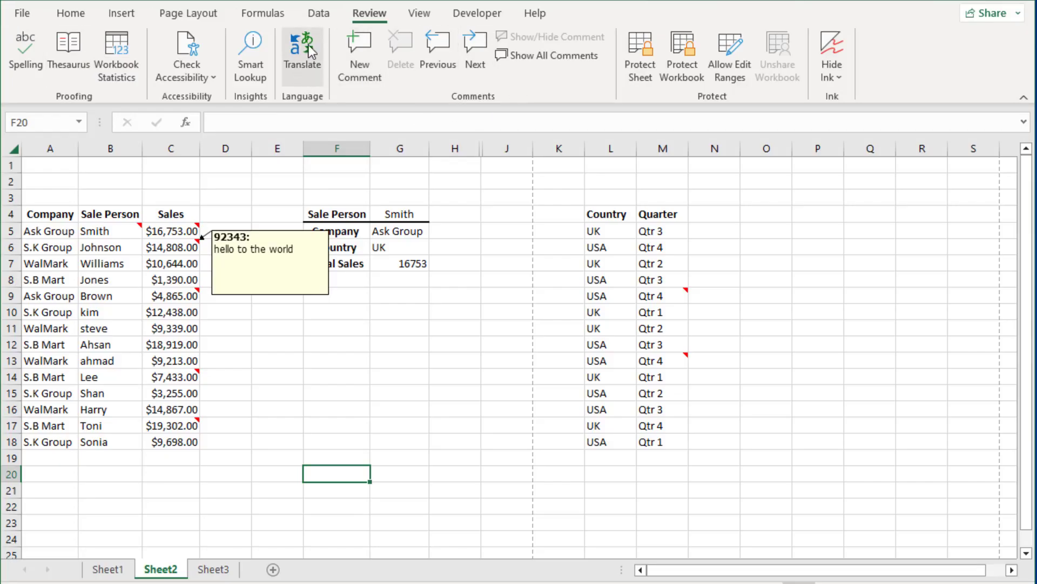
Set comments to print 'At end of sheet' and preview the resulting comments list page.
left_click(188, 13)
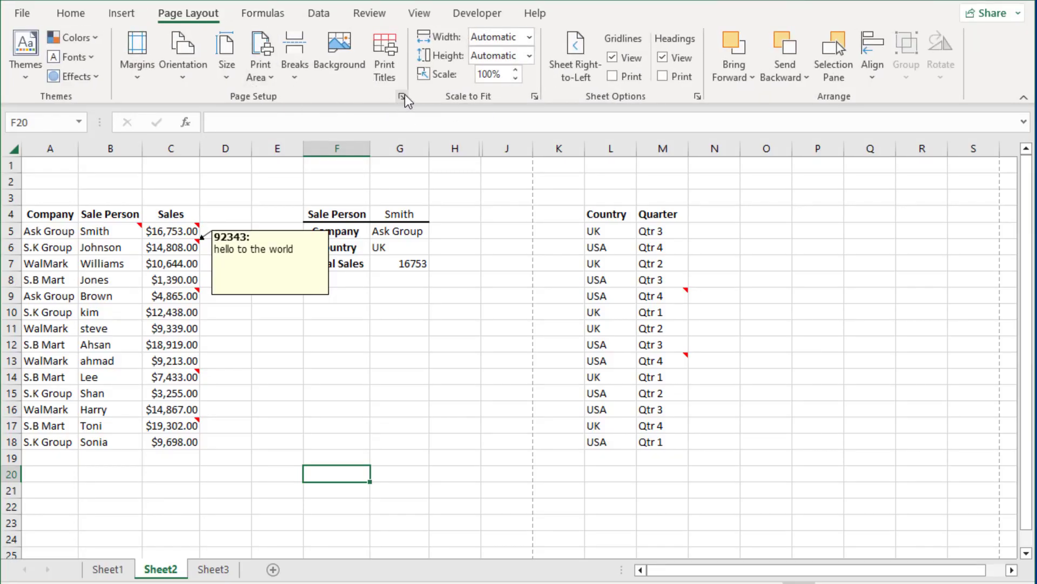
left_click(402, 96)
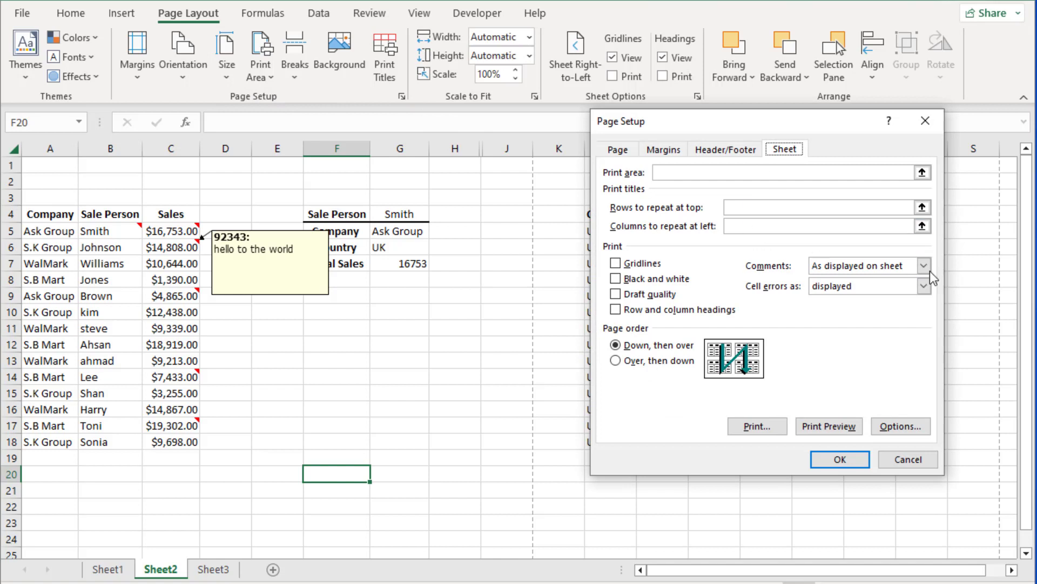
left_click(923, 266)
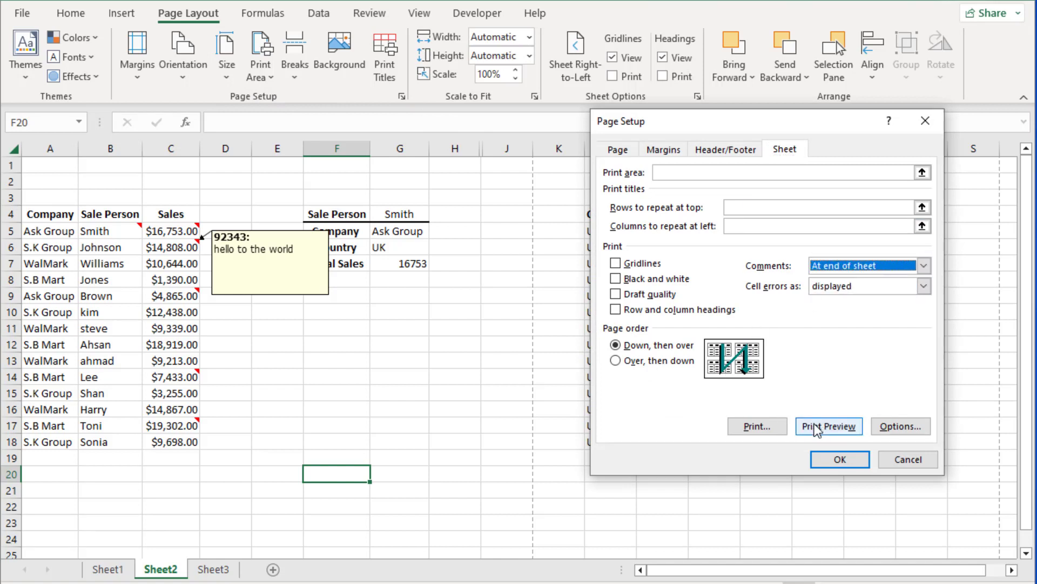
left_click(827, 426)
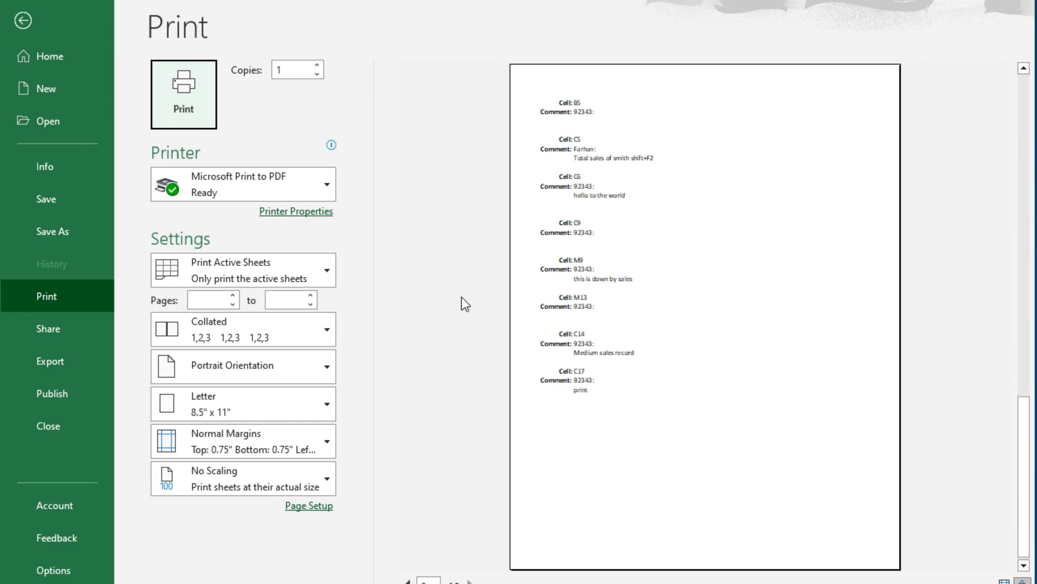
mouse_move(609, 516)
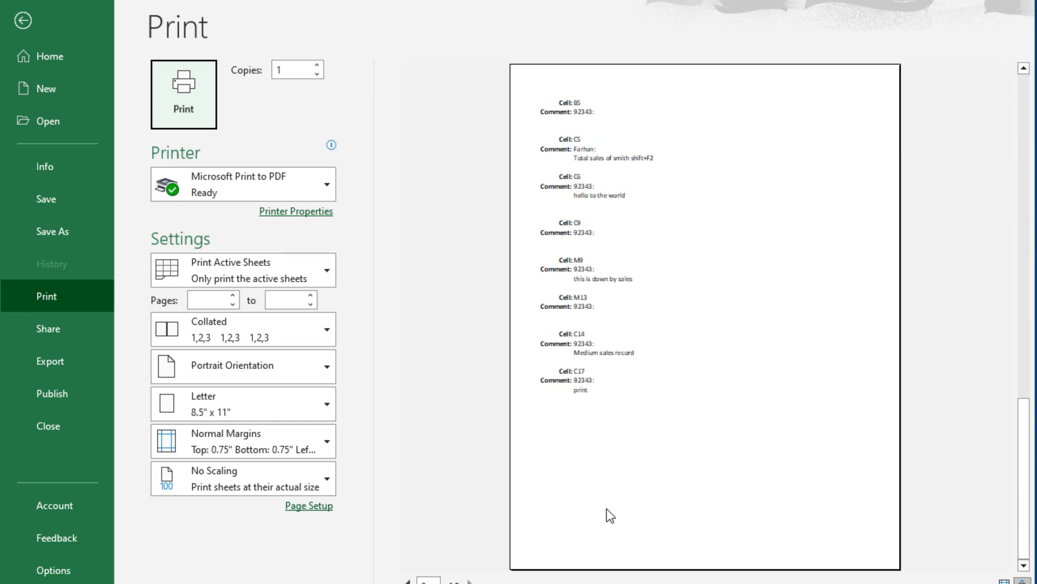
mouse_move(553, 431)
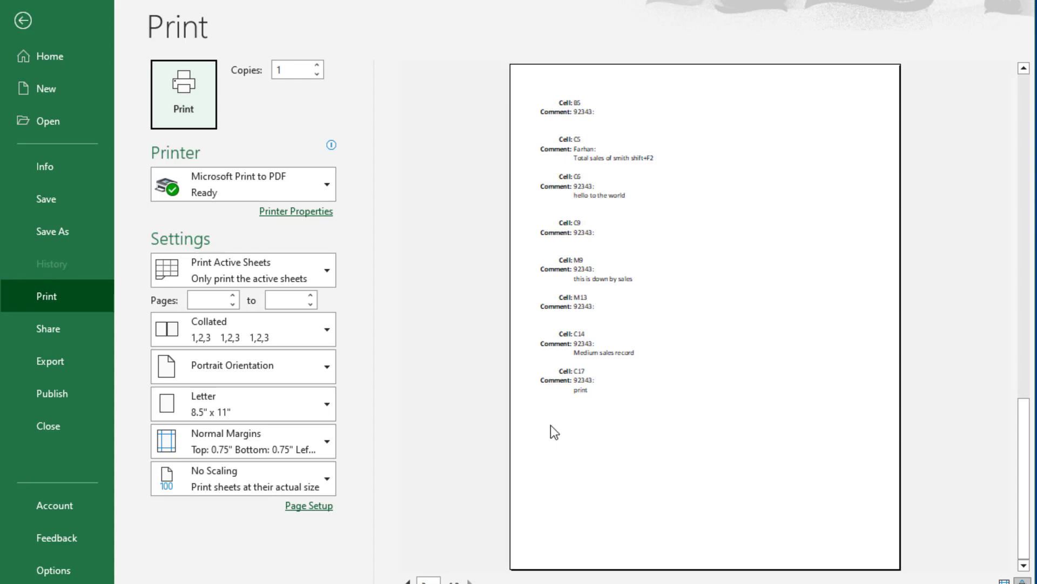
Return from the preview to the sheet and select the Qtr 3 cell M5 as the paste target.
left_click(23, 20)
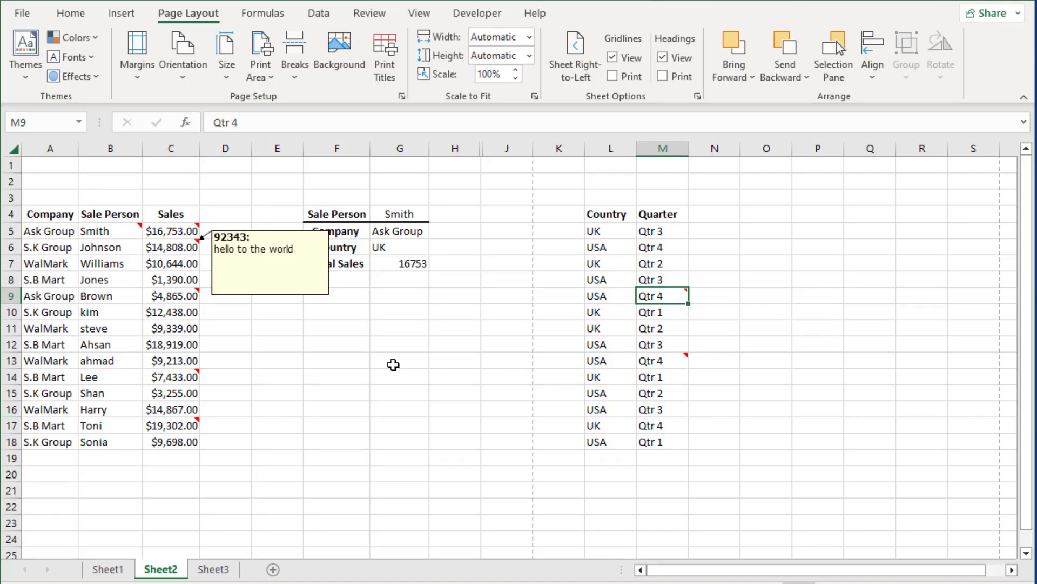
mouse_move(288, 268)
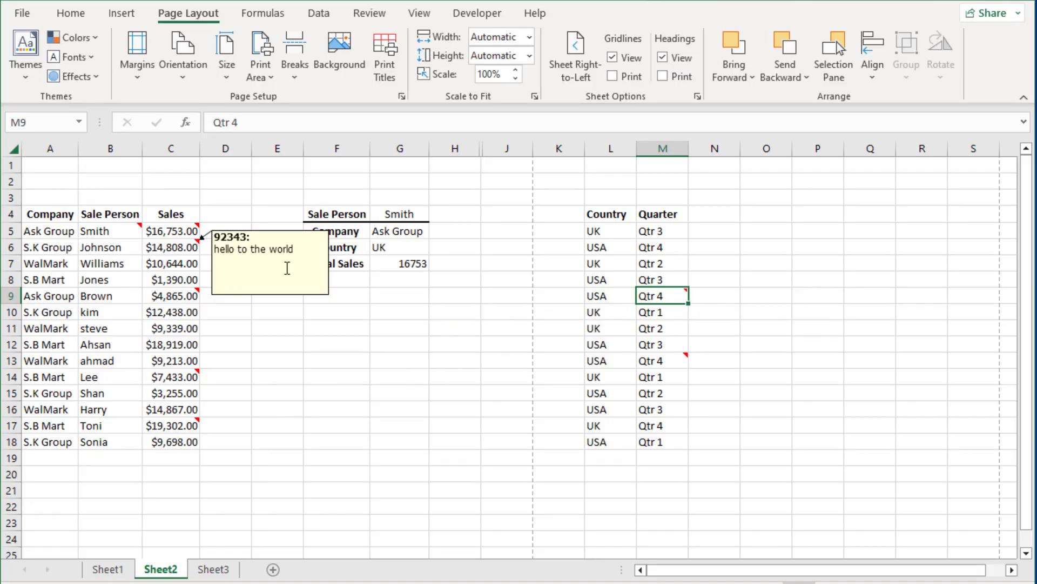
left_click(269, 264)
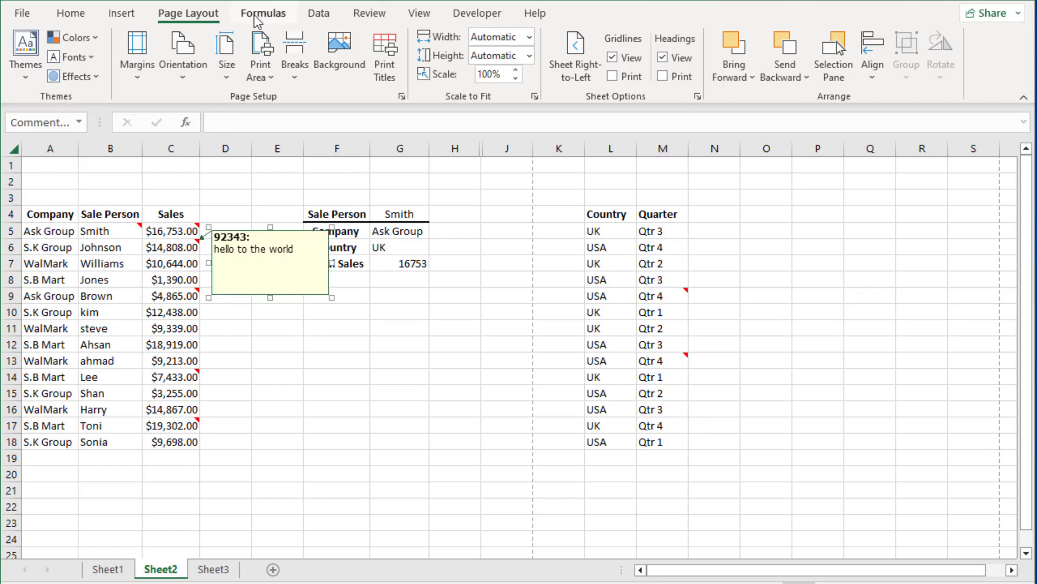
left_click(370, 12)
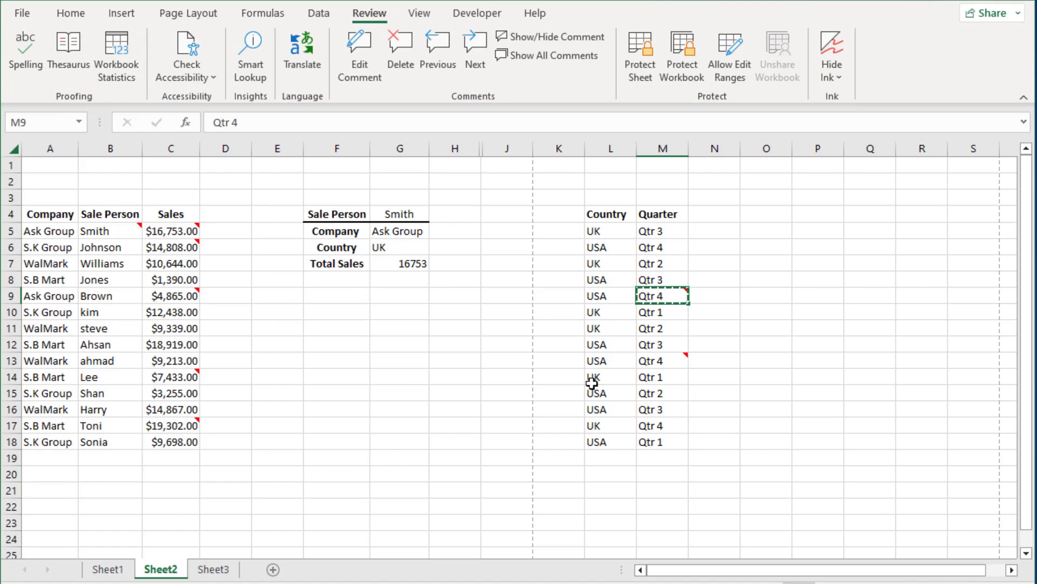
mouse_move(666, 264)
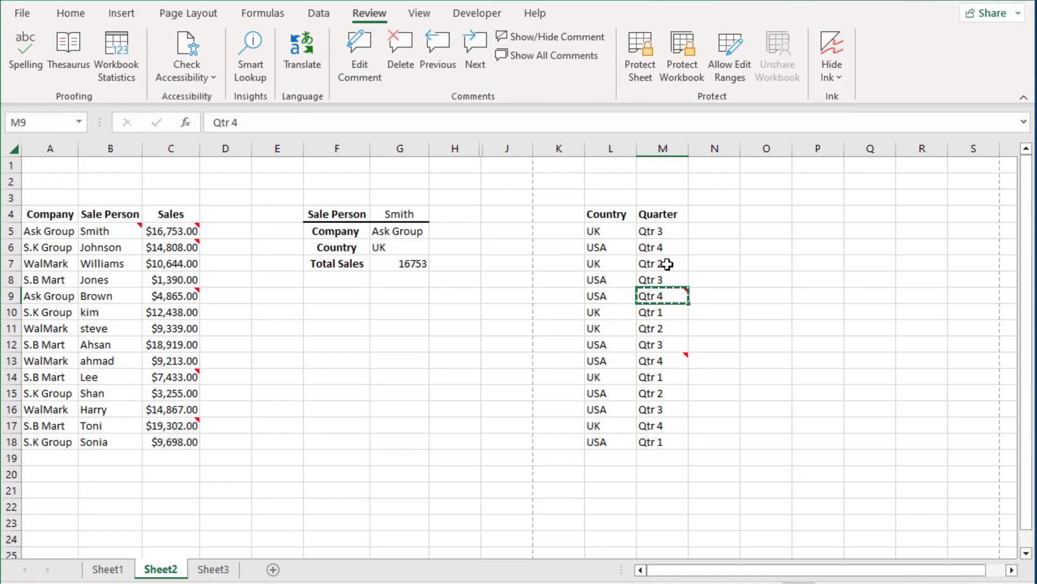
left_click(661, 262)
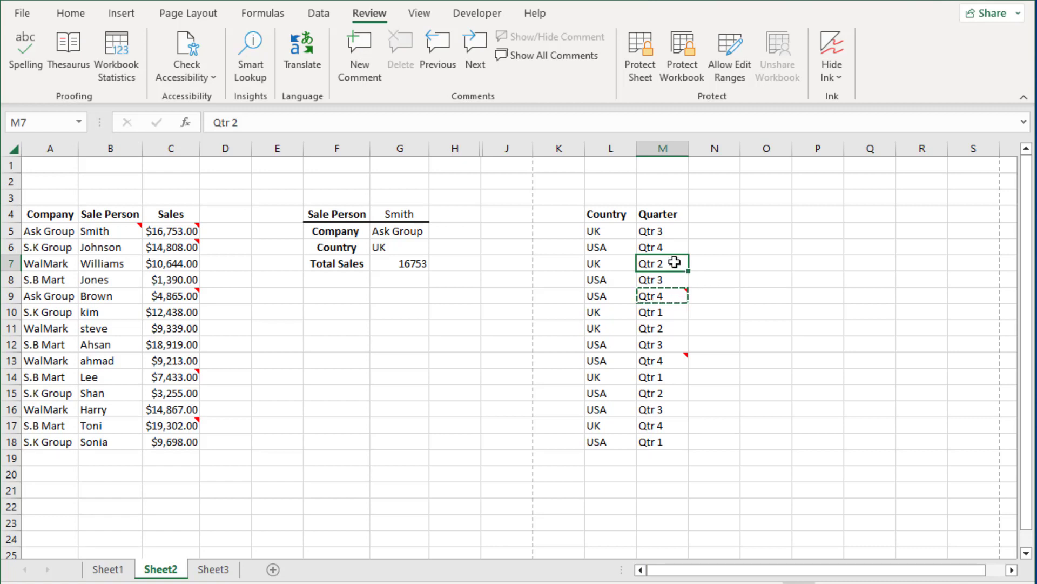
left_click(662, 230)
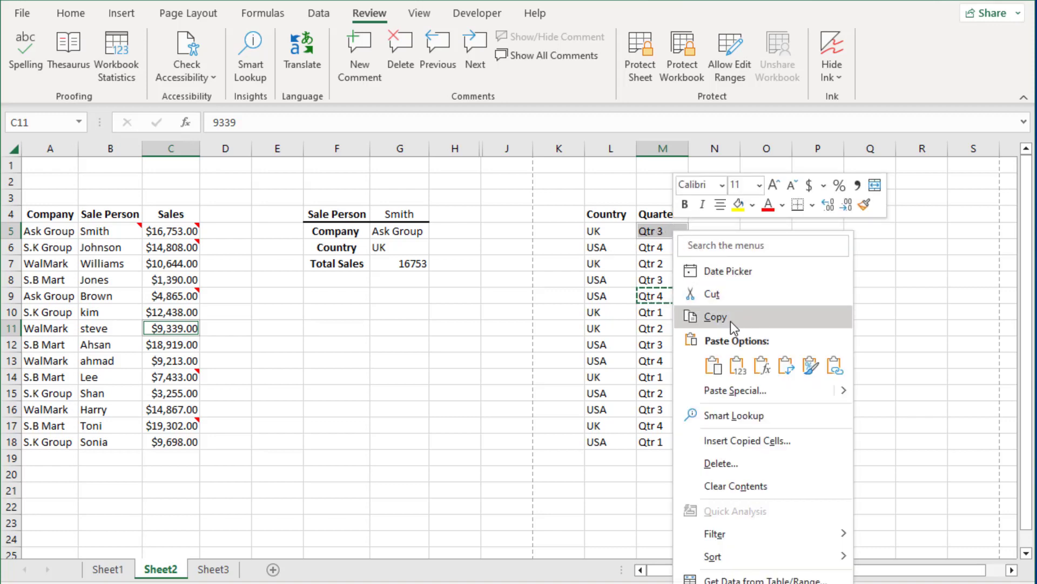
mouse_move(739, 390)
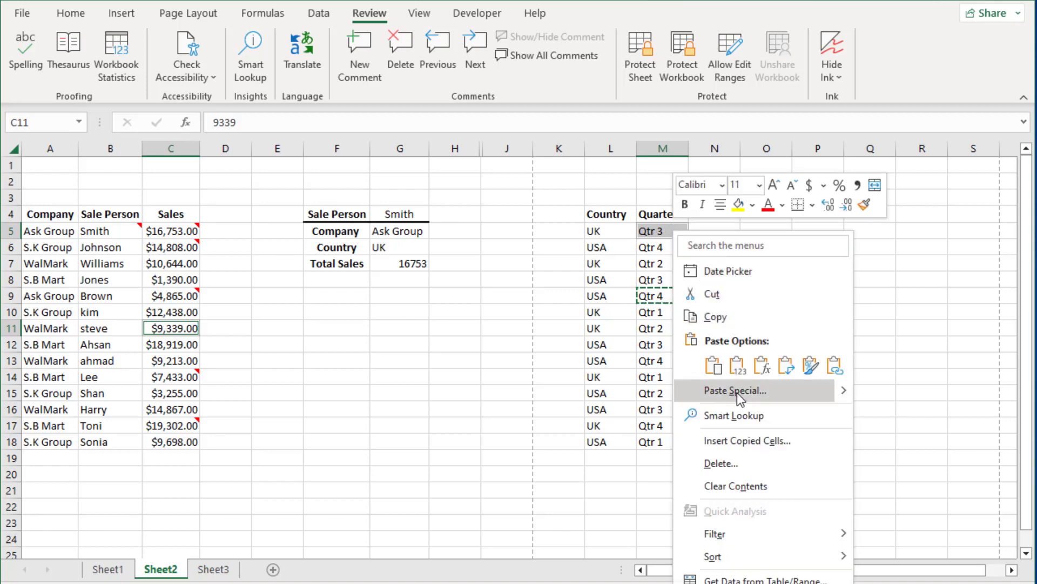
Paste Special with Comments only so M5 gets the 'this is down by sales' comment.
left_click(734, 390)
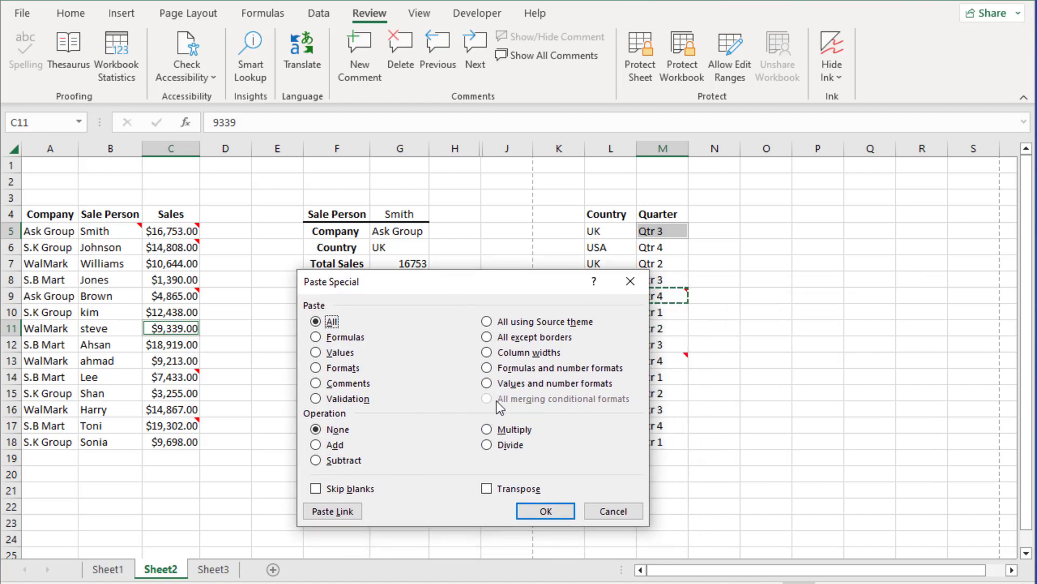
left_click(315, 383)
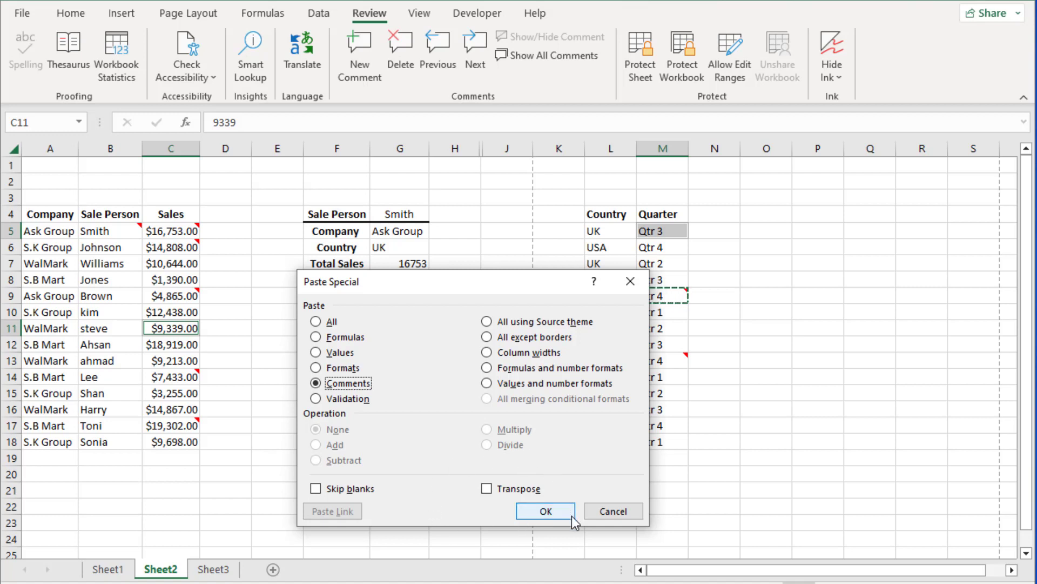
left_click(545, 511)
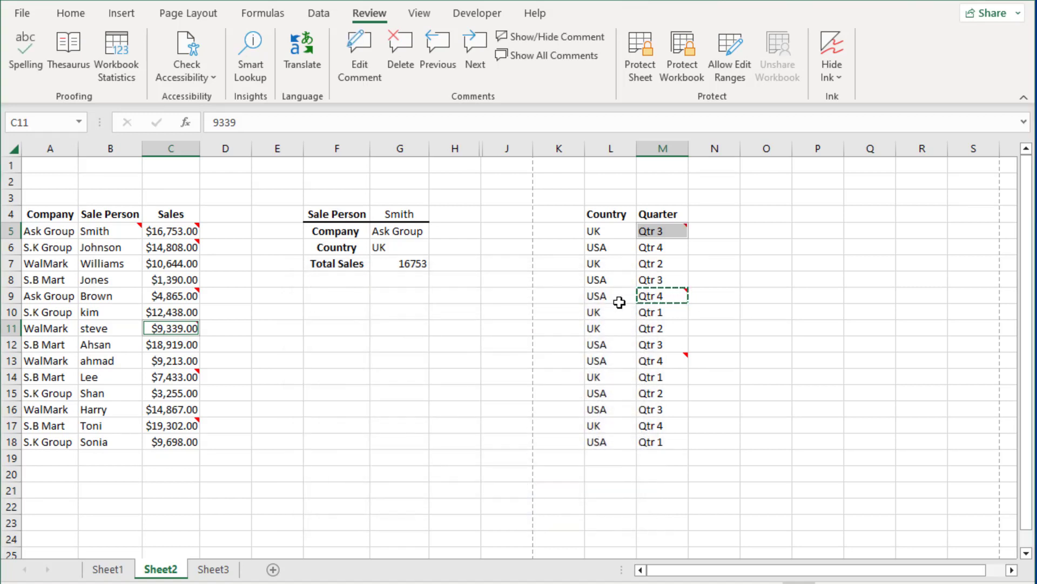
mouse_move(458, 339)
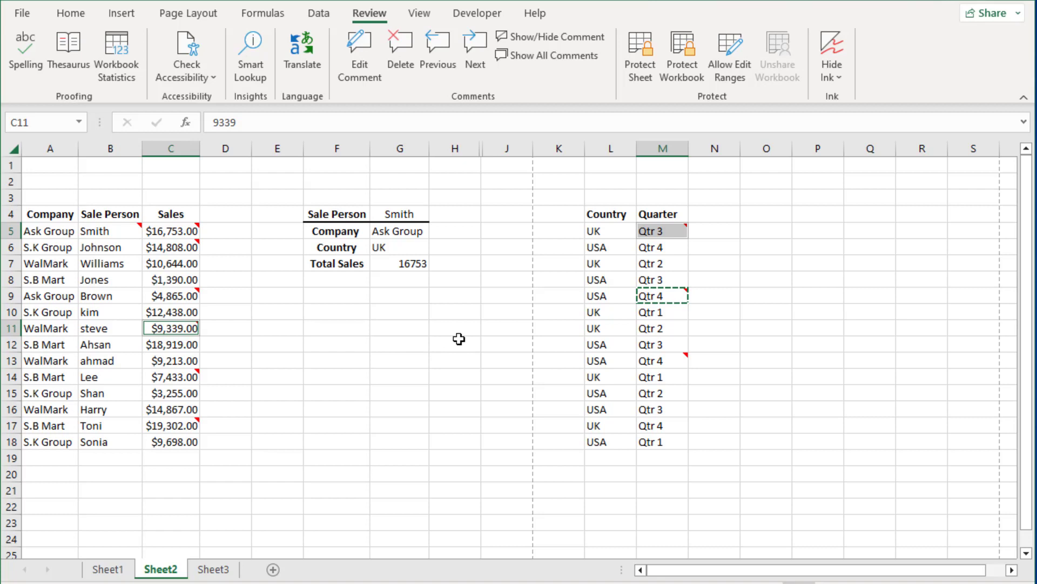
left_click(455, 344)
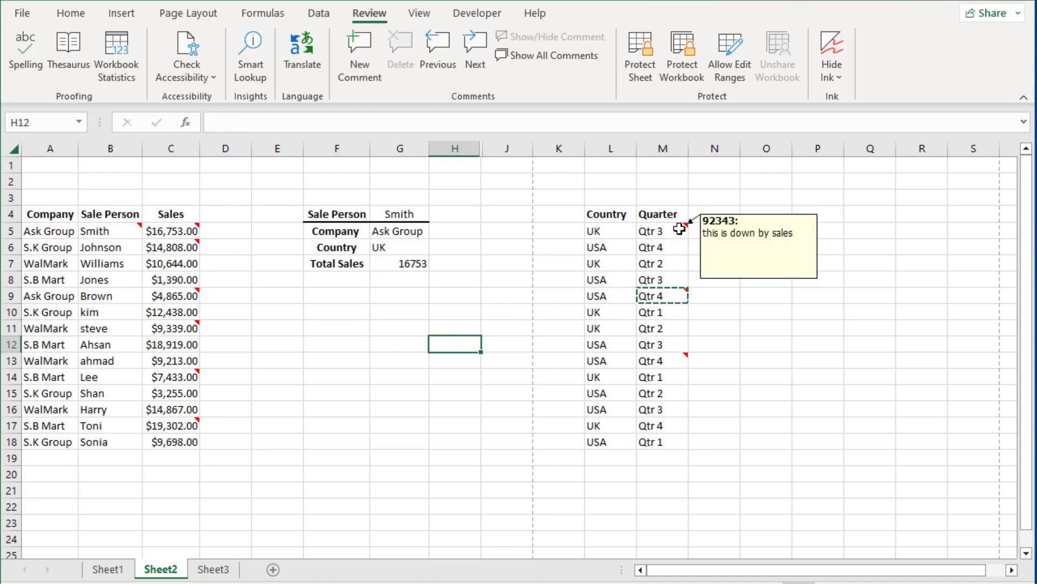
mouse_move(652, 234)
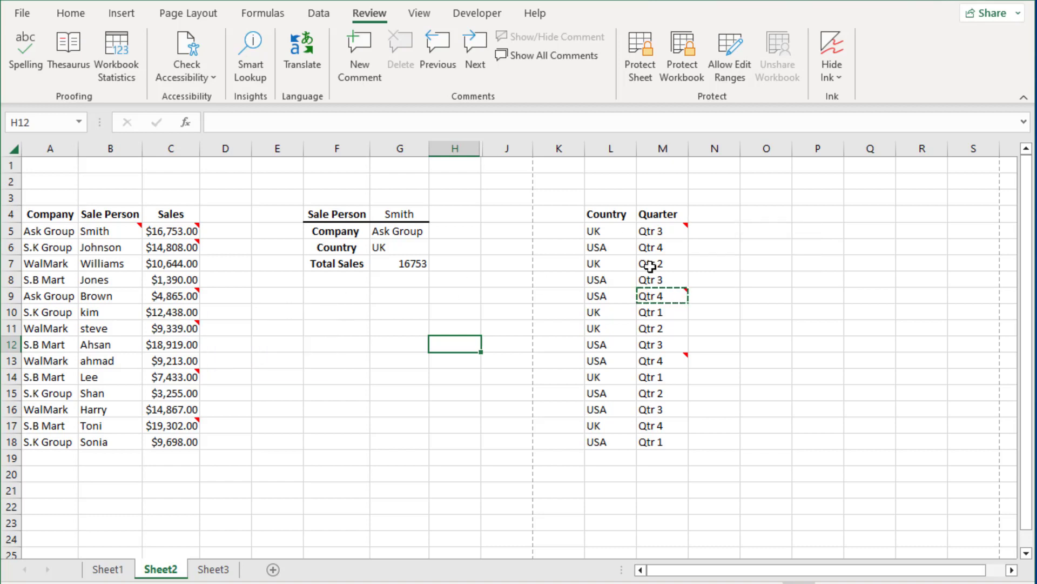
mouse_move(661, 230)
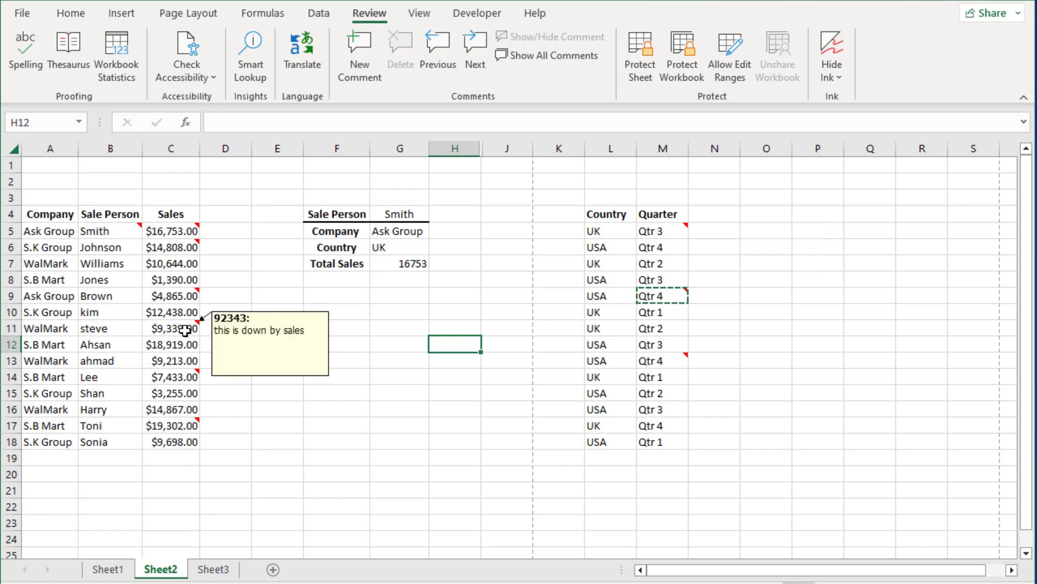
left_click(661, 230)
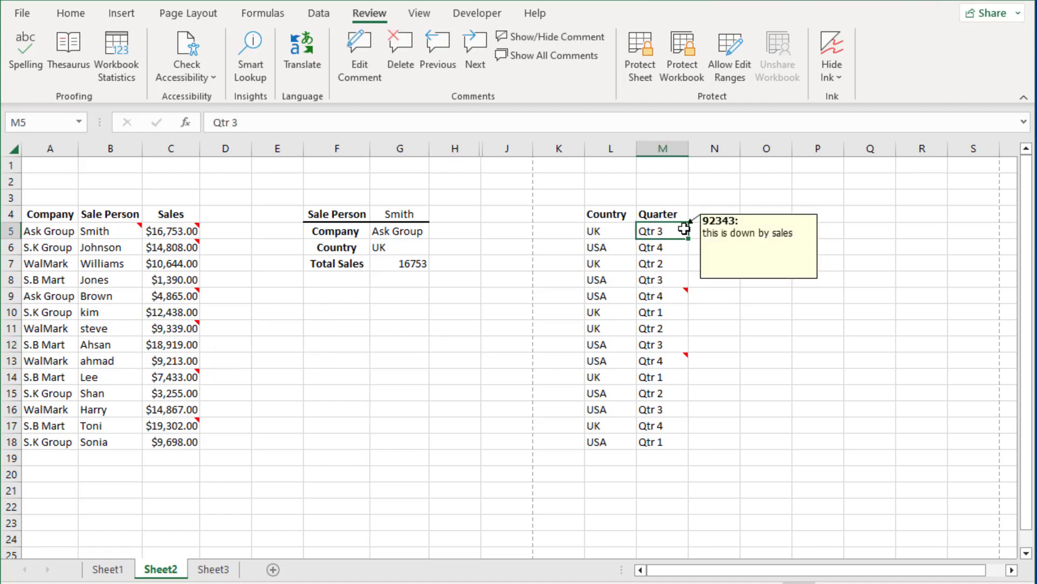
mouse_move(799, 219)
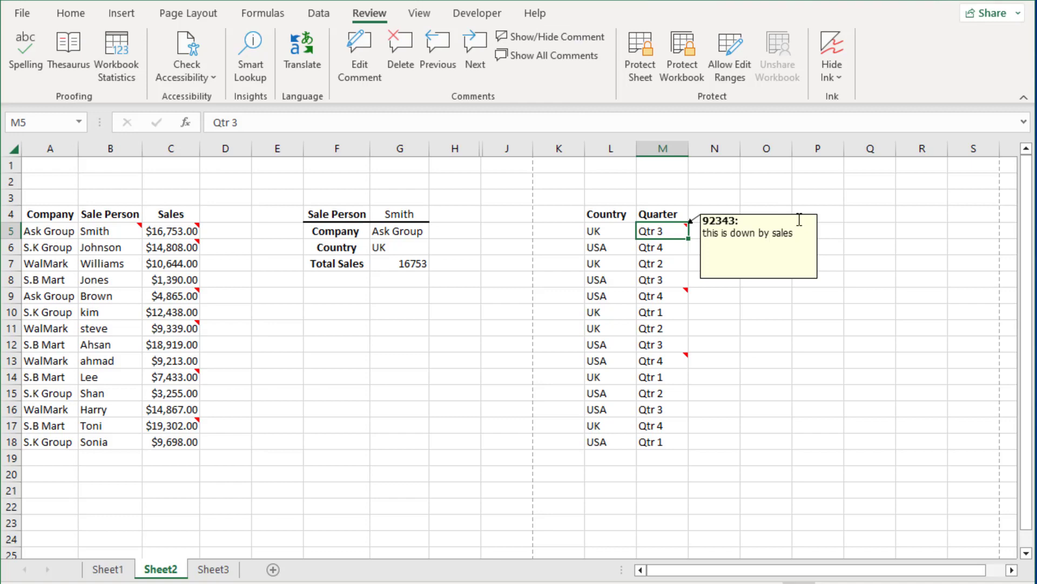
left_click(757, 246)
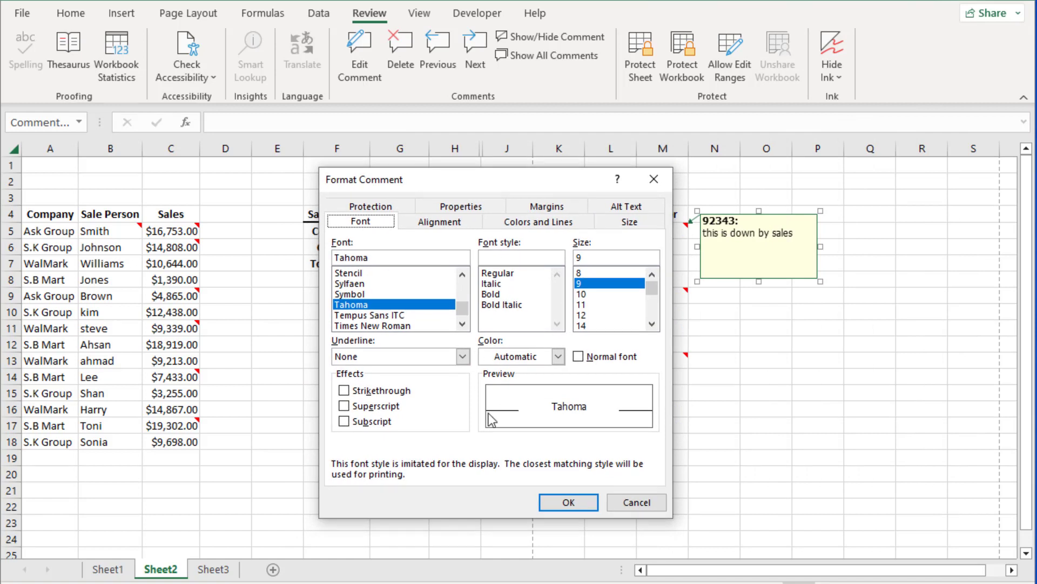
mouse_move(488, 219)
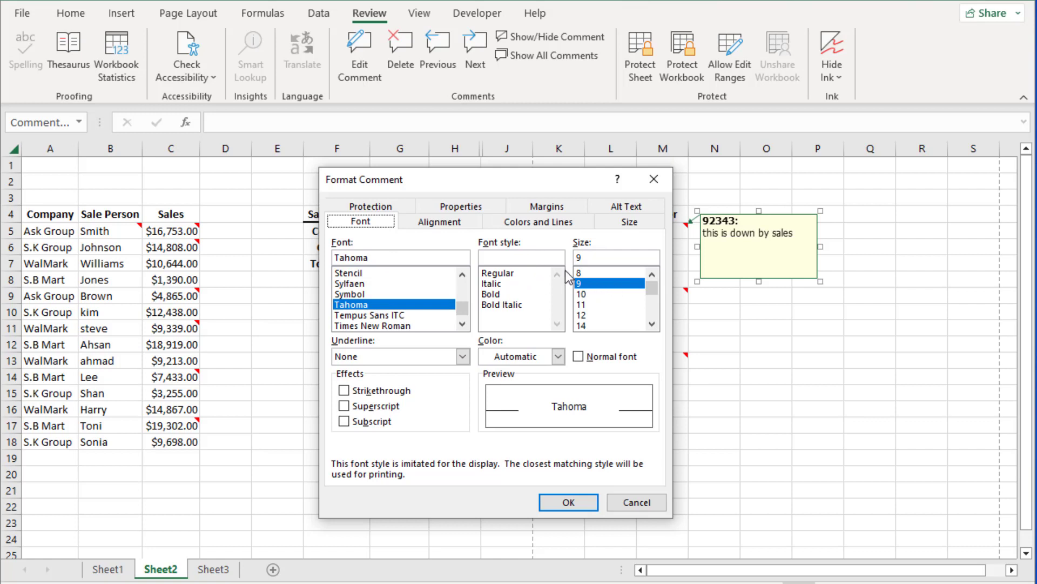
mouse_move(542, 231)
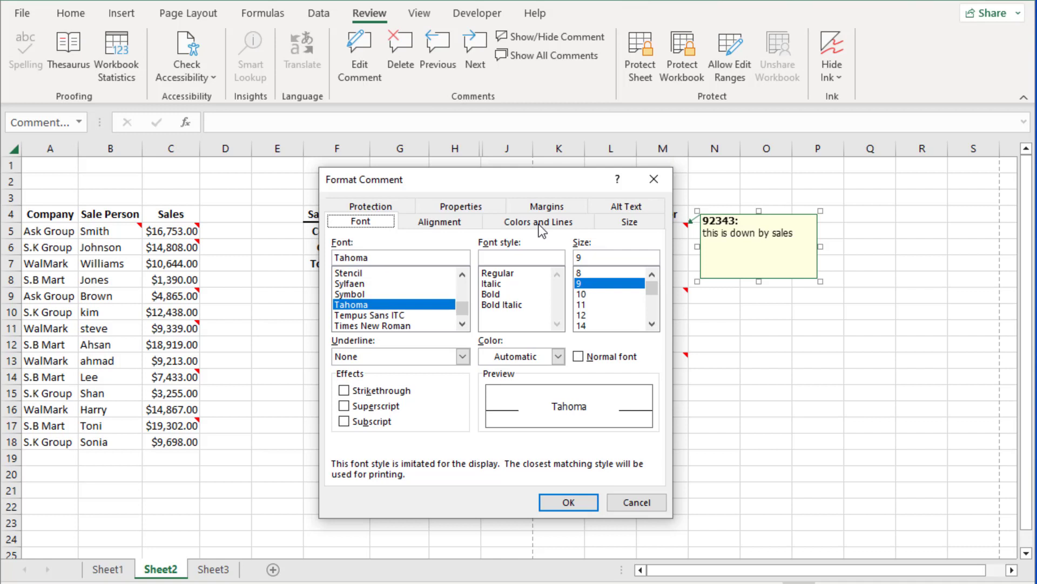
Give the M5 comment a gold-orange fill via Format Comment's Colors and Lines settings.
left_click(538, 221)
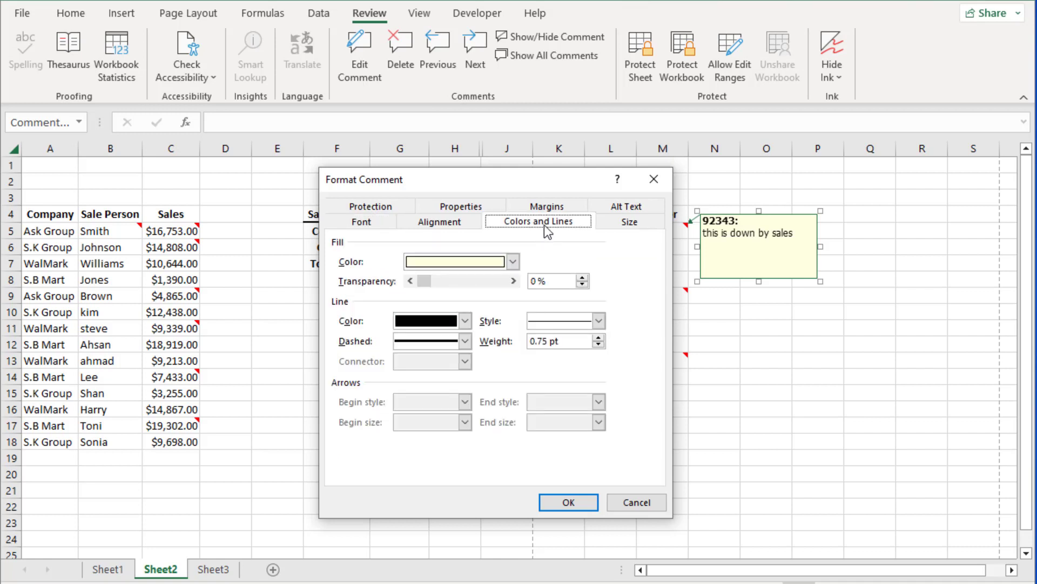
left_click(512, 260)
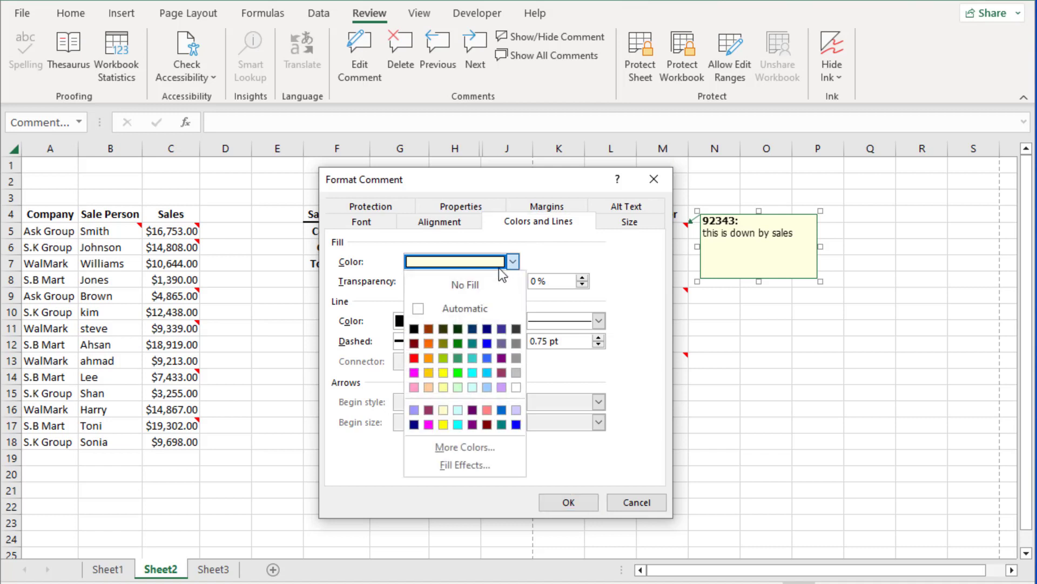
left_click(443, 358)
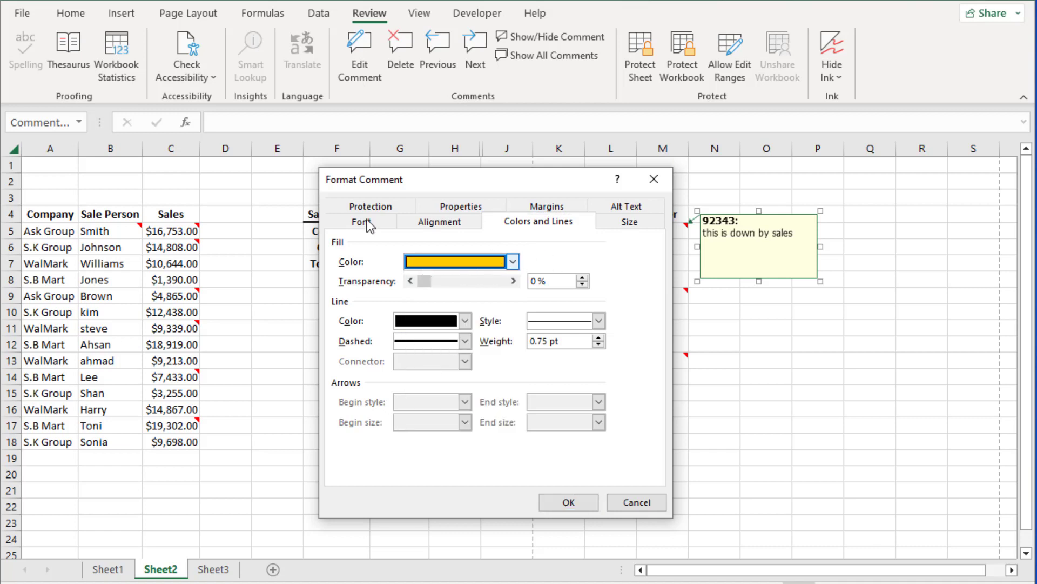
left_click(360, 220)
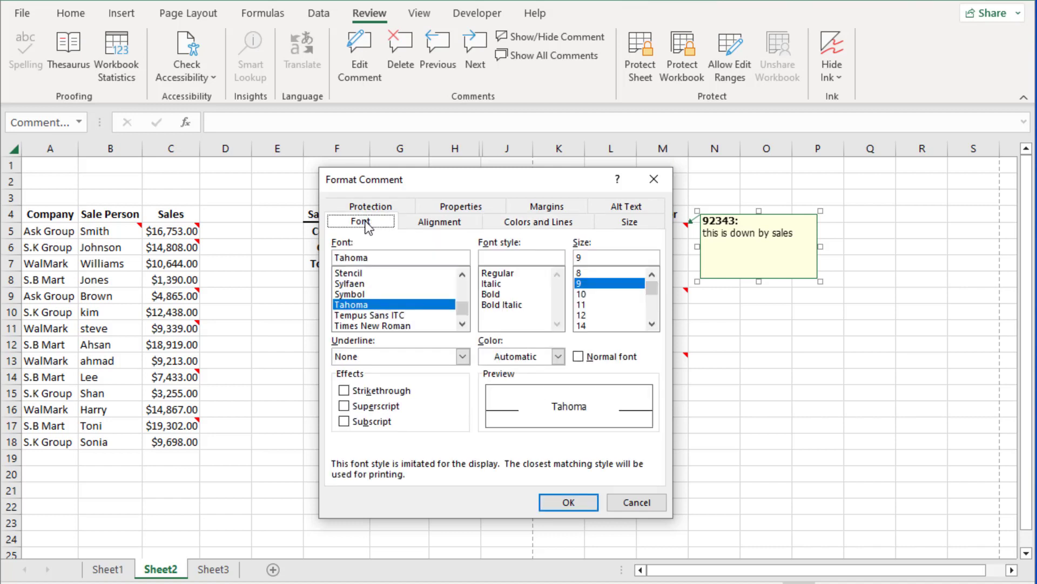
mouse_move(634, 205)
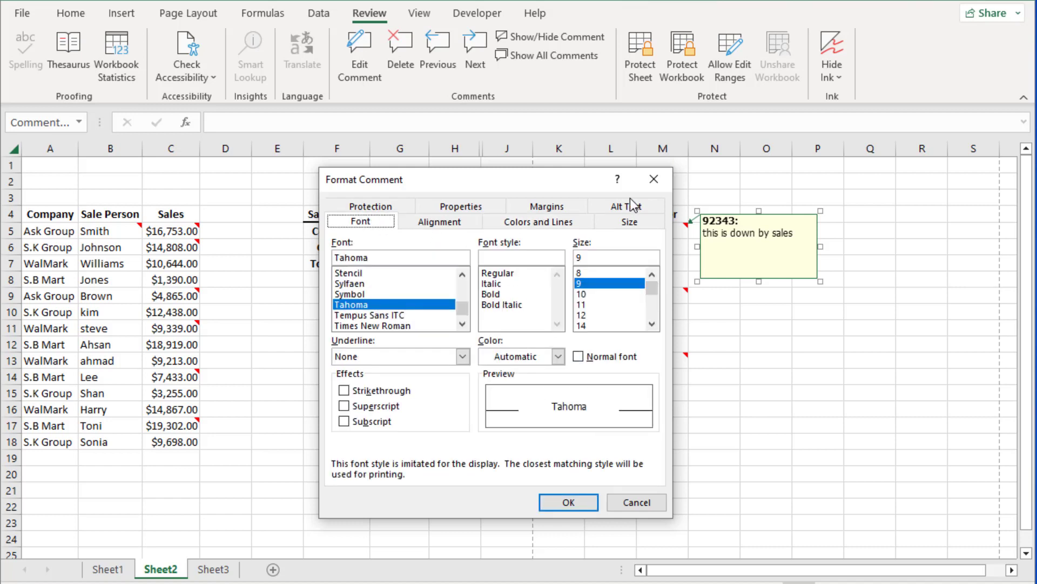
left_click(538, 221)
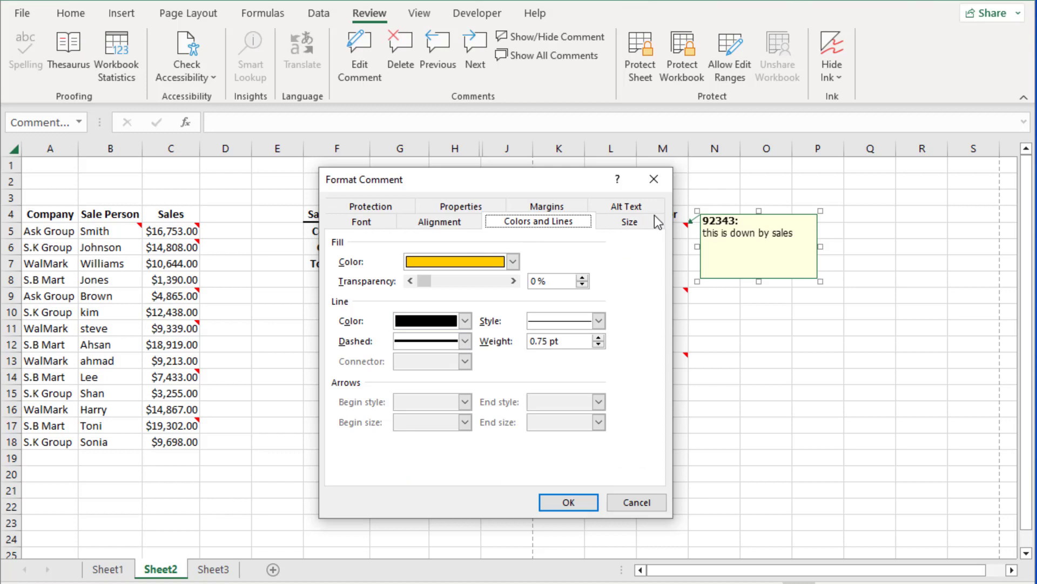
mouse_move(554, 456)
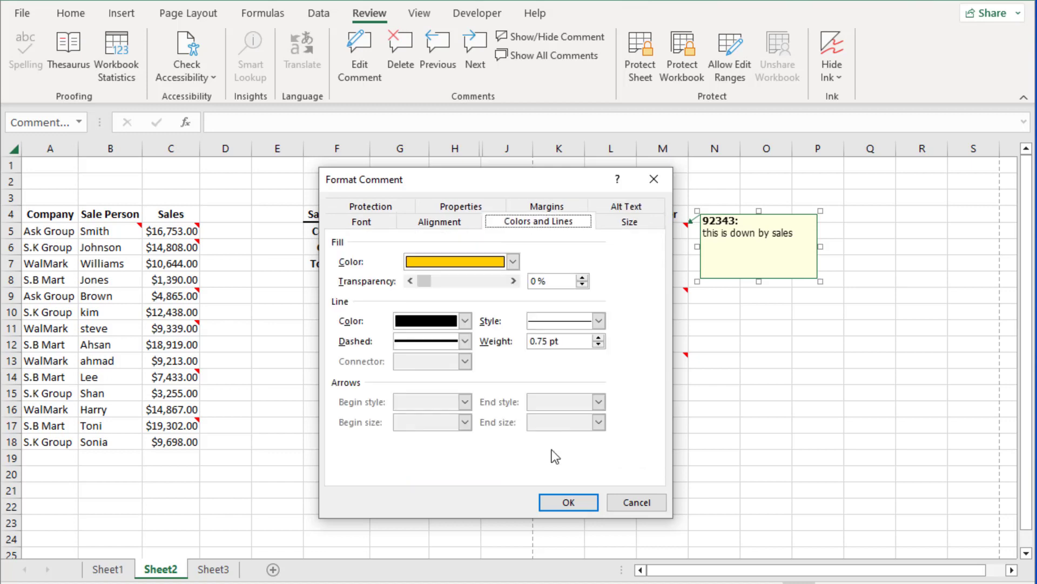
left_click(568, 502)
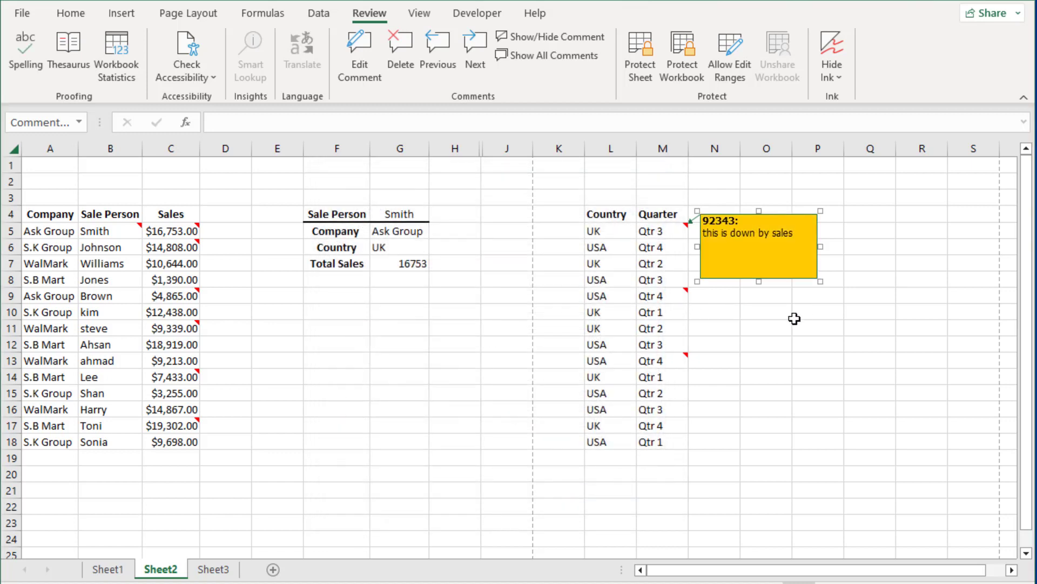
mouse_move(782, 326)
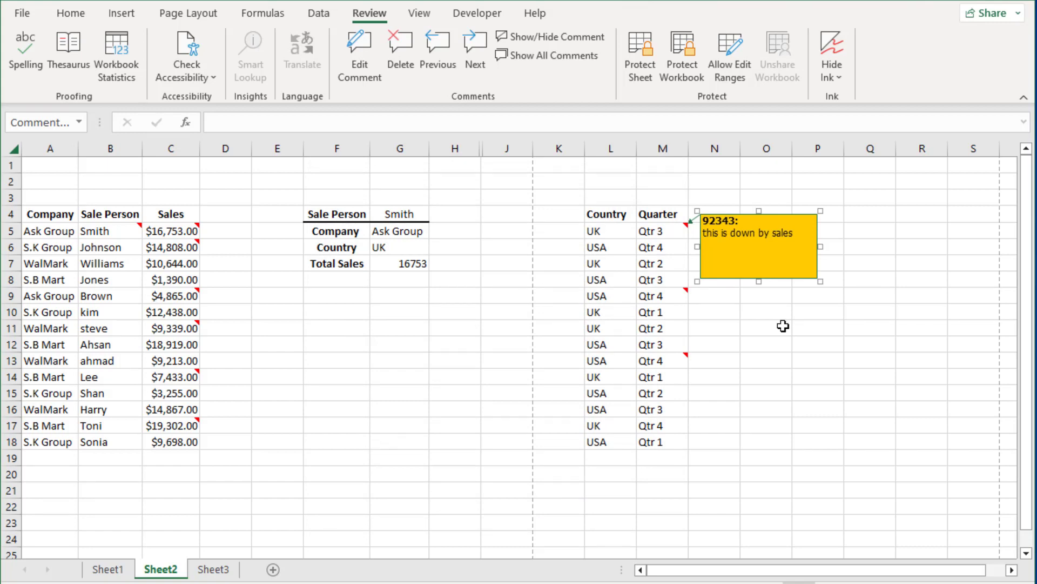
mouse_move(820, 268)
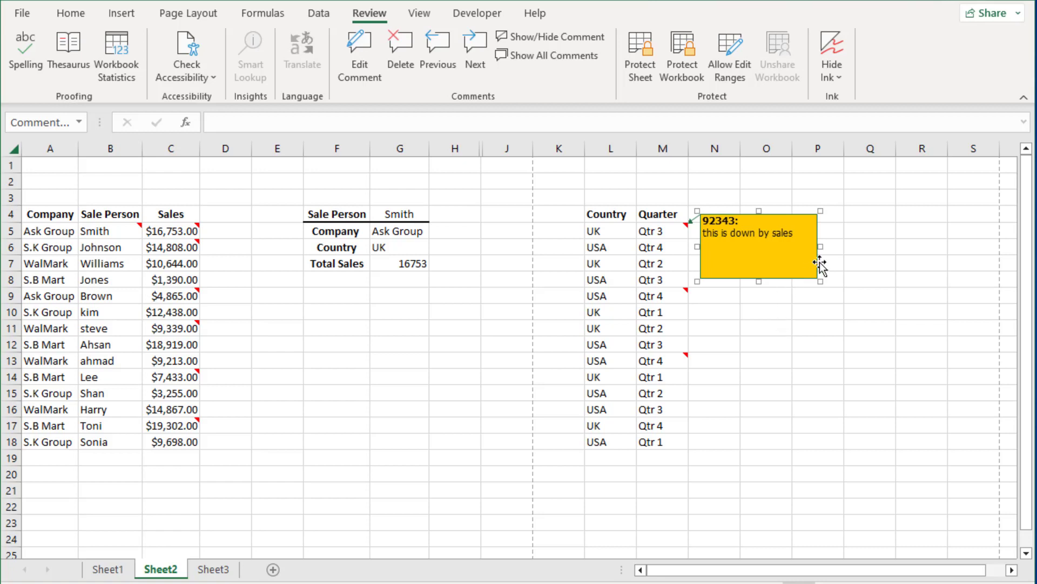
Deselect and reselect the orange 'this is down by sales' comment box, leaving its size unchanged.
left_click(766, 360)
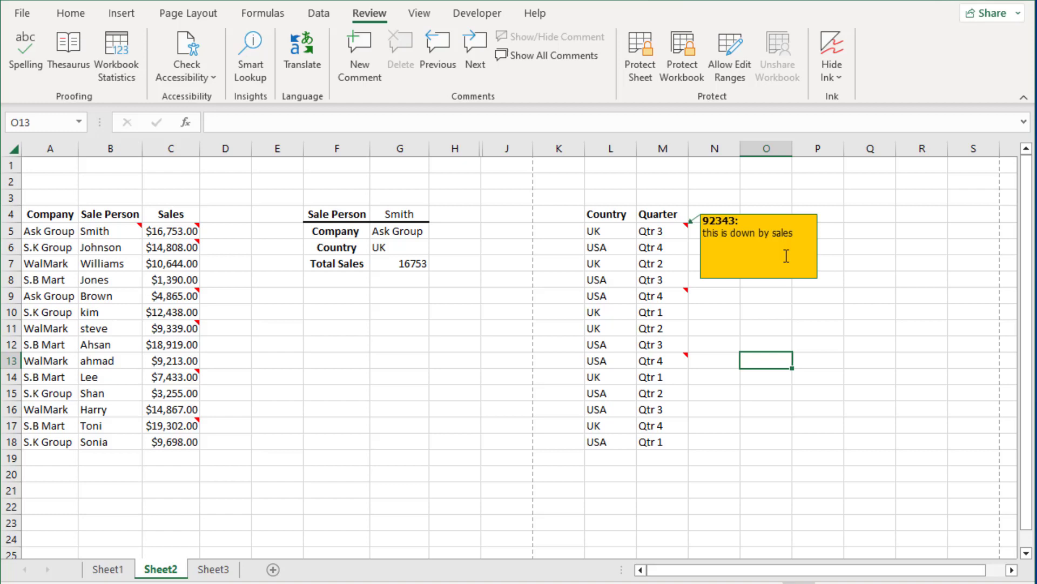
left_click(758, 245)
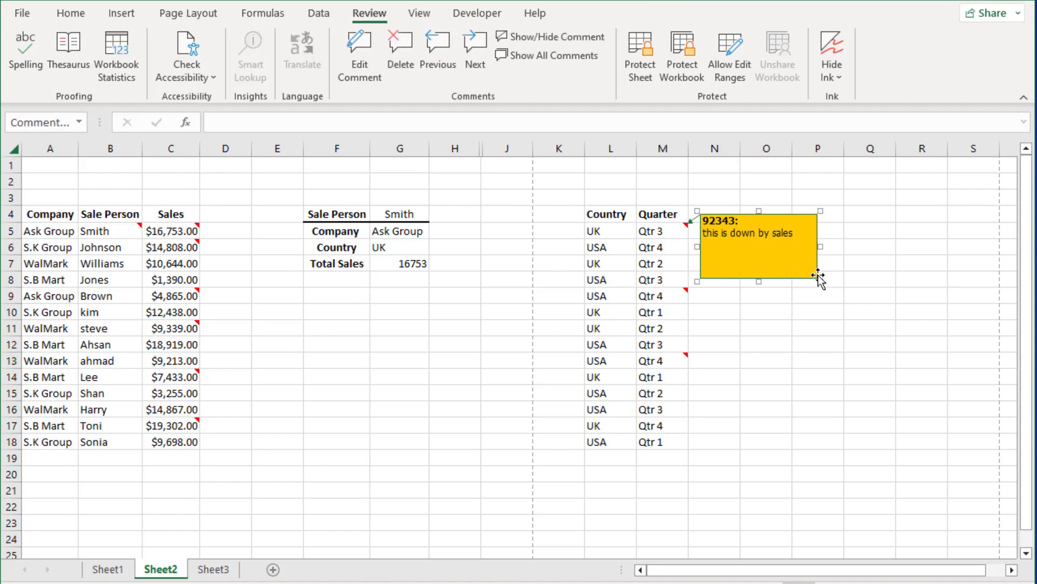
mouse_move(517, 226)
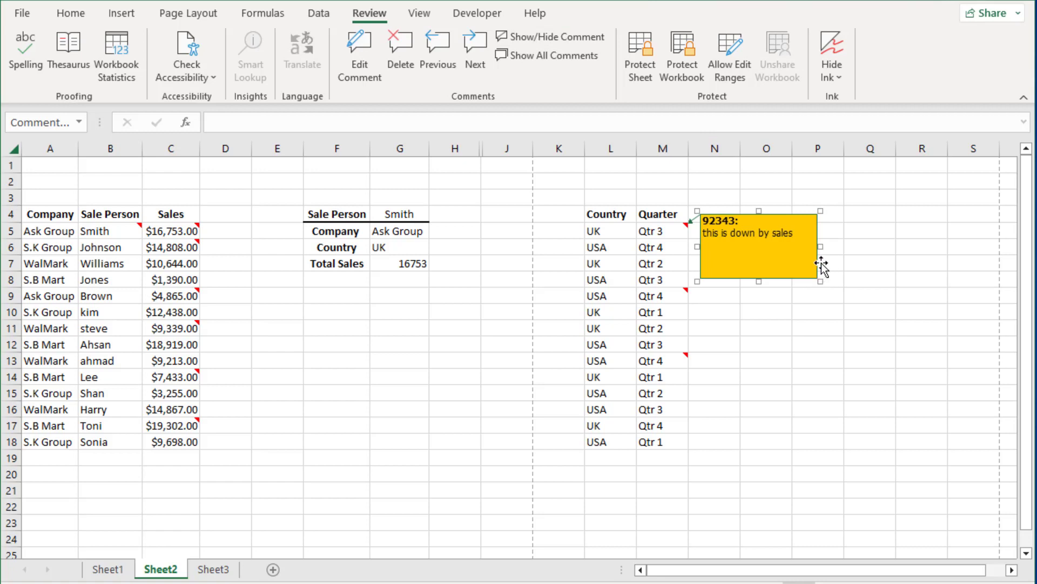
mouse_move(821, 268)
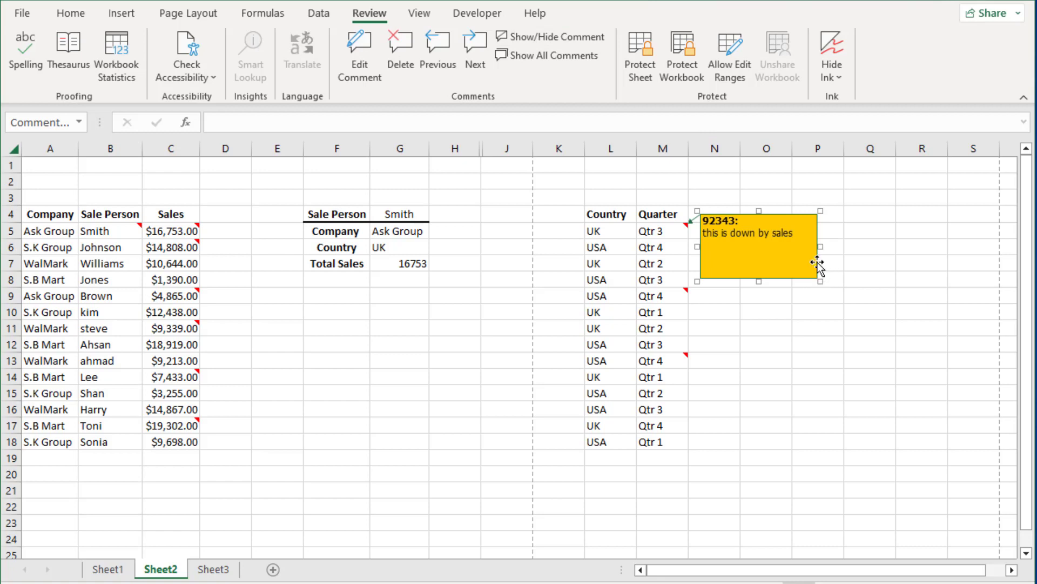
mouse_move(422, 184)
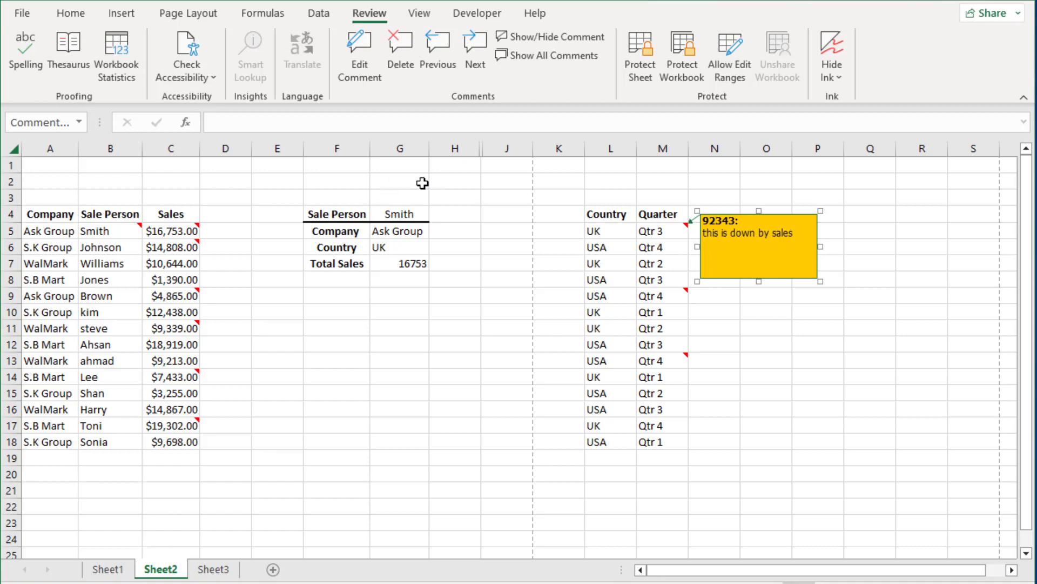
mouse_move(960, 19)
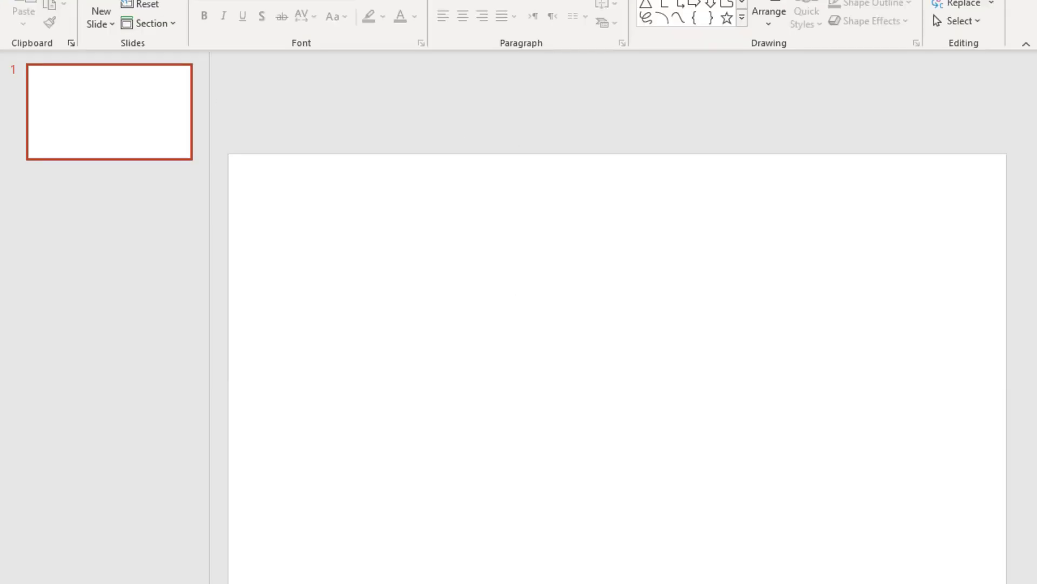
Browse the stock images library's Icons collection from the Insert picture options.
left_click(118, 11)
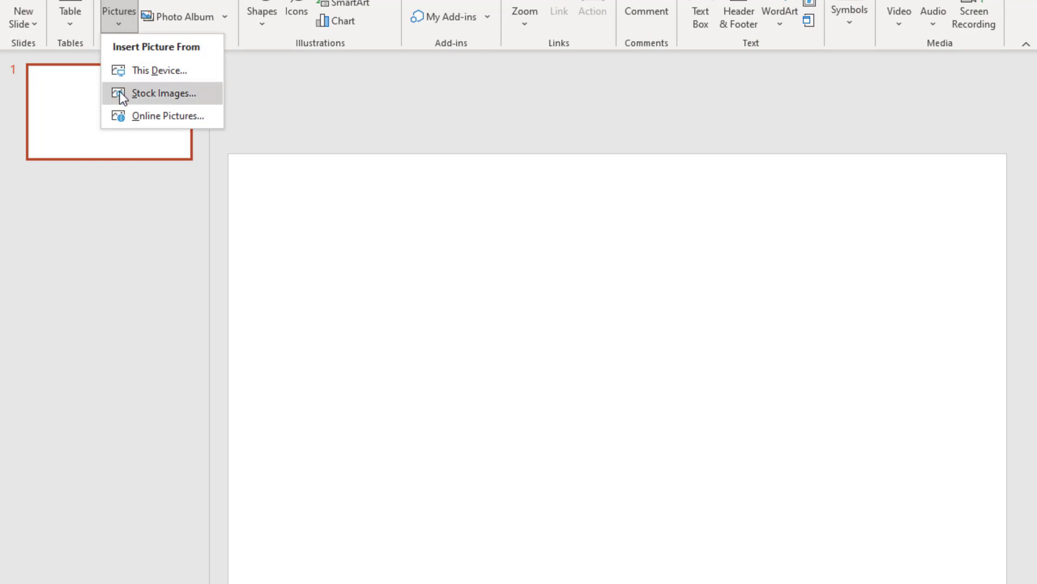
mouse_move(156, 100)
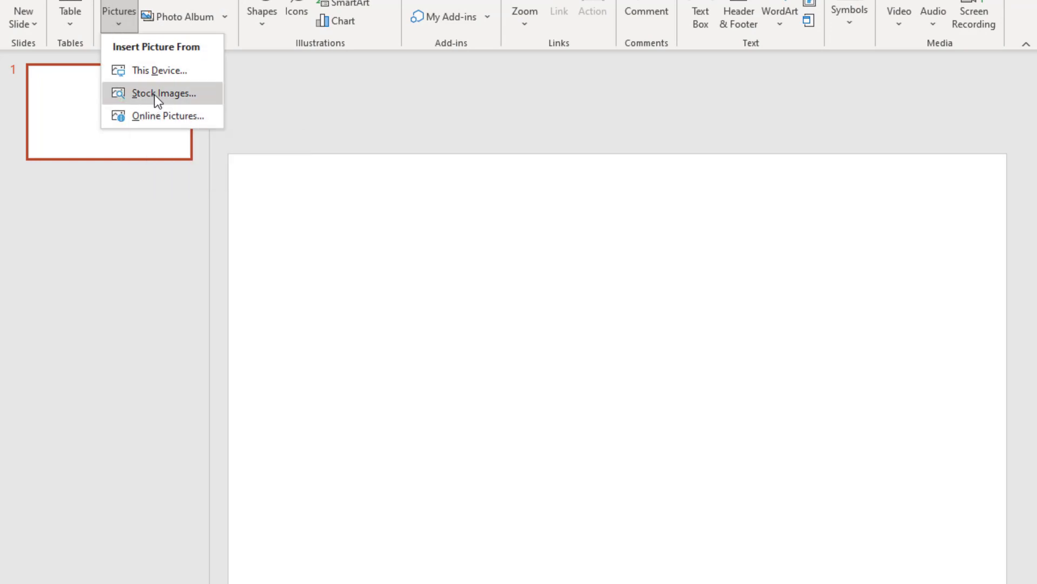
left_click(163, 93)
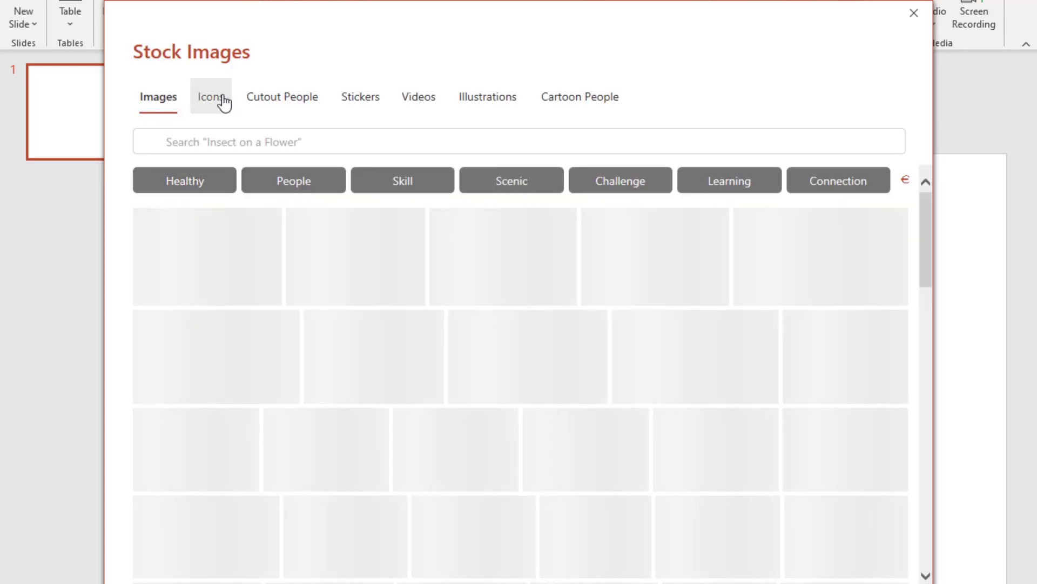
left_click(211, 96)
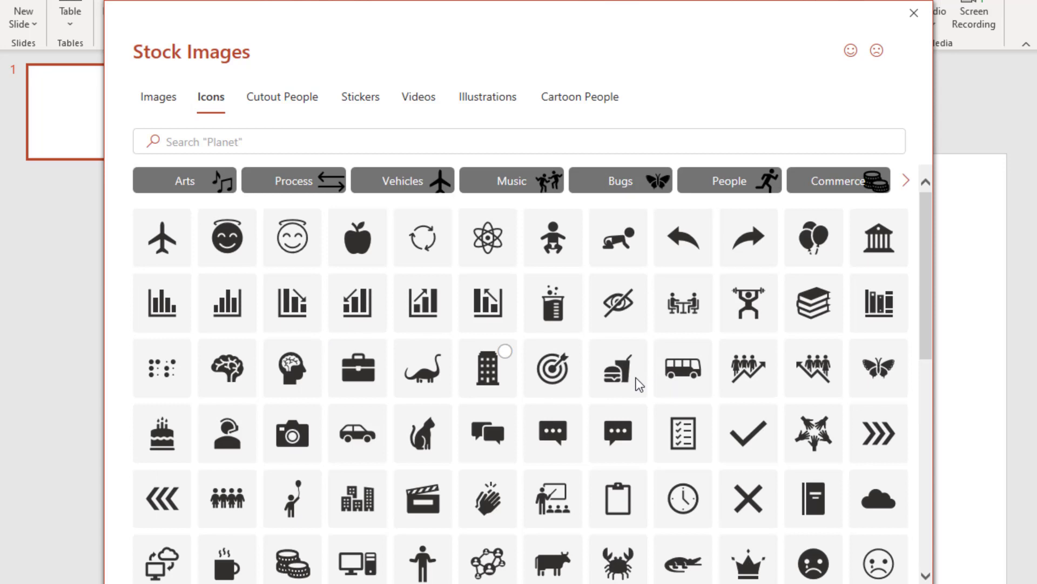
scroll("down", 3)
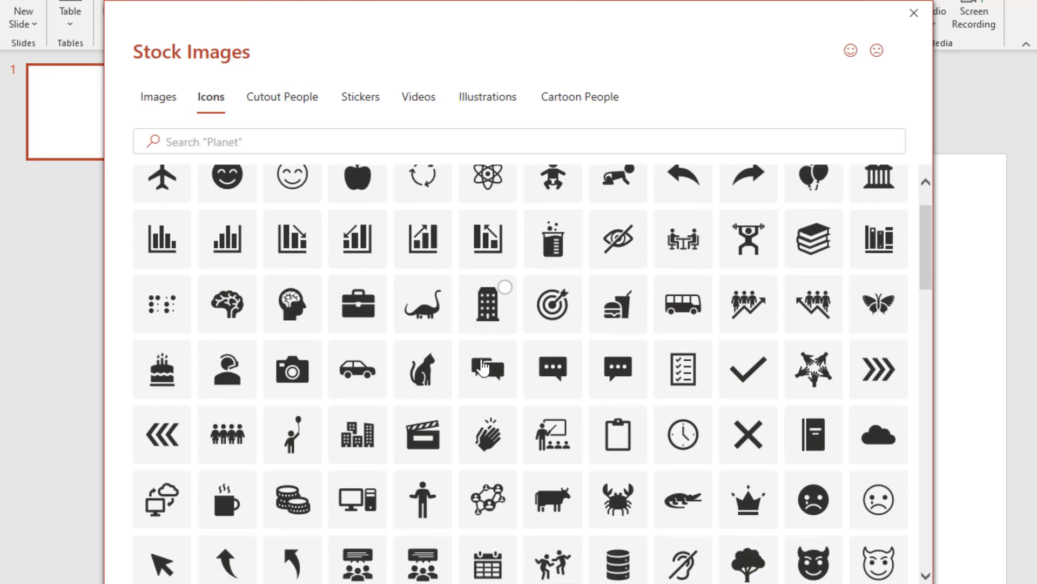
scroll("down", 3)
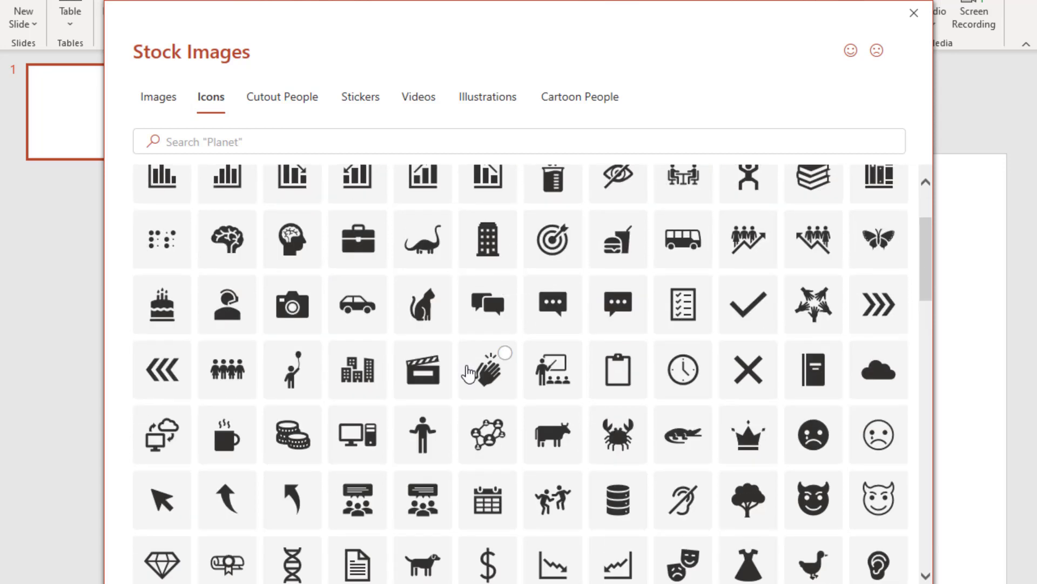
Search the icons for 'screen' and insert the monitor icon on the slide.
left_click(464, 141)
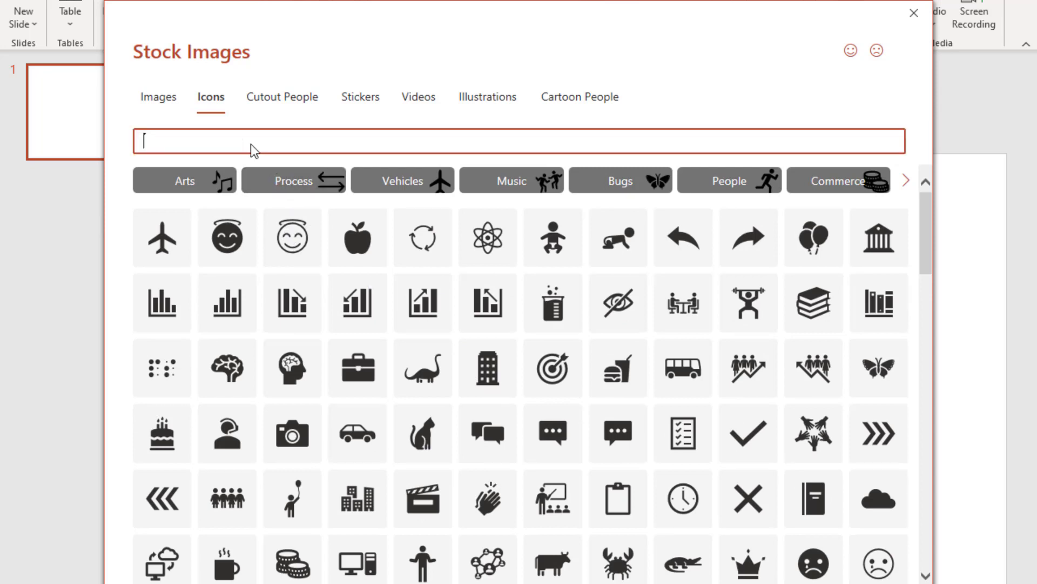
type("s")
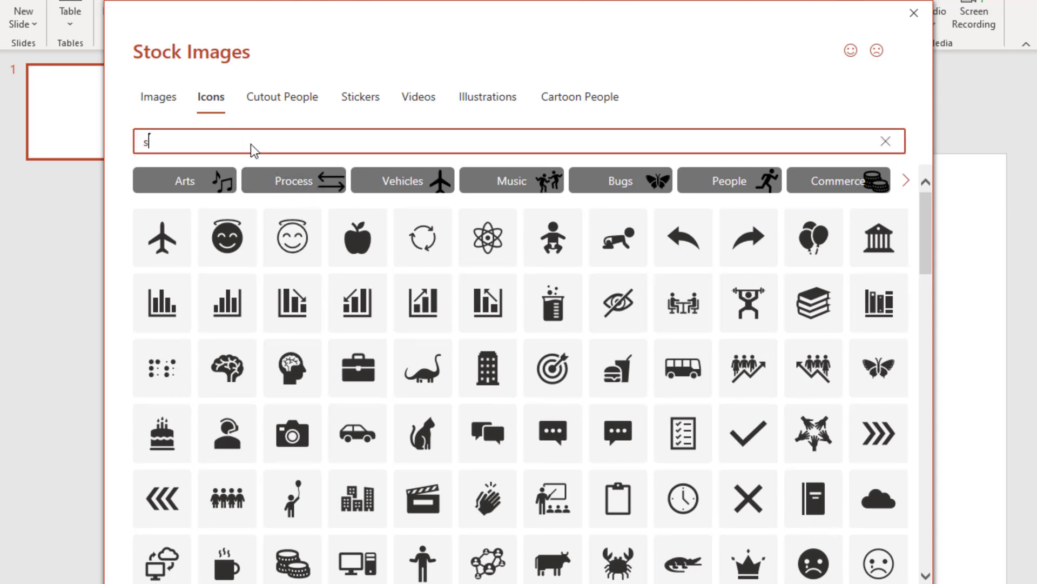
type("cree")
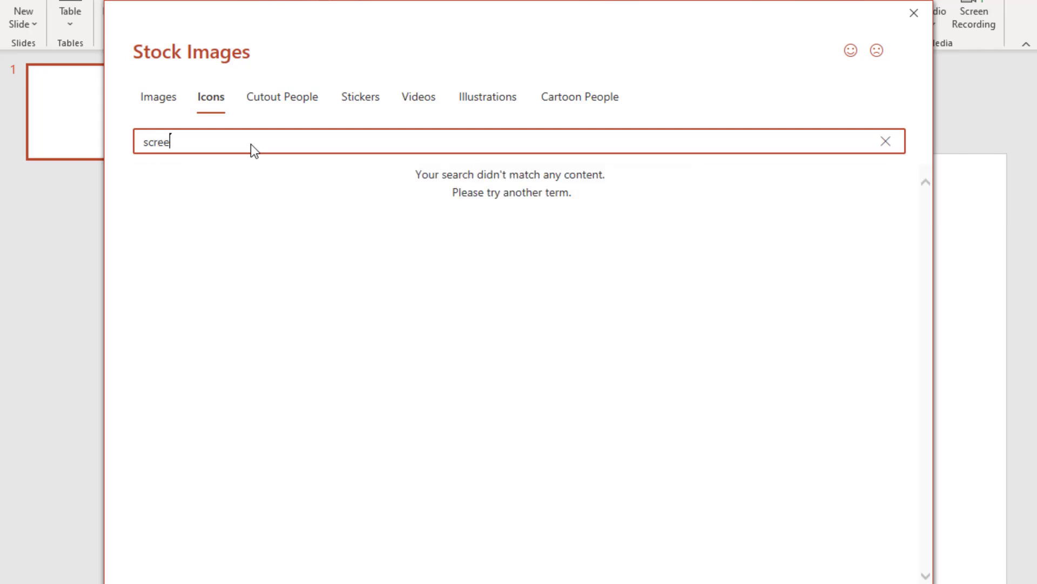
mouse_move(504, 366)
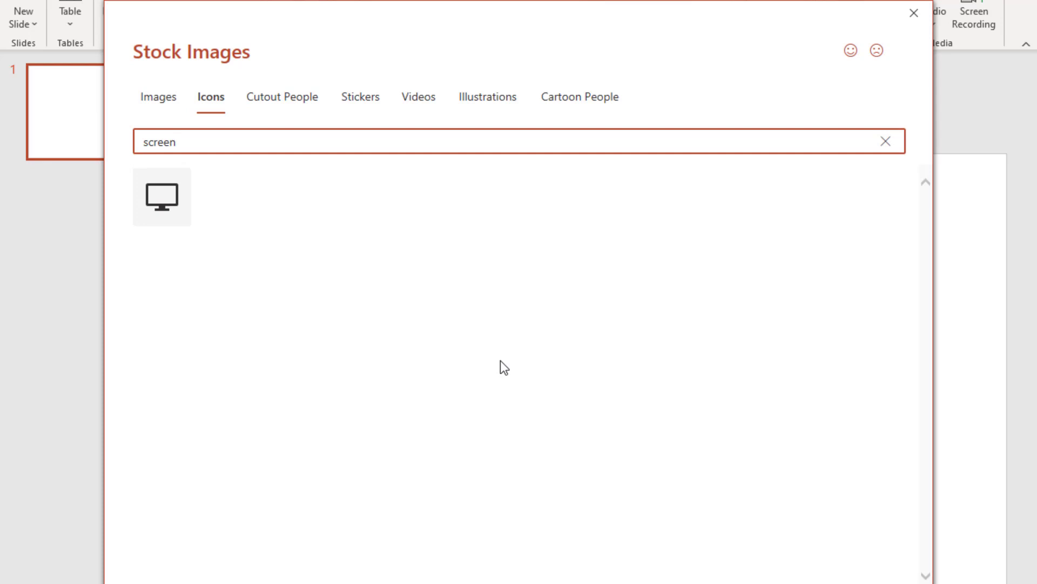
left_click(161, 196)
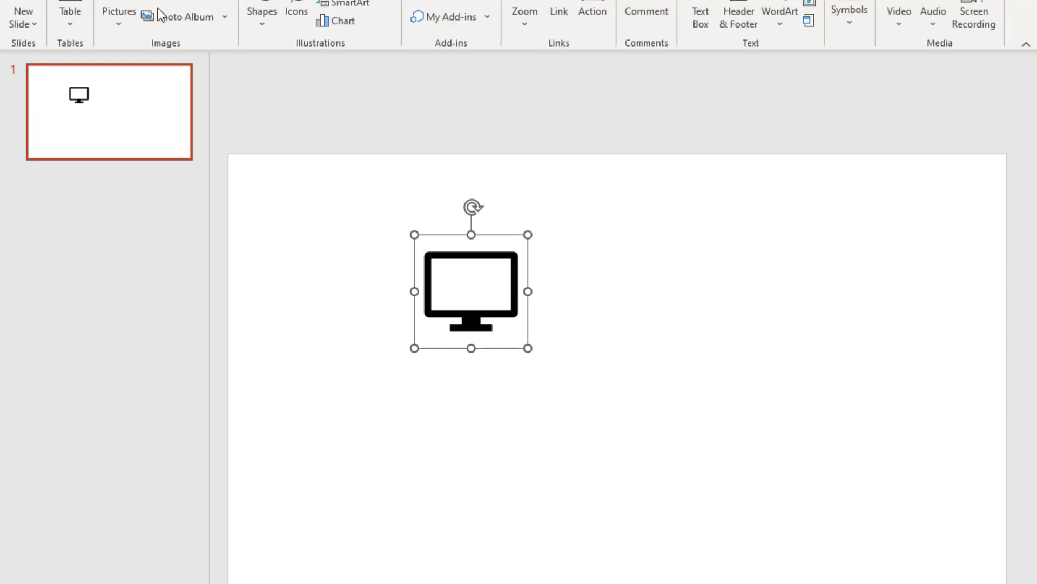
Insert the clipboard icon from the stock Icons library beside the monitor icon.
left_click(119, 11)
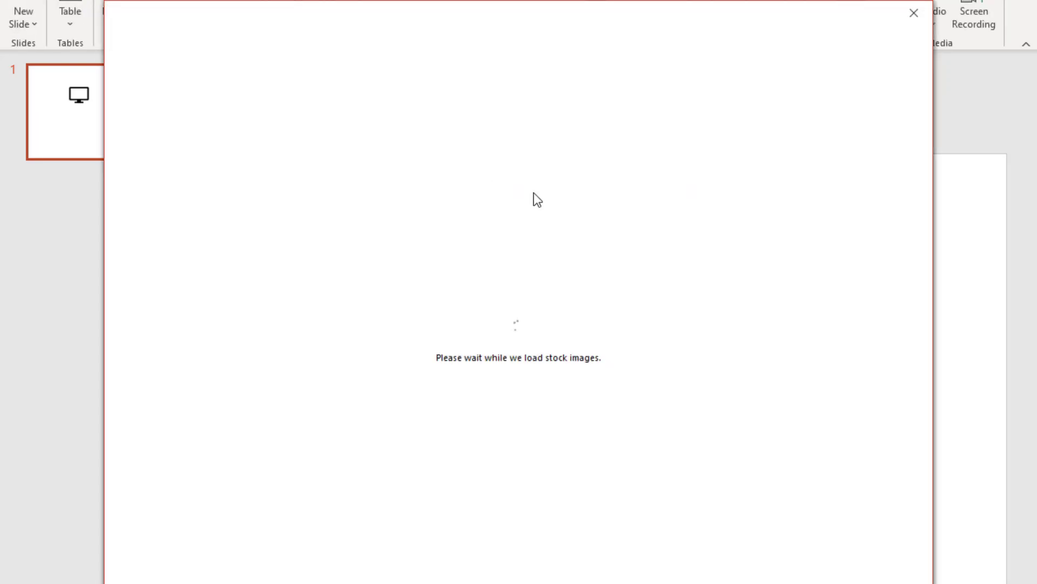
left_click(211, 96)
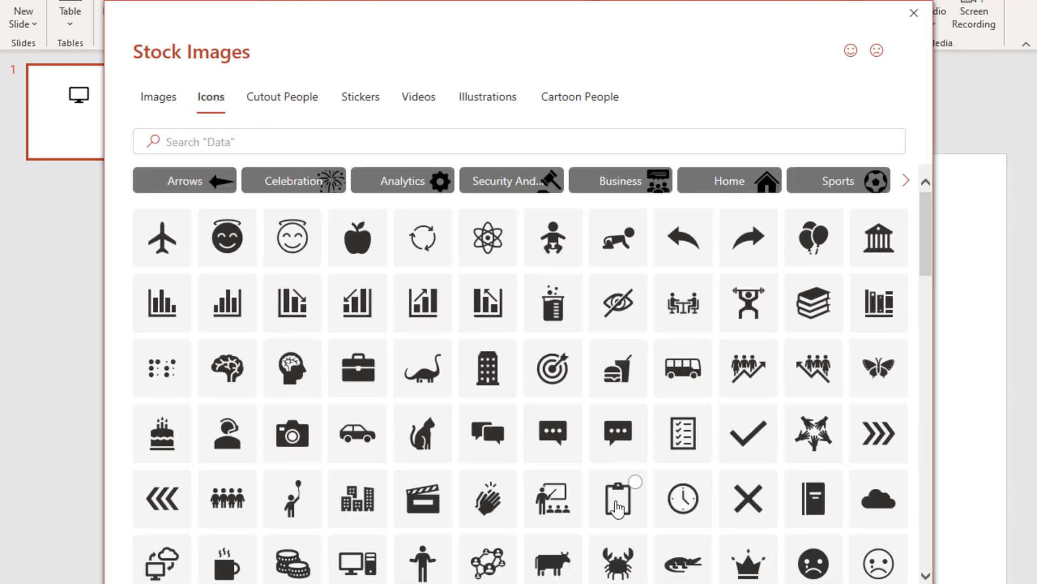
left_click(617, 500)
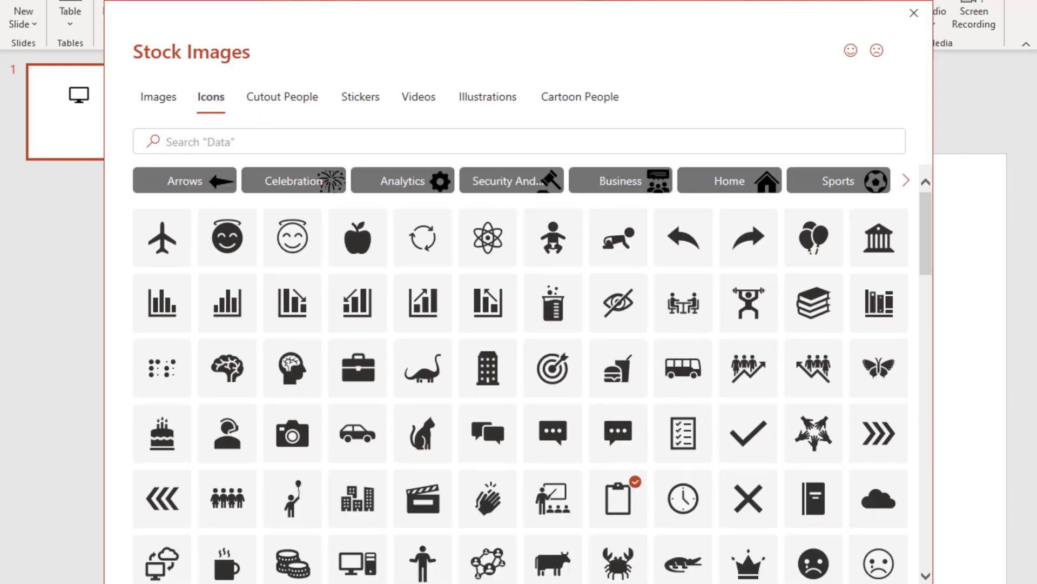
left_click(617, 498)
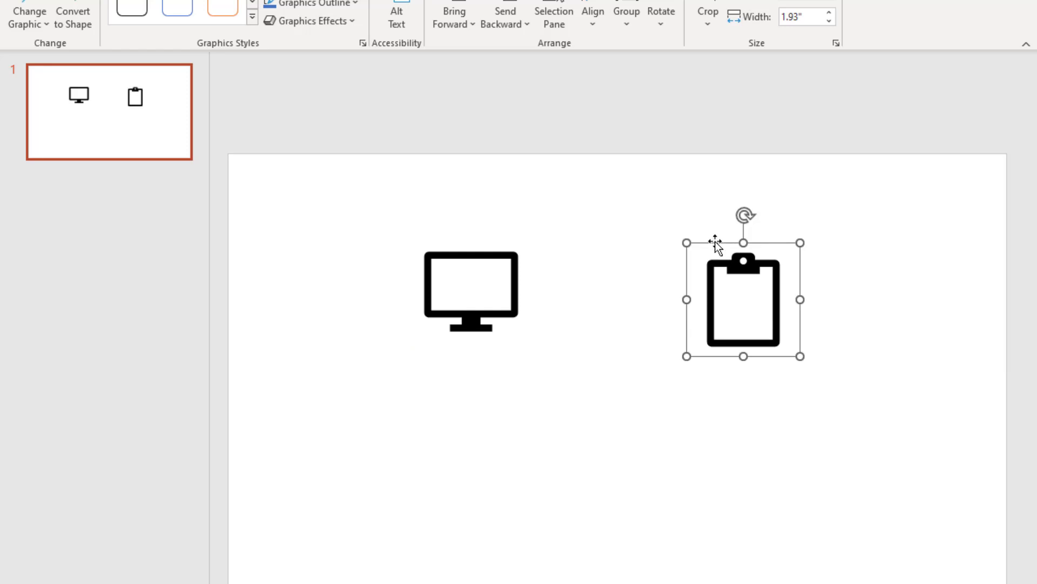
Select the monitor icon and start cropping it from Graphics Format > Crop.
left_click(470, 291)
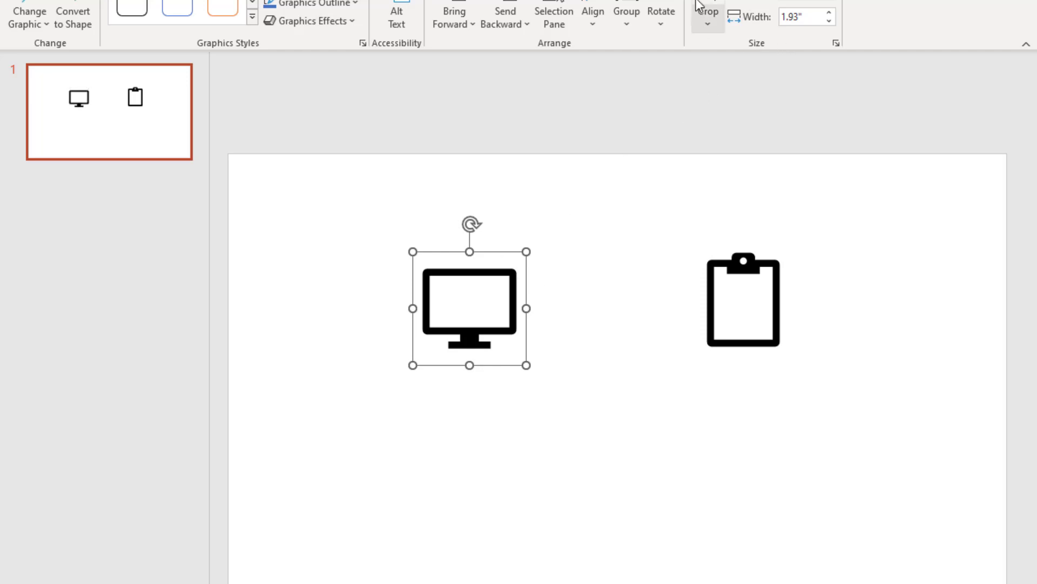
left_click(707, 13)
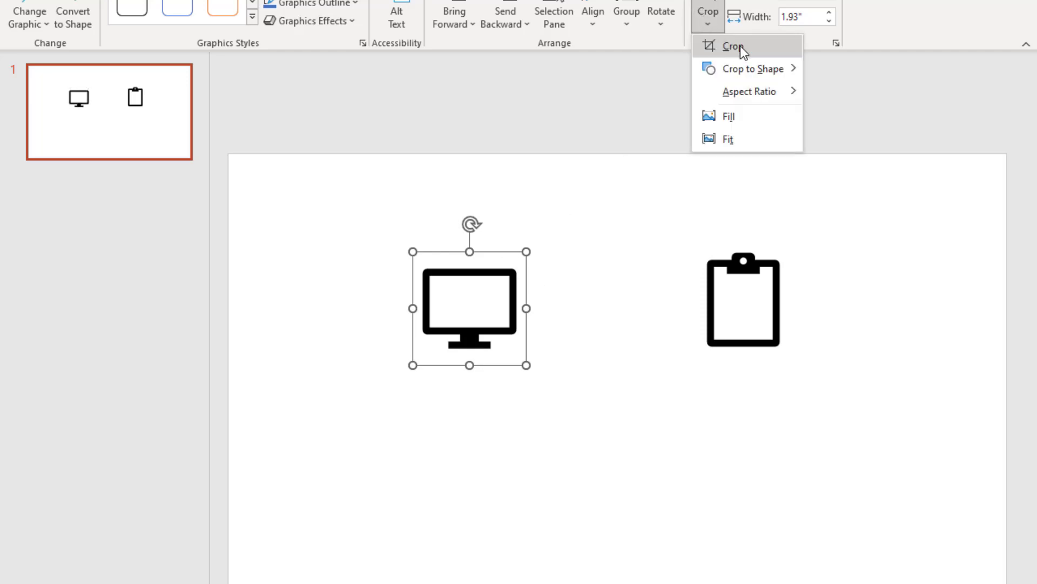
mouse_move(607, 99)
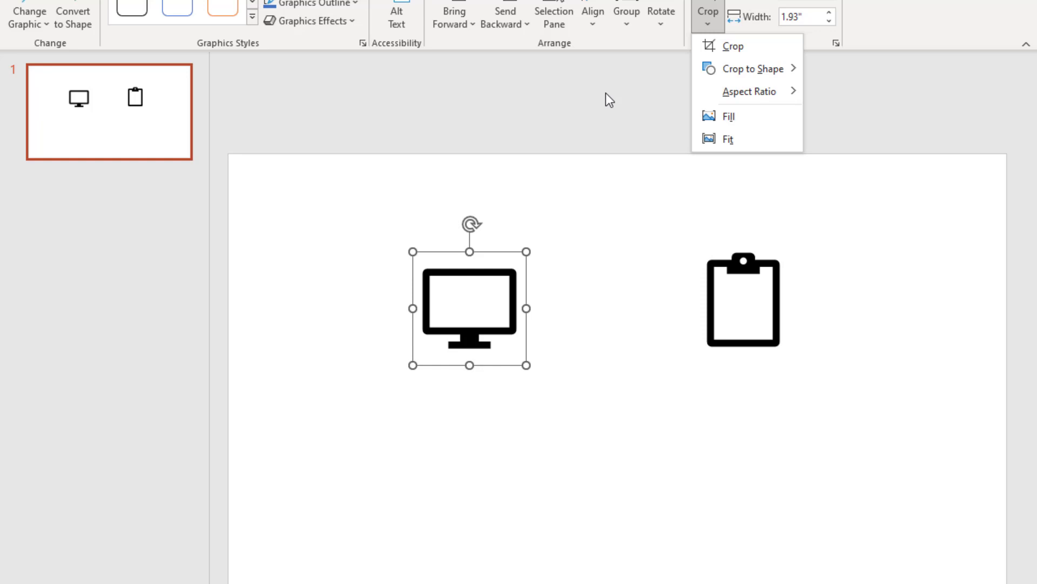
left_click(706, 13)
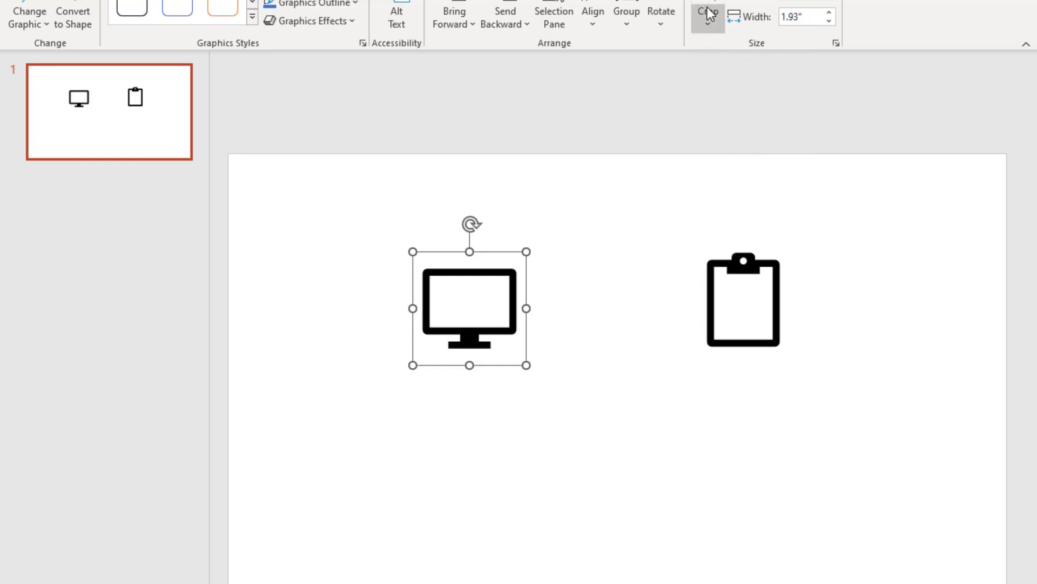
left_click(707, 13)
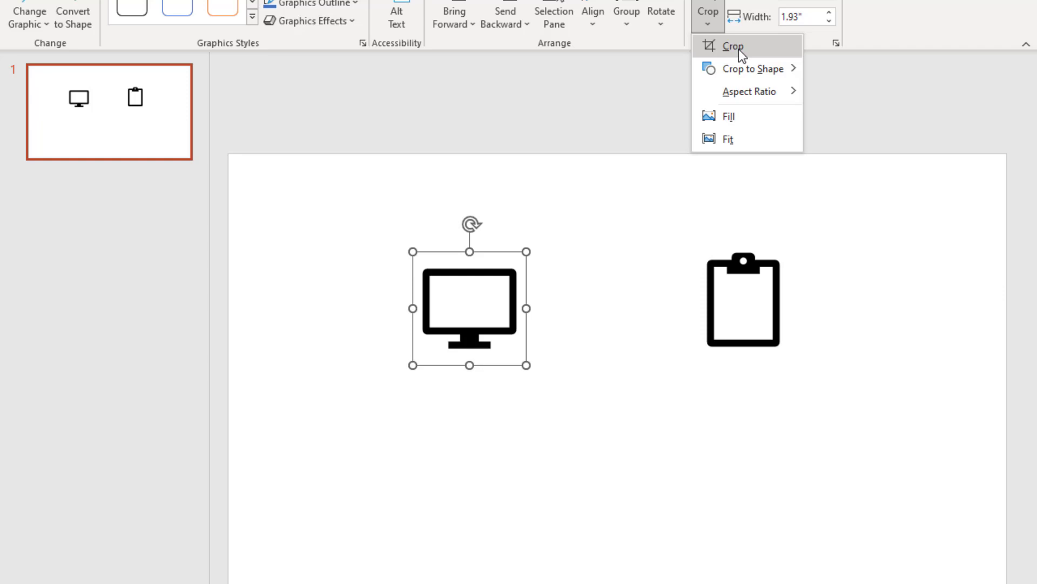
left_click(732, 46)
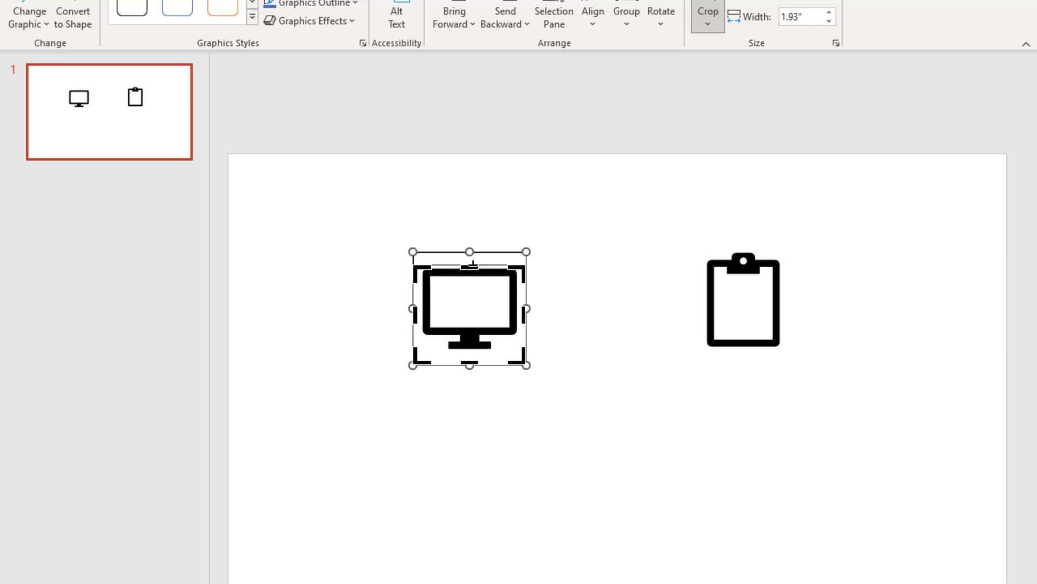
Trim the empty space above, below and beside the monitor and apply the crop at 1.69 inches wide.
left_click(707, 11)
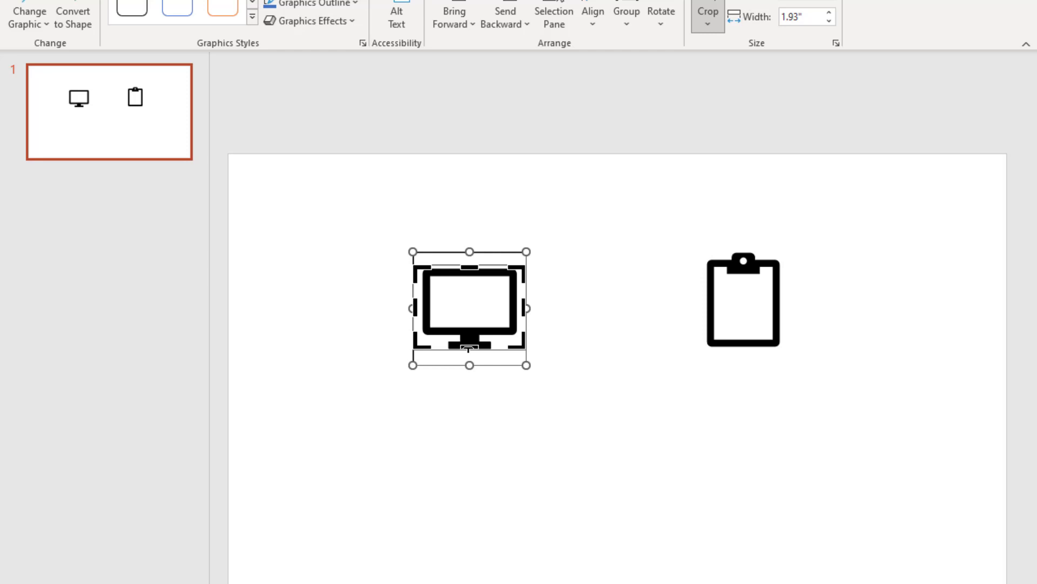
left_click(705, 11)
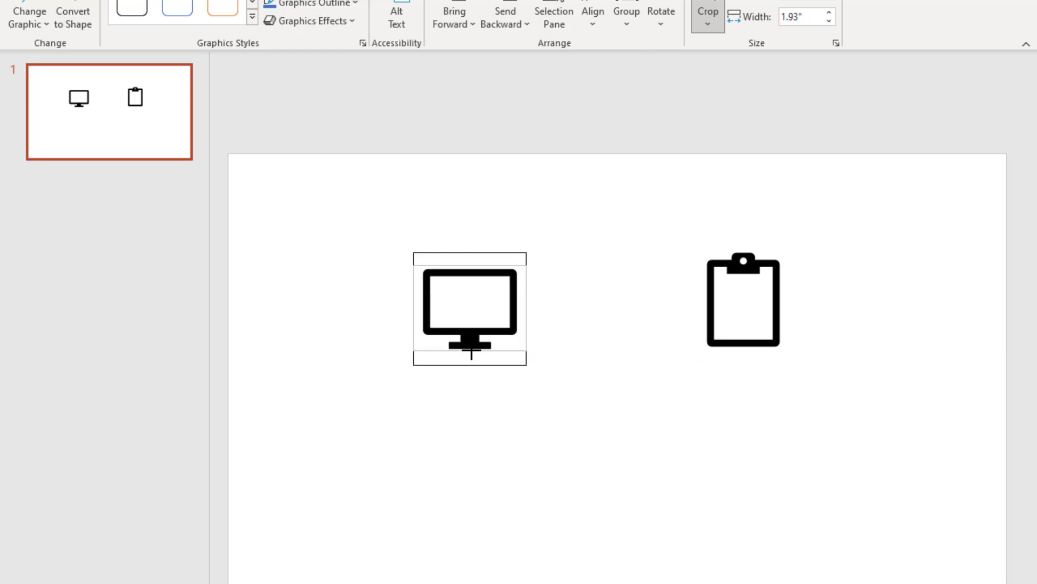
left_click(469, 308)
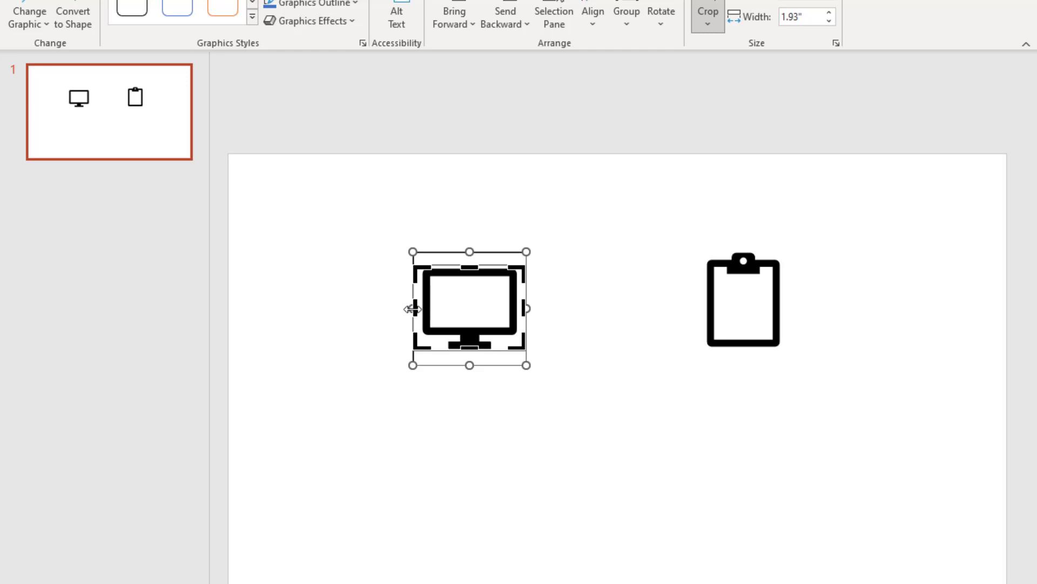
mouse_move(542, 323)
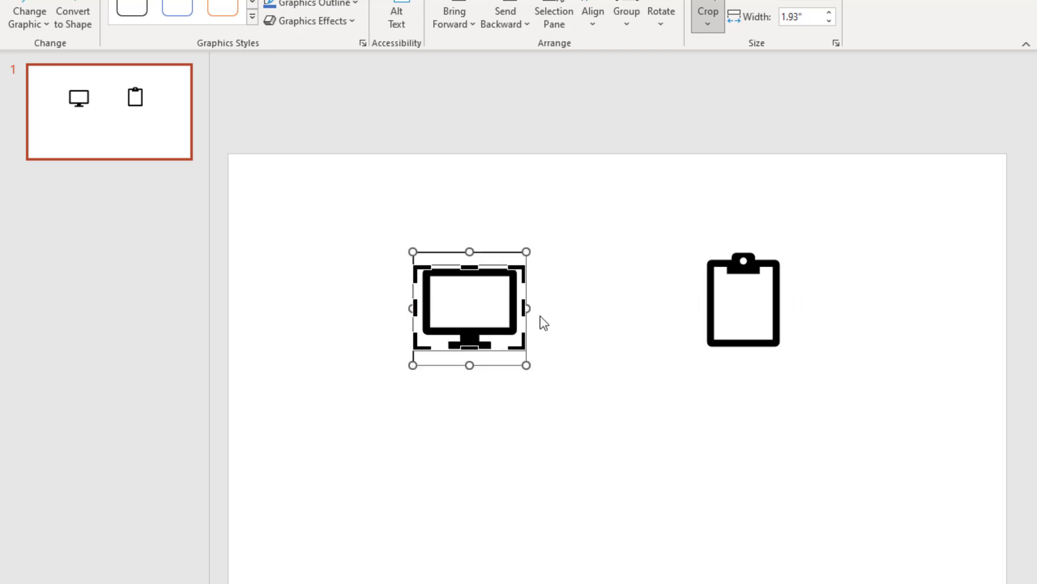
left_click(706, 10)
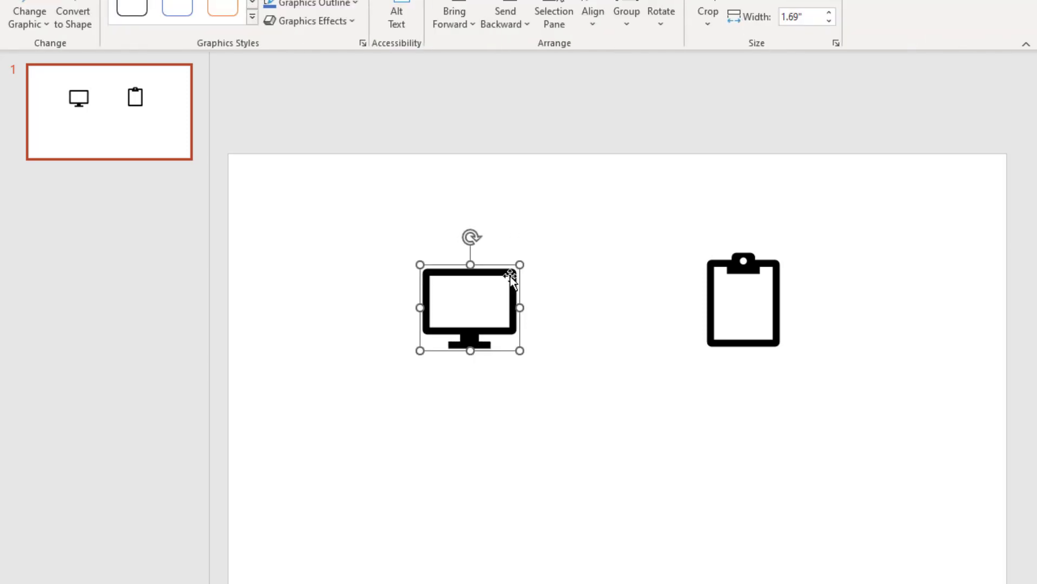
right_click(509, 278)
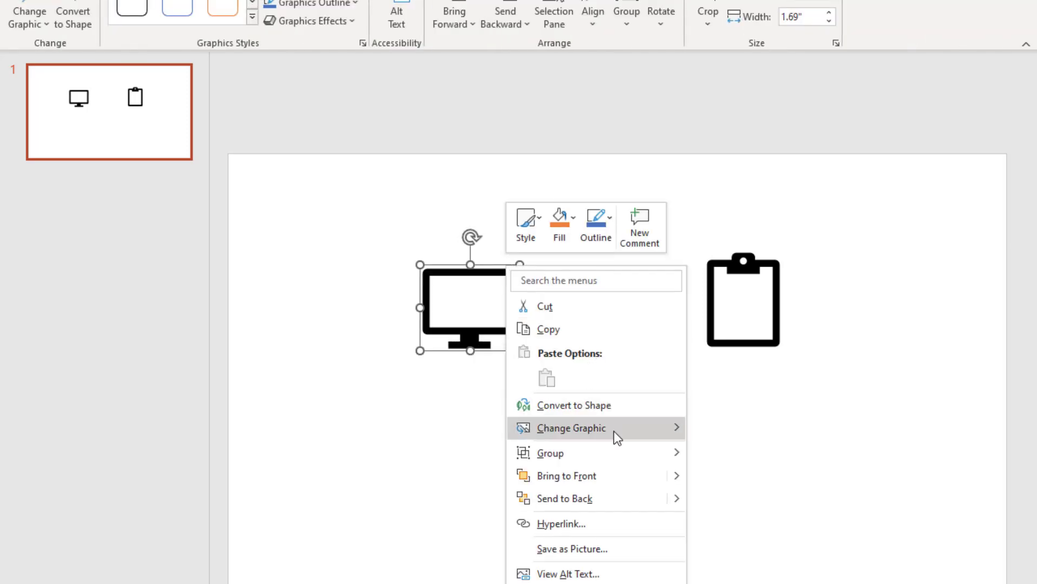
mouse_move(613, 379)
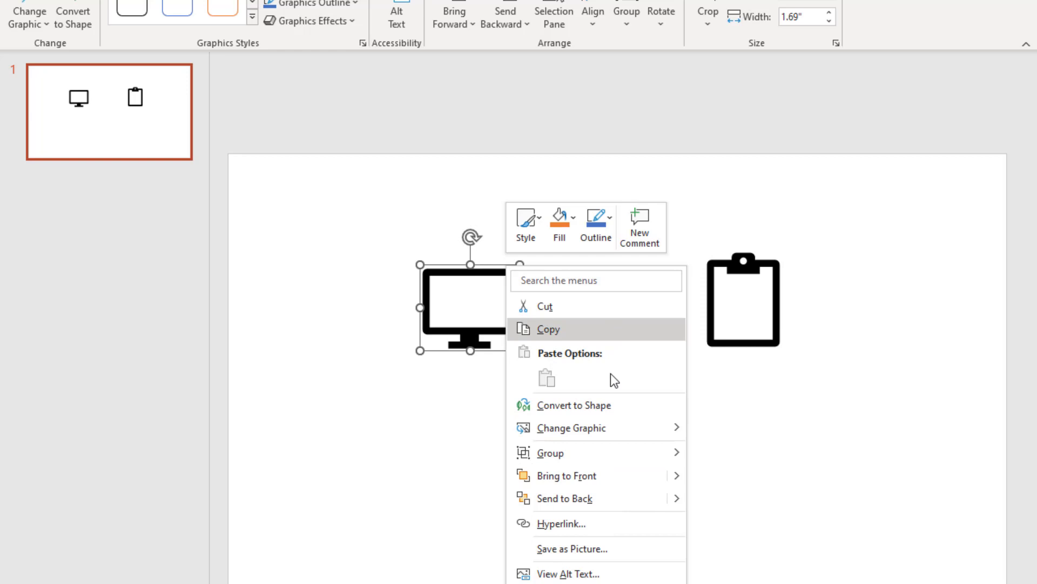
mouse_move(568, 573)
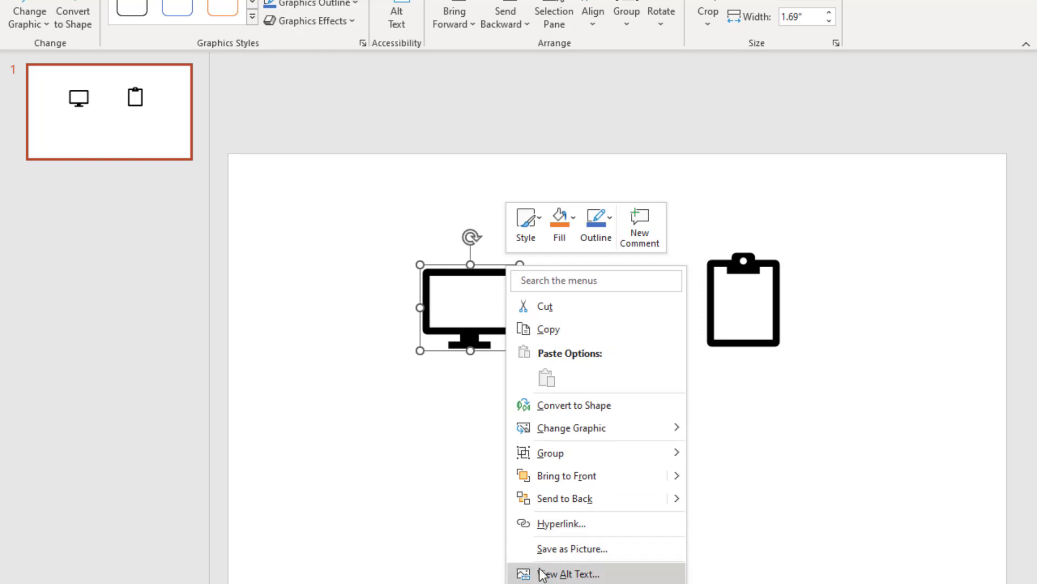
Save the cropped monitor icon as a PNG picture file via Save as Picture.
left_click(571, 549)
type("screen com")
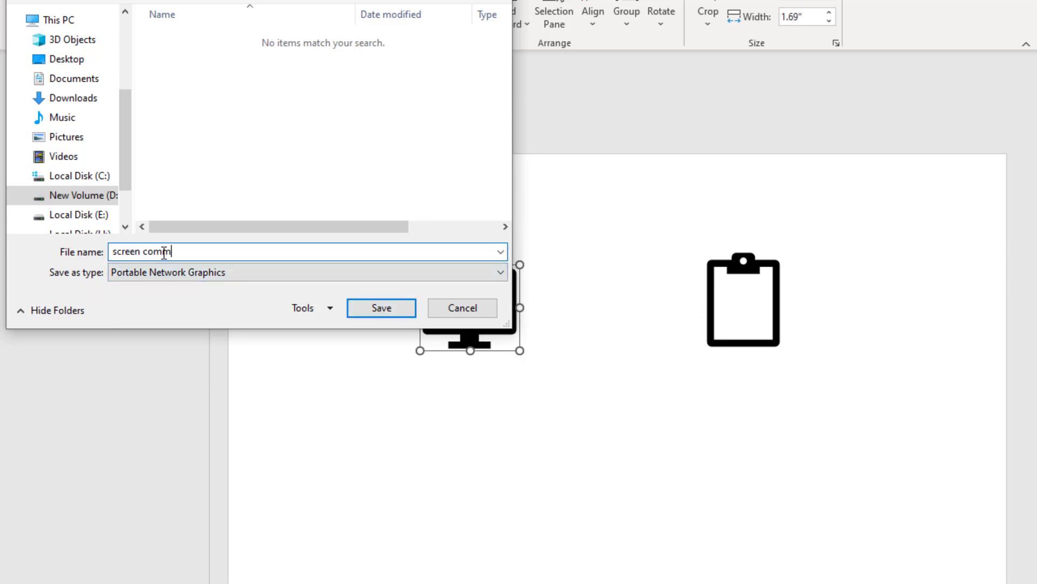
left_click(381, 308)
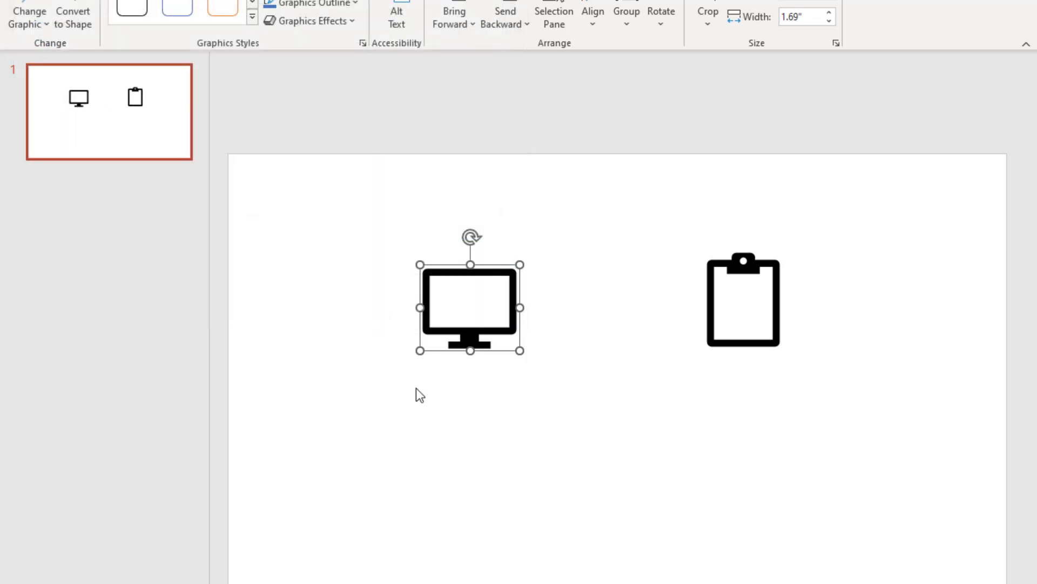
left_click(743, 299)
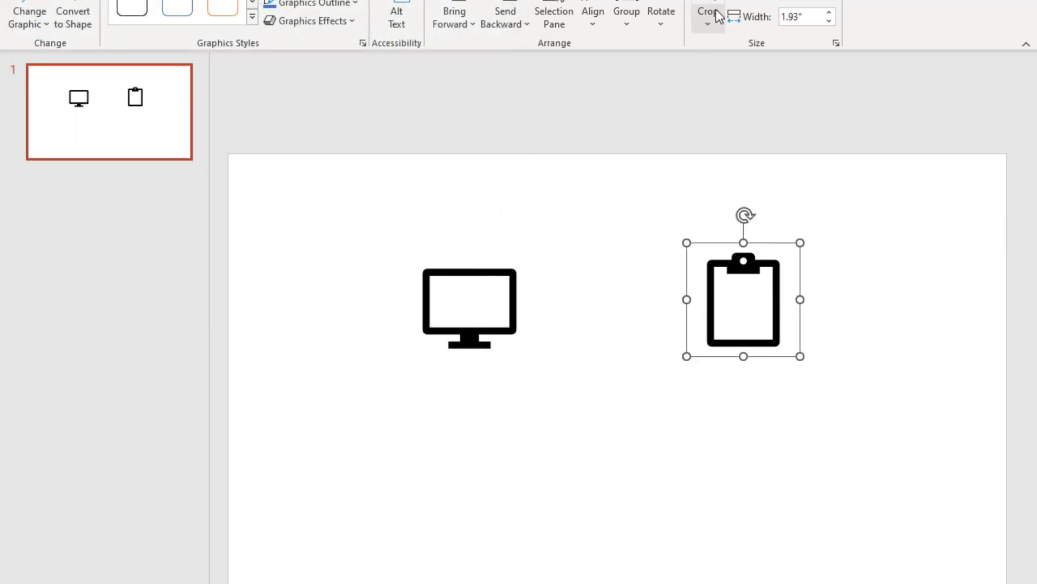
Crop the clipboard icon to 1.43 inches and save it as an SVG picture named 'note'.
left_click(707, 11)
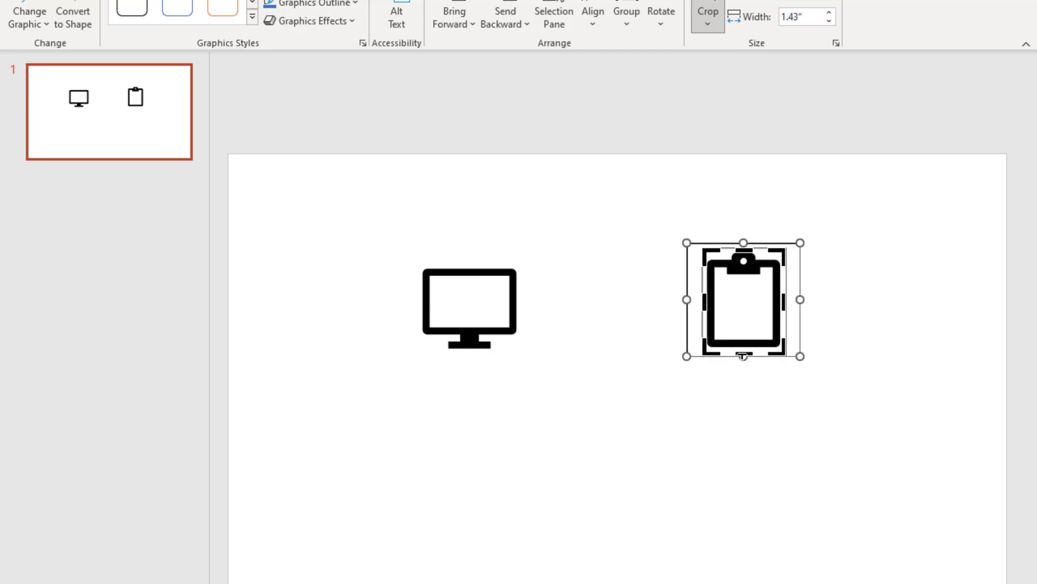
left_click(707, 11)
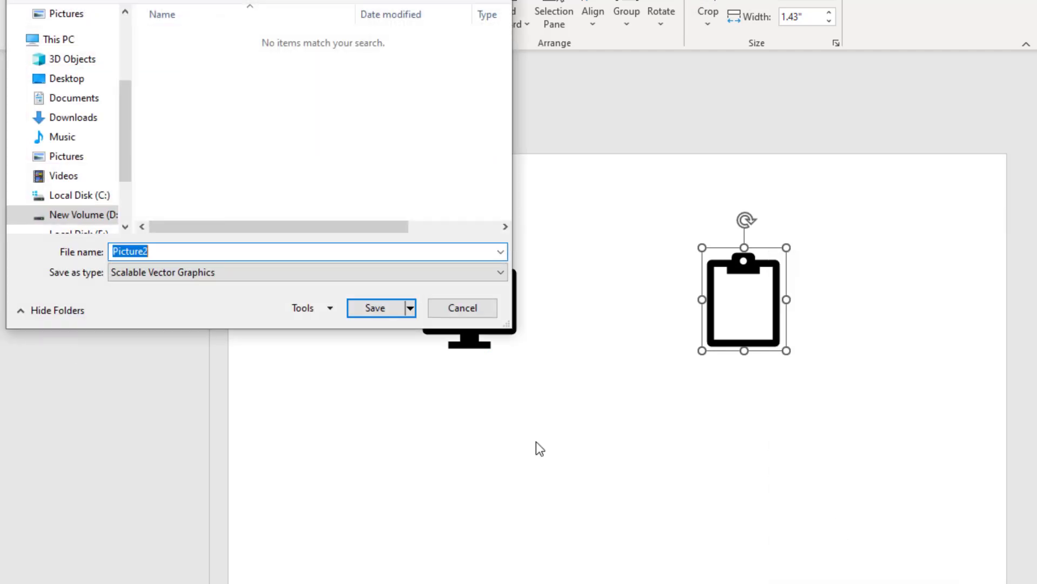
type("note")
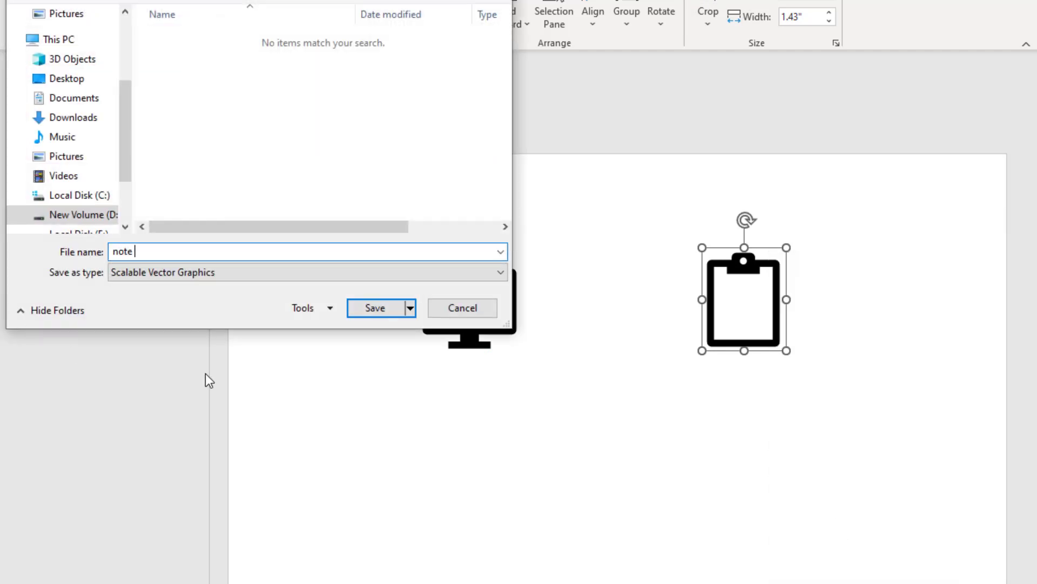
left_click(500, 272)
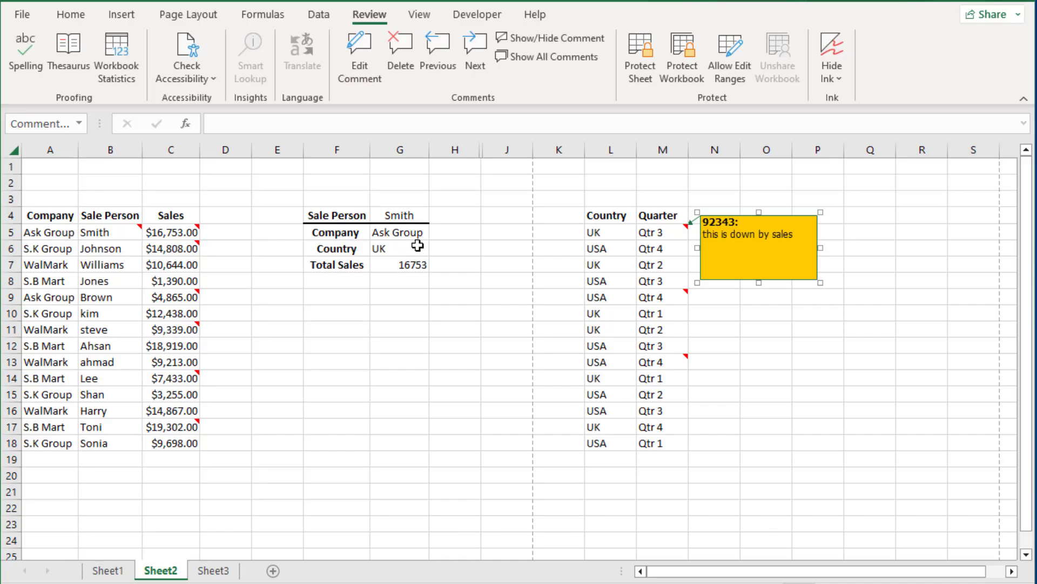
mouse_move(726, 360)
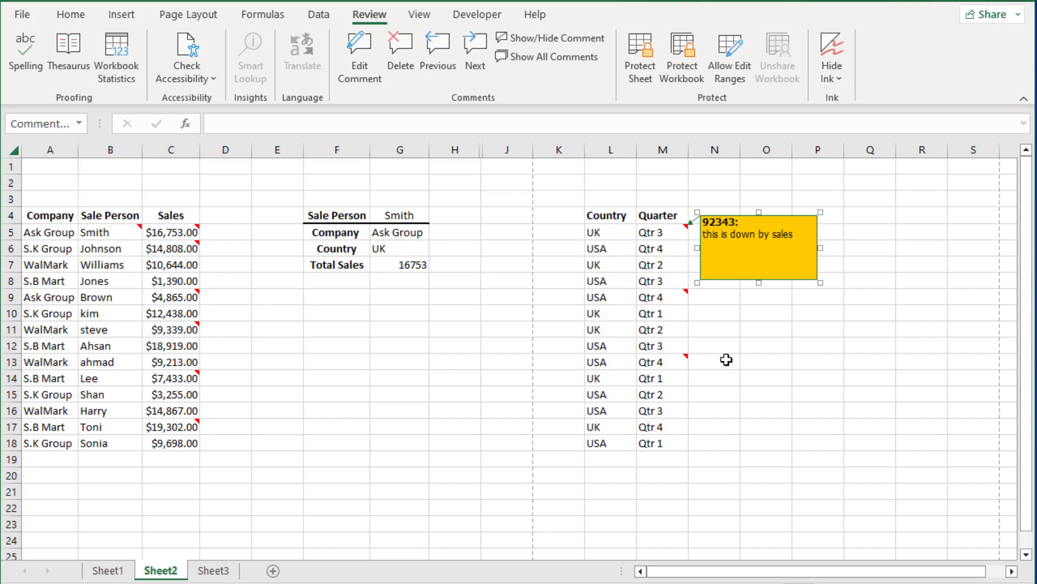
mouse_move(318, 327)
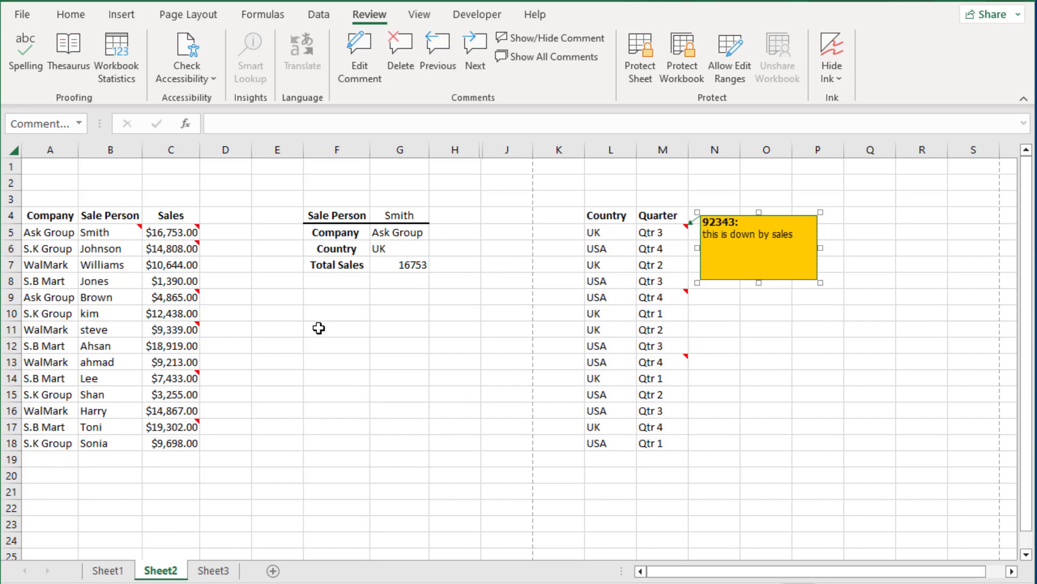
mouse_move(612, 205)
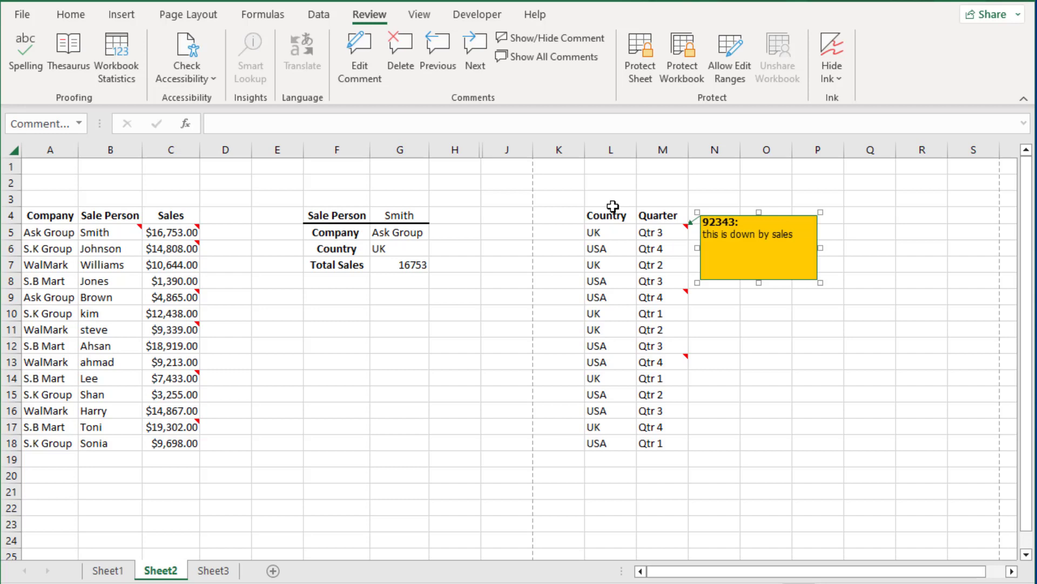
mouse_move(364, 291)
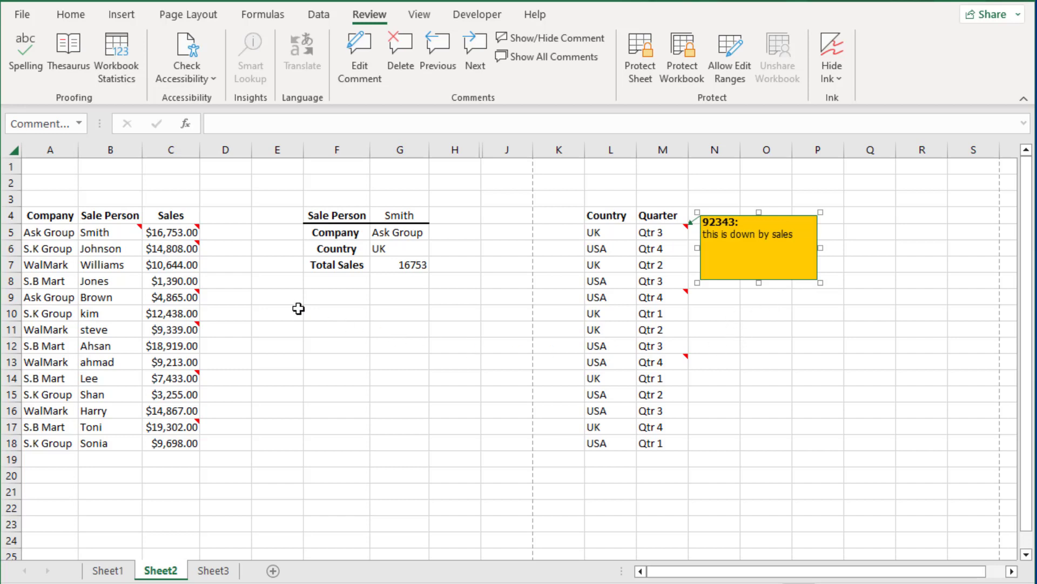
mouse_move(121, 14)
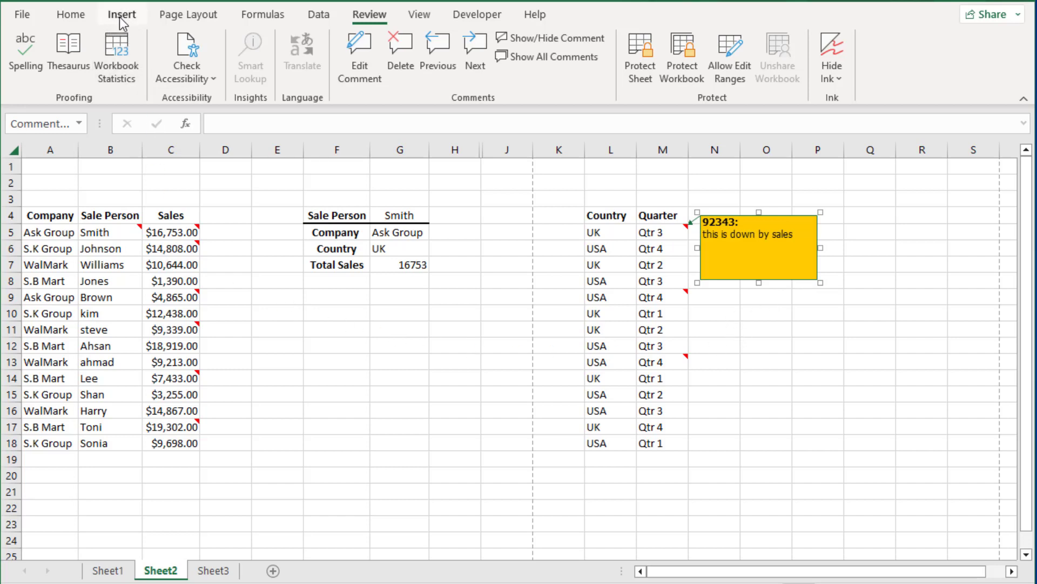
mouse_move(818, 236)
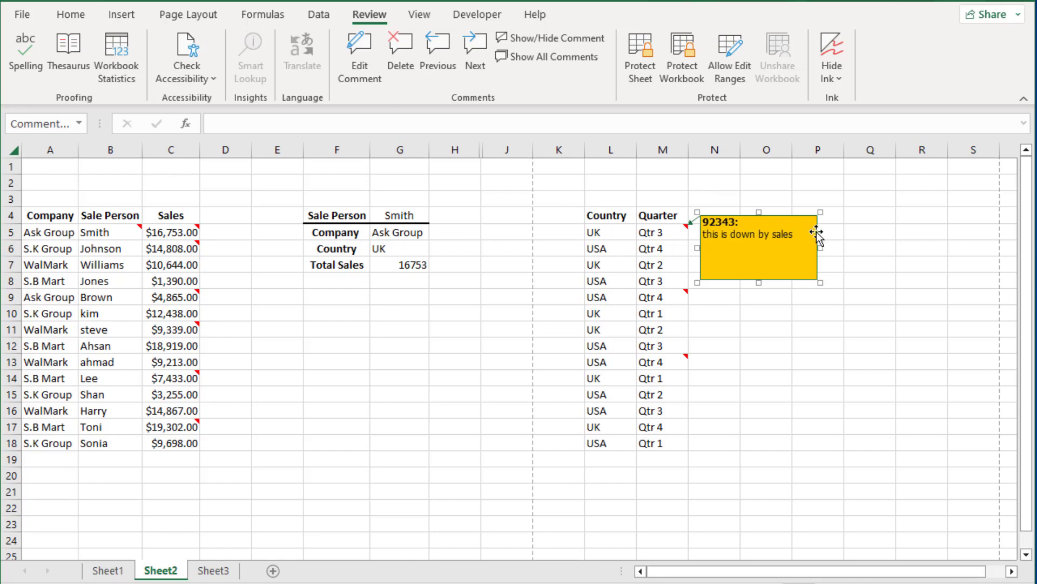
Open Format Comment for the yellow comment and show its fill colour choices on Colors and Lines.
right_click(817, 231)
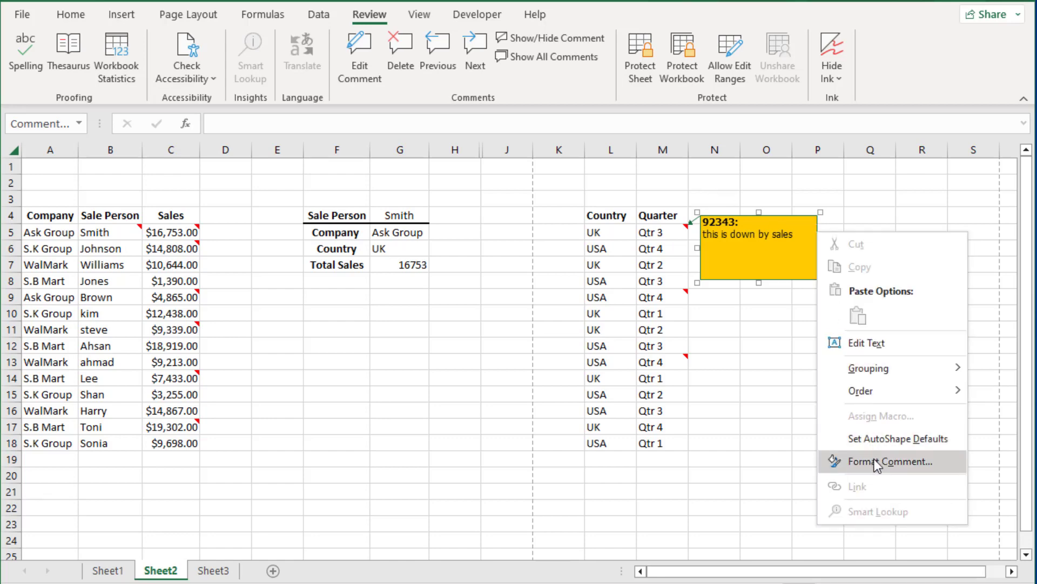
left_click(884, 461)
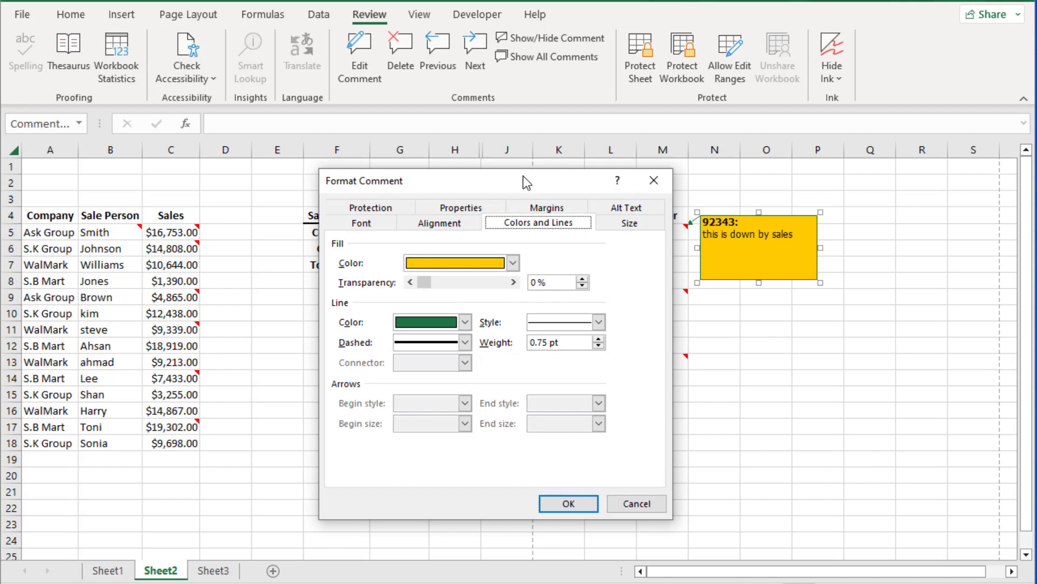
left_click_drag(430, 181, 417, 128)
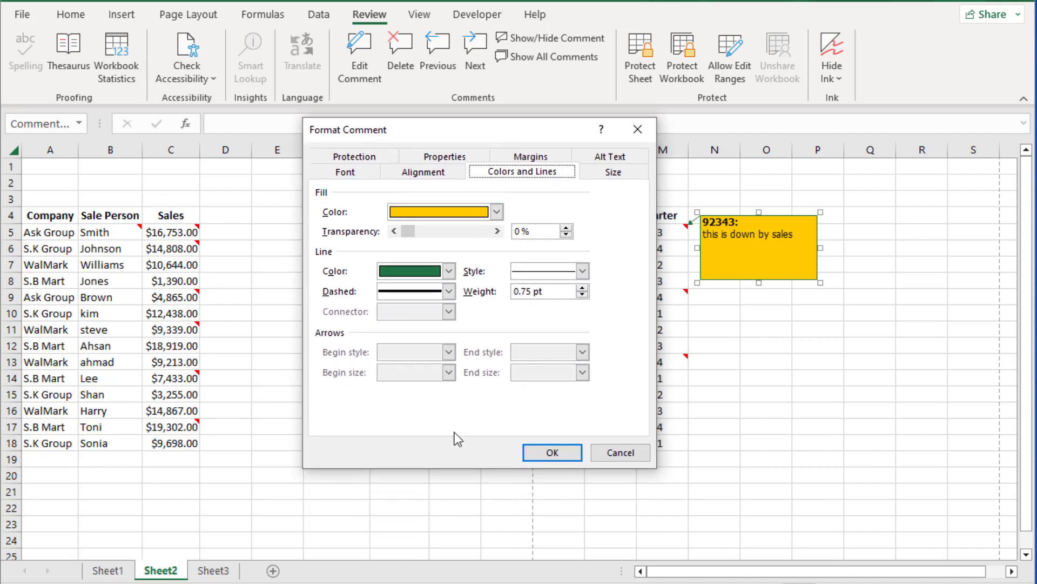
mouse_move(367, 224)
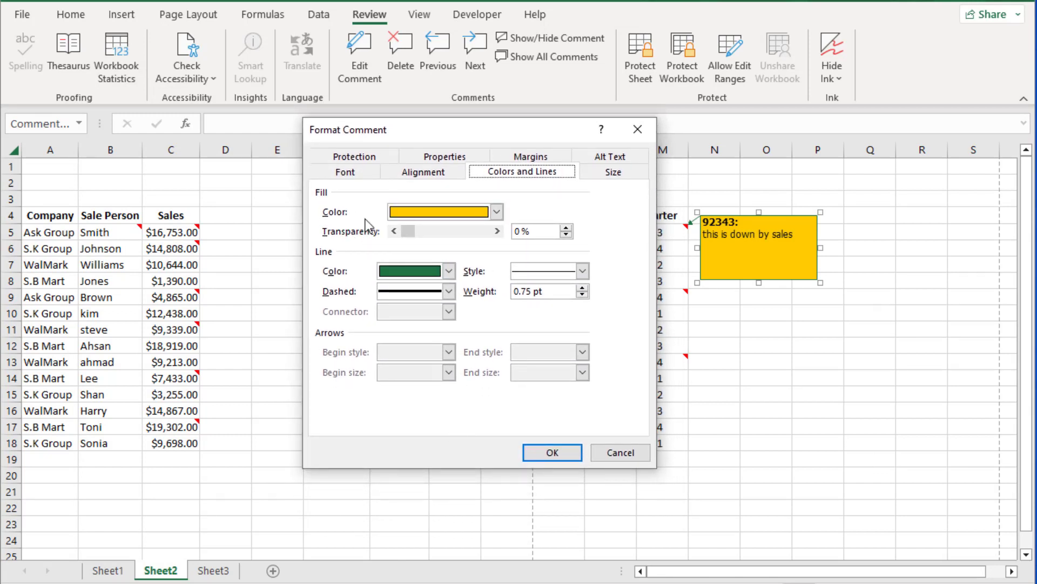
mouse_move(633, 378)
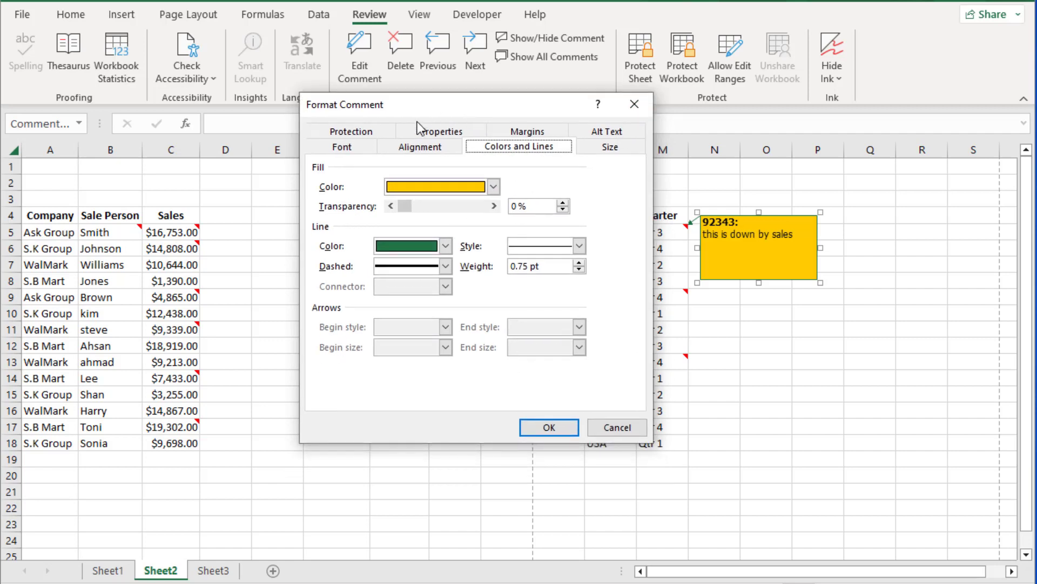
left_click(492, 186)
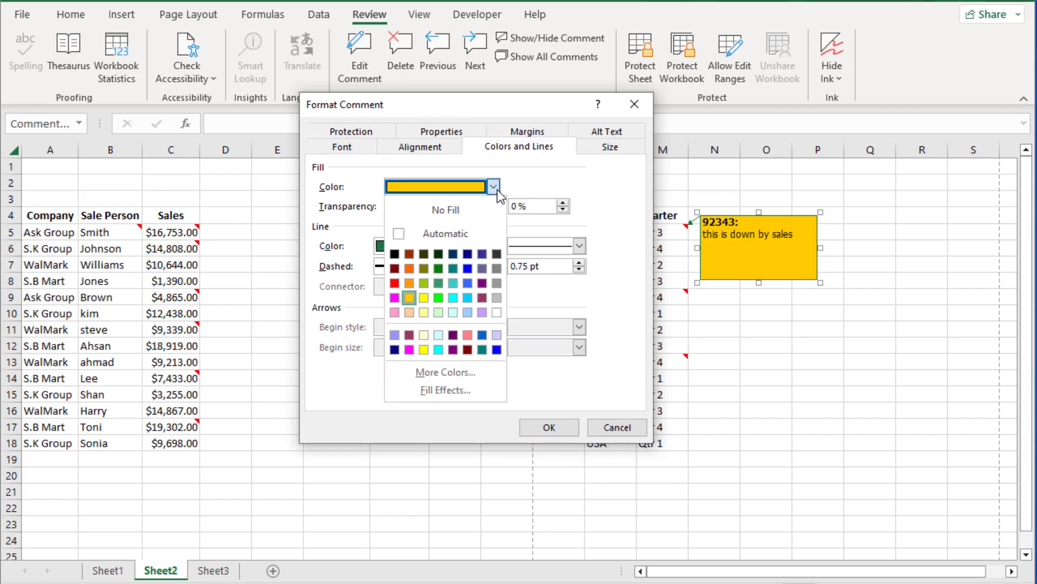
left_click(444, 210)
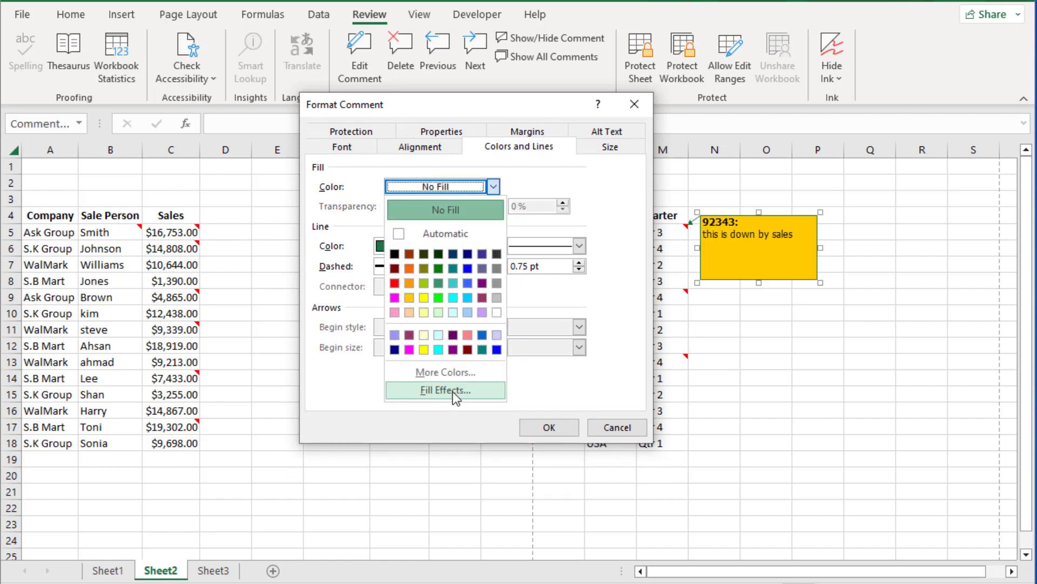
mouse_move(455, 393)
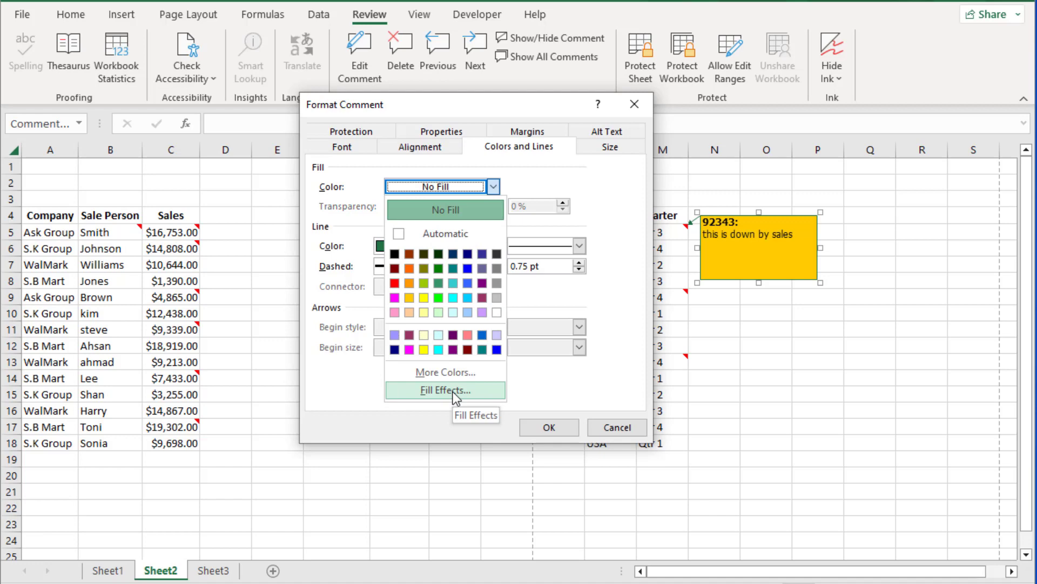
Go to Fill Effects > Picture and browse for a picture to fill the comment.
left_click(444, 390)
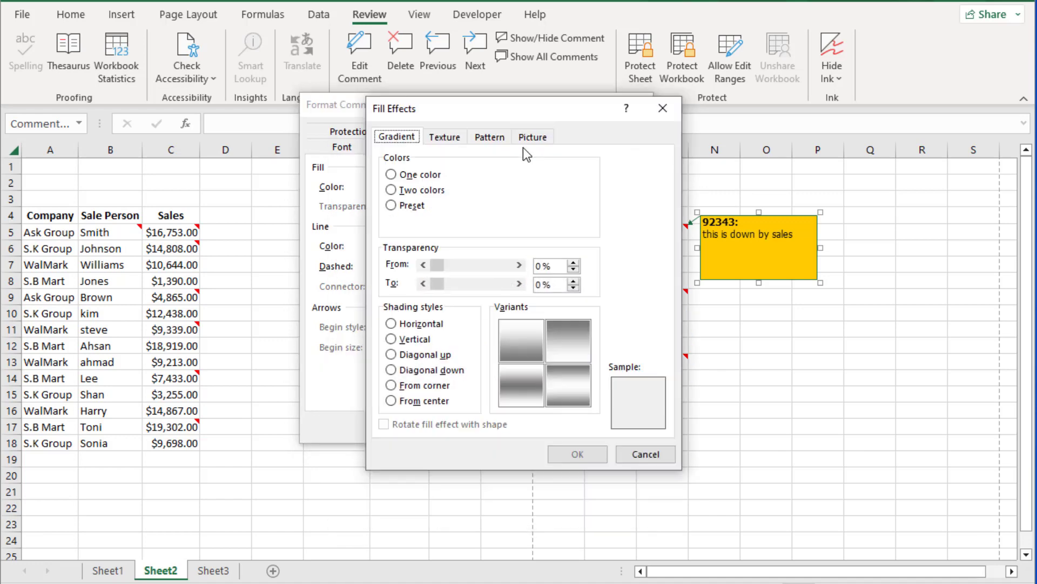
left_click(533, 136)
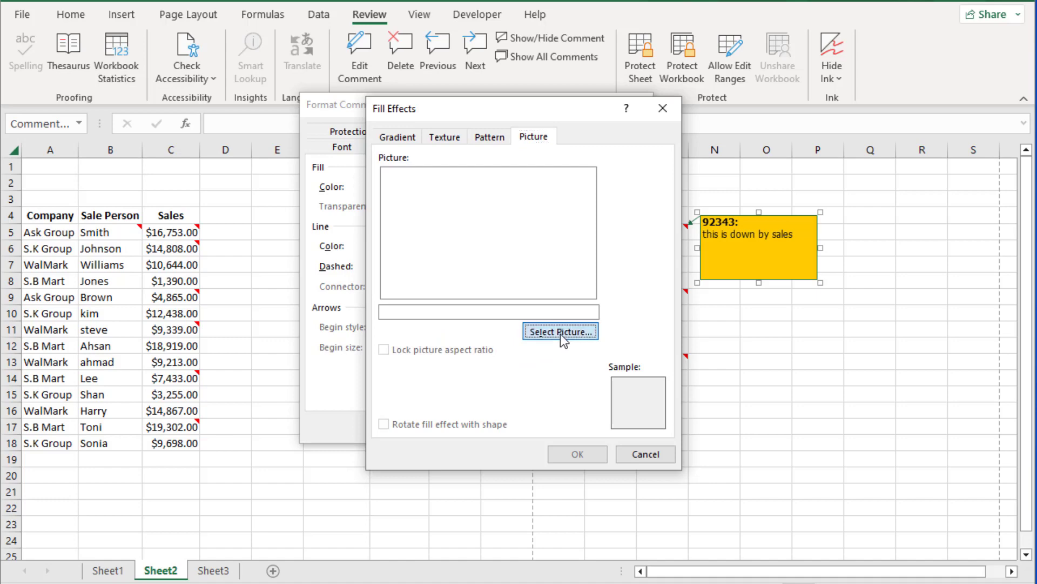
left_click(560, 332)
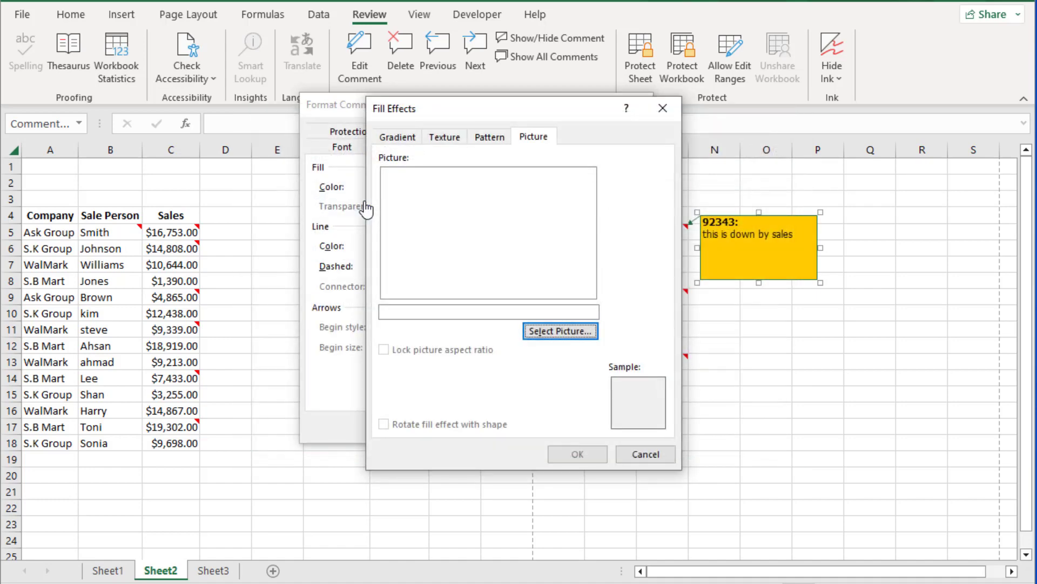
left_click(560, 331)
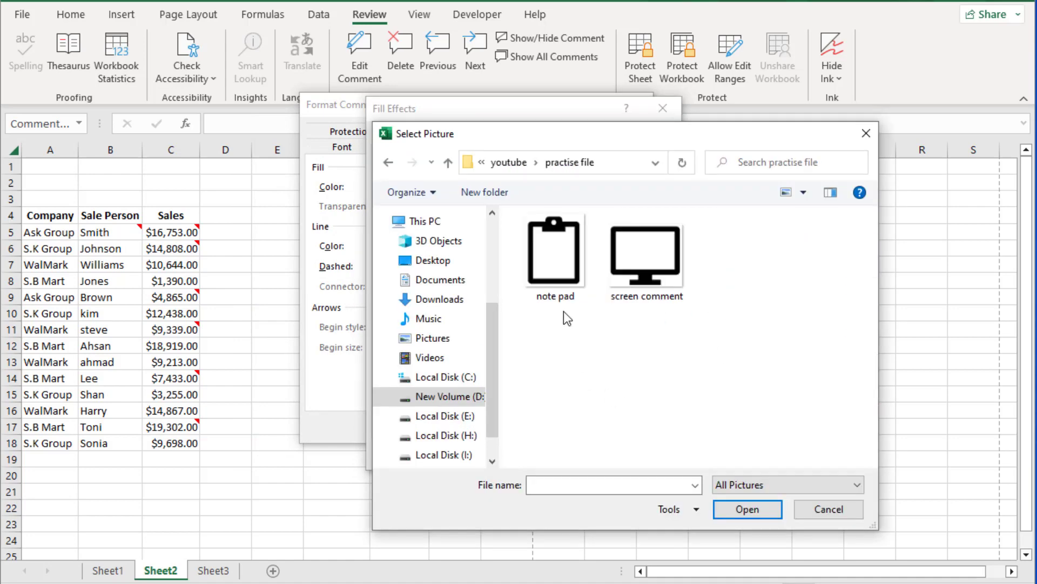
Load the saved monitor picture as the comment fill with proportions locked and confirm.
left_click(645, 255)
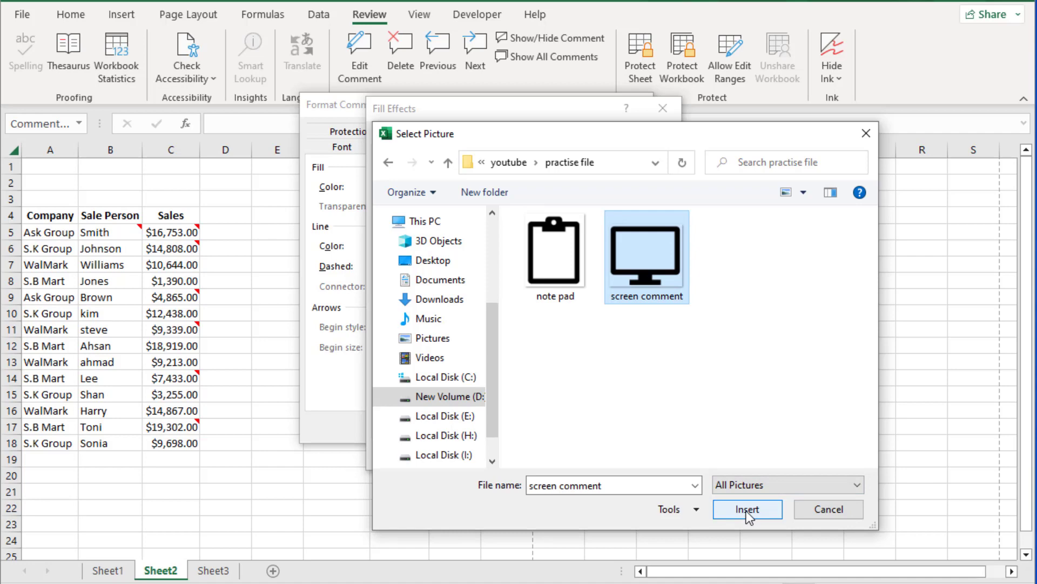
left_click(746, 509)
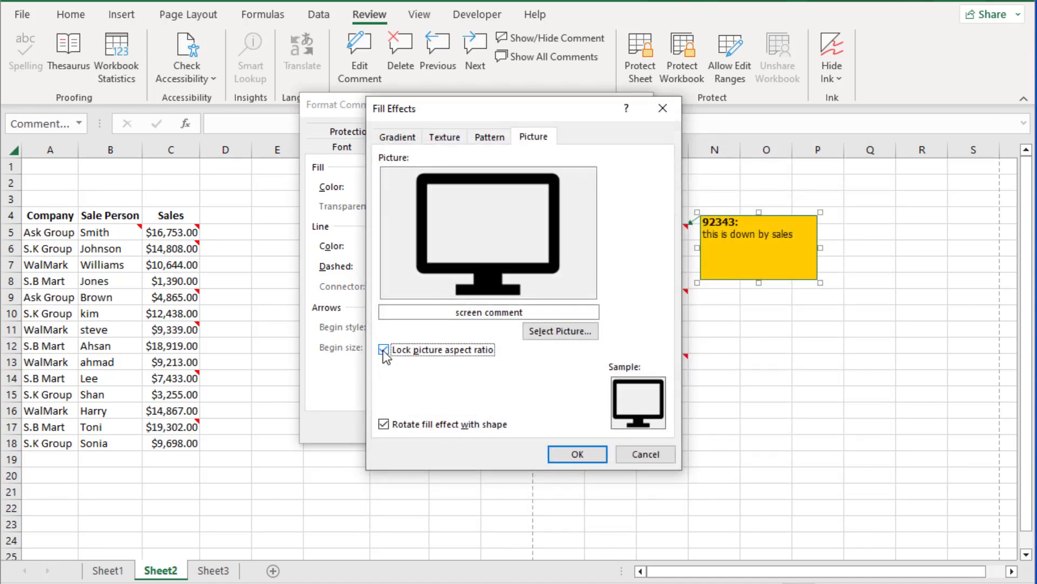
left_click(576, 454)
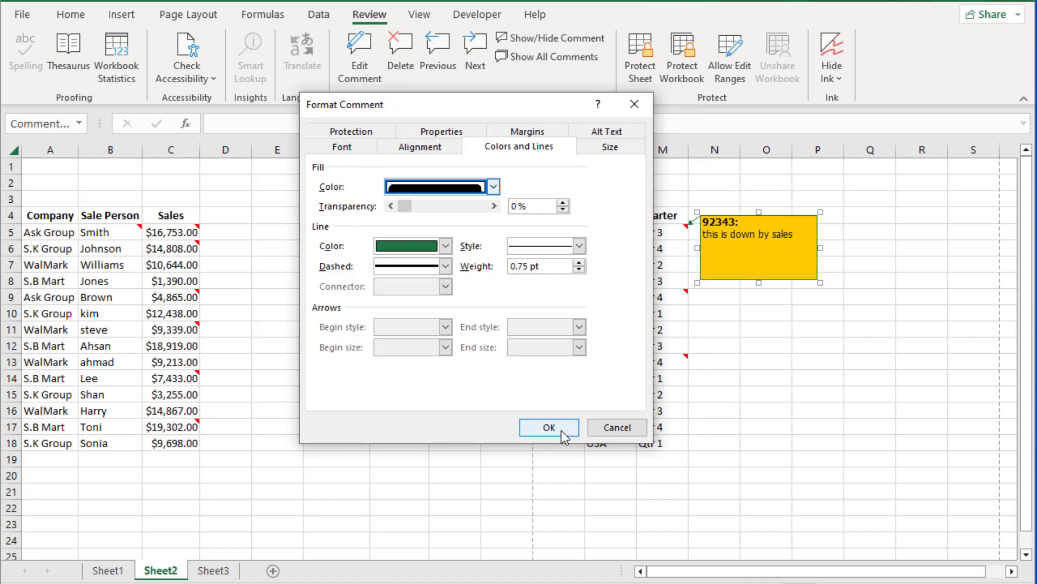
left_click(548, 426)
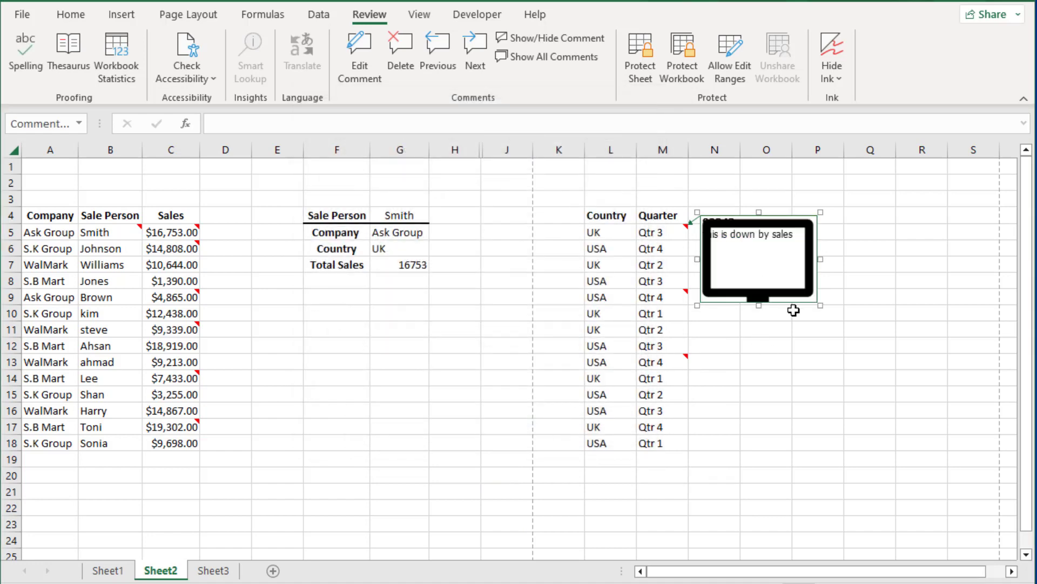
mouse_move(760, 311)
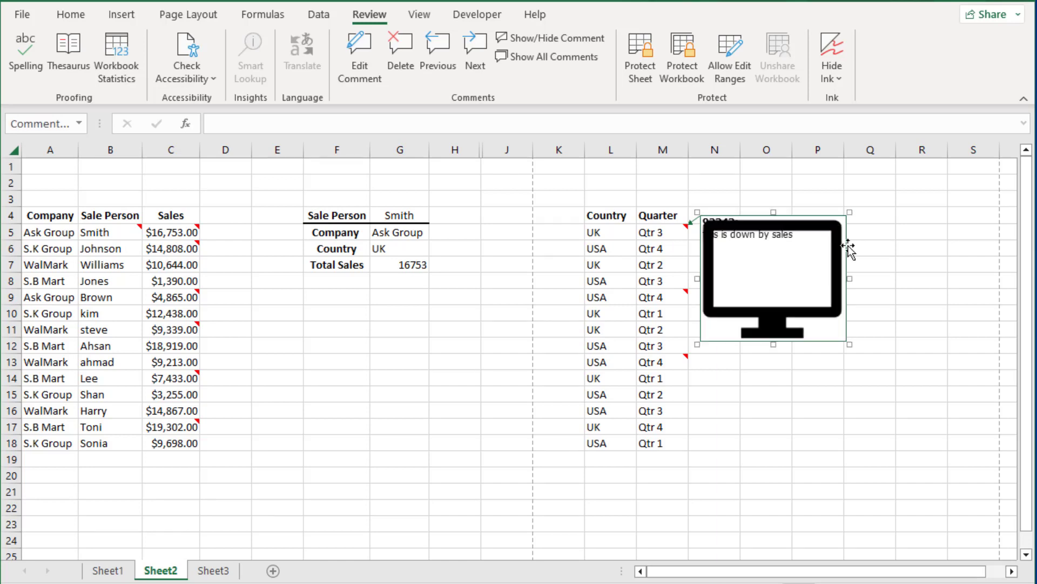
Bring up the shortcut options for the enlarged monitor-picture comment.
right_click(770, 277)
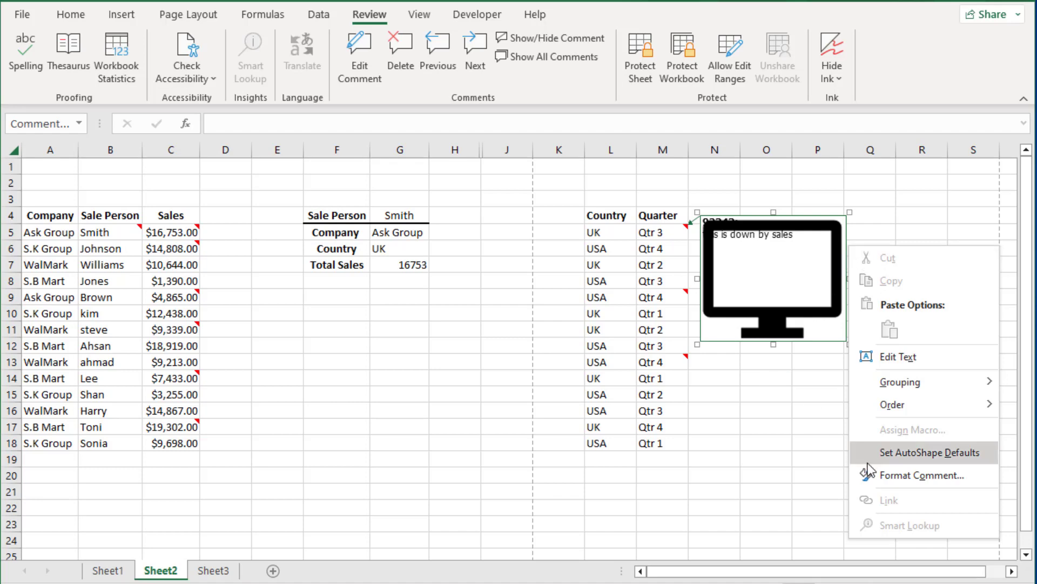
Set the comment's internal margins to 0.25 on every side in Format Comment > Margins, then select M5.
left_click(922, 475)
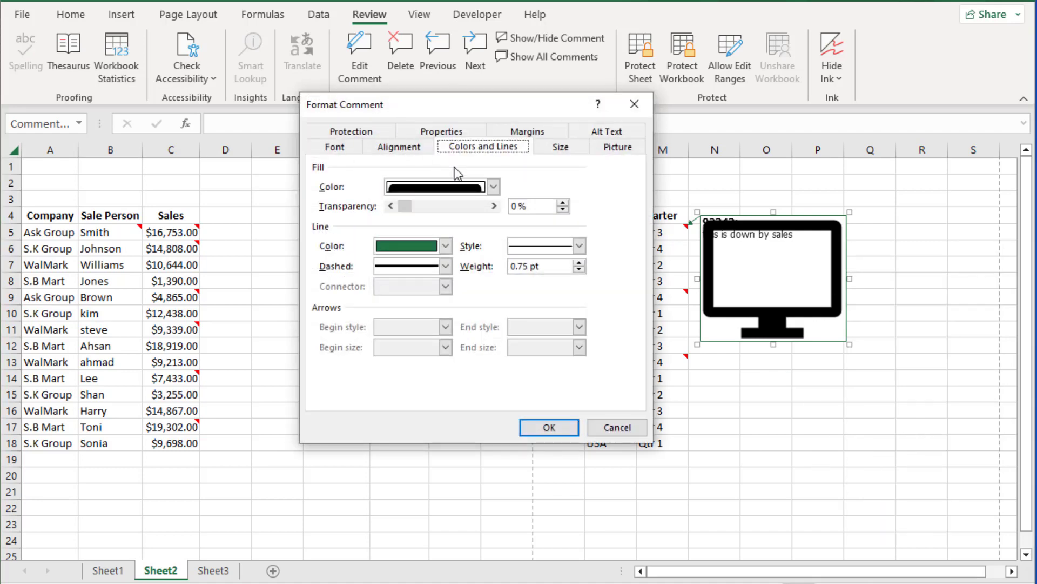
left_click(526, 146)
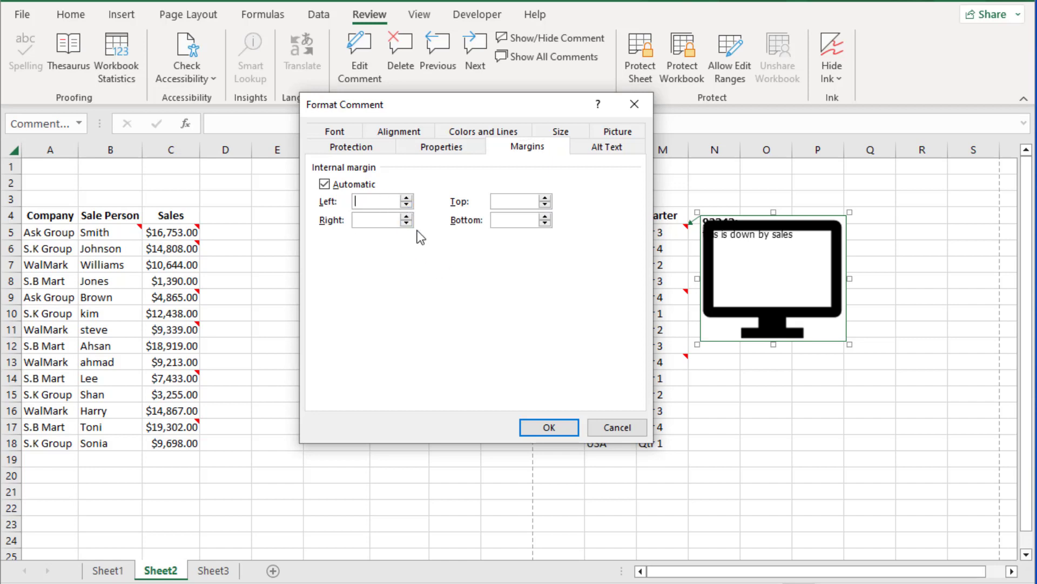
type(".25")
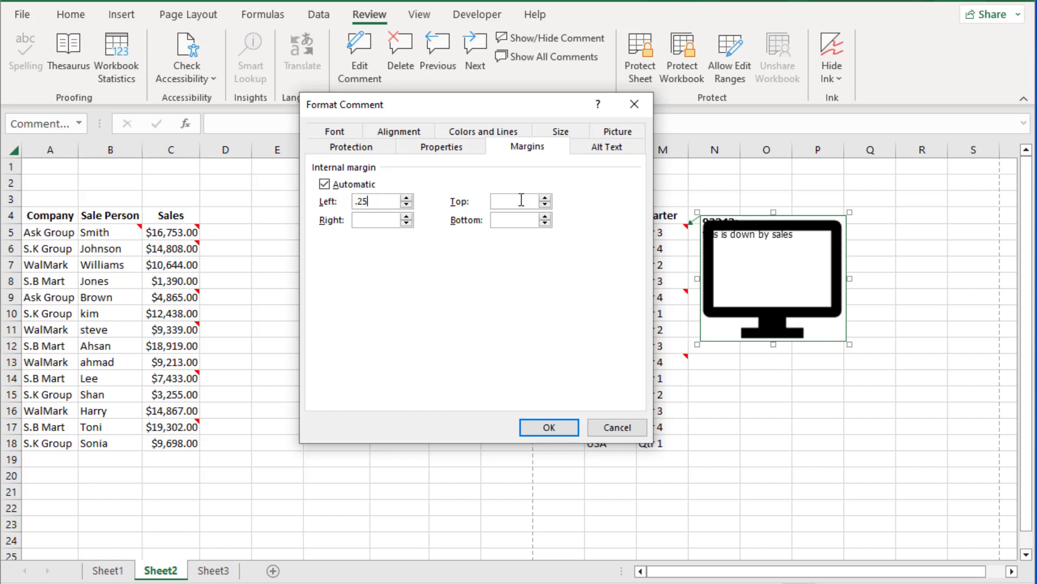
left_click(324, 183)
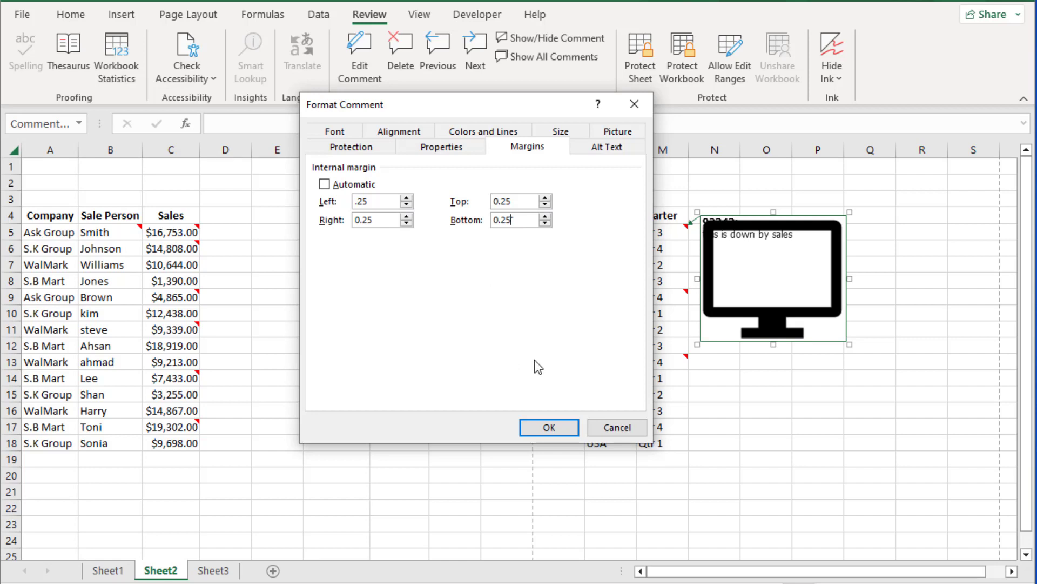
mouse_move(499, 386)
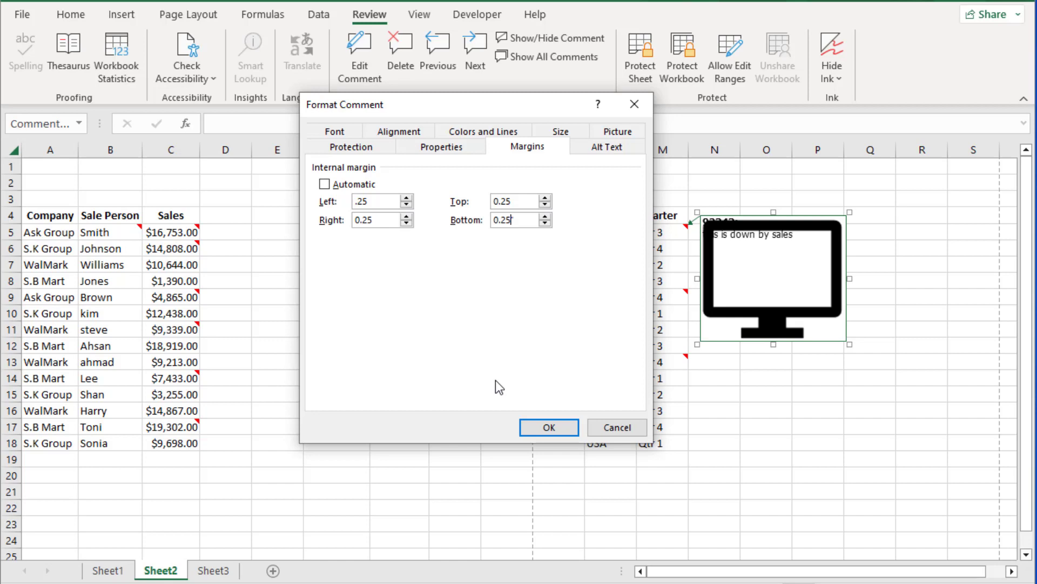
mouse_move(530, 445)
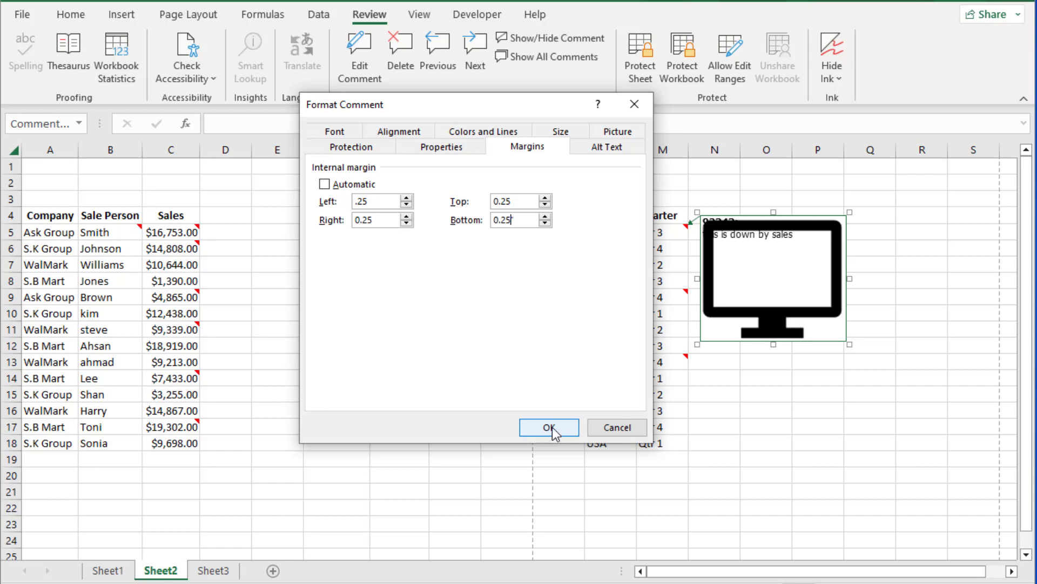
left_click(548, 427)
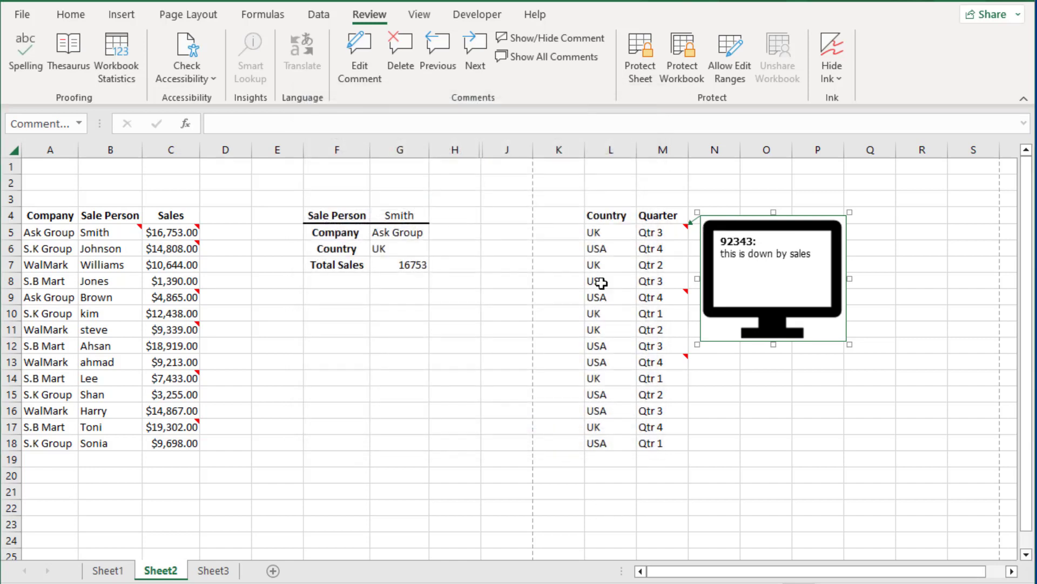
mouse_move(703, 272)
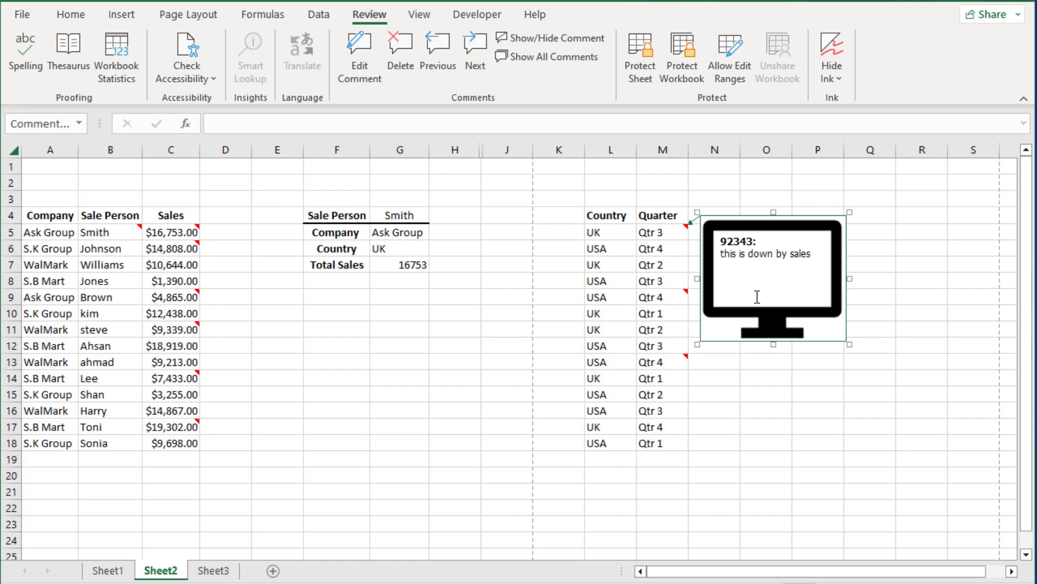
left_click(659, 231)
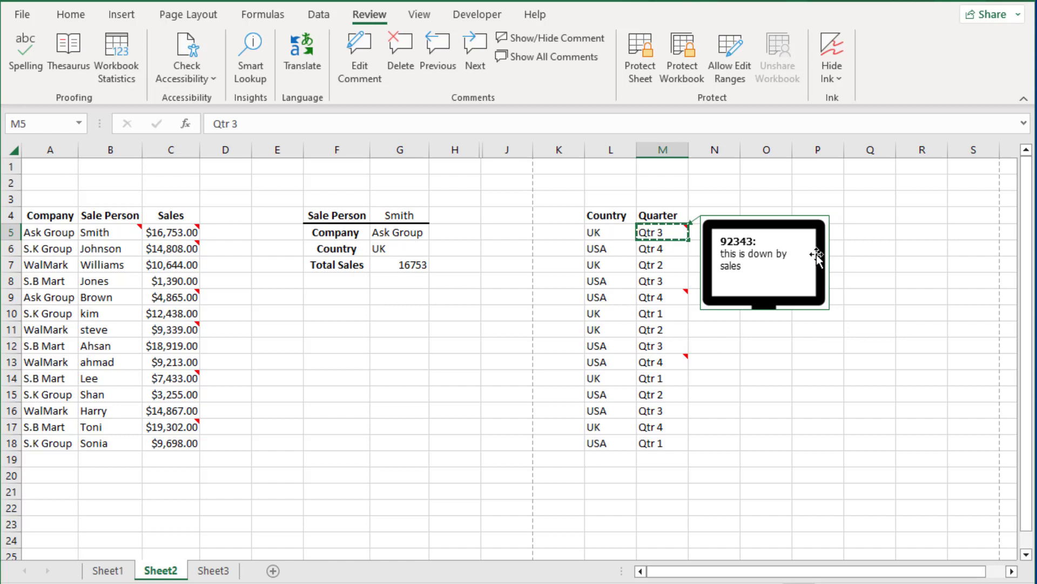
mouse_move(673, 396)
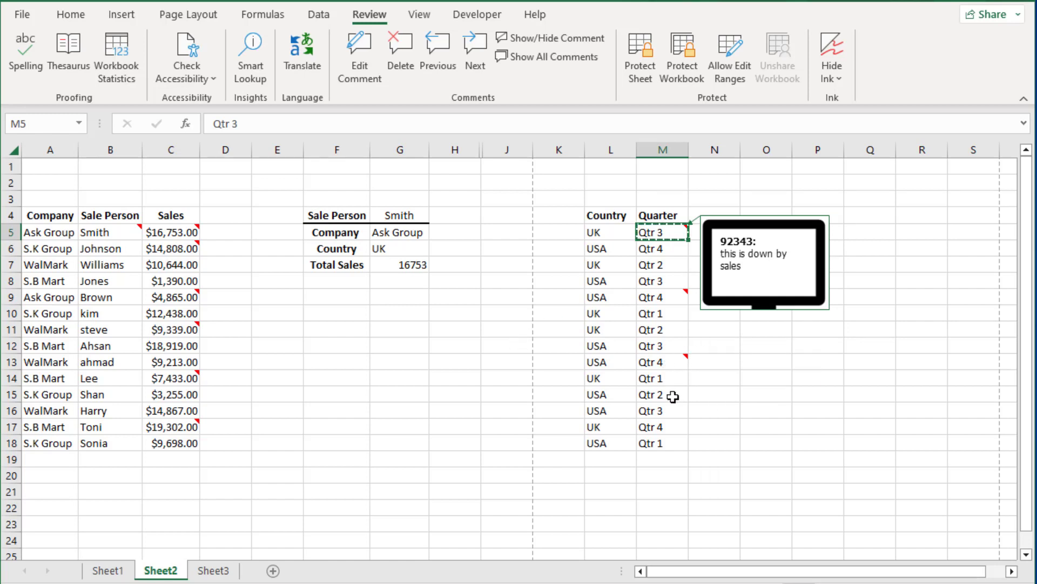
Ctrl-select cells M14, M15 and M17 as paste destinations for the copied M5.
left_click(662, 379)
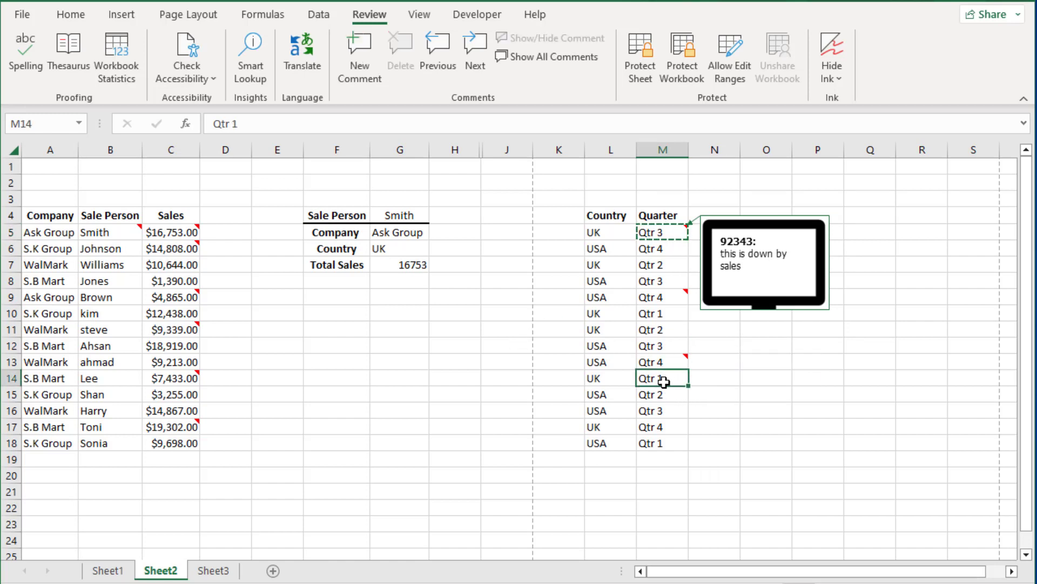
left_click(661, 394)
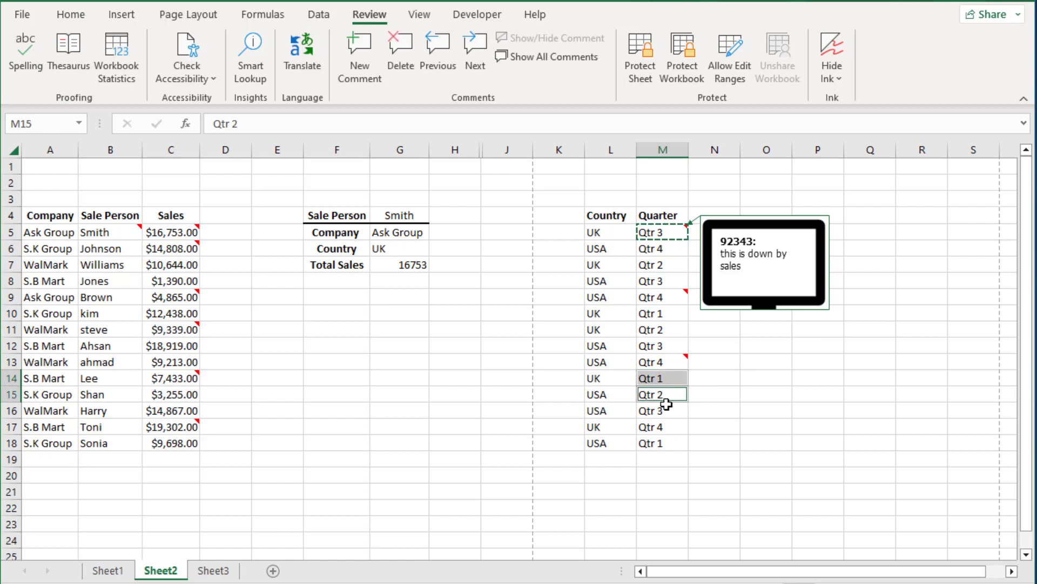
left_click(661, 426)
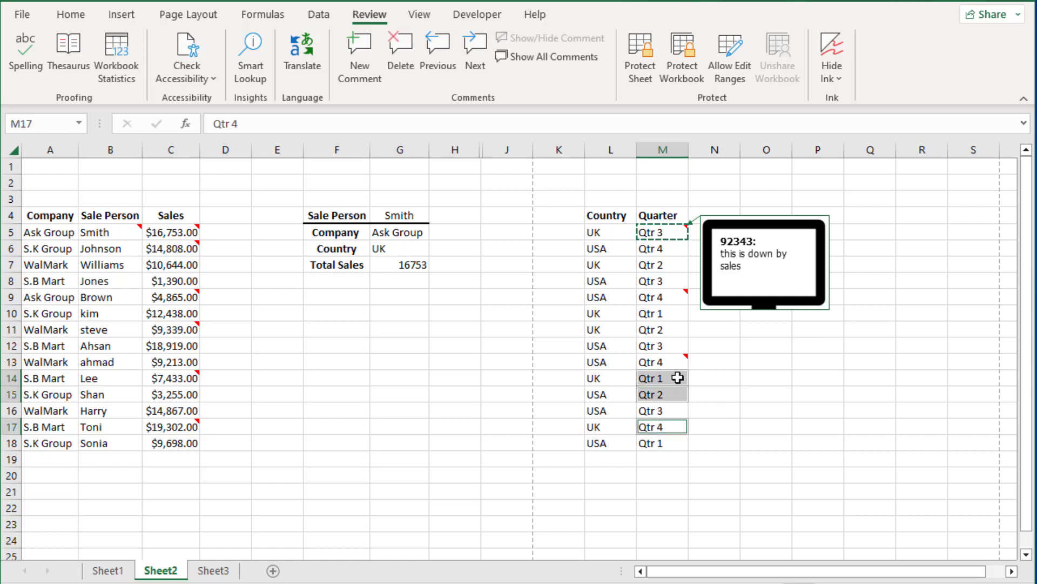
Paste Special > Comments onto M14, M15 and M17 so only the monitor comment is copied.
right_click(651, 394)
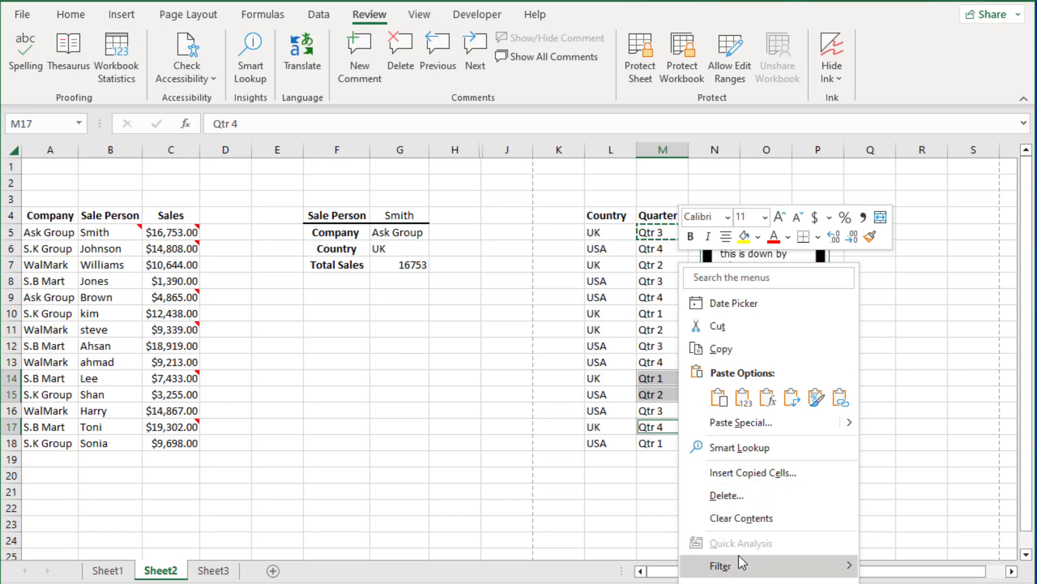
left_click(739, 422)
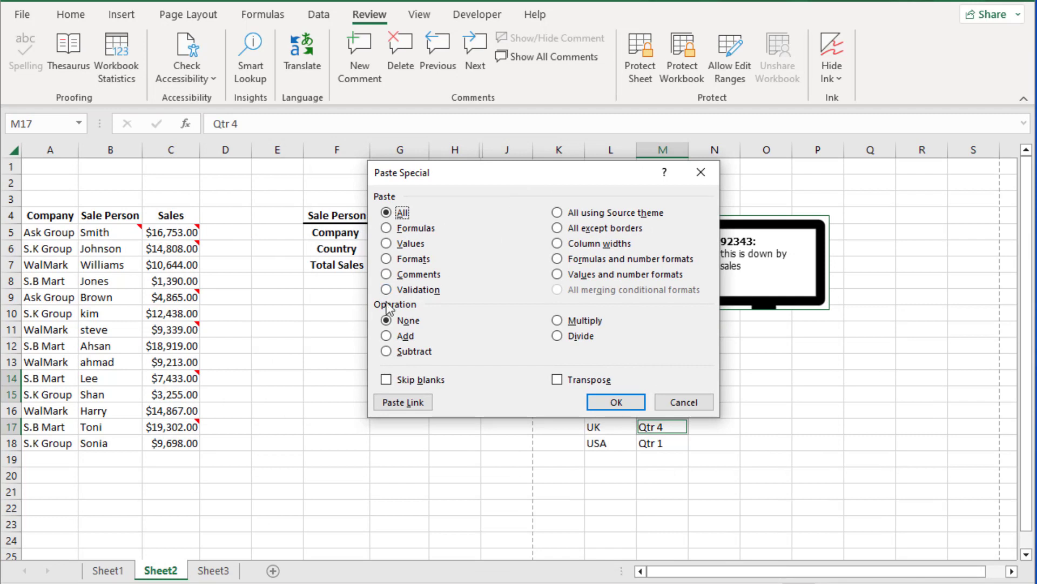
left_click(386, 273)
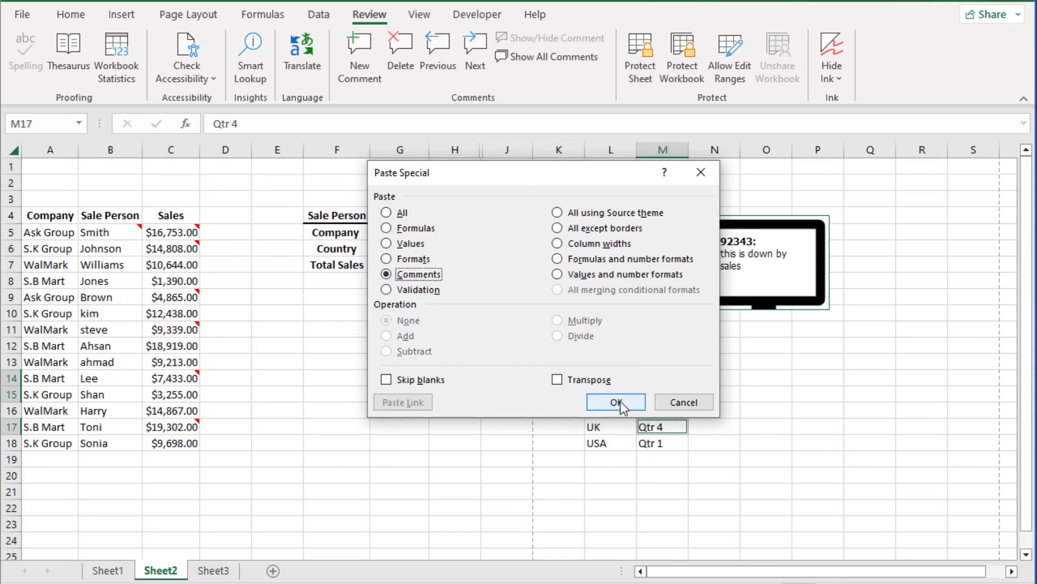
left_click(614, 402)
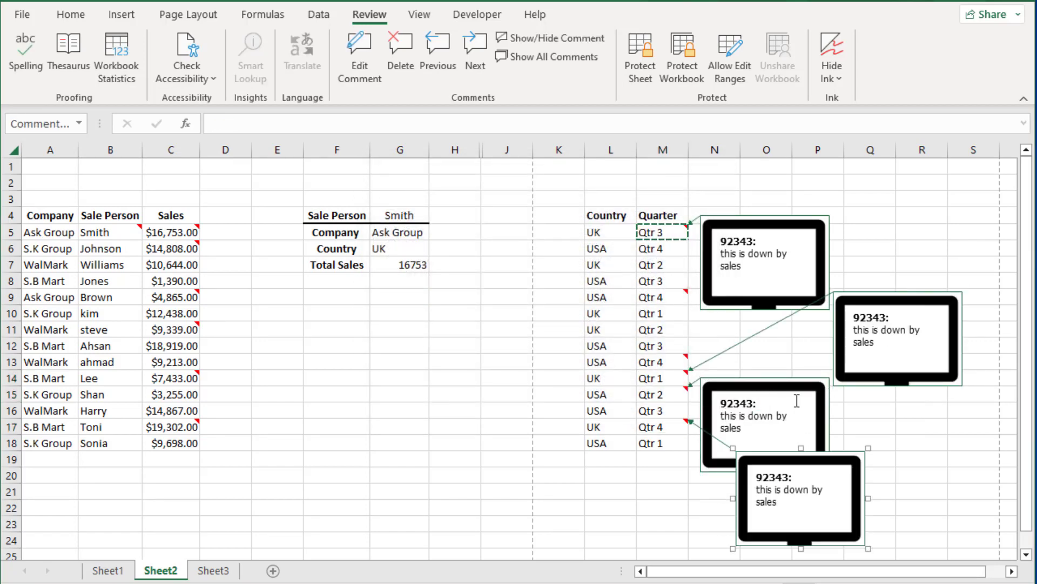
Show all comments together via Review, then hide them again leaving only the red markers.
left_click(549, 56)
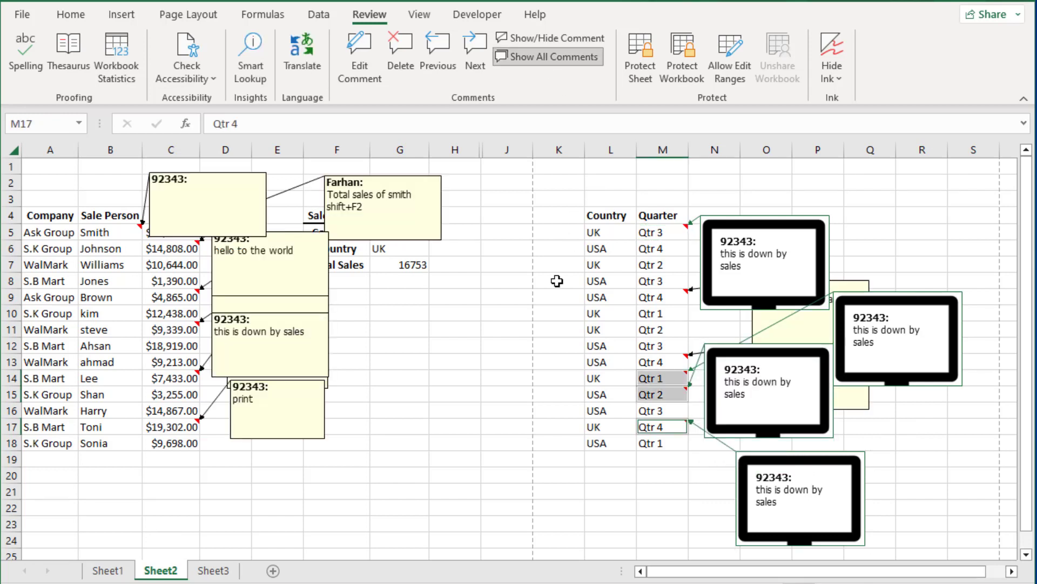
mouse_move(496, 103)
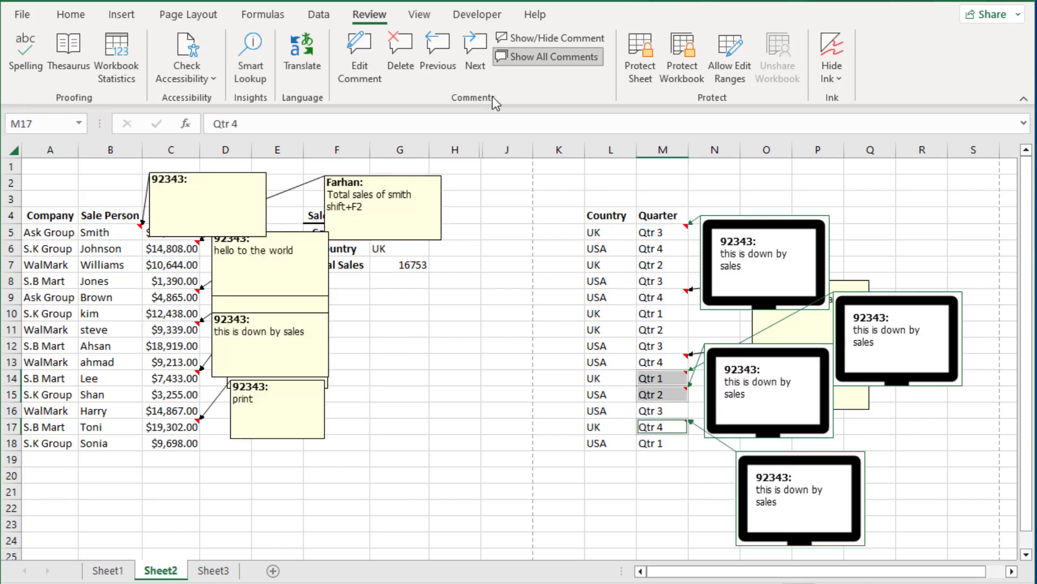
mouse_move(533, 63)
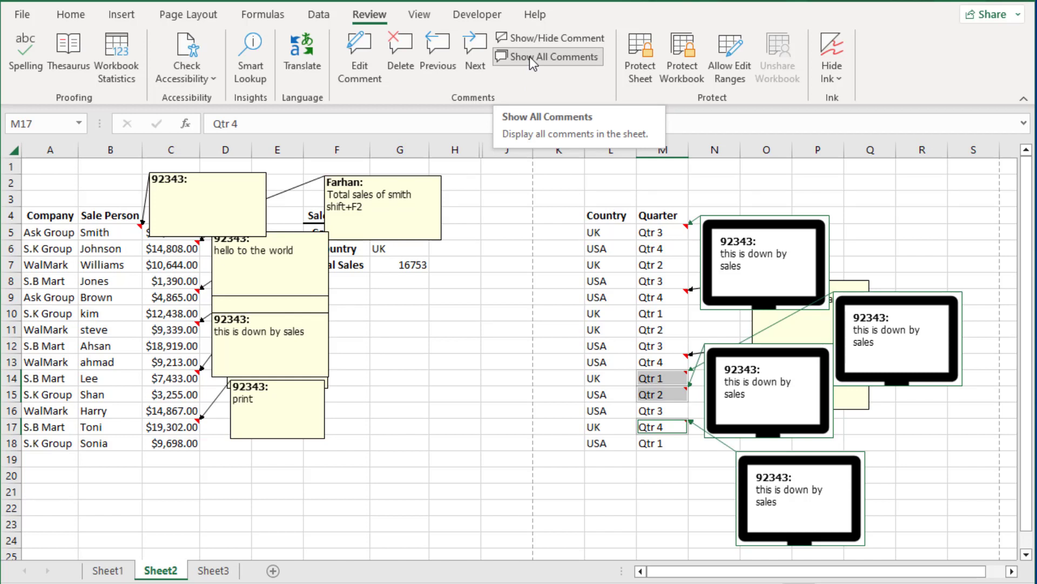
left_click(548, 56)
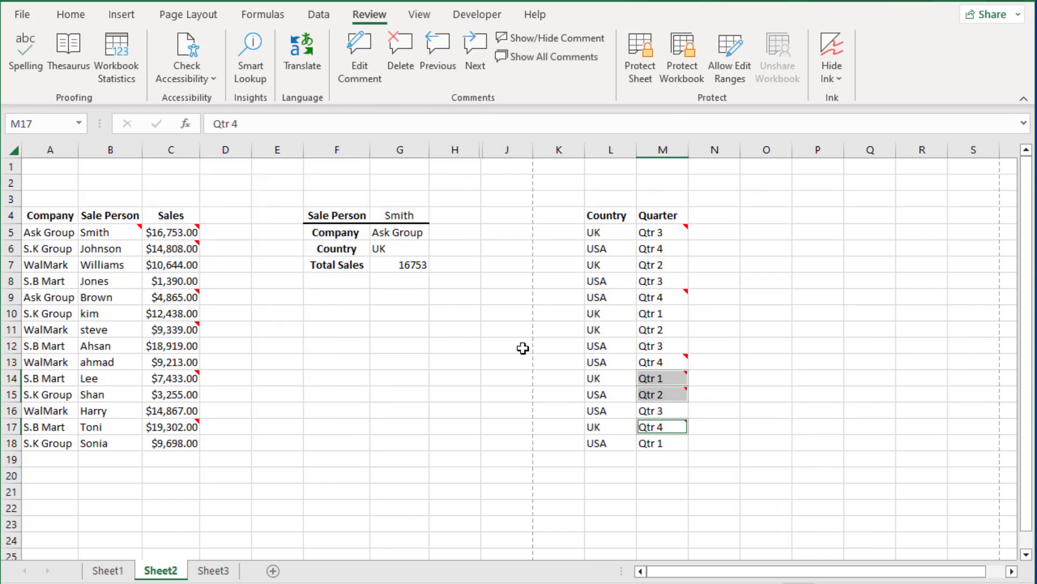
left_click(766, 458)
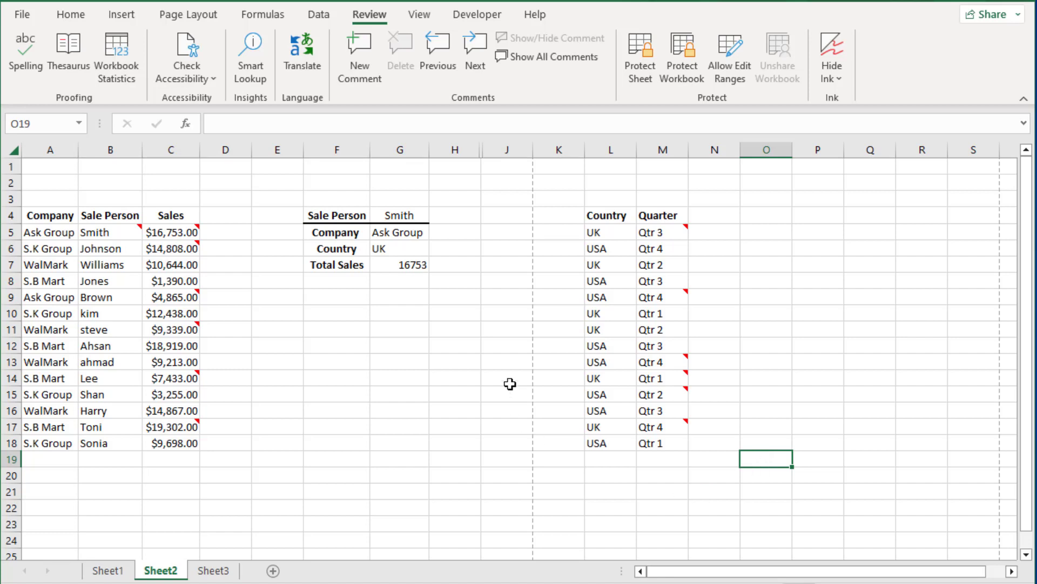
Select cell C14 and reach the fill colour list on the Medium sales record comment's Colors and Lines settings.
left_click(173, 379)
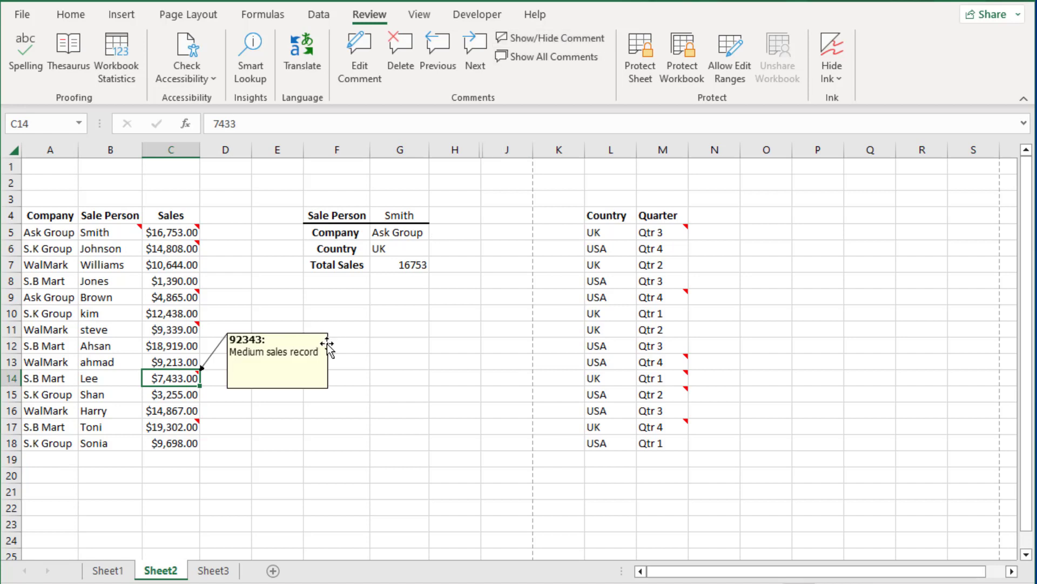
mouse_move(331, 364)
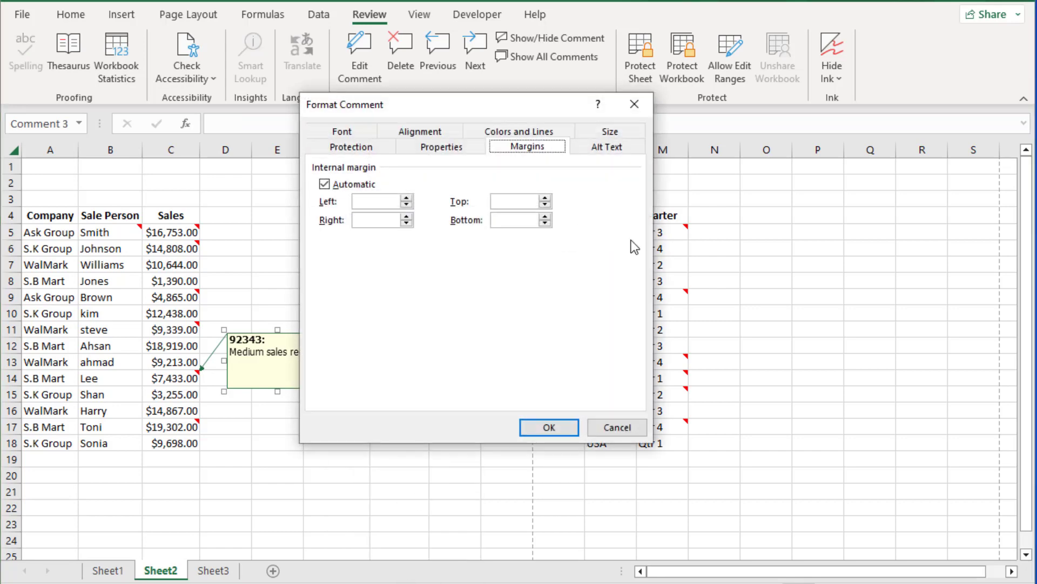
mouse_move(525, 131)
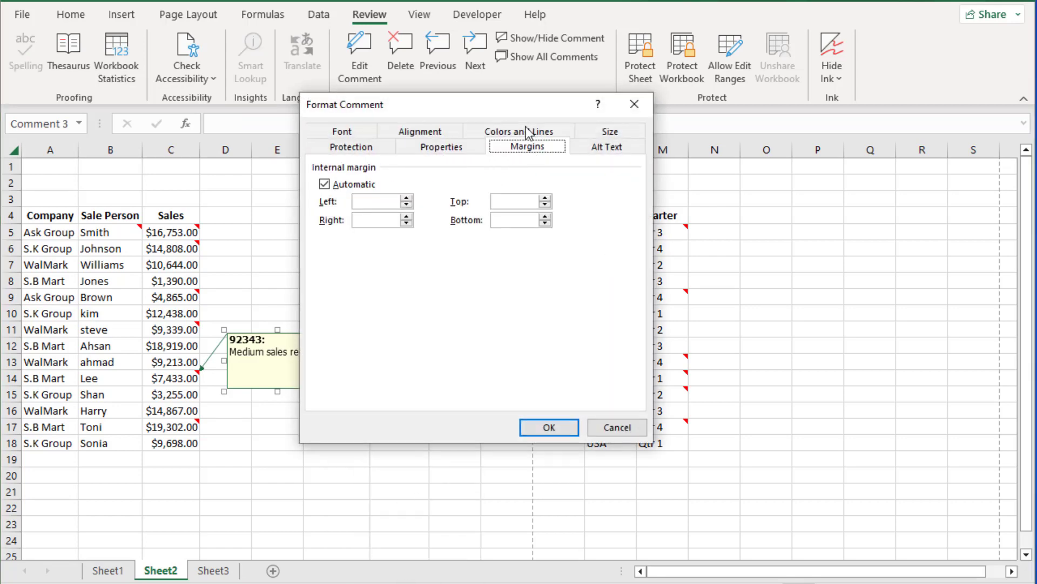
left_click(523, 130)
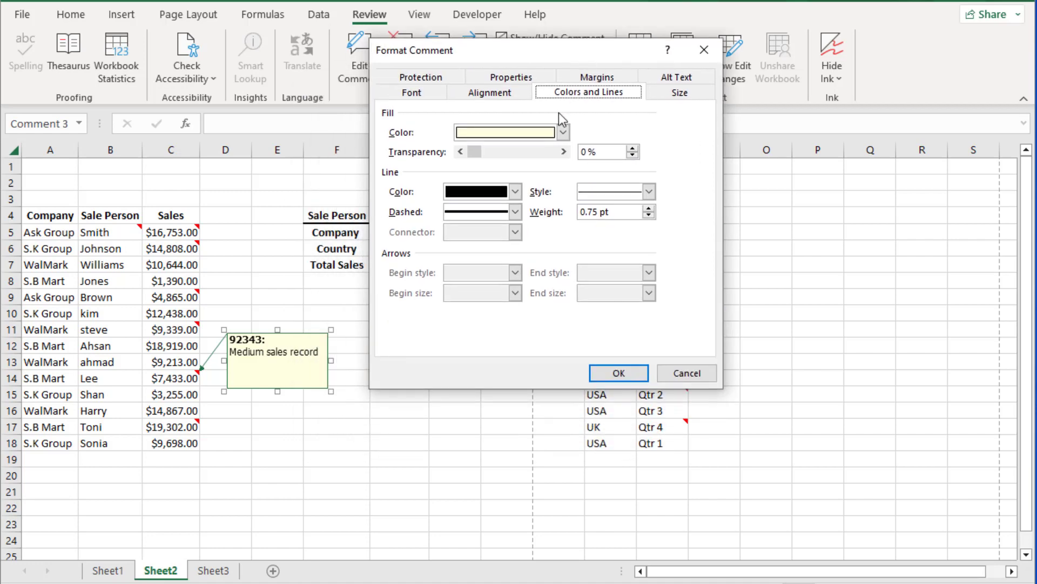
left_click(563, 132)
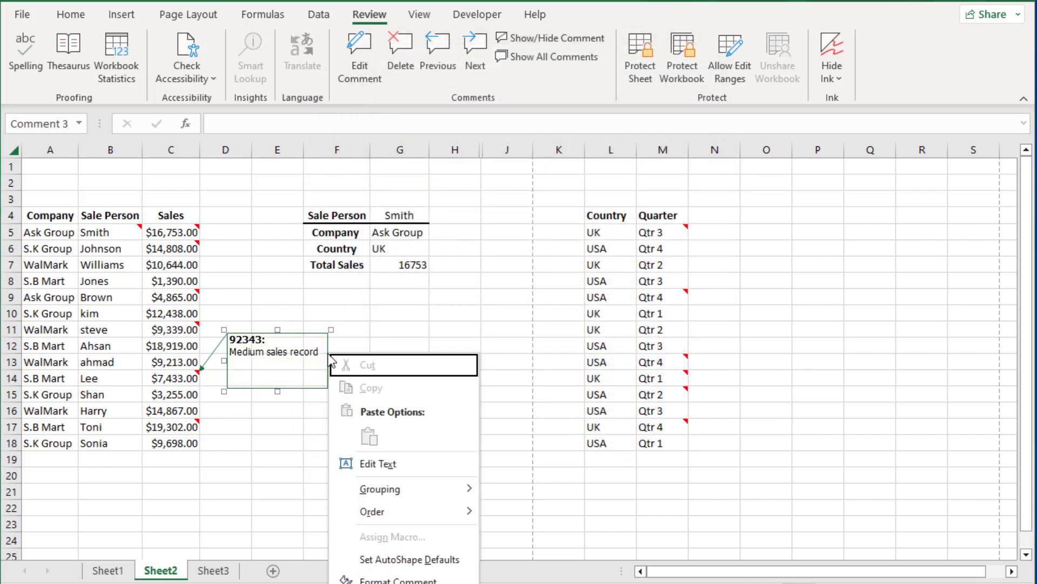
left_click(402, 579)
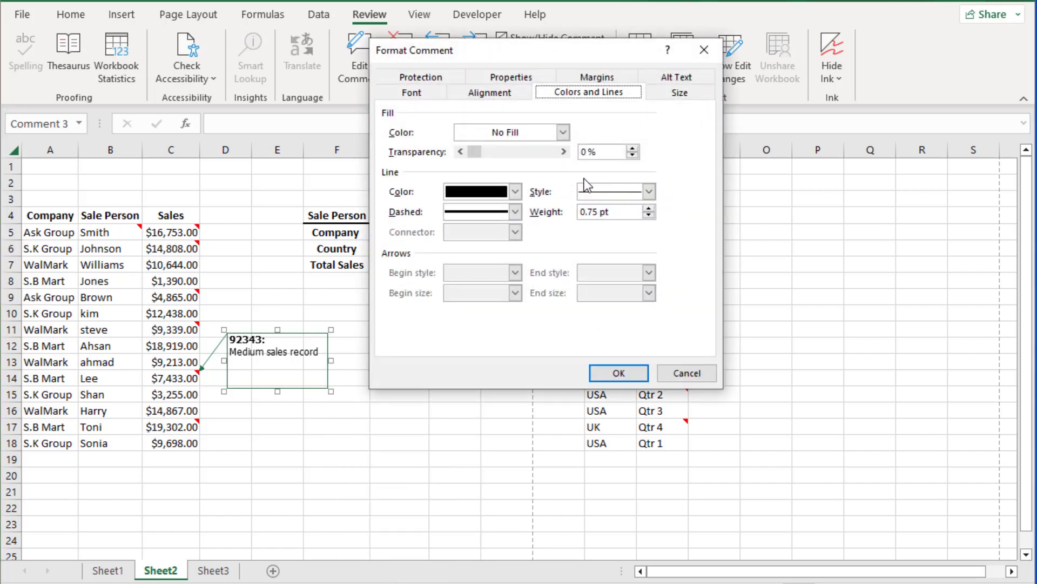
left_click(562, 132)
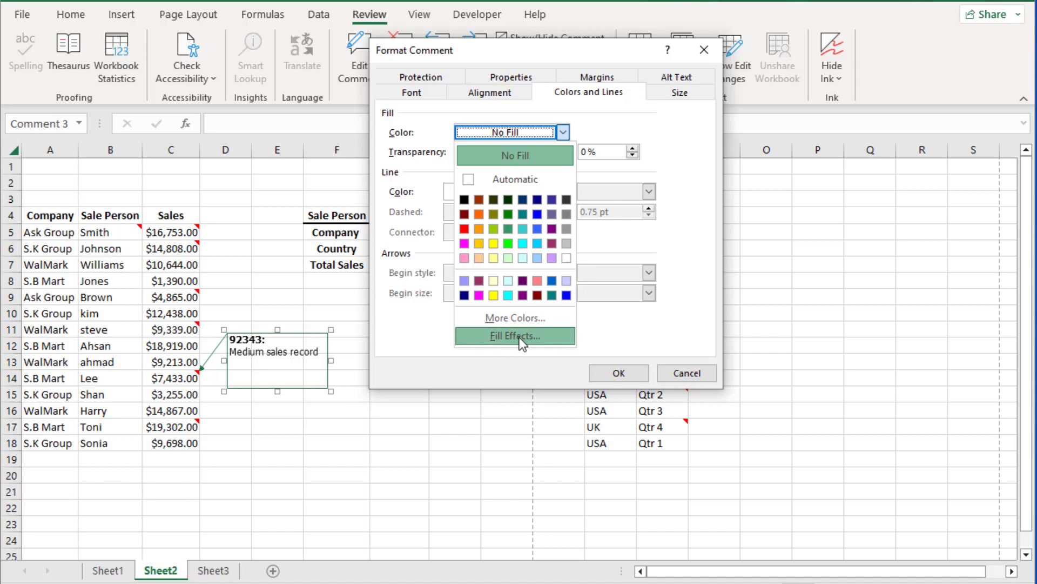
Fill the Medium sales record comment with the note pad picture via Fill Effects and apply it with no outline.
left_click(515, 336)
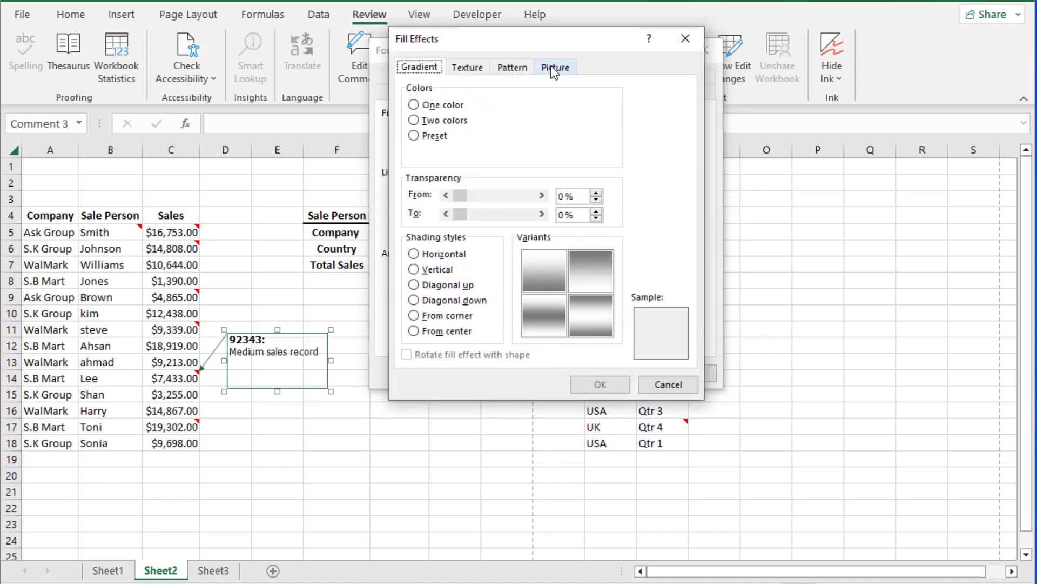
left_click(555, 65)
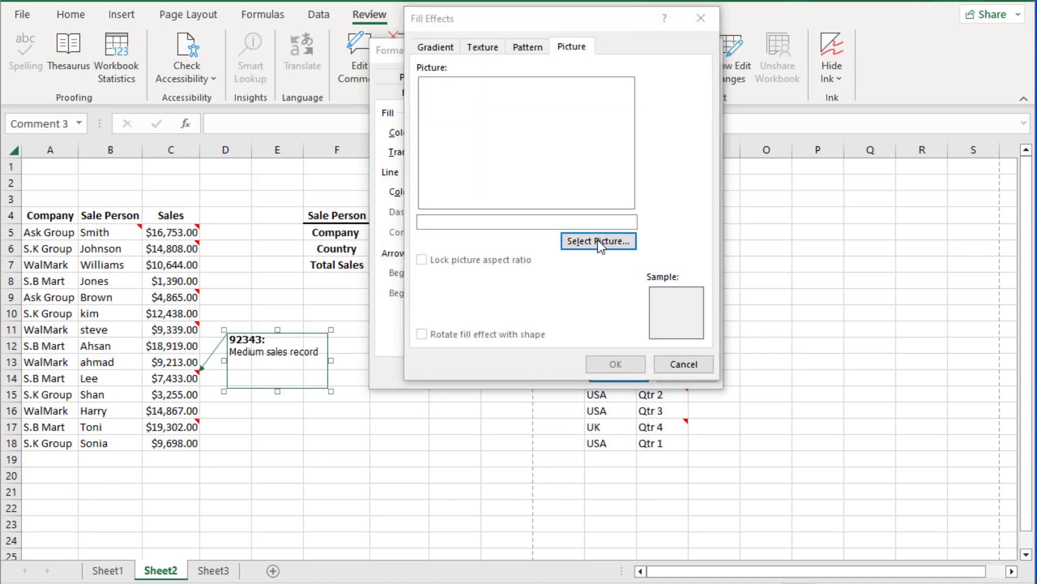
left_click(597, 241)
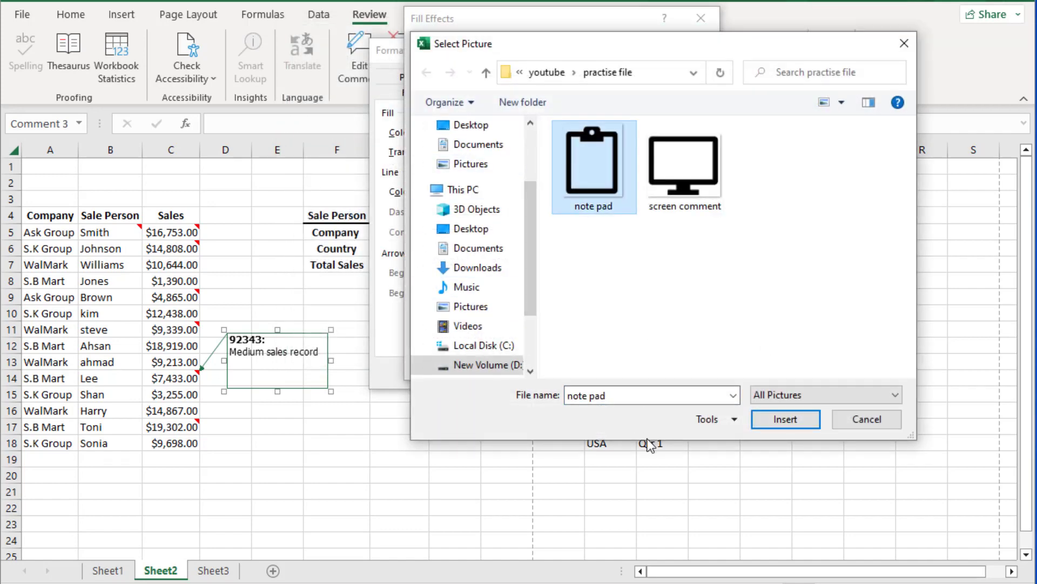
left_click(785, 419)
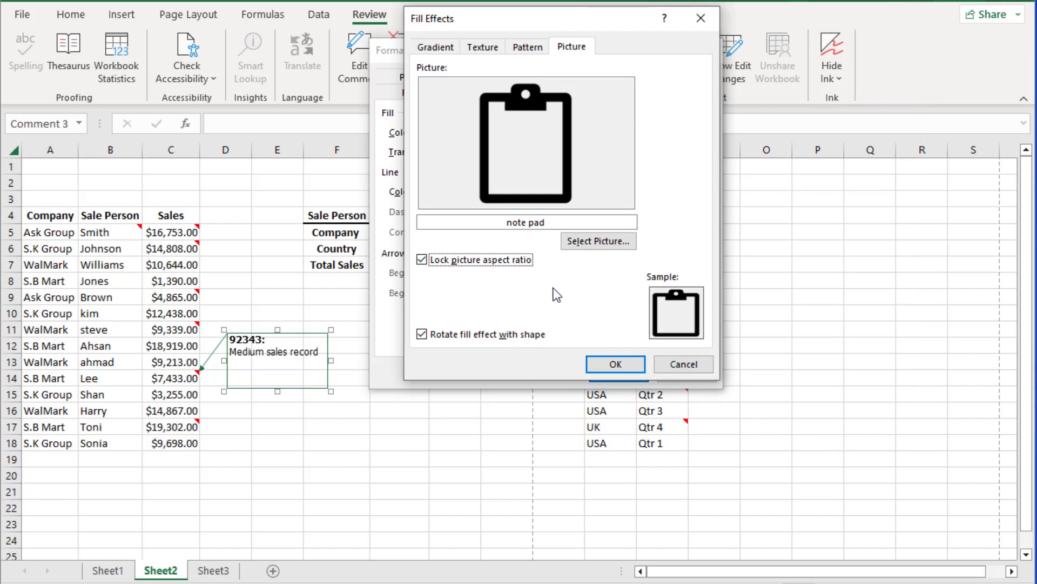
mouse_move(500, 234)
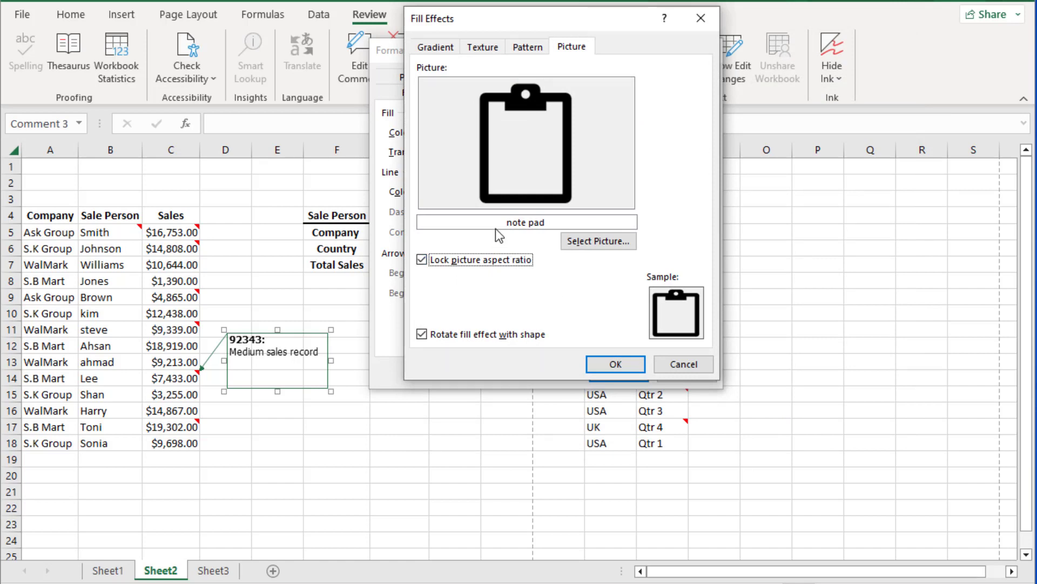
mouse_move(482, 47)
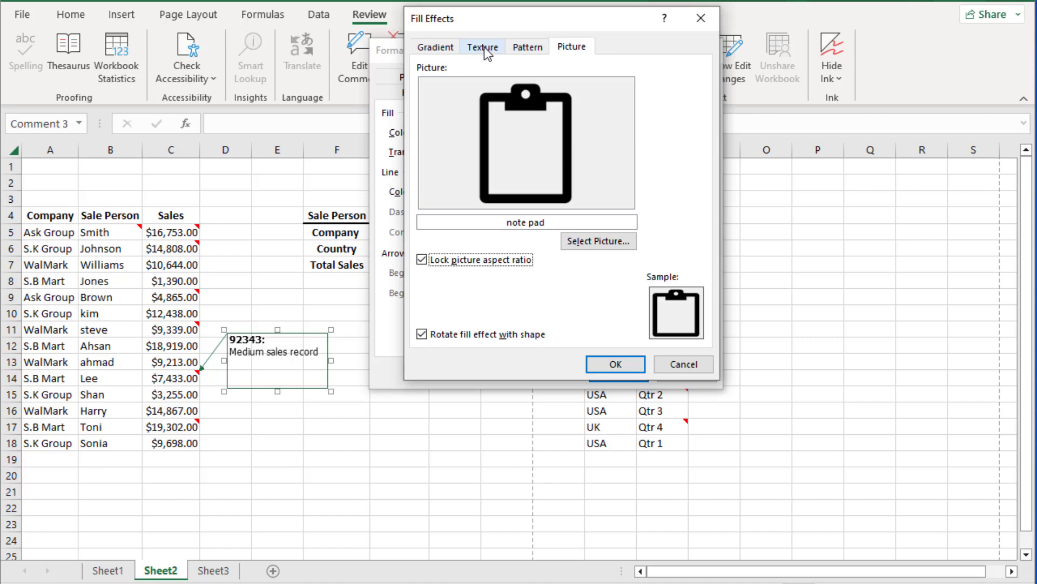
left_click(614, 364)
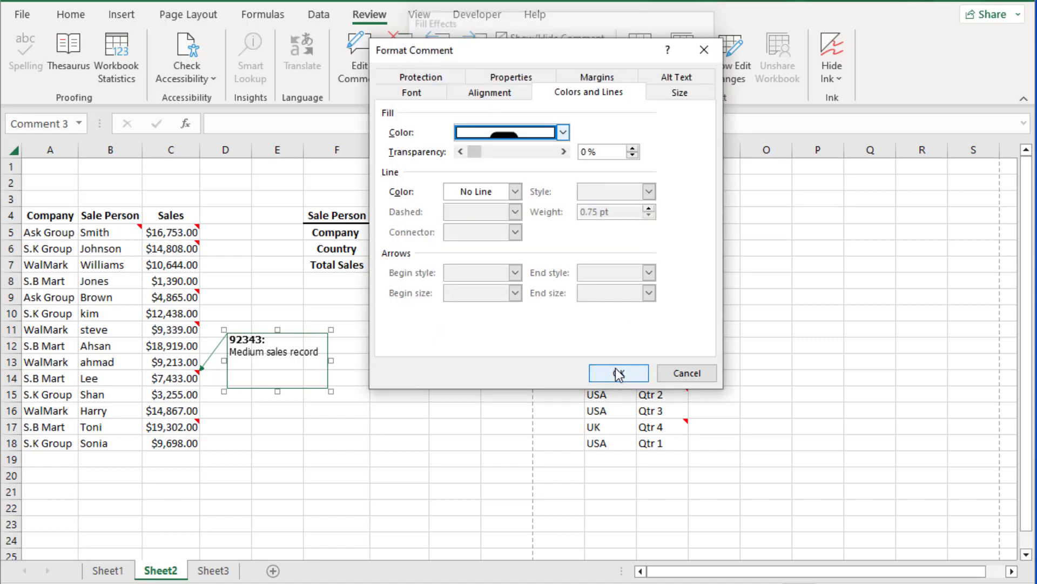
mouse_move(536, 196)
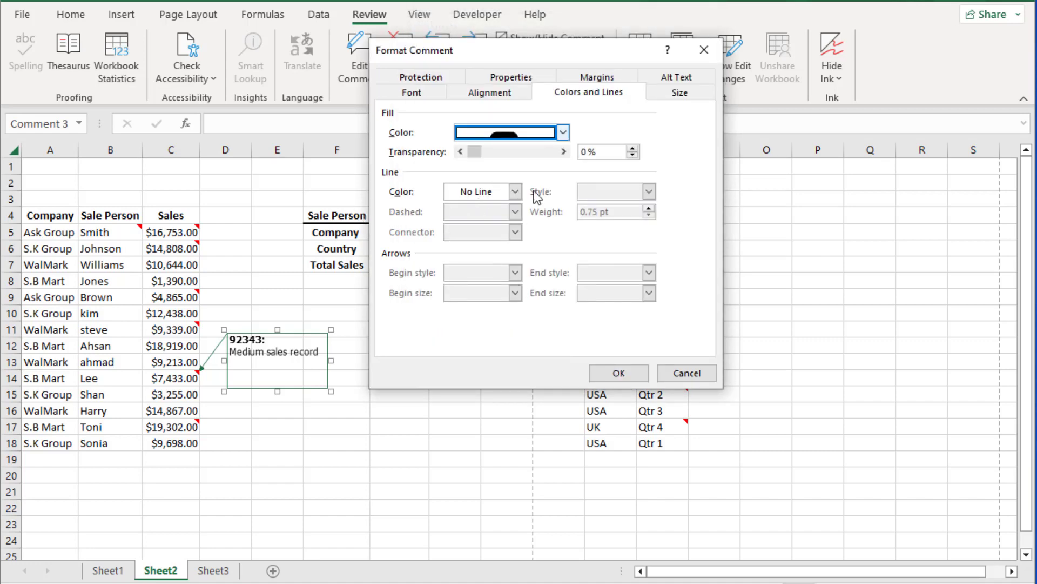
left_click(617, 372)
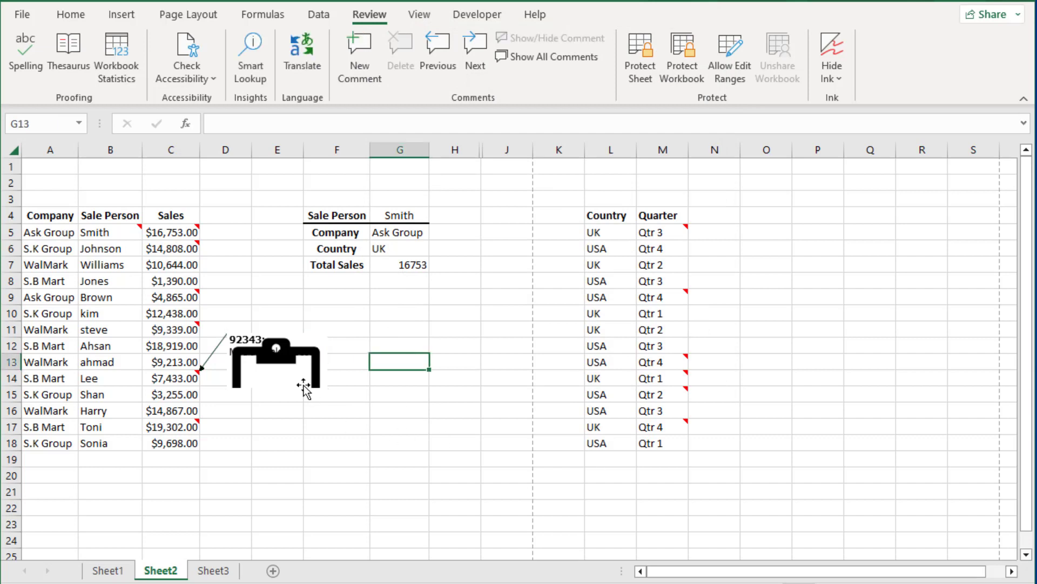
Turn off automatic margins for the clipboard comment and apply 0.25" internal margins so the text sits inside.
left_click(225, 393)
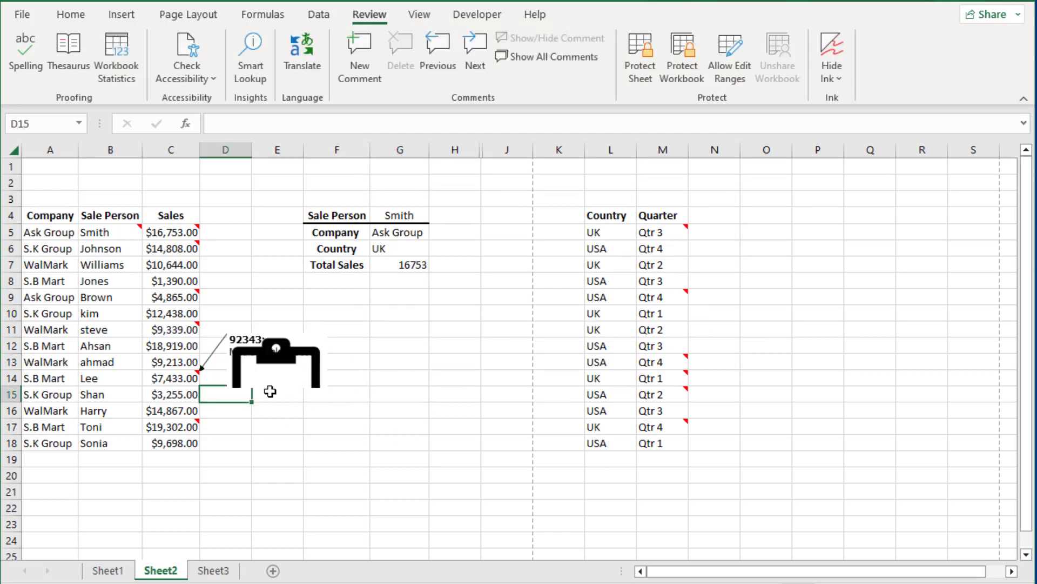
left_click(278, 390)
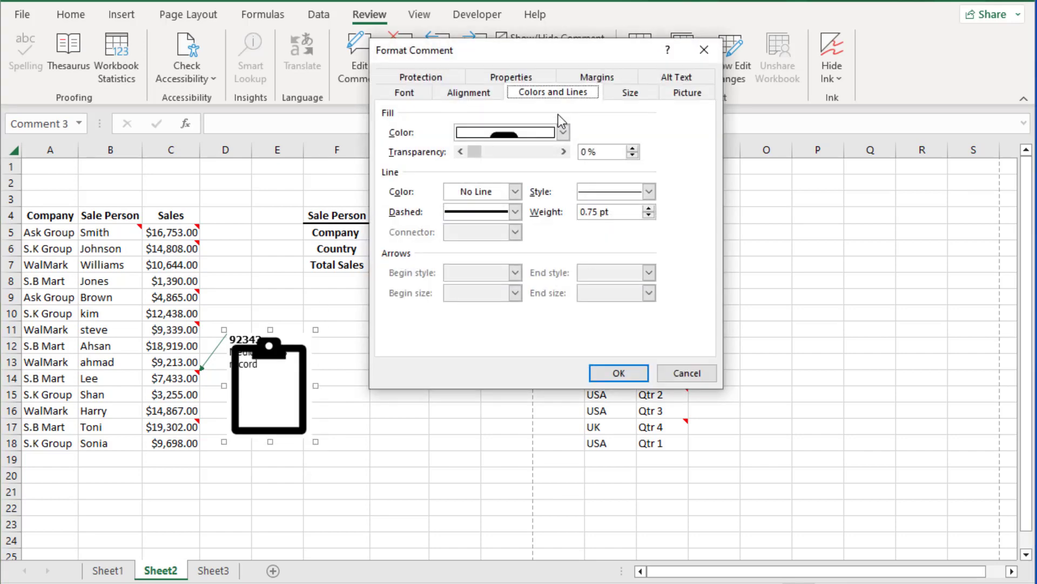
left_click(596, 92)
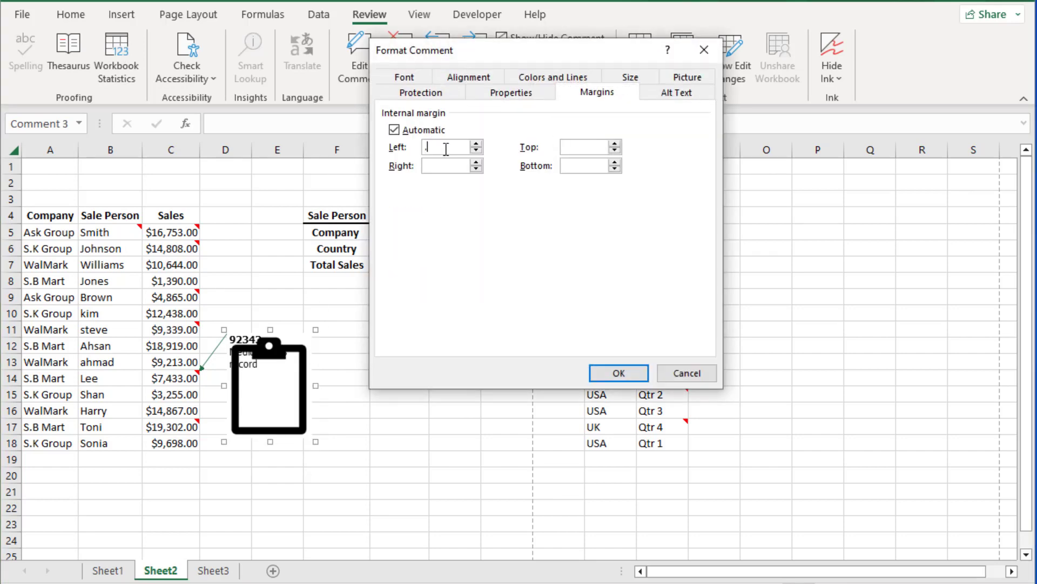
left_click(395, 129)
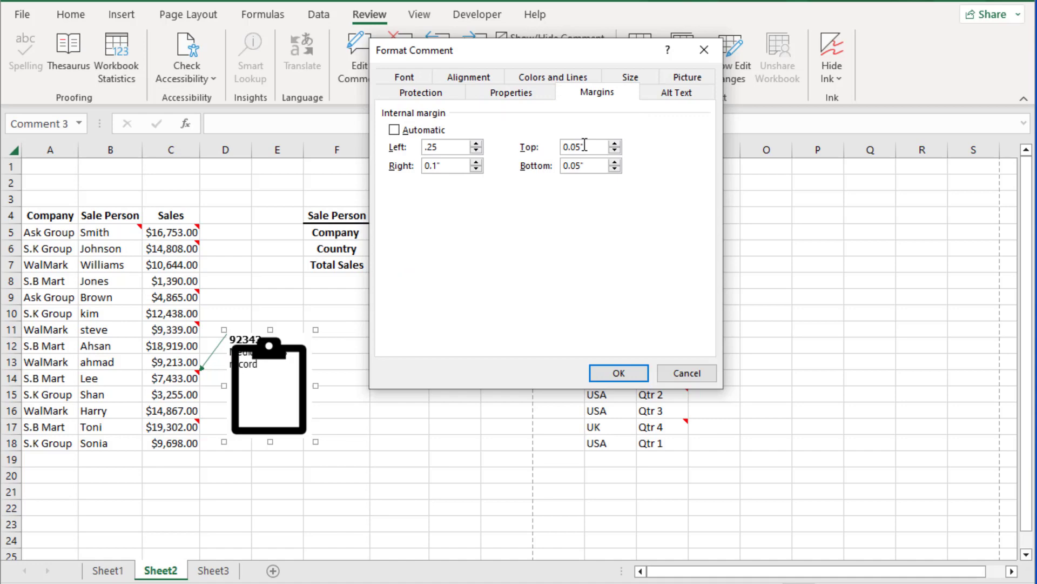
mouse_move(575, 147)
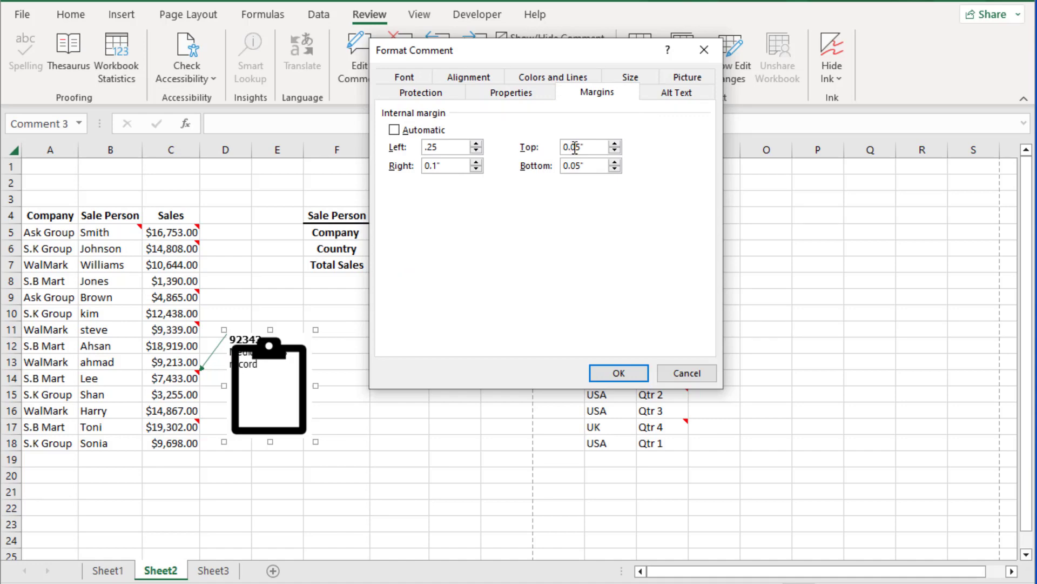
left_click(617, 373)
type("0.")
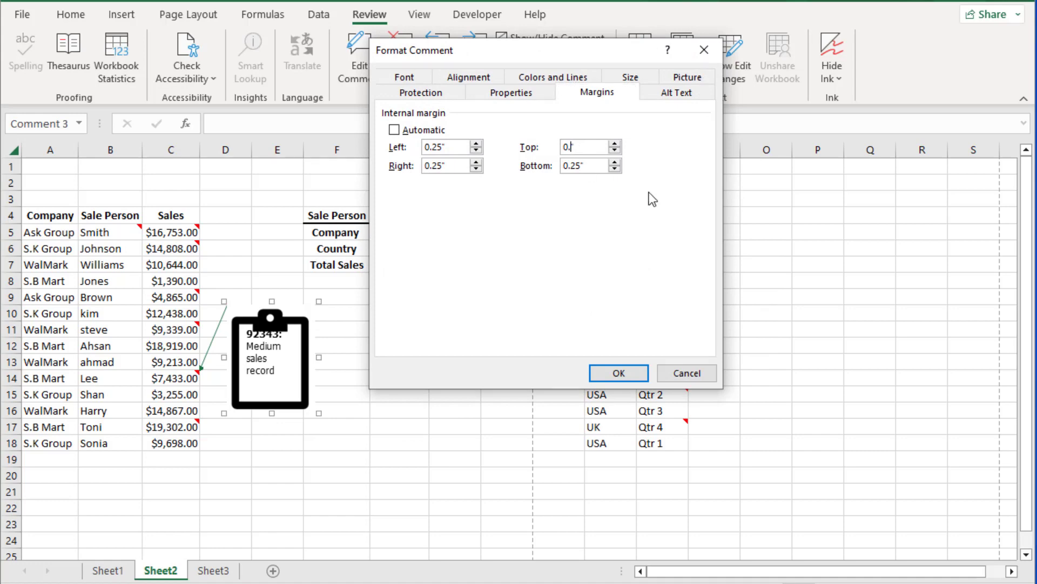
left_click(617, 373)
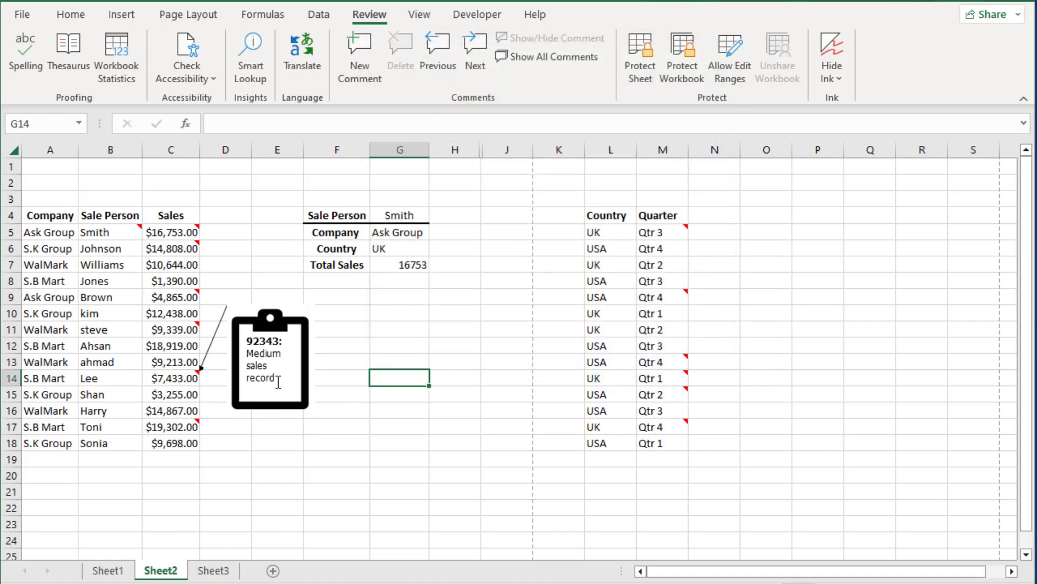
left_click(336, 393)
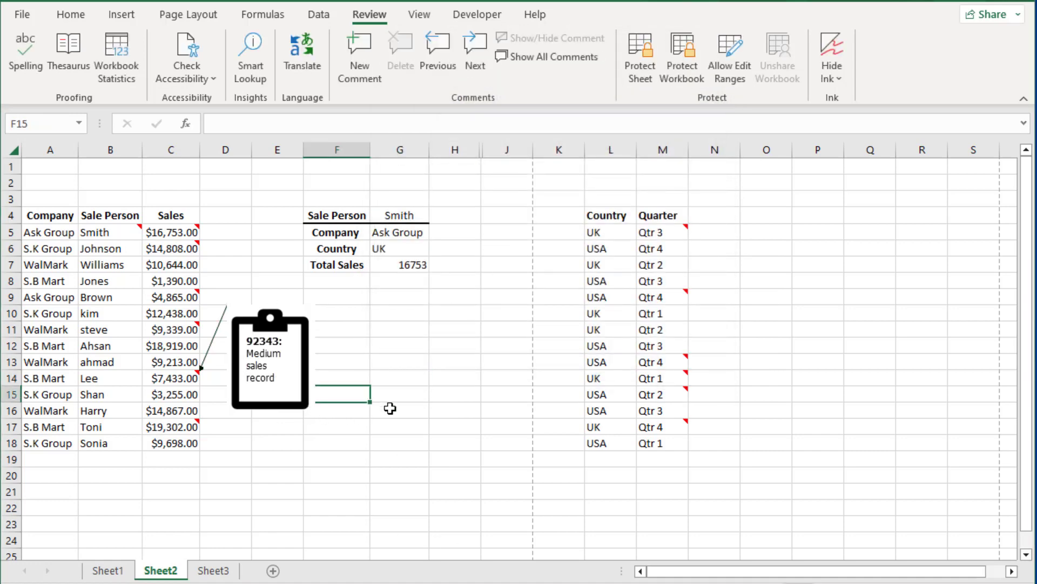
mouse_move(320, 387)
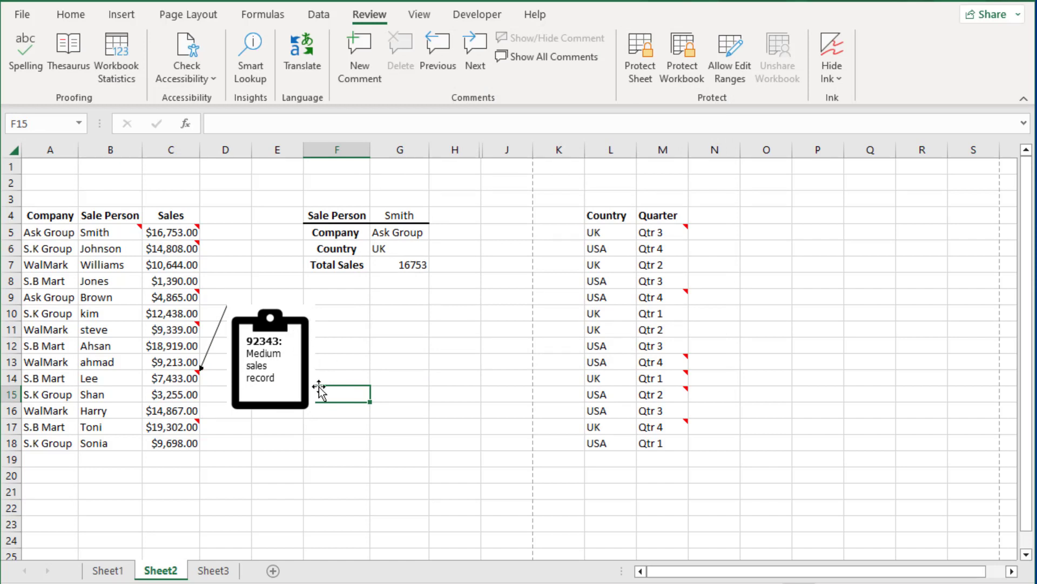
left_click(399, 393)
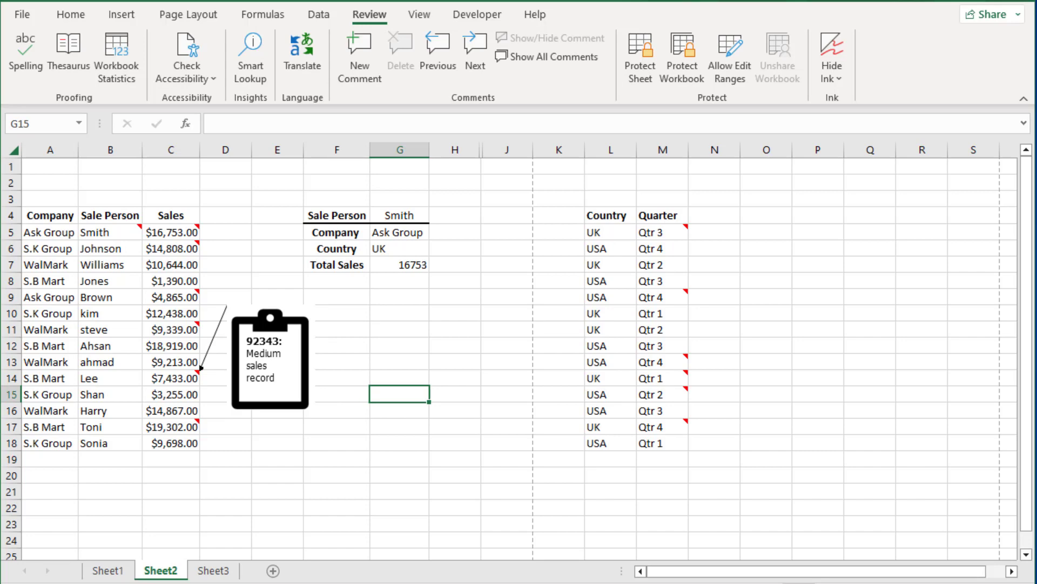
In the monitor comment's Margins settings, turn off Automatic and enter a .25 left margin, moving to the top margin.
right_click(771, 277)
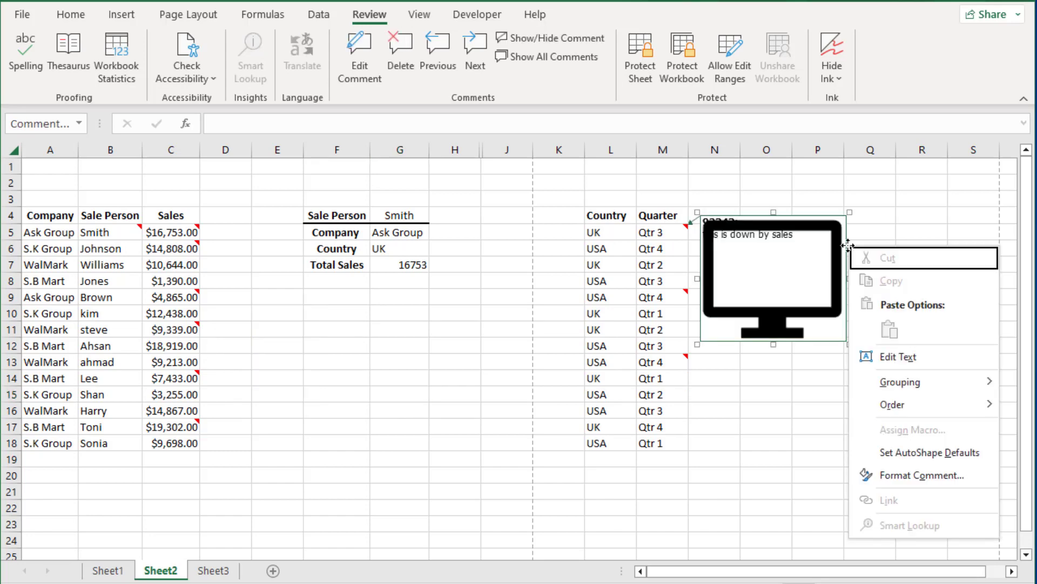
left_click(919, 476)
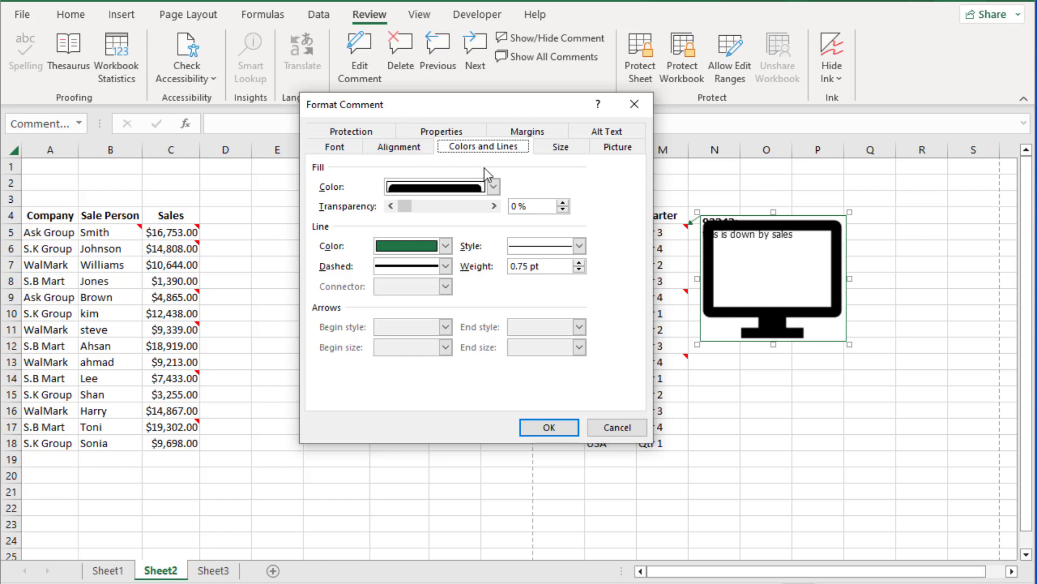
left_click(527, 146)
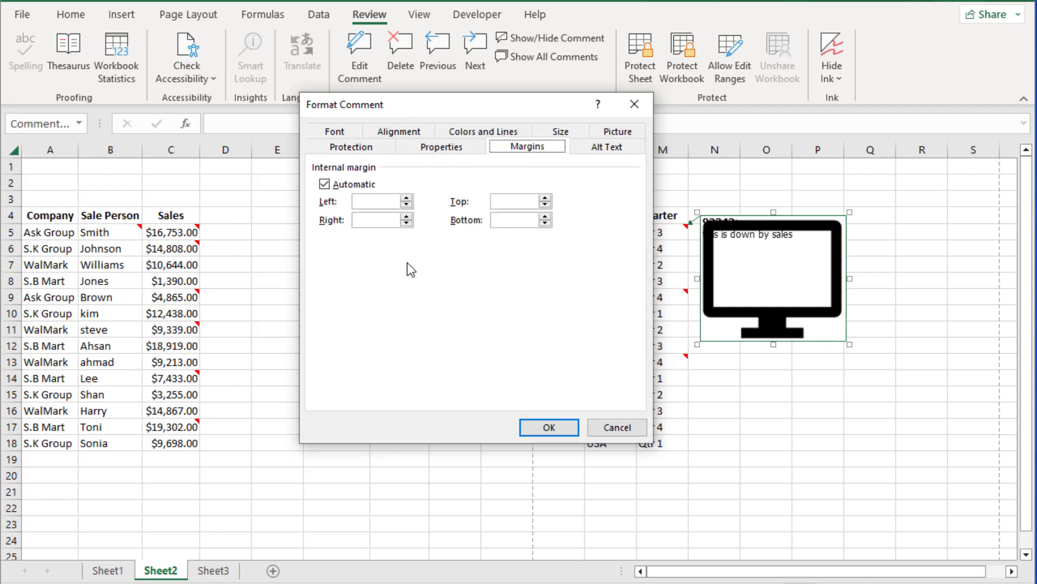
left_click(374, 201)
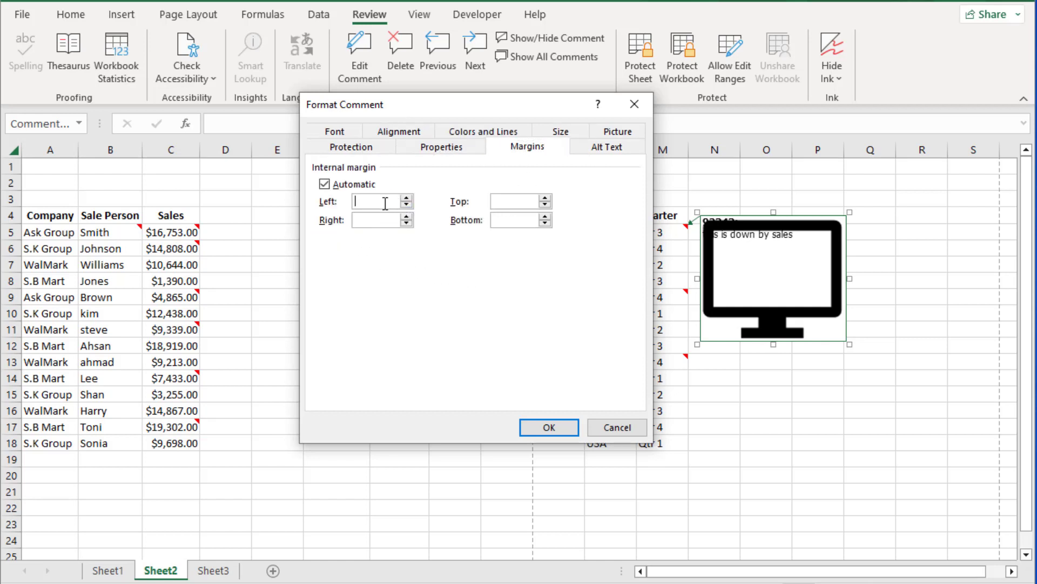
type(".2")
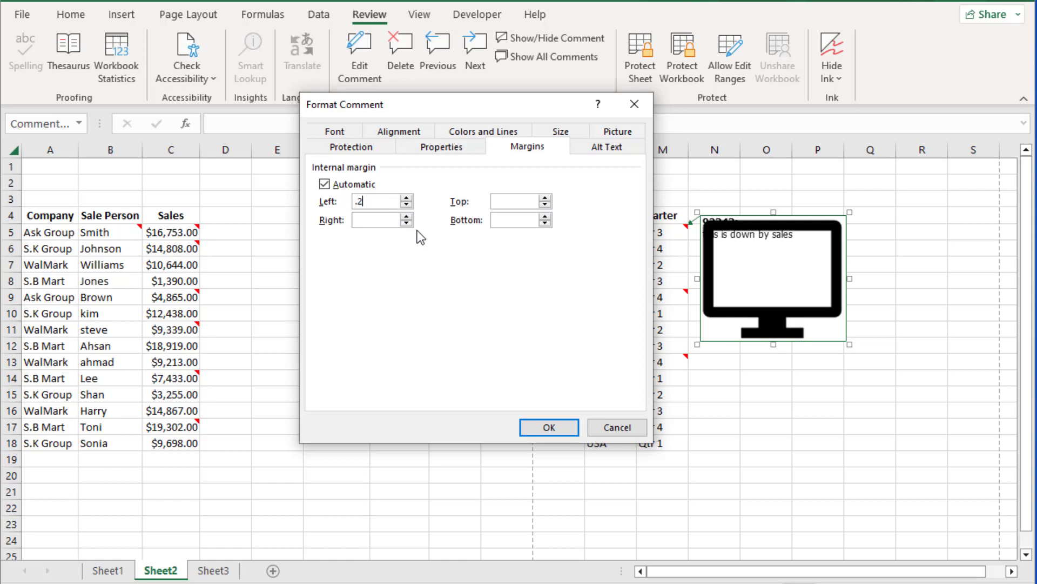
left_click(324, 184)
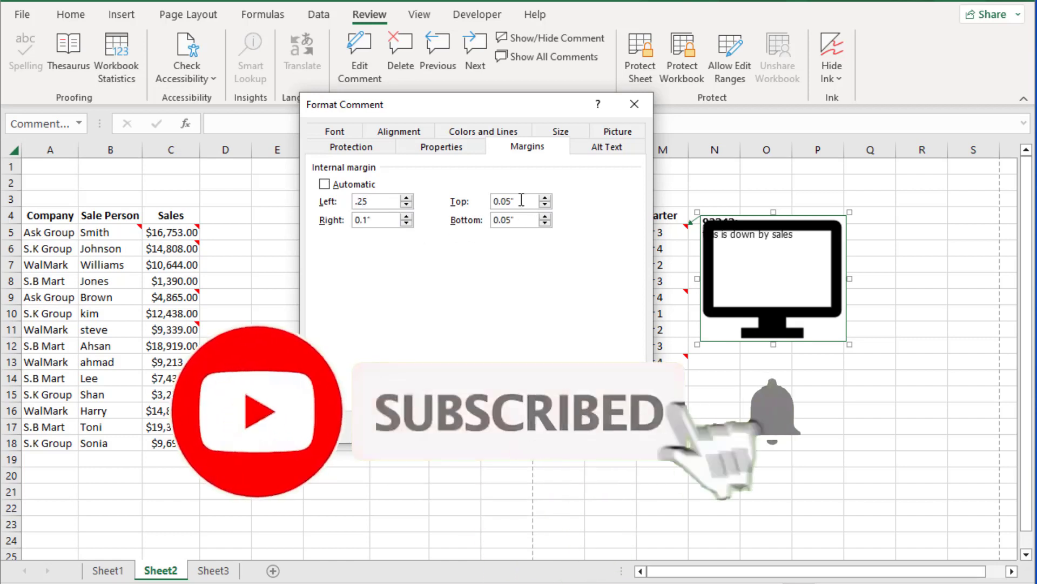